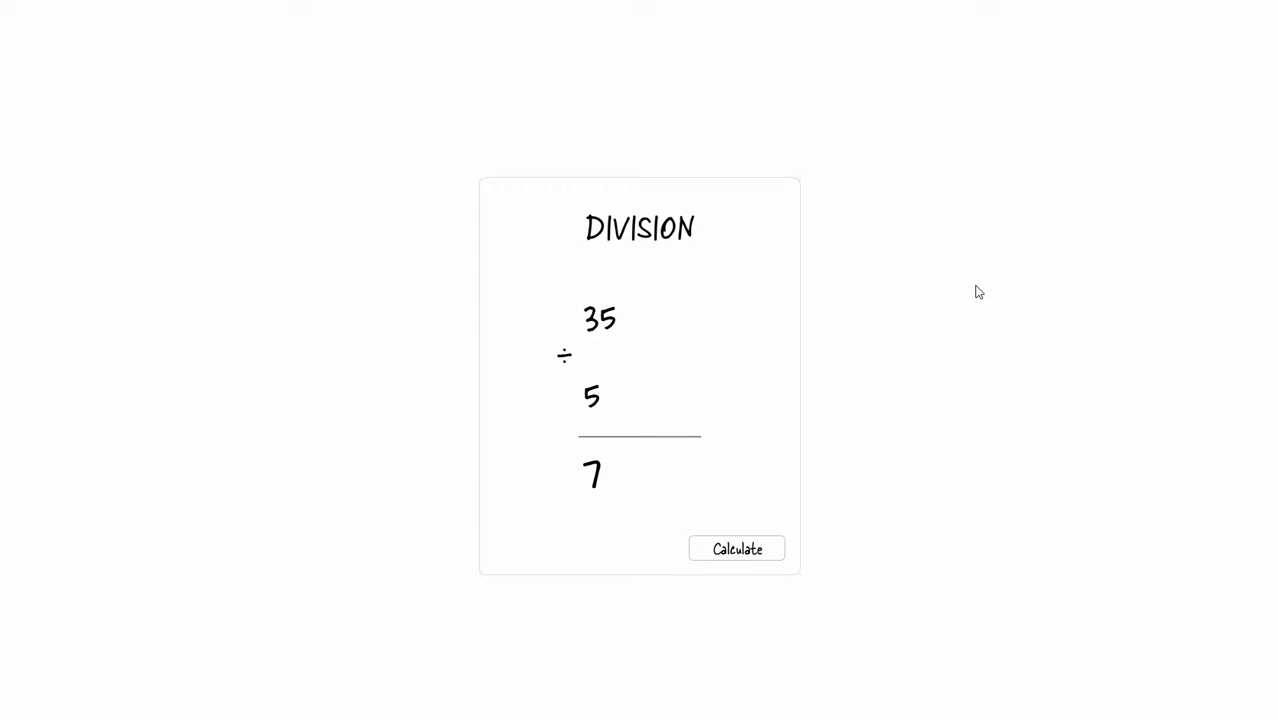
mouse_move(538, 335)
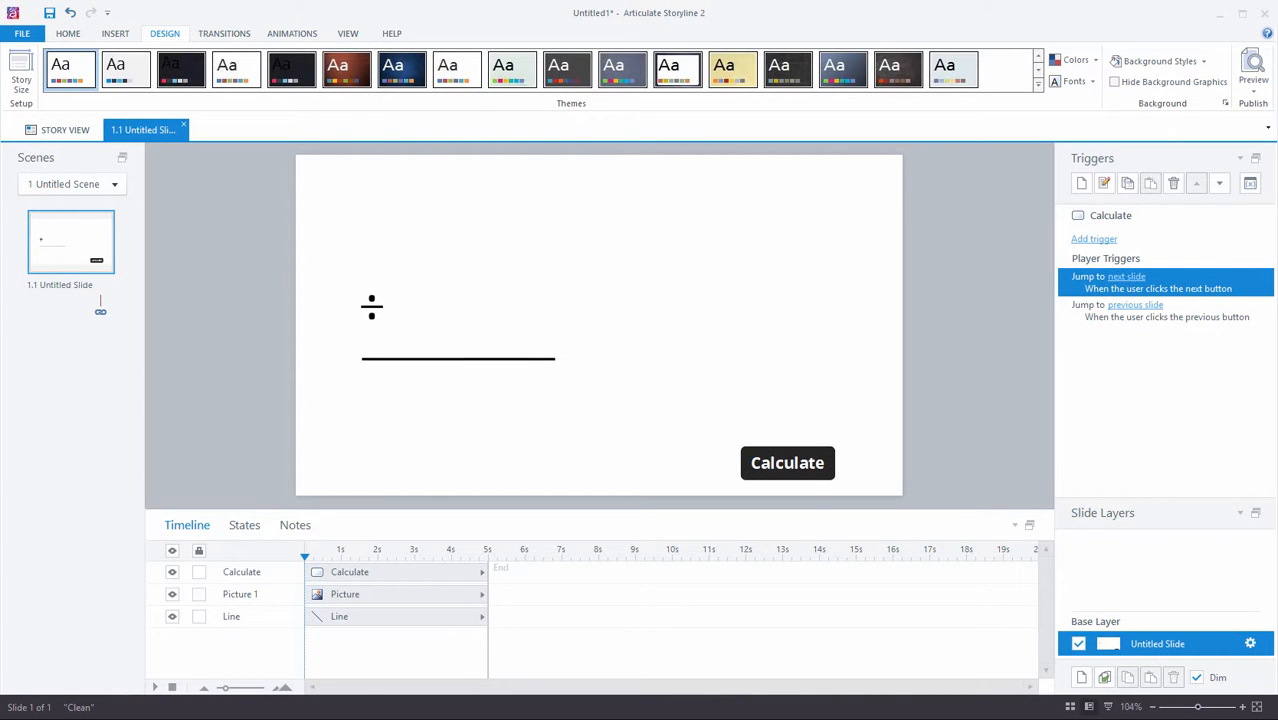
mouse_move(517, 169)
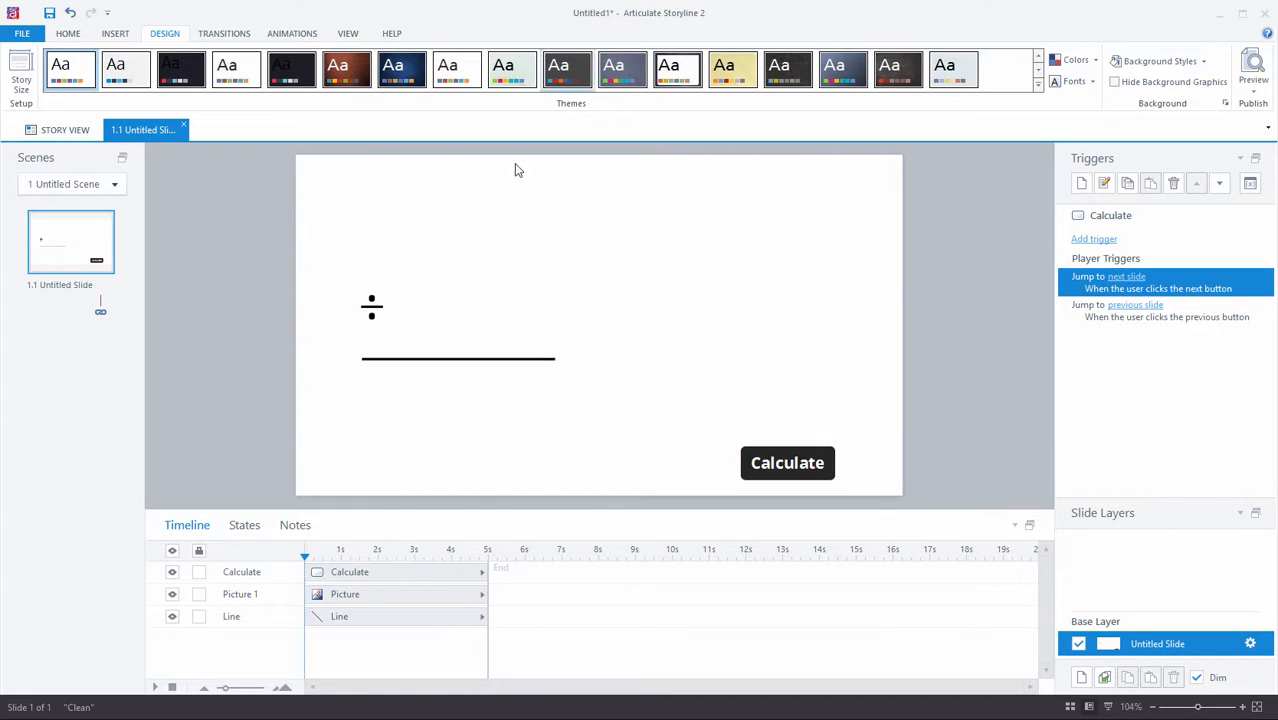
mouse_move(543, 201)
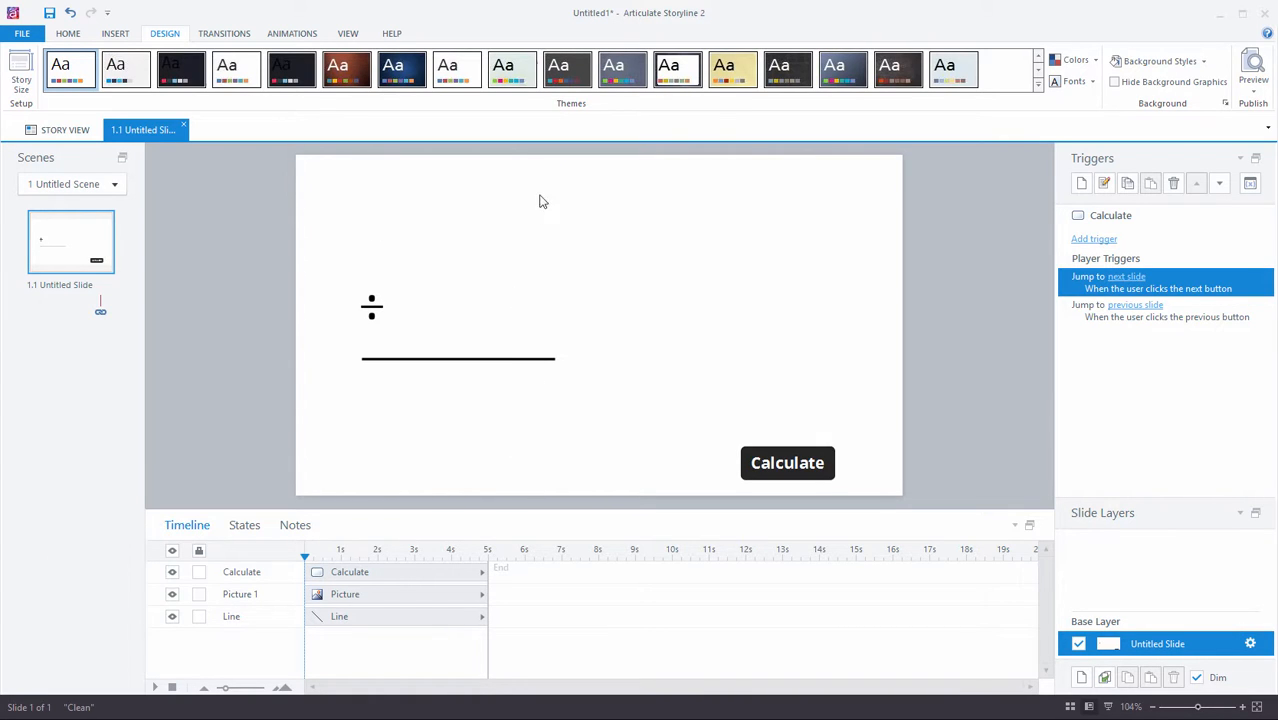
mouse_move(502, 442)
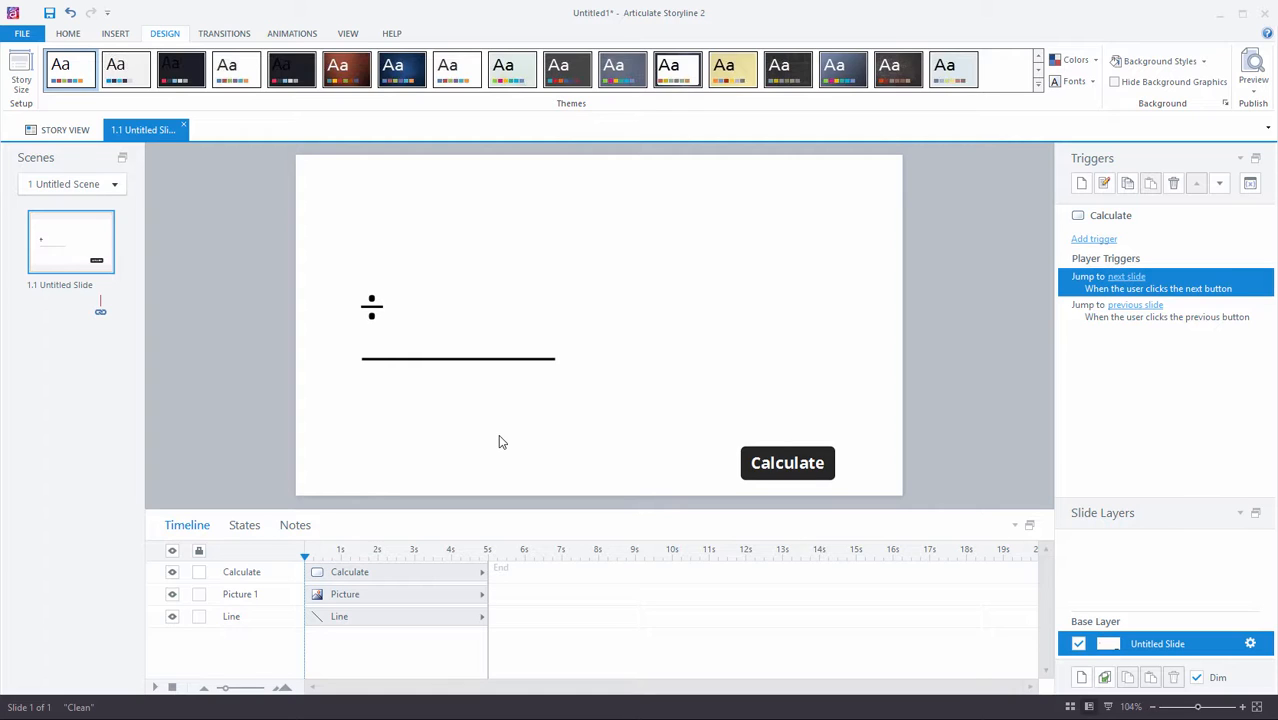
mouse_move(170, 38)
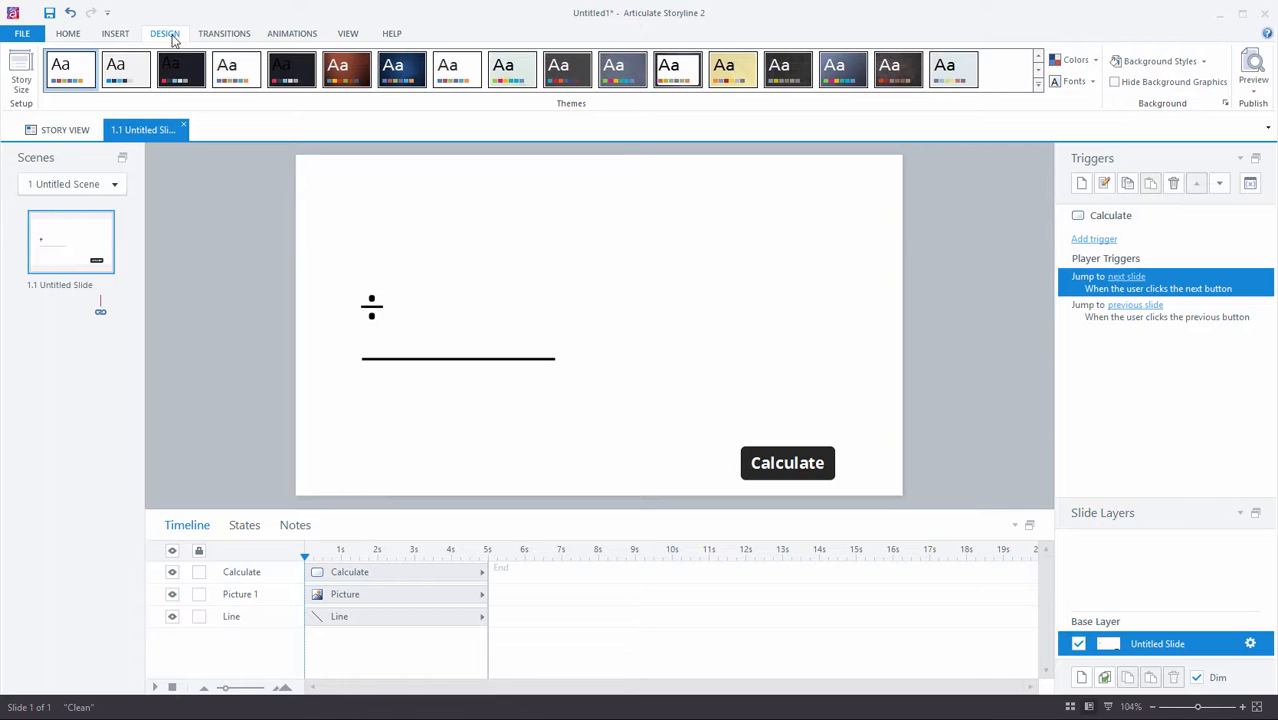
left_click(18, 72)
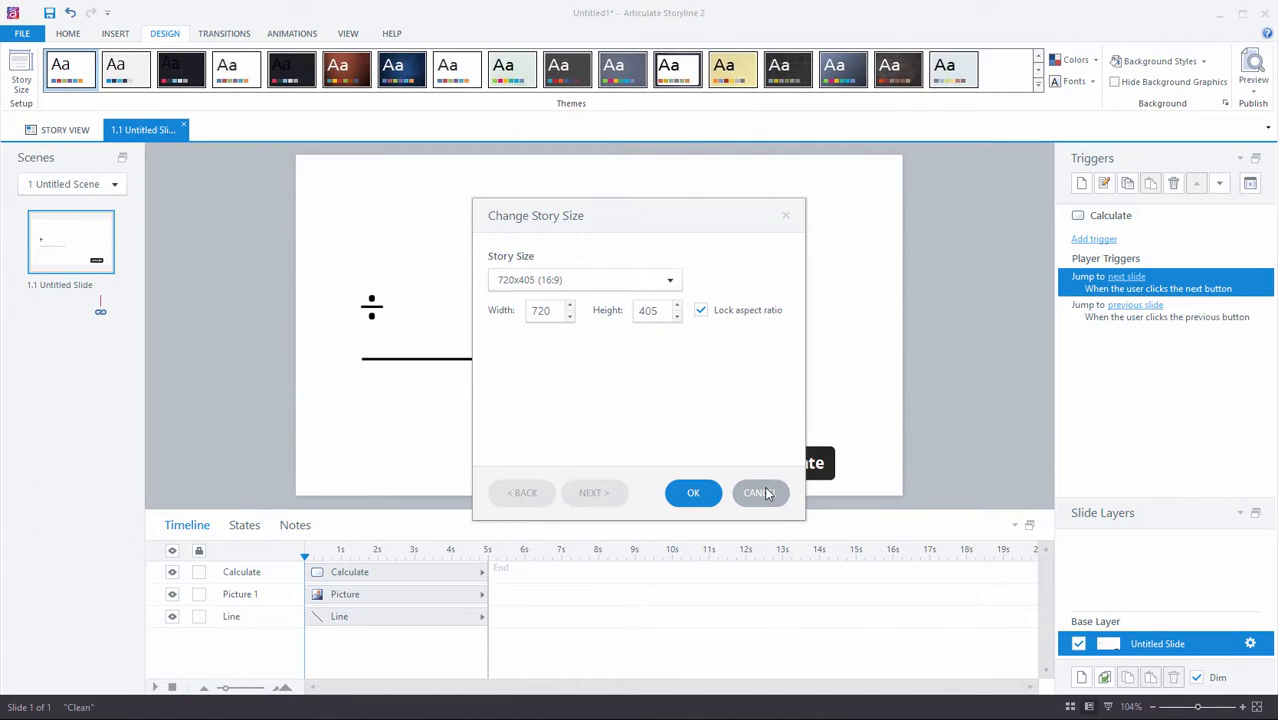
left_click(760, 493)
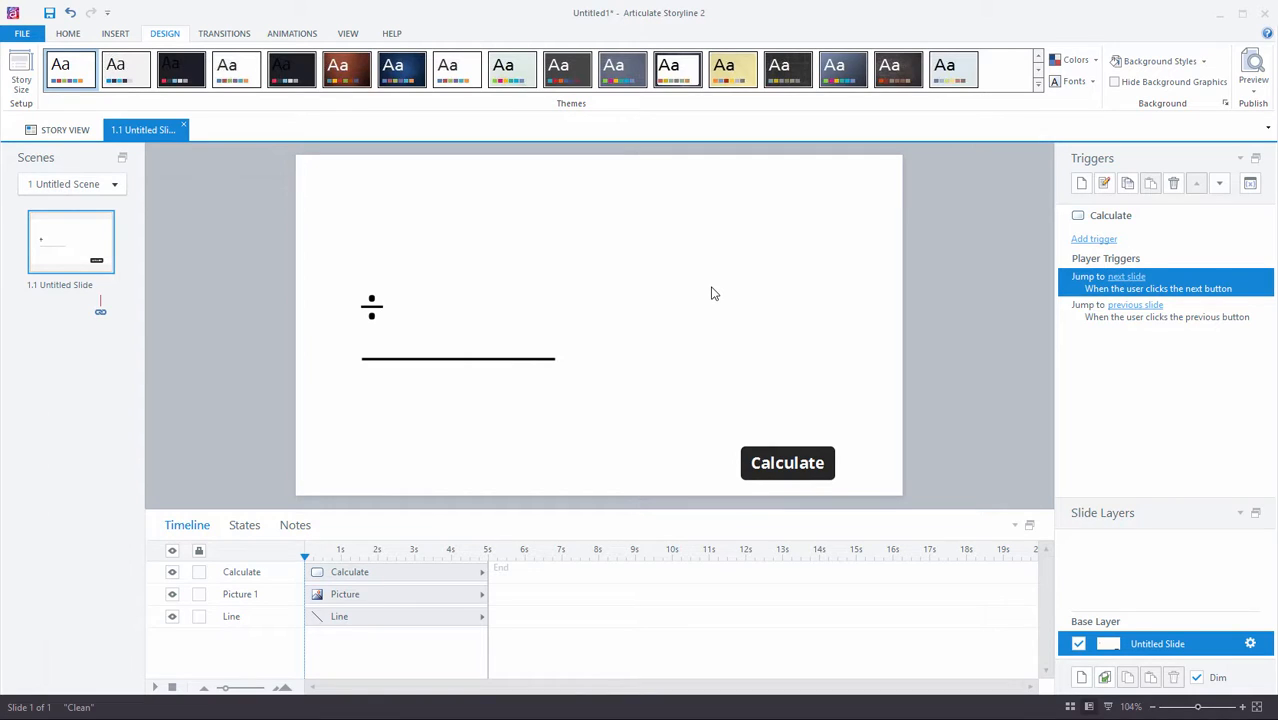
mouse_move(386, 256)
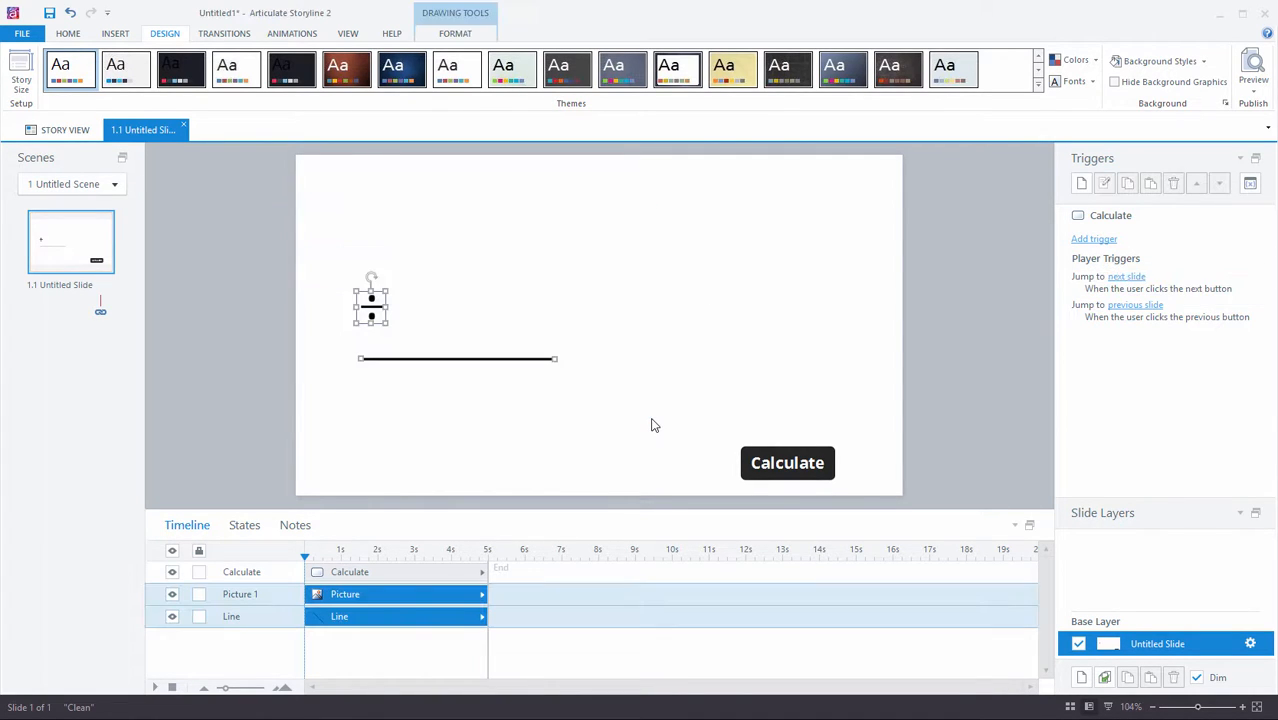
mouse_move(833, 393)
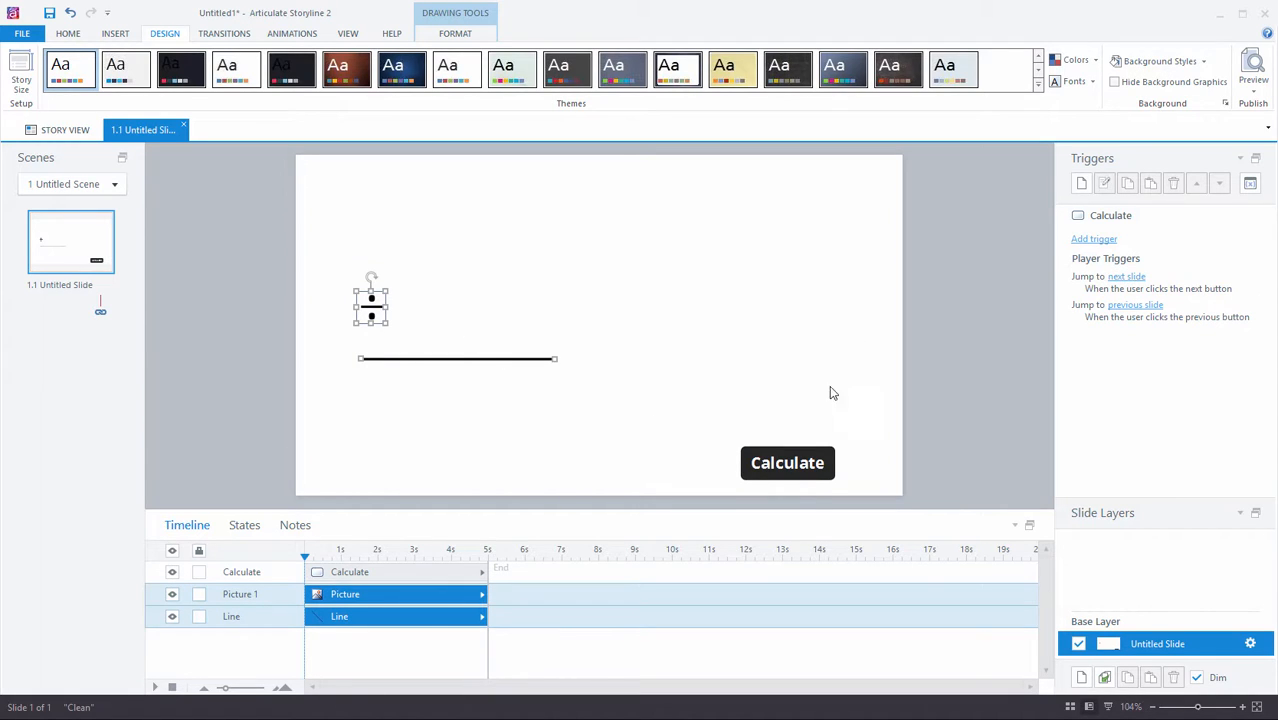
Rename the picture object to 'Division Sign' in the timeline
left_click(787, 463)
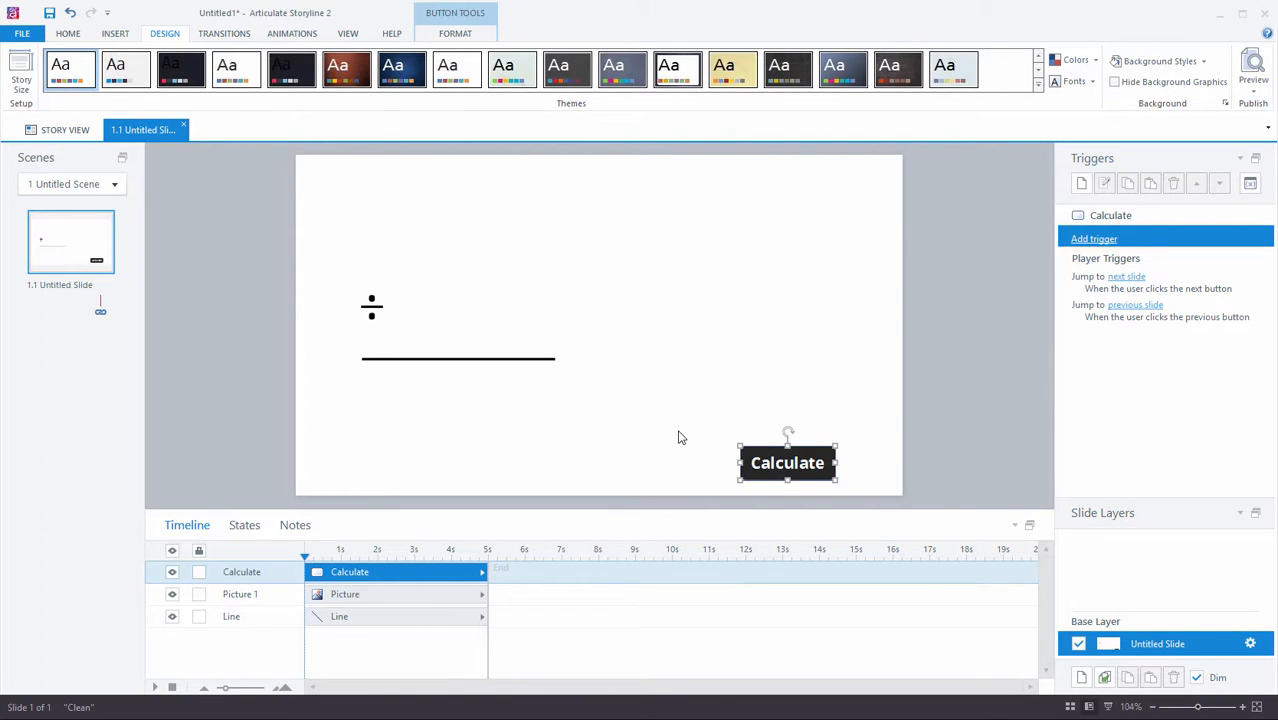
mouse_move(270, 575)
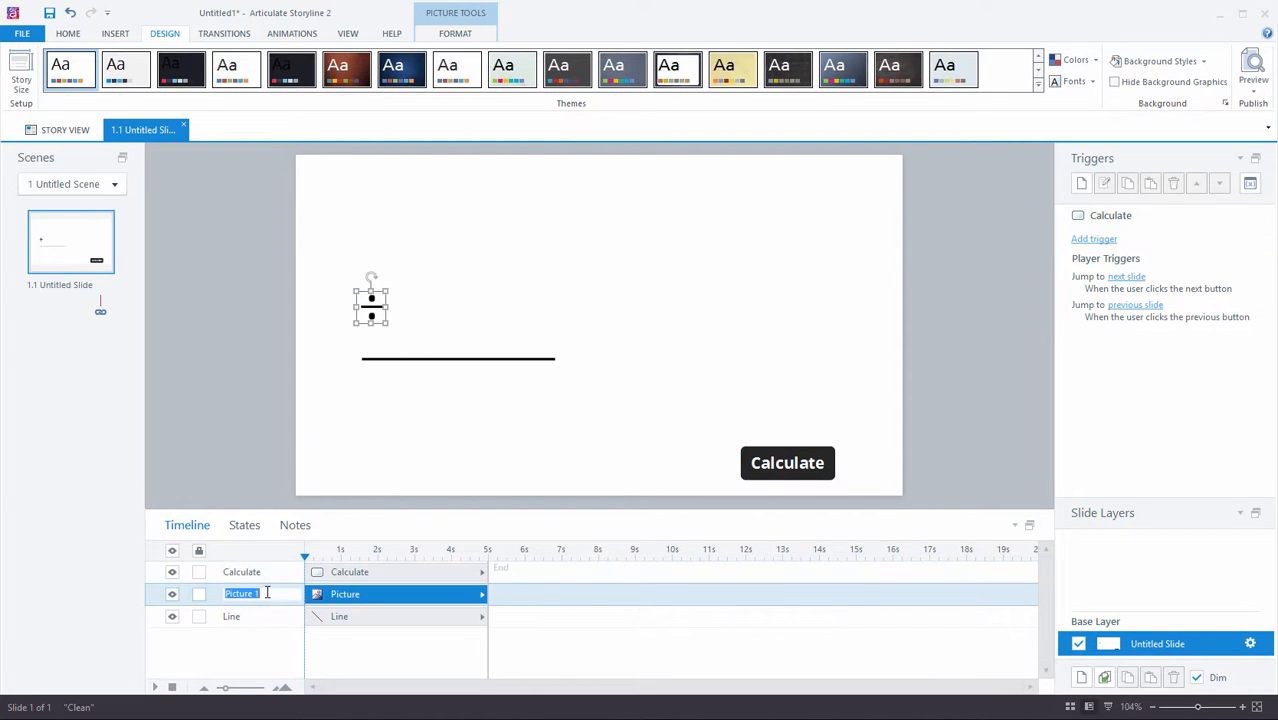
type("Division Sign")
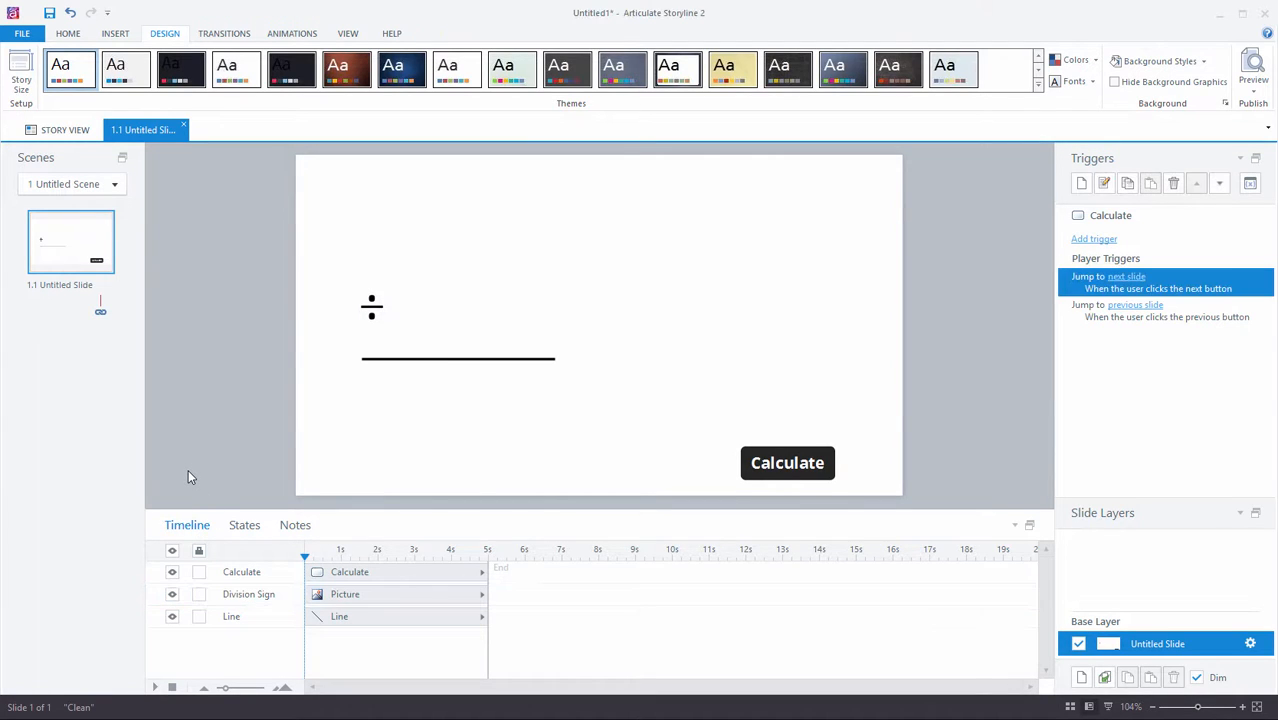
mouse_move(238, 594)
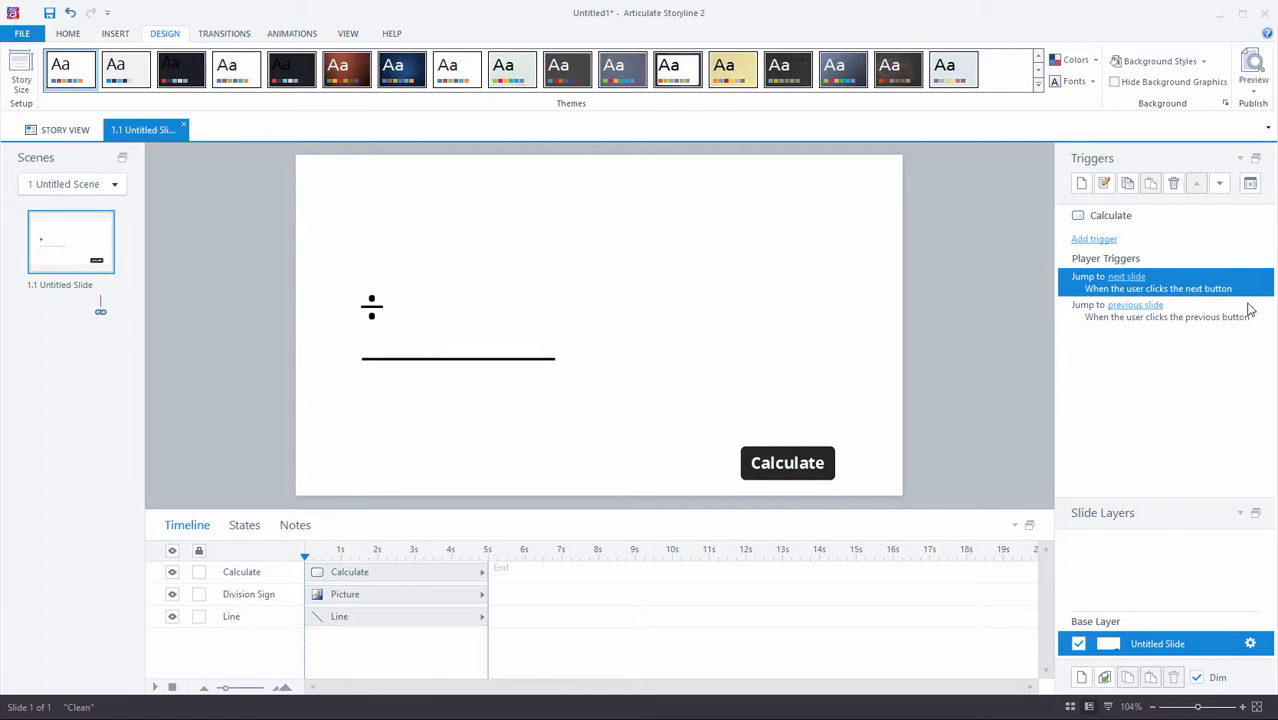
mouse_move(1100, 438)
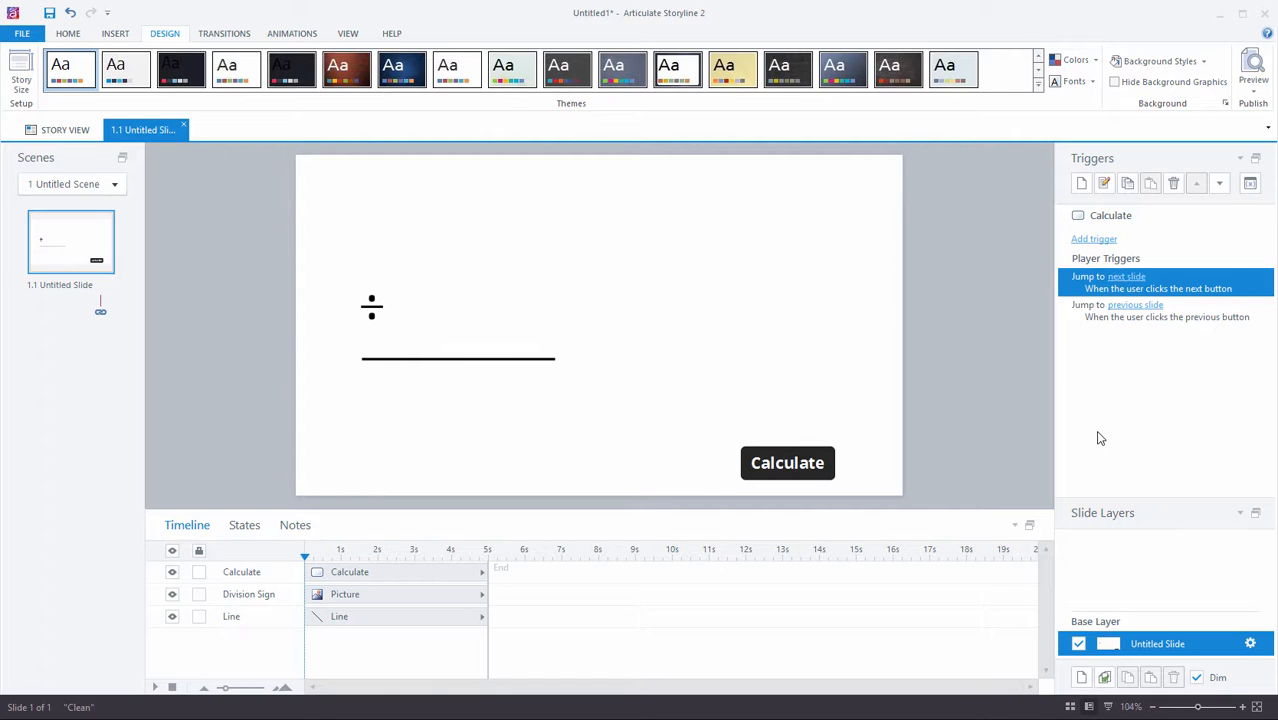
mouse_move(408, 250)
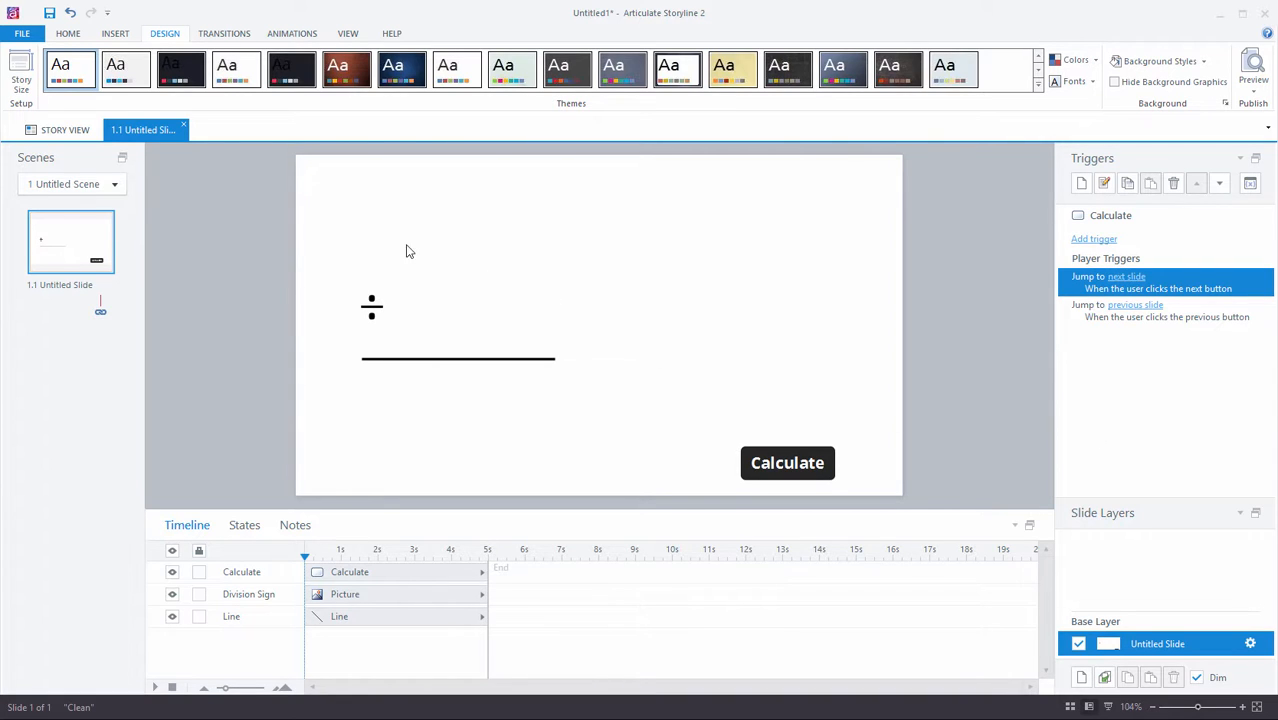
mouse_move(492, 255)
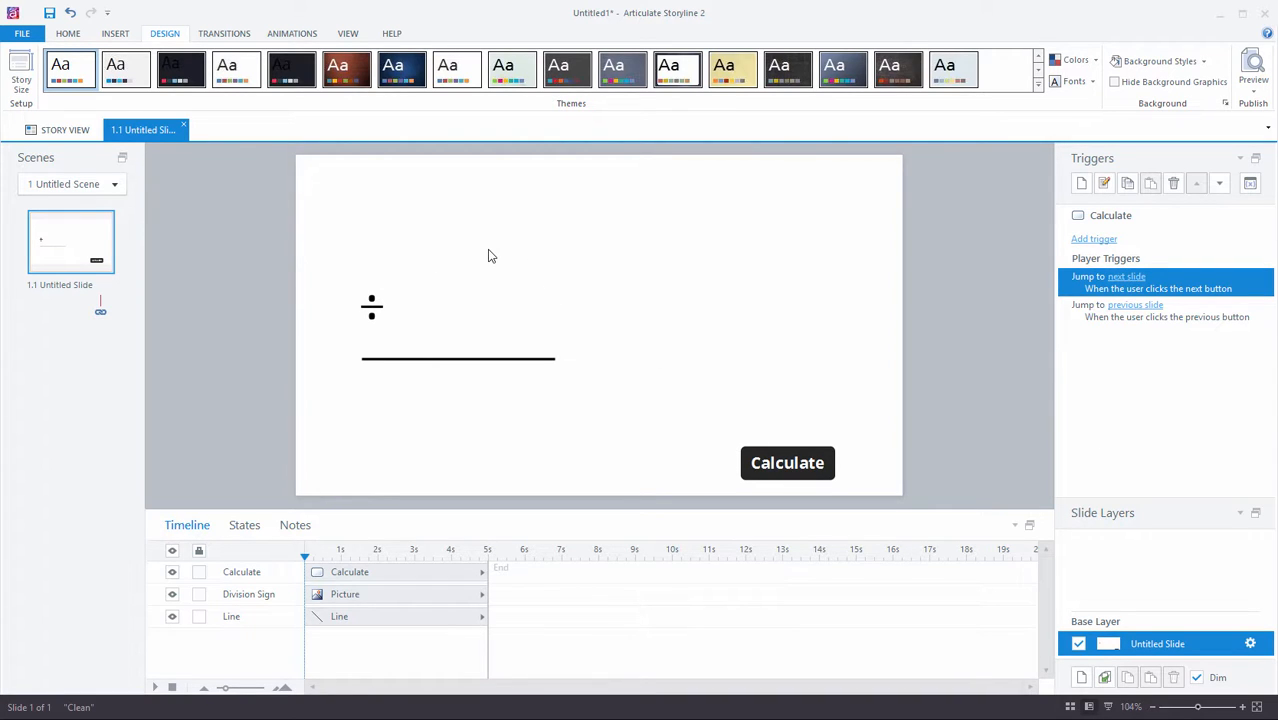
Insert a numeric entry field and place it just above the division sign
left_click(117, 32)
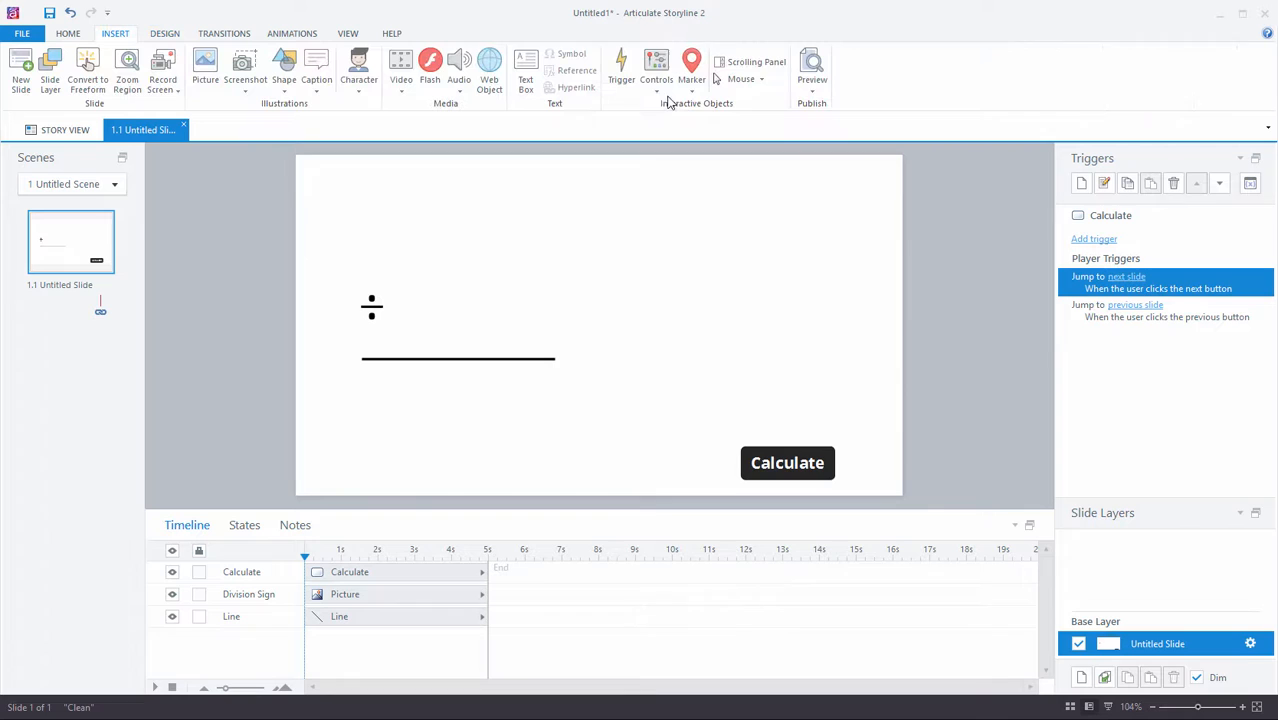
left_click(654, 62)
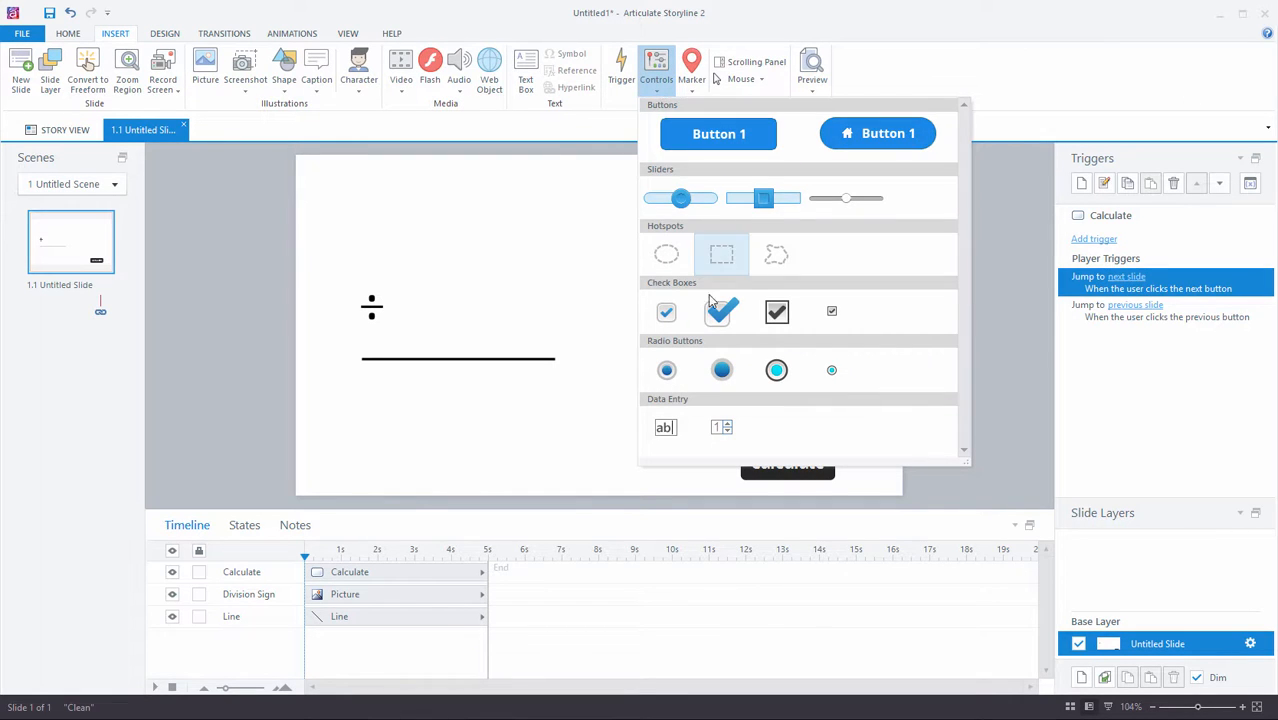
mouse_move(720, 430)
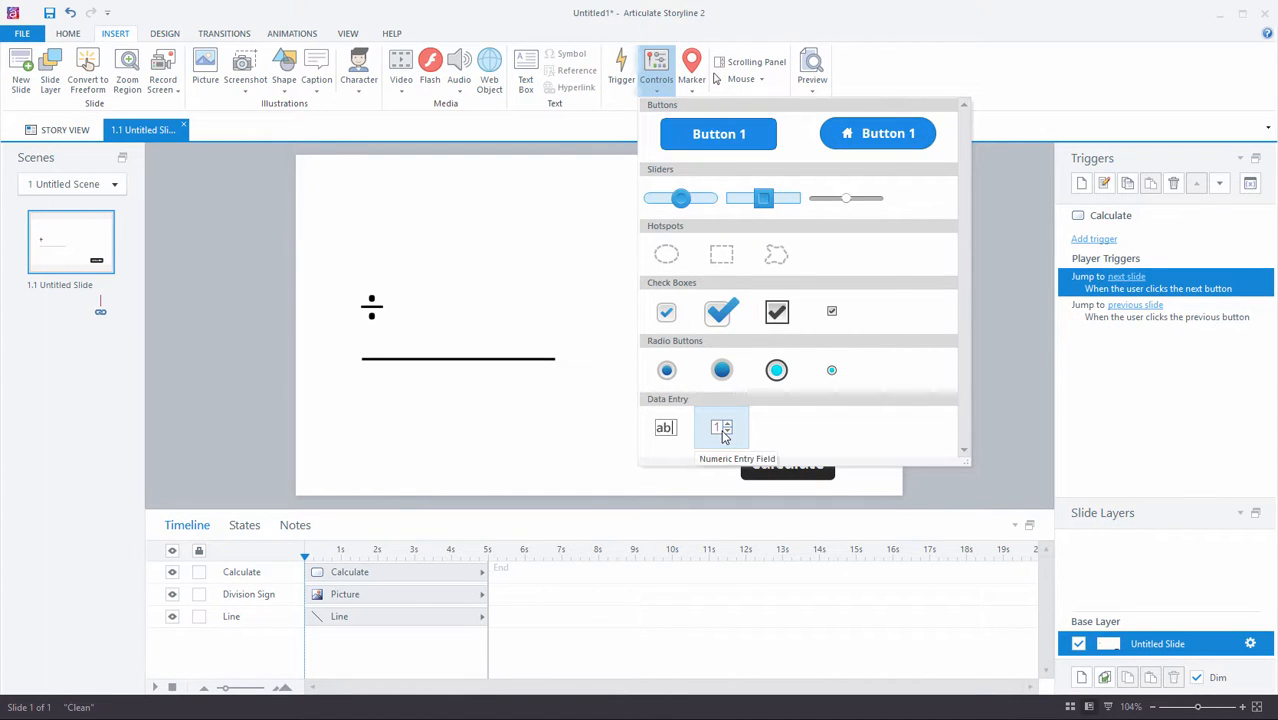
left_click(655, 70)
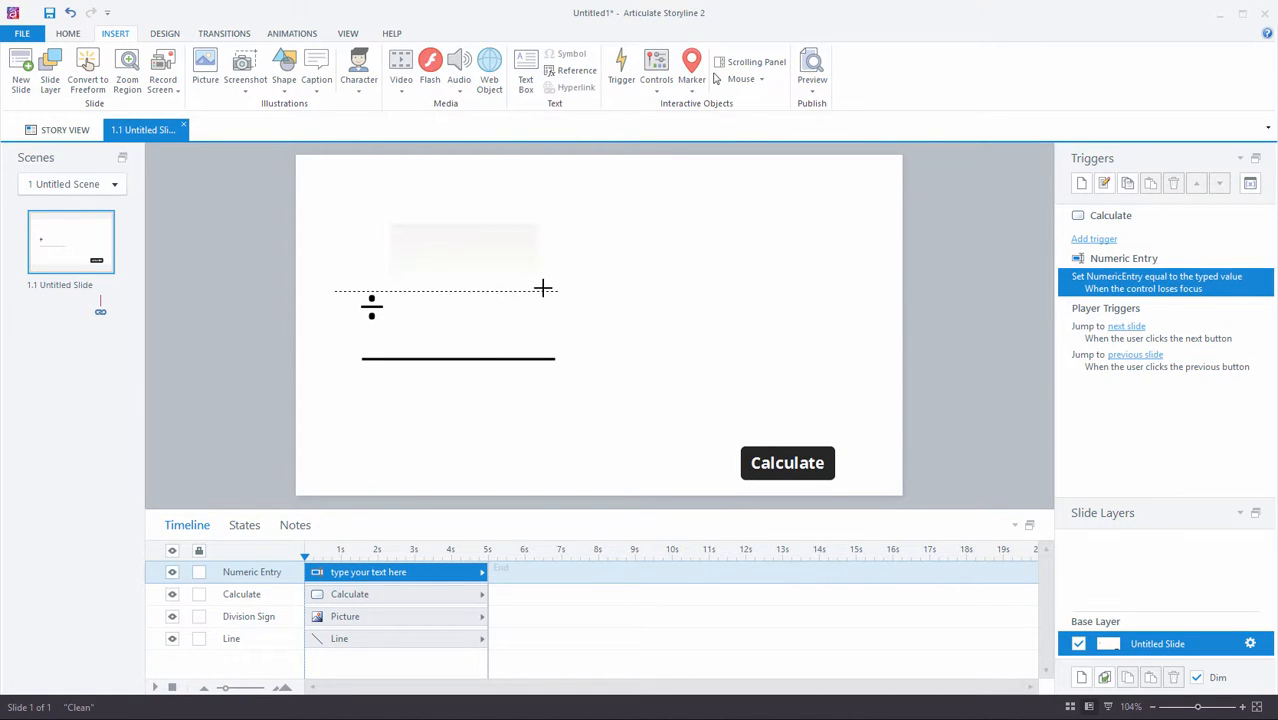
left_click(464, 253)
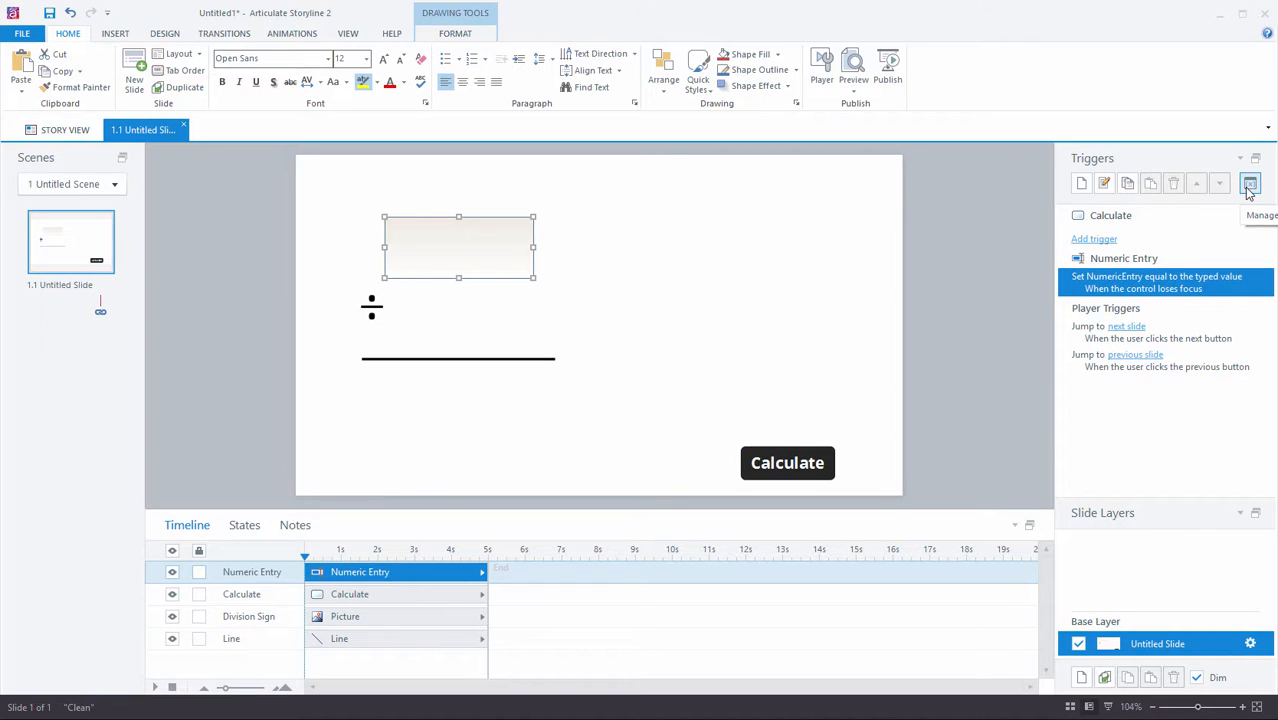
Rename the NumericEntry variable to 'Dividend' in the Variables dialog and apply
left_click(1250, 183)
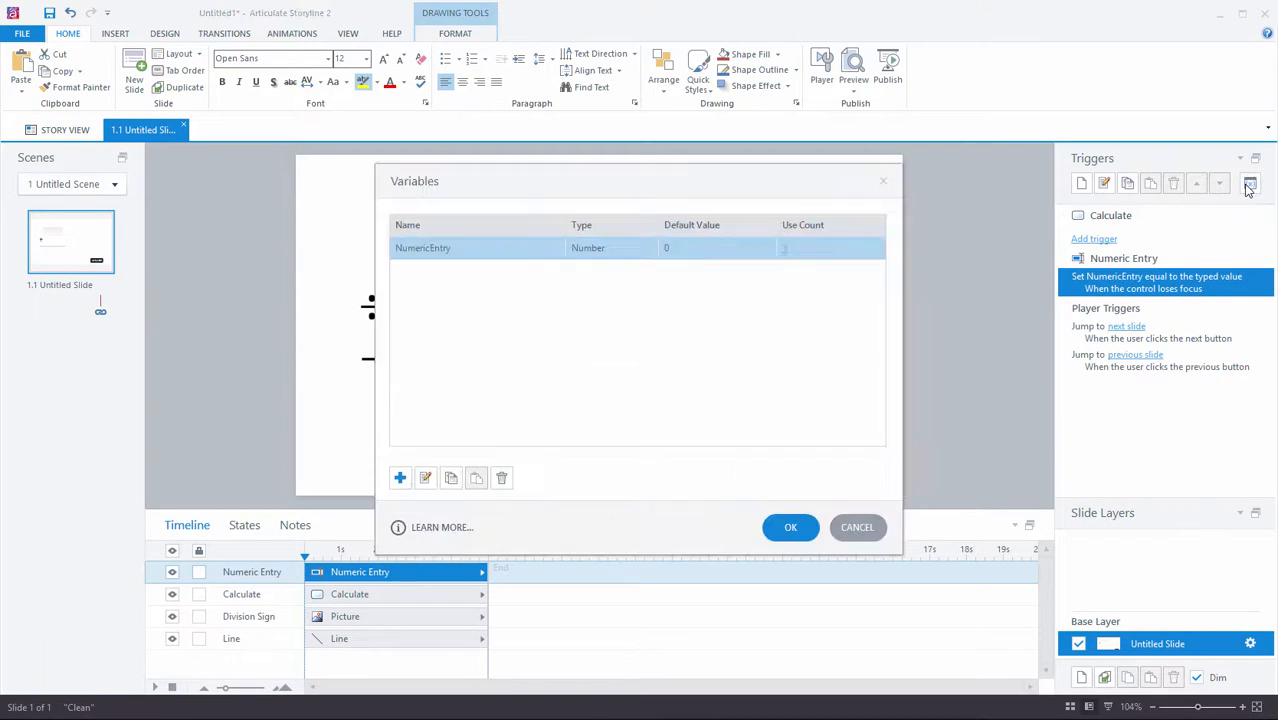
left_click_drag(414, 181, 613, 151)
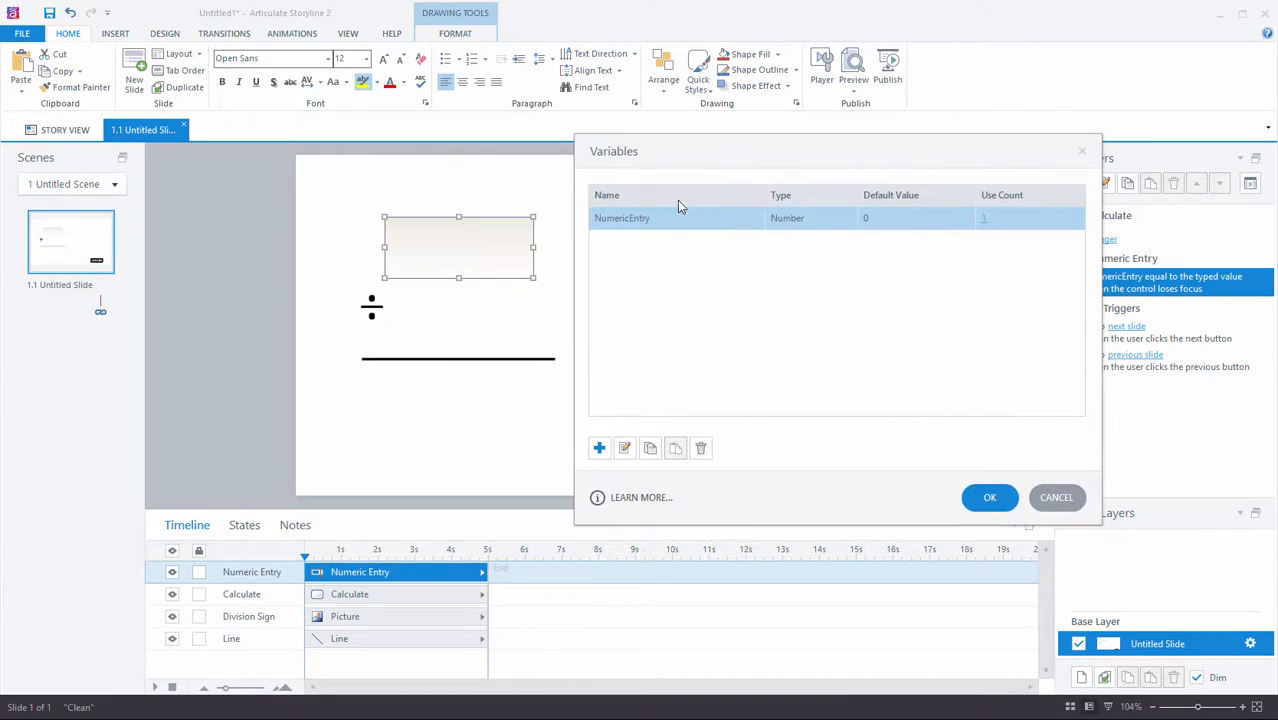
mouse_move(653, 226)
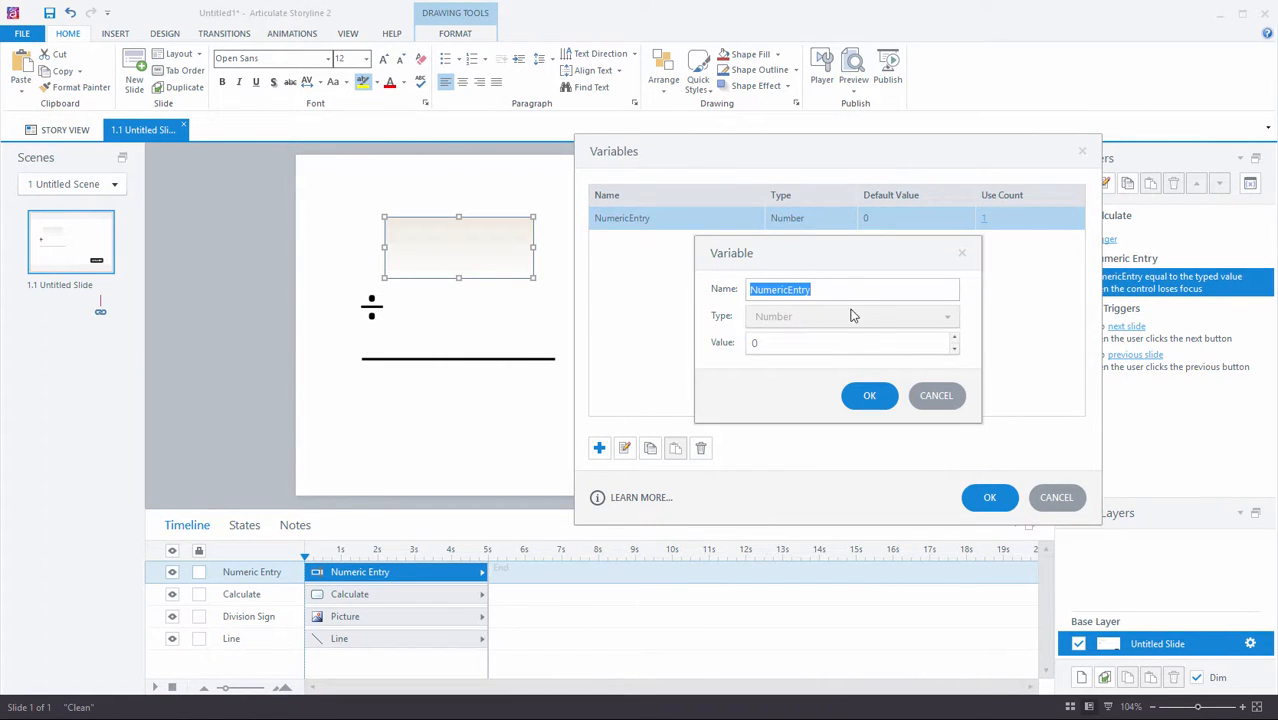
mouse_move(690, 280)
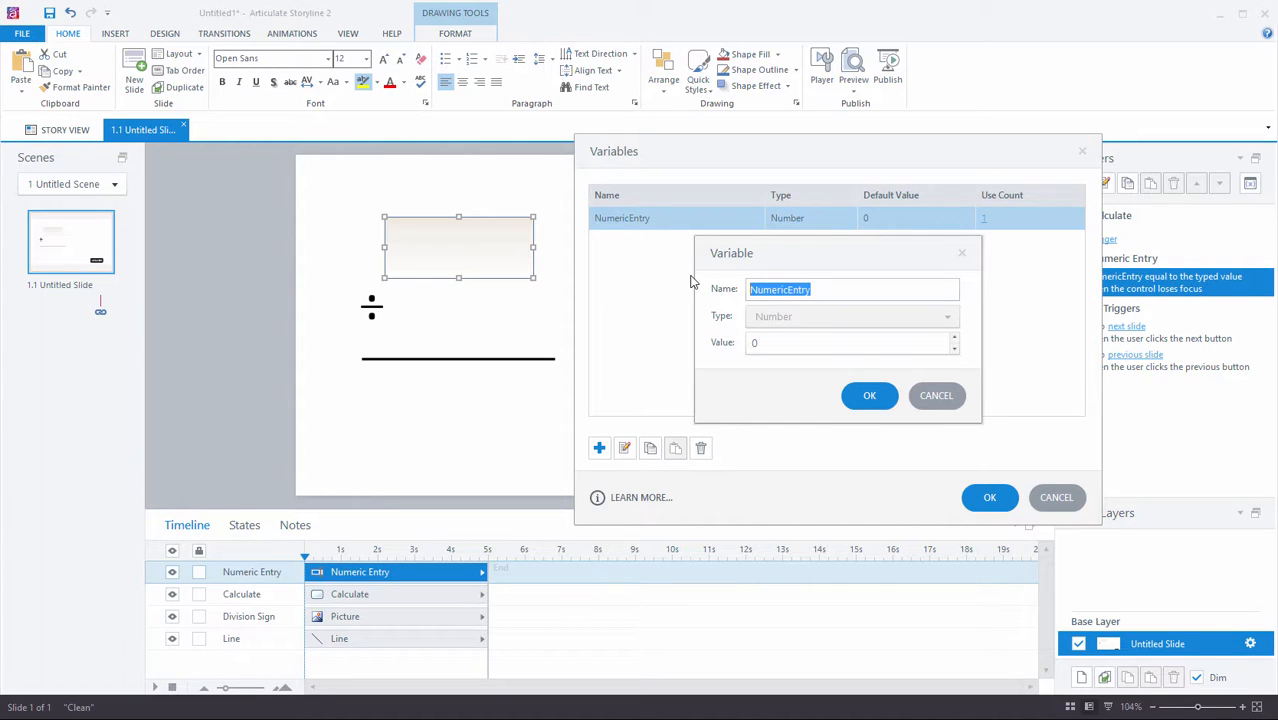
type("Dividend")
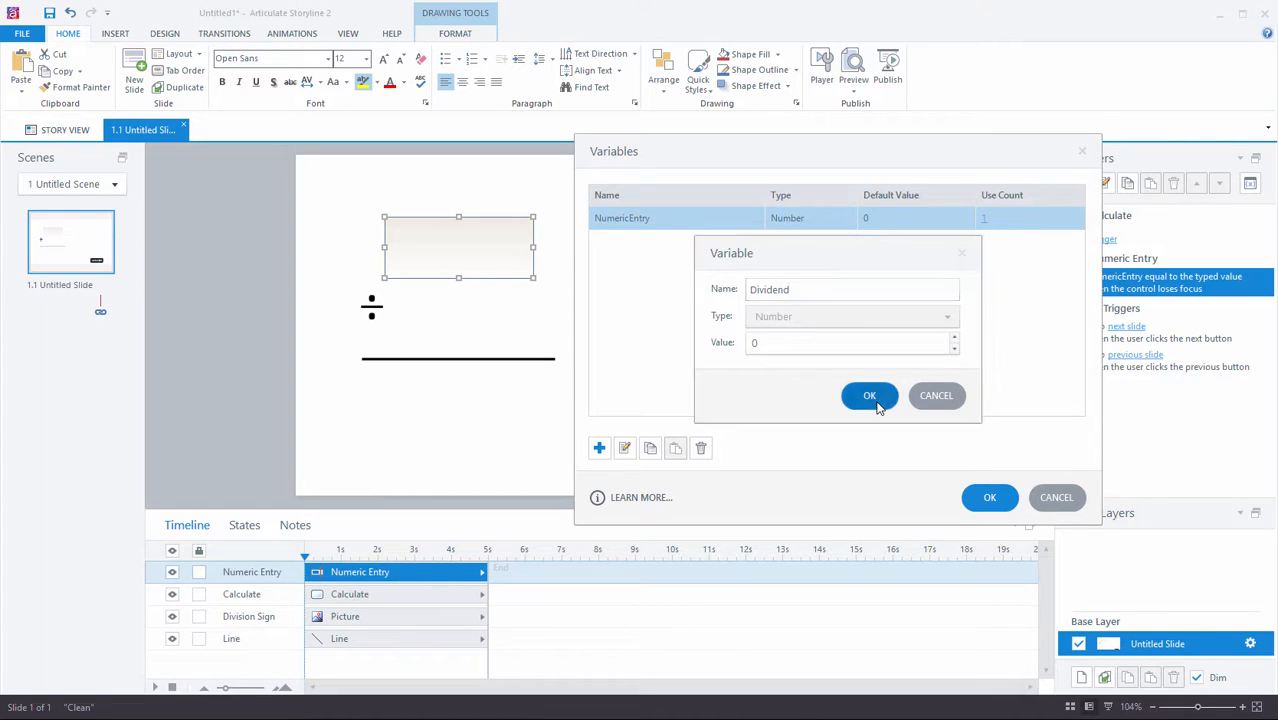
left_click(869, 395)
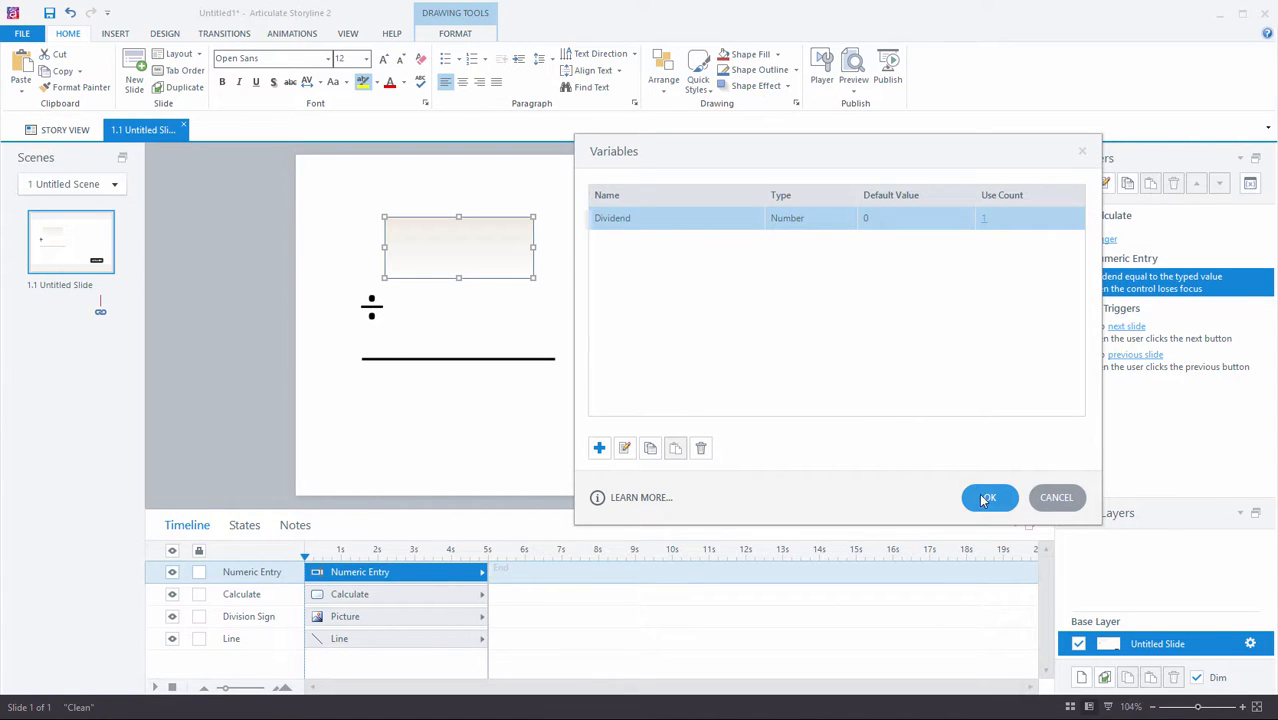
left_click(990, 497)
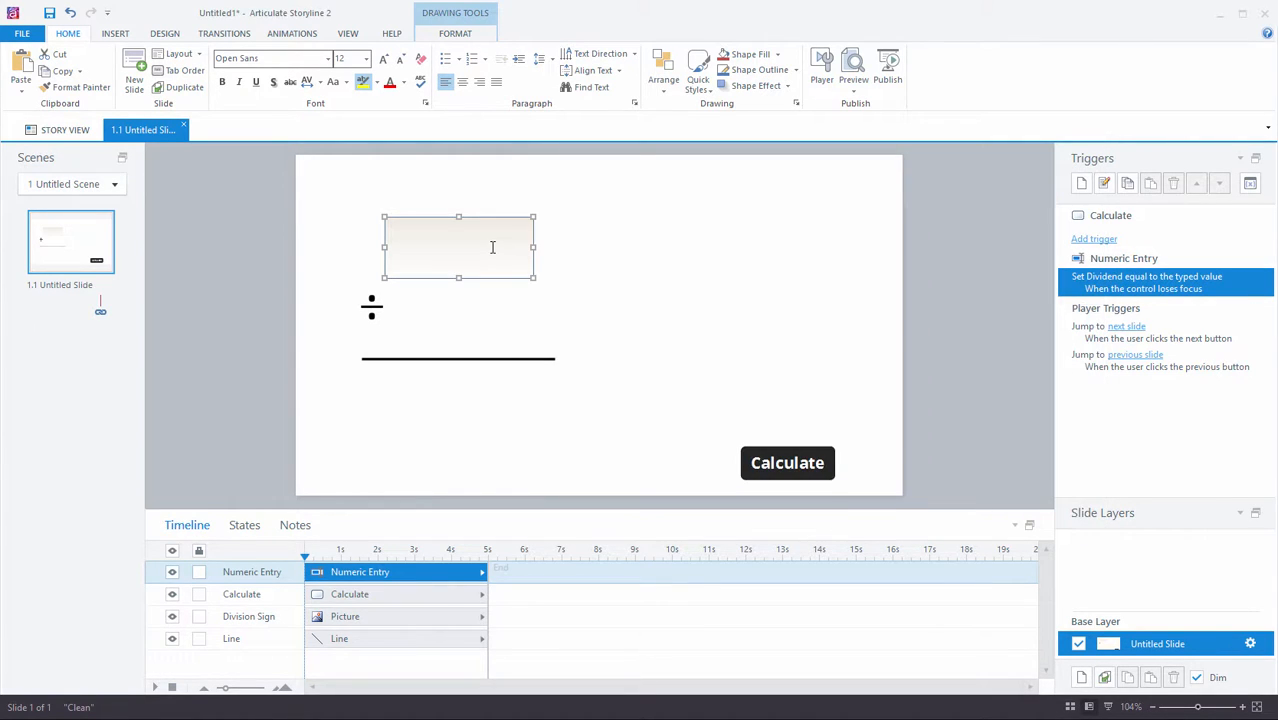
Rename the second NumericEntry variable to 'Divisor' in the Variables dialog and apply
left_click(116, 33)
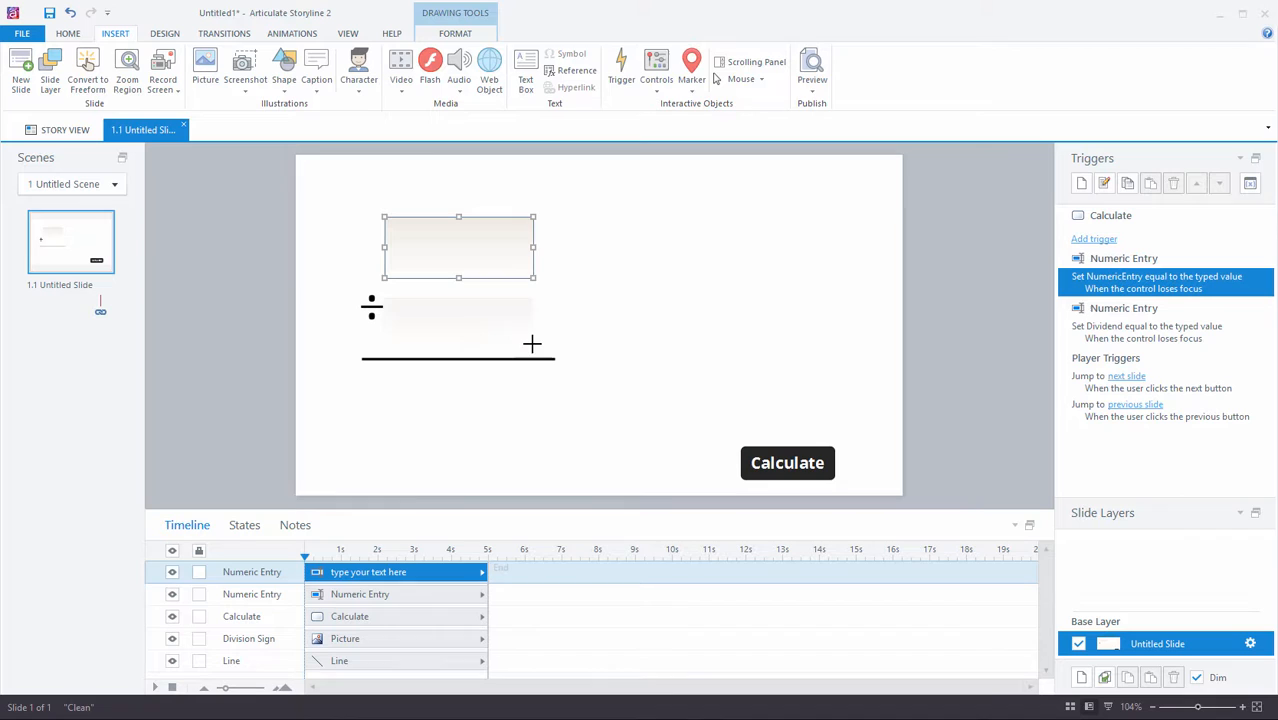
left_click(1247, 183)
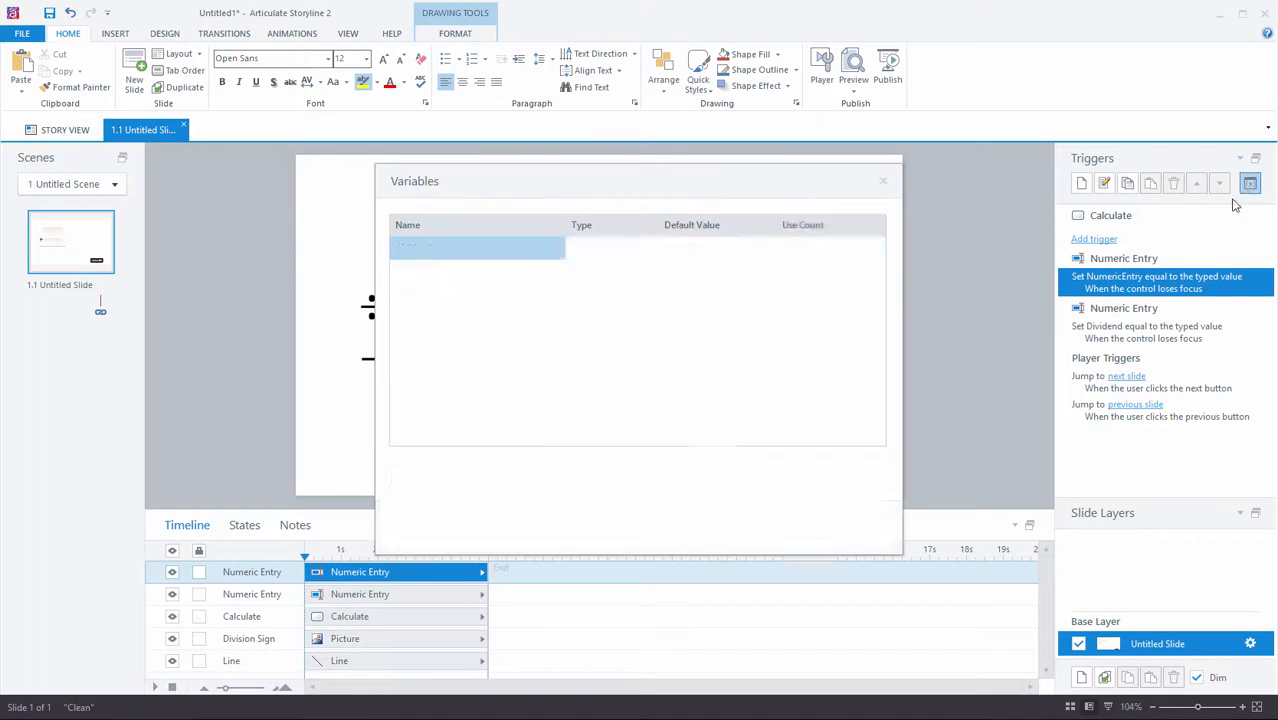
double_click(422, 270)
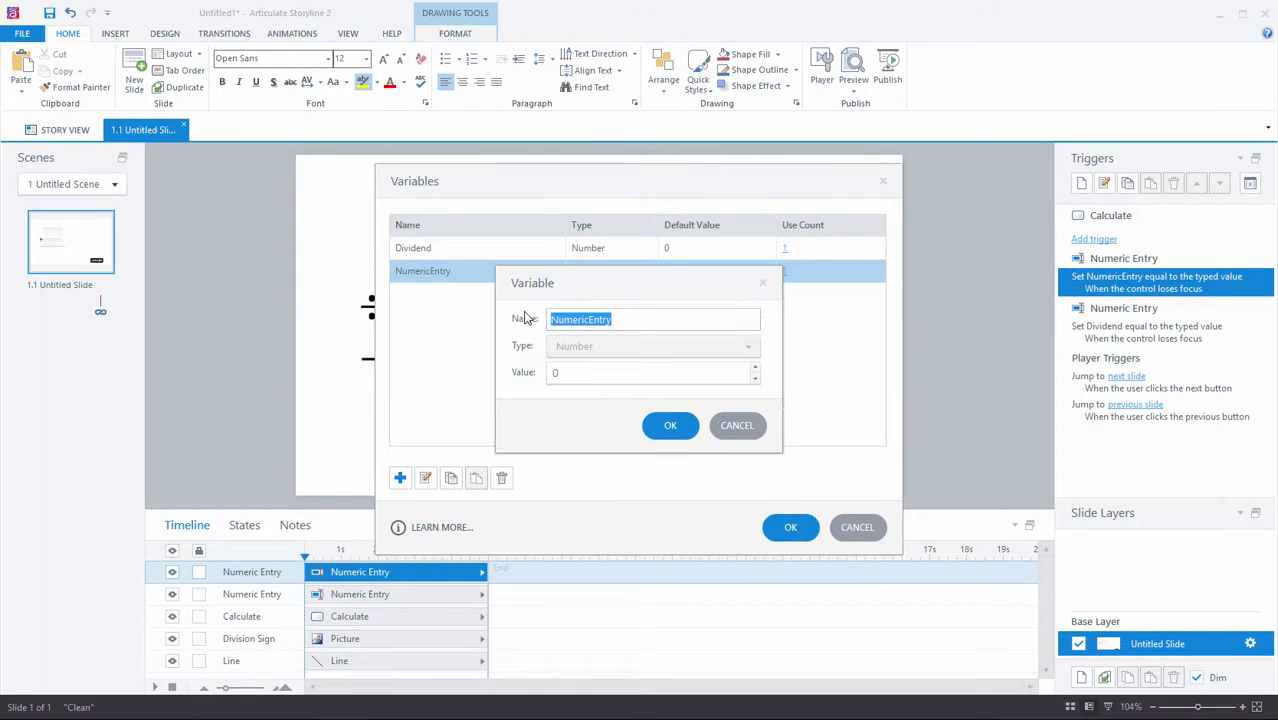
type("Divis")
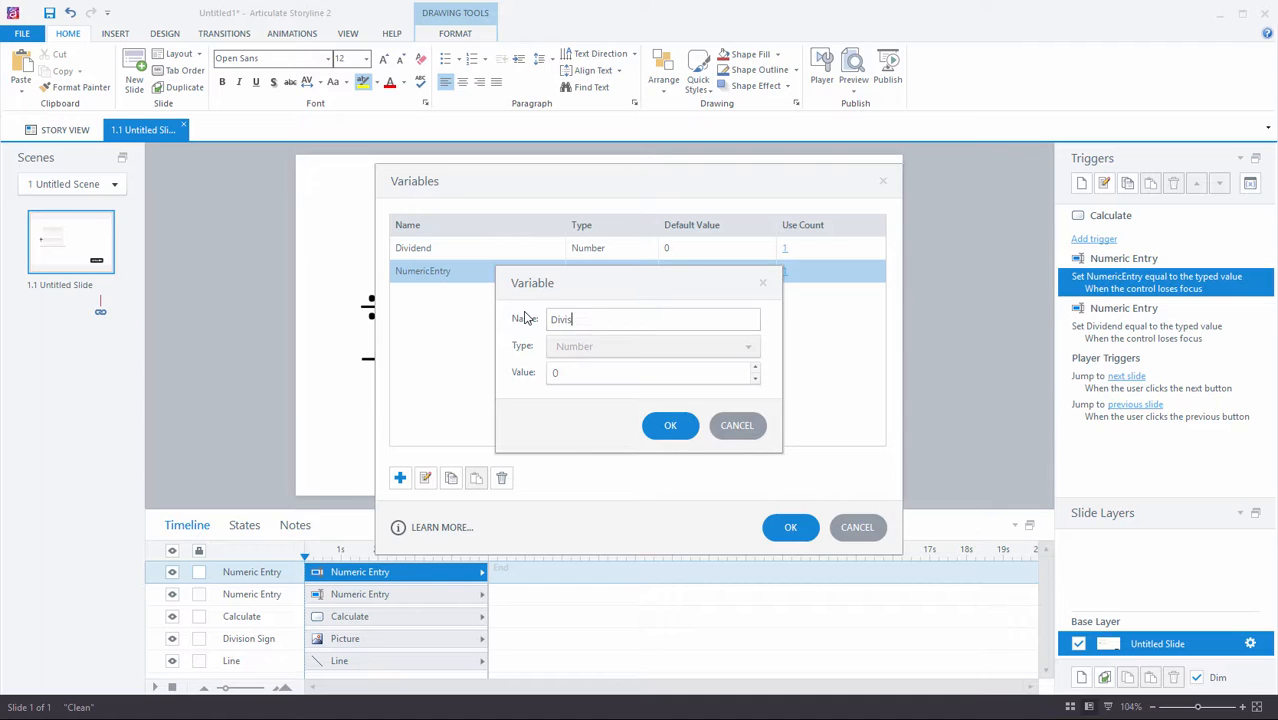
left_click(670, 425)
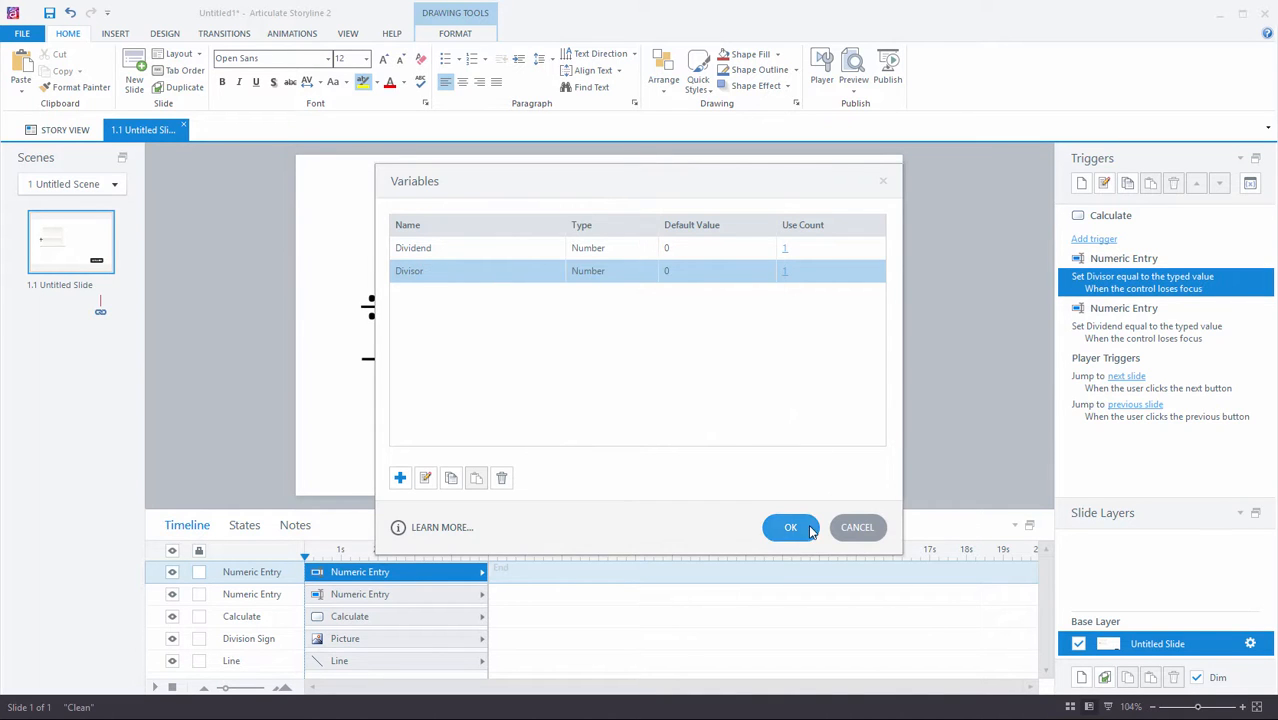
left_click(790, 527)
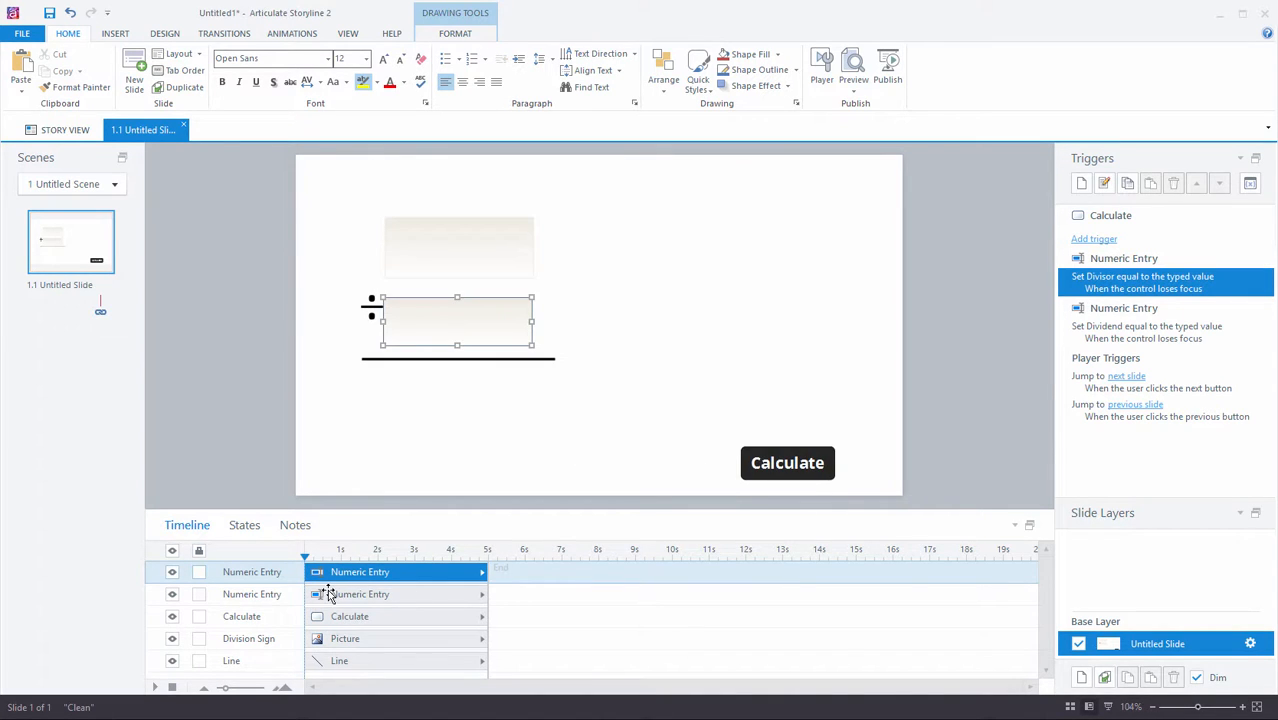
Rename the two entry fields 'Dividend' and 'Divisor' in the timeline
left_click(251, 594)
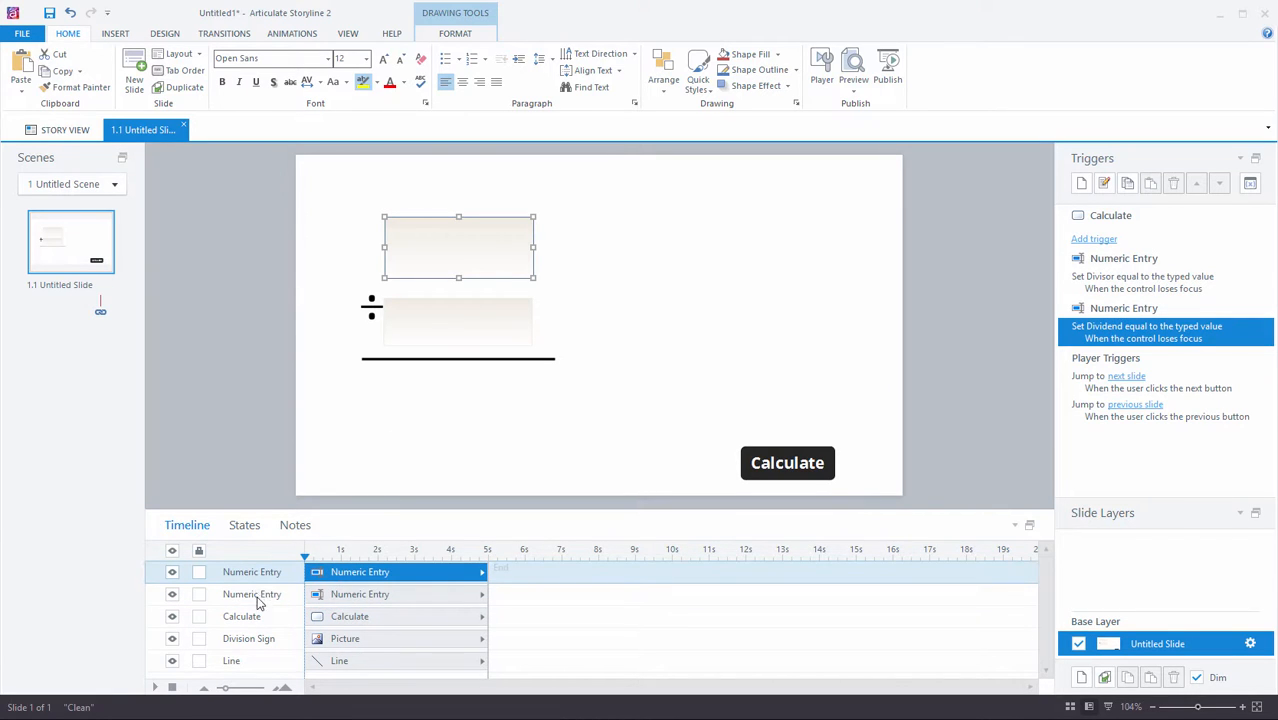
double_click(251, 571)
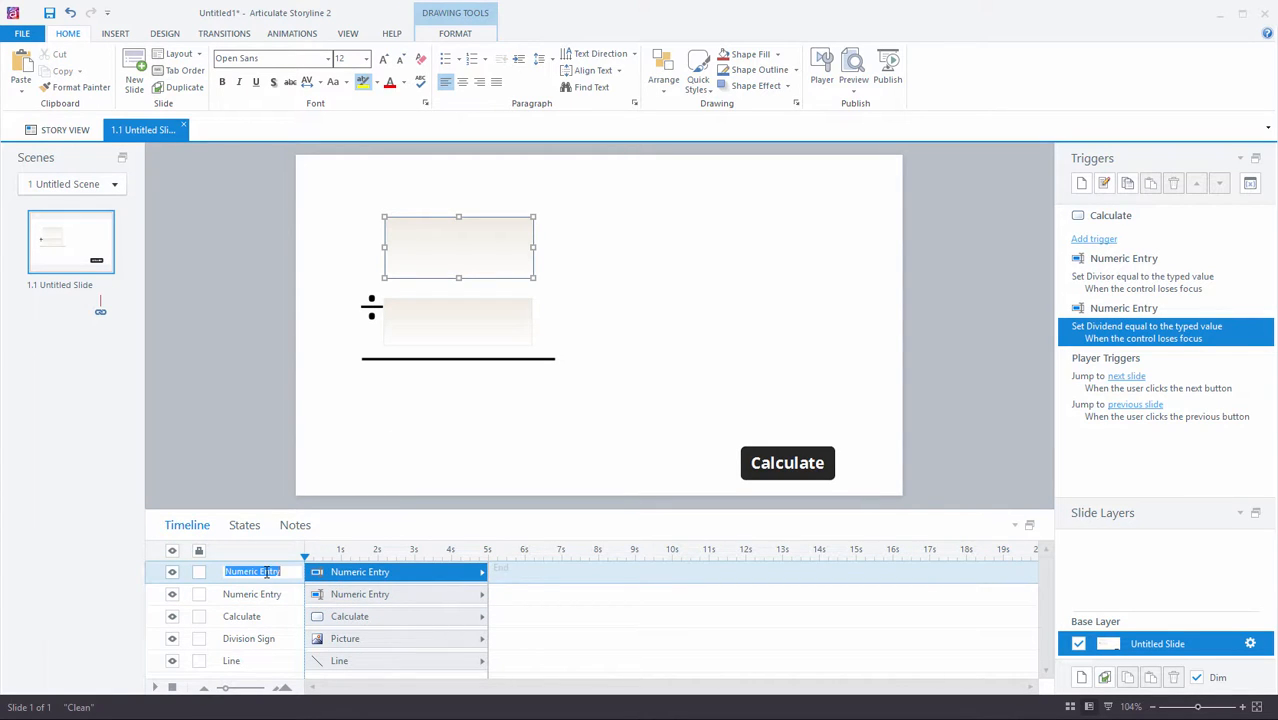
type("Dividend")
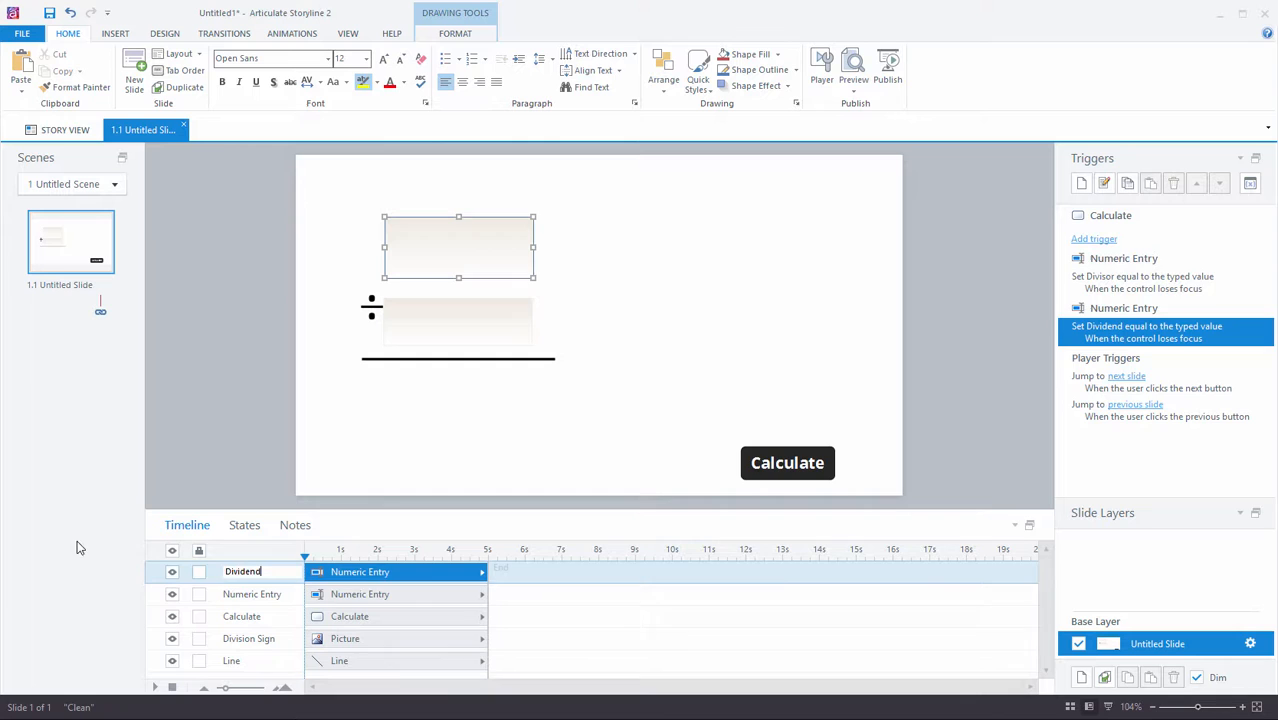
left_click(252, 593)
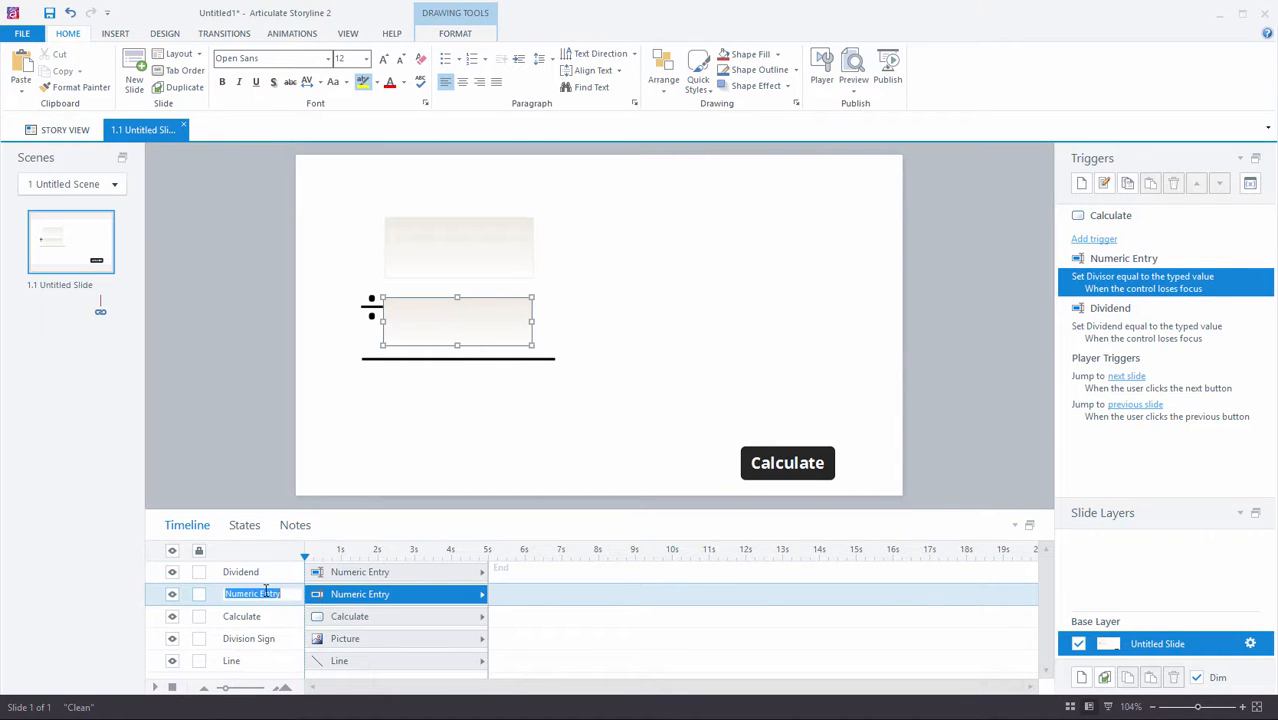
type("Divisor")
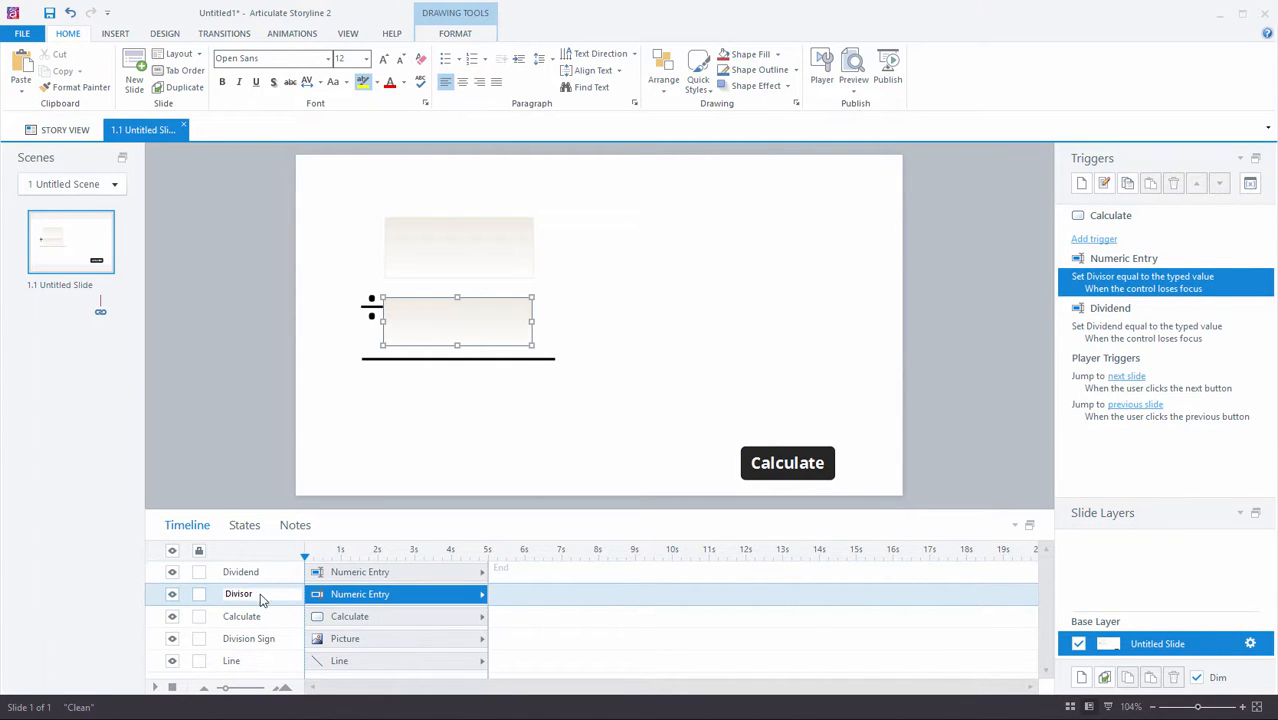
left_click(256, 403)
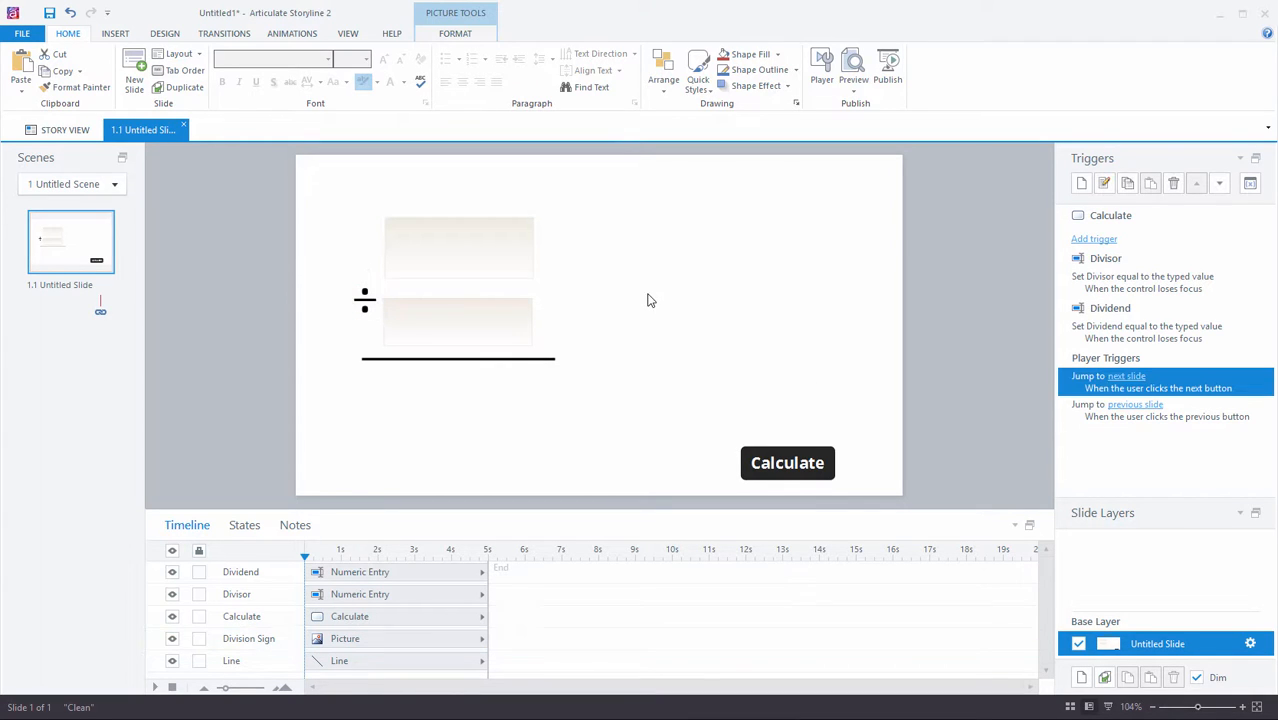
left_click(850, 77)
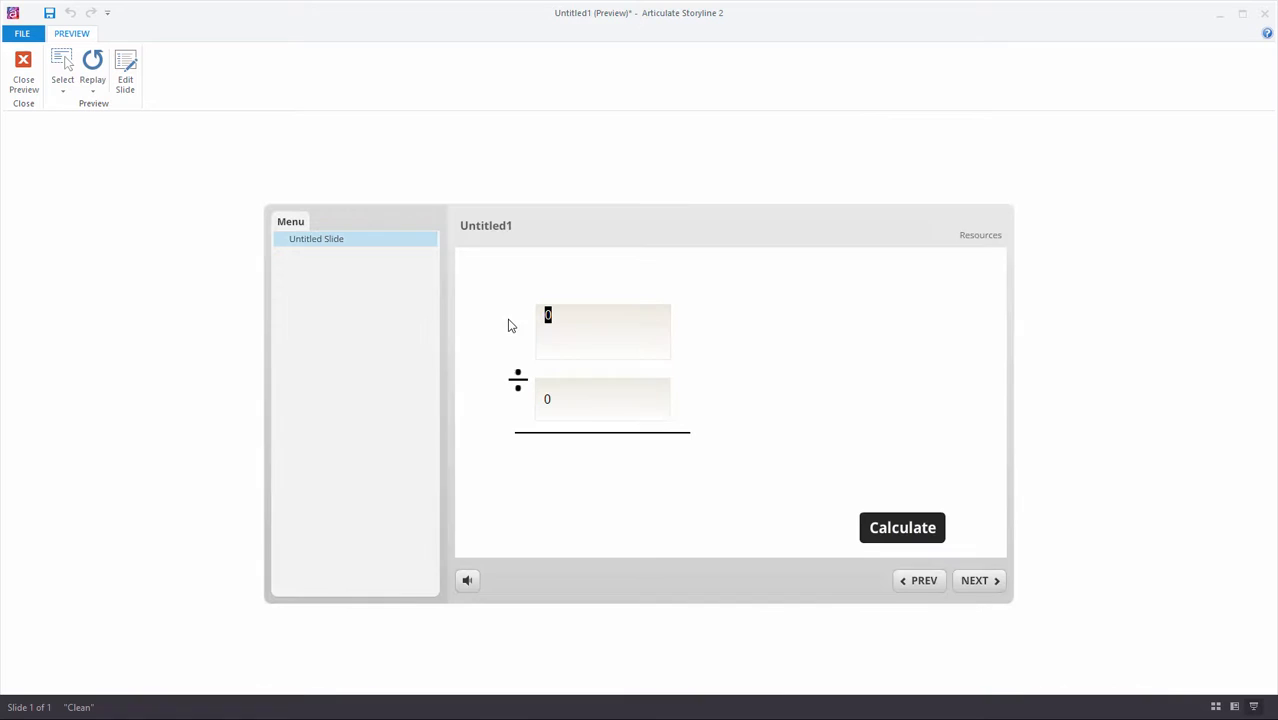
mouse_move(624, 467)
type("34")
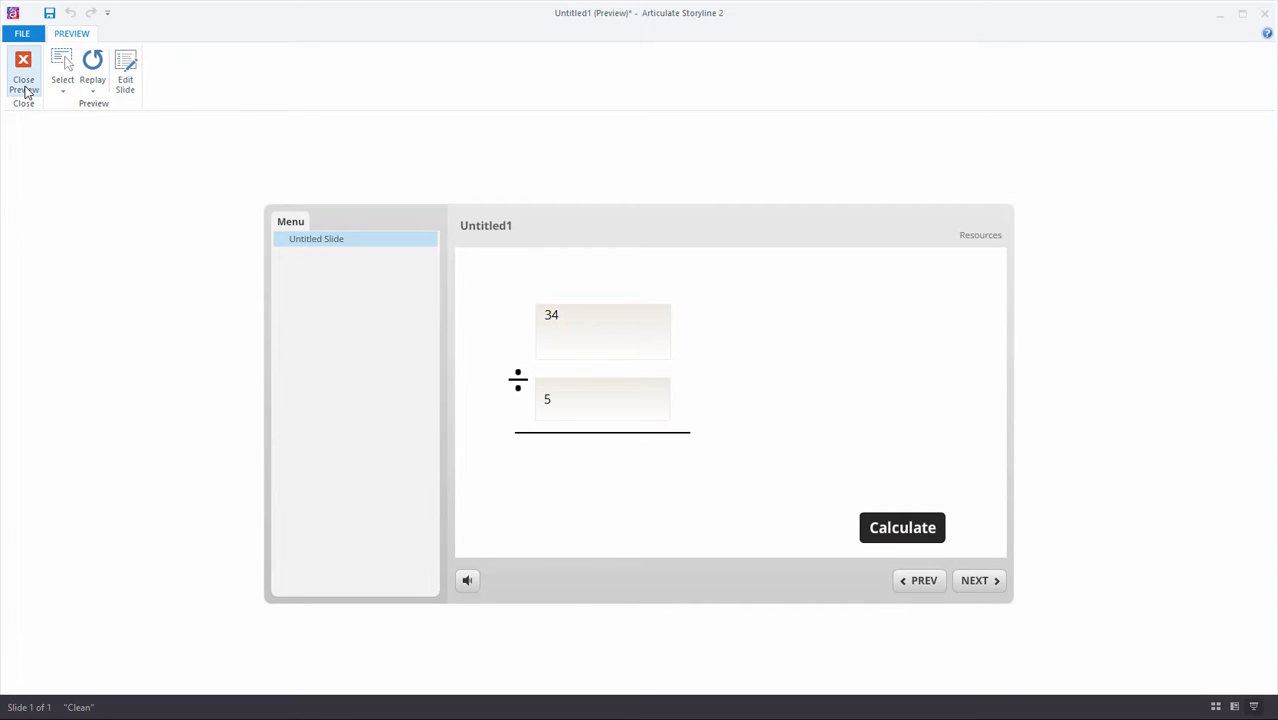
left_click(23, 68)
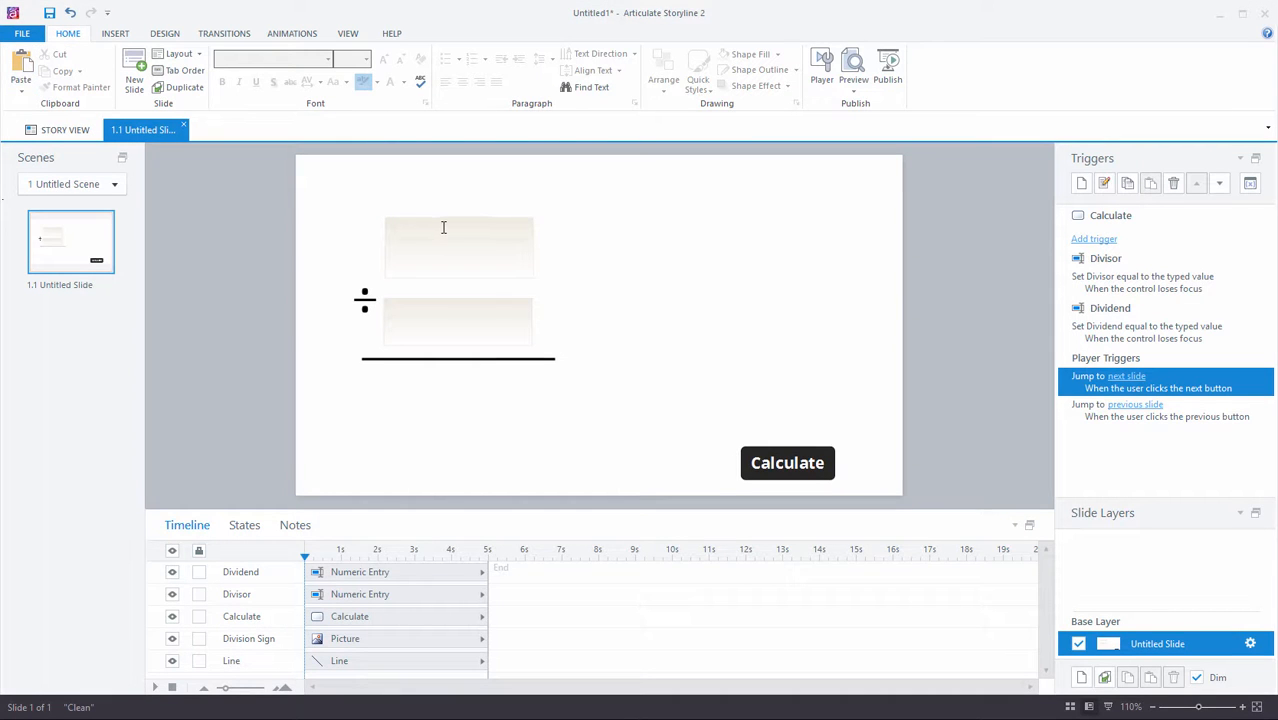
mouse_move(443, 301)
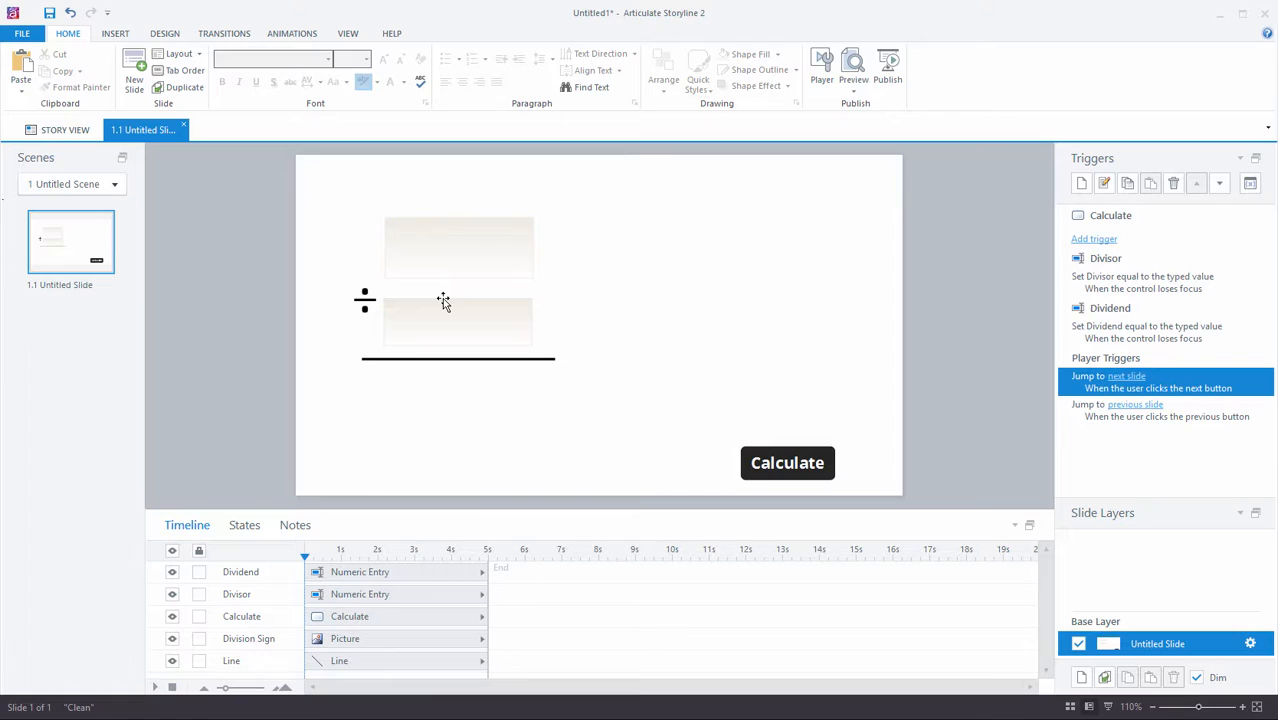
mouse_move(776, 450)
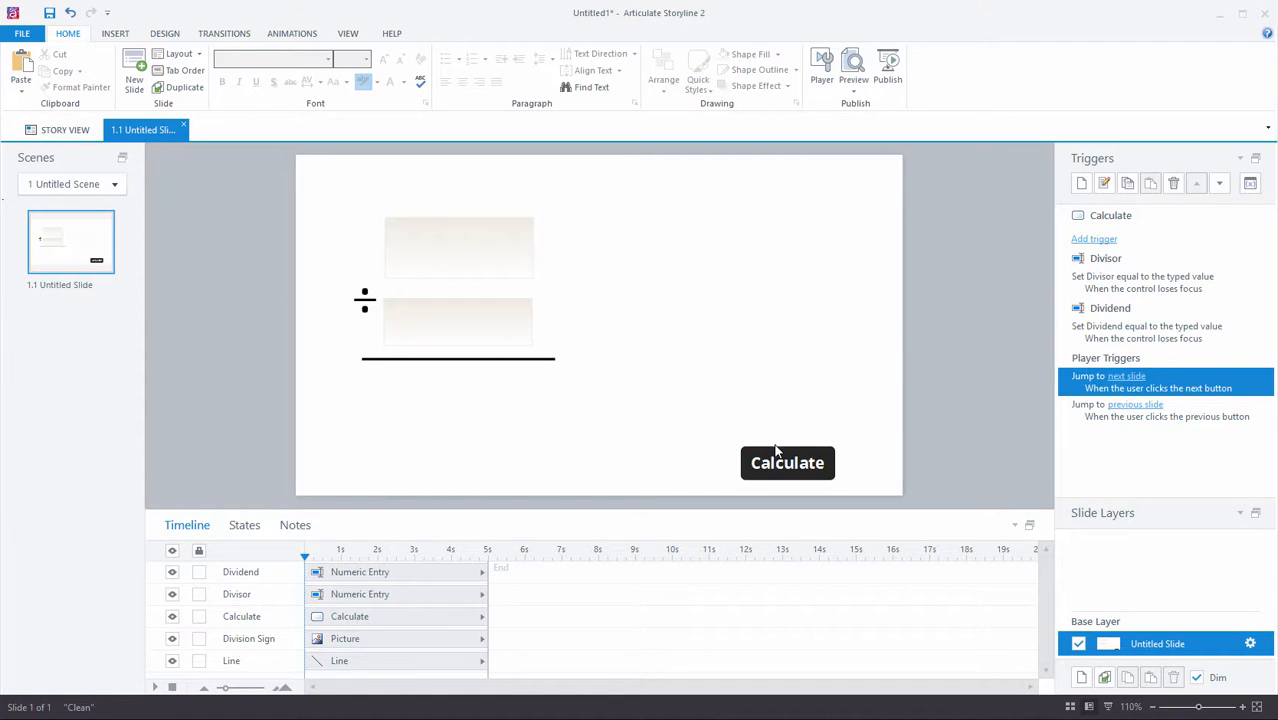
left_click(787, 463)
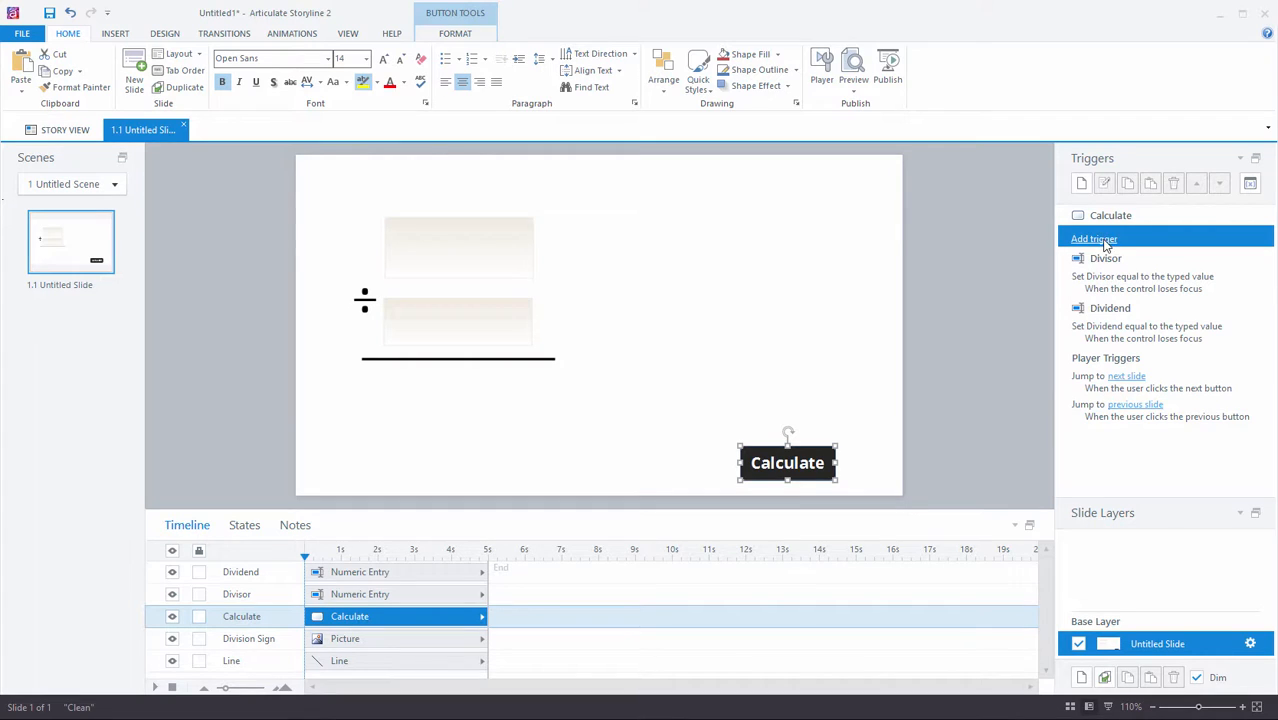
Add a trigger: Divide Dividend by variable Divisor when the user clicks Calculate
left_click(1093, 238)
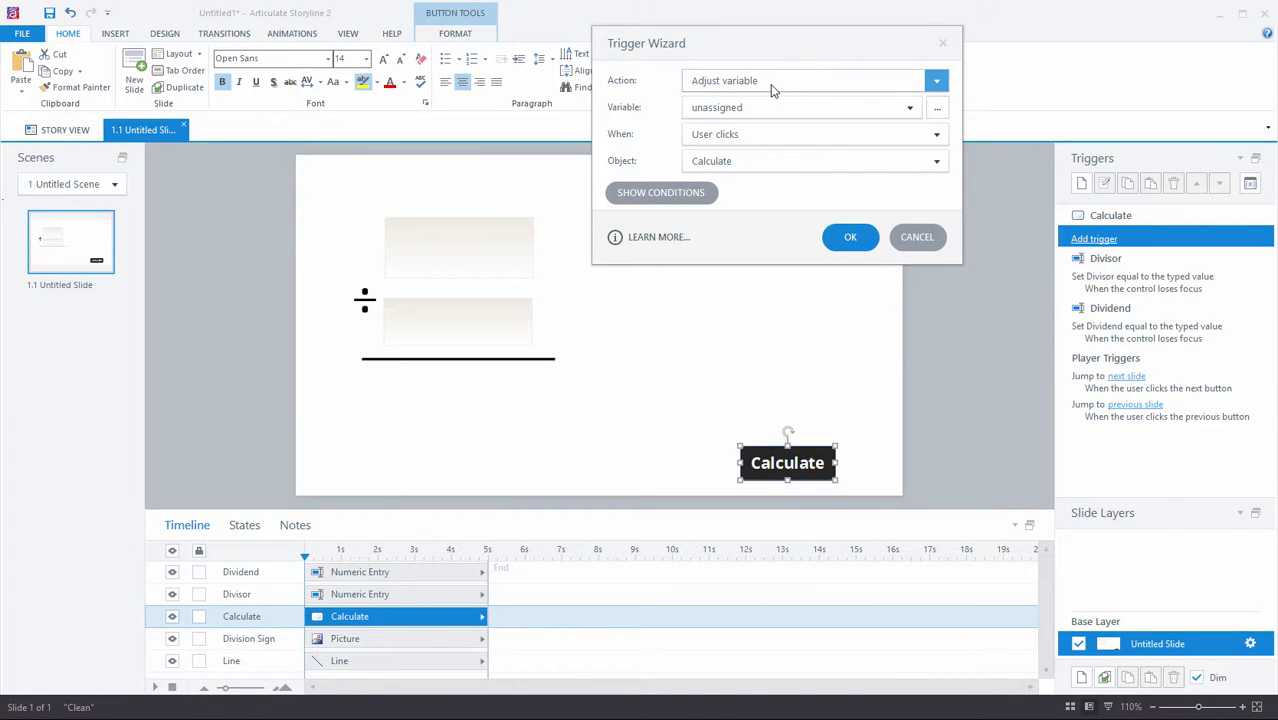
mouse_move(890, 87)
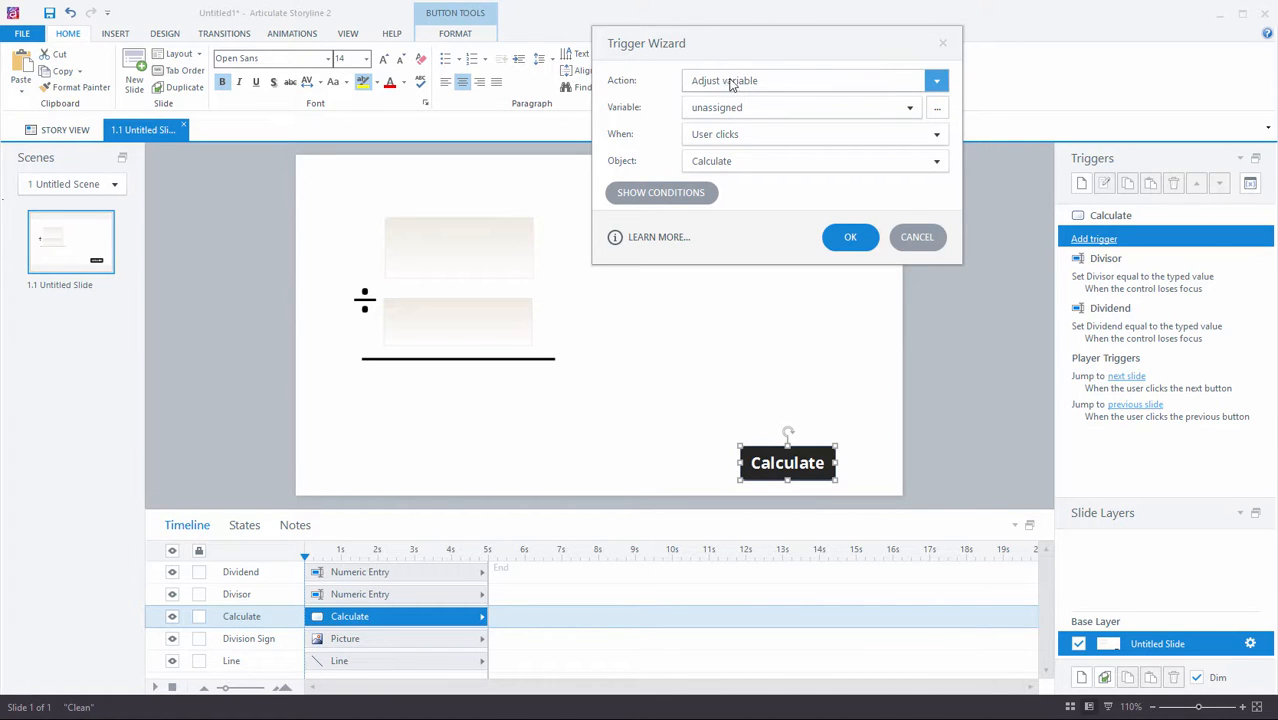
left_click(908, 107)
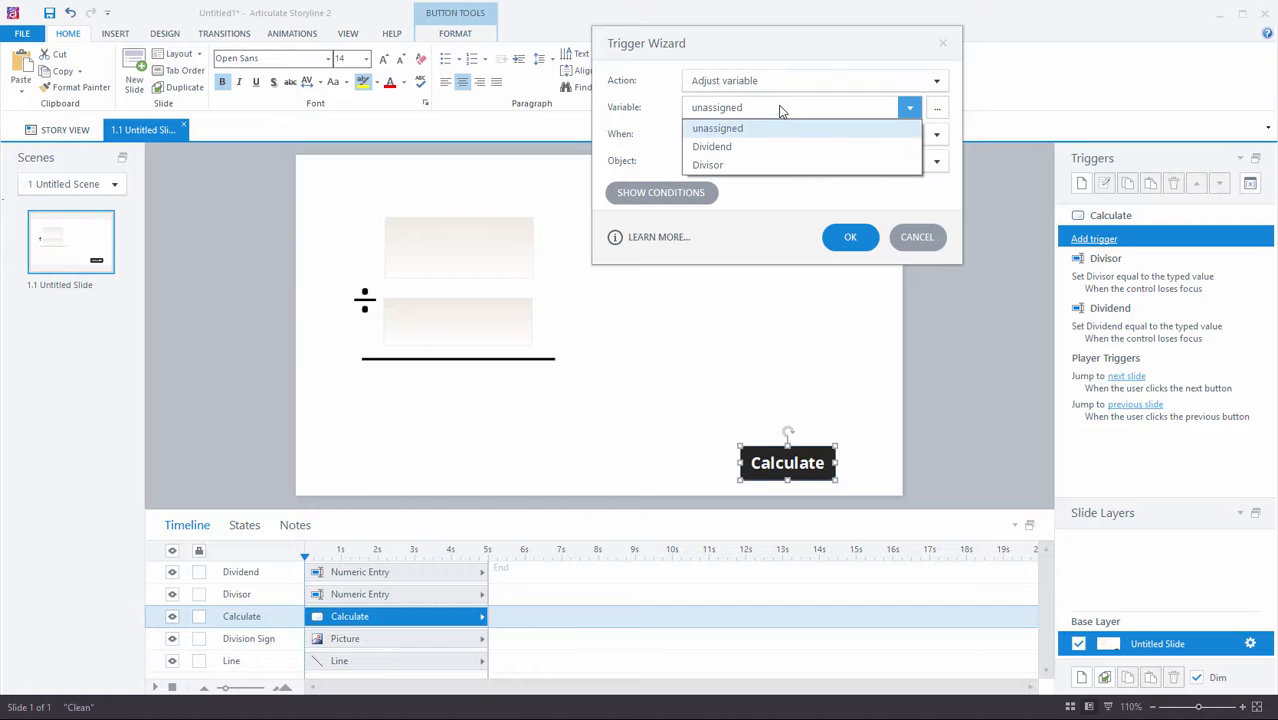
mouse_move(740, 146)
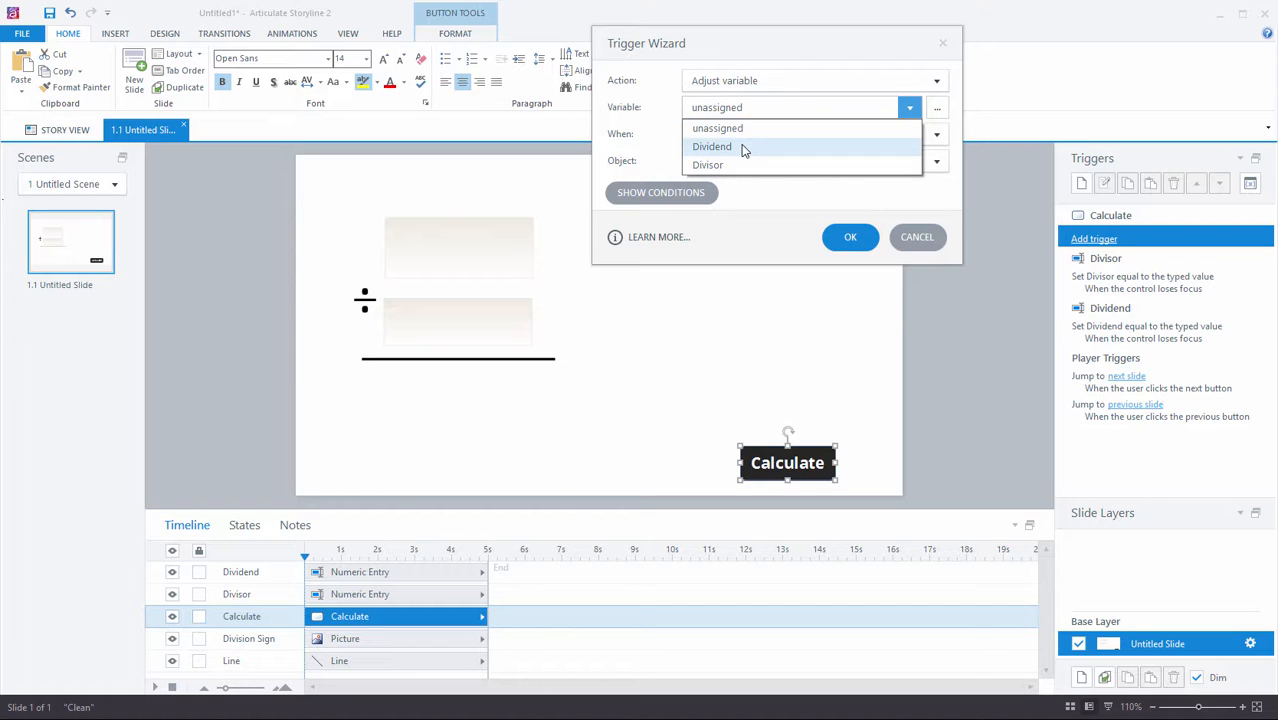
left_click(712, 146)
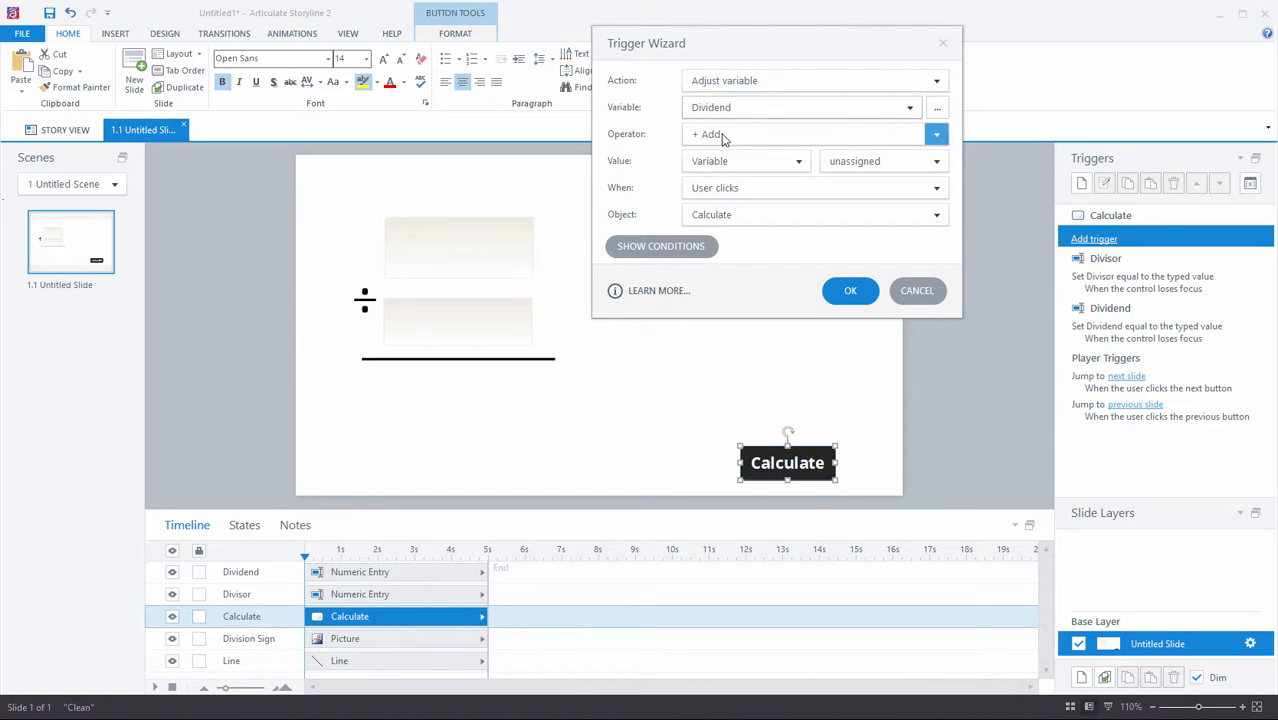
left_click(806, 134)
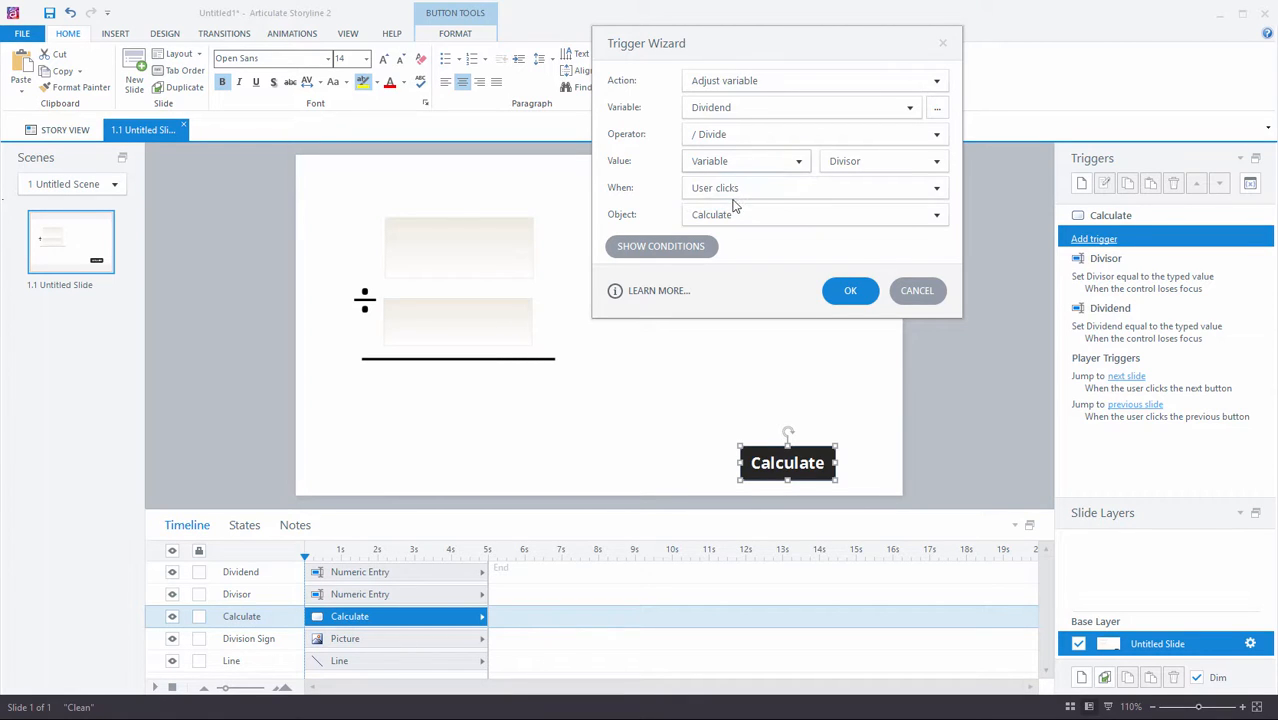
left_click(884, 160)
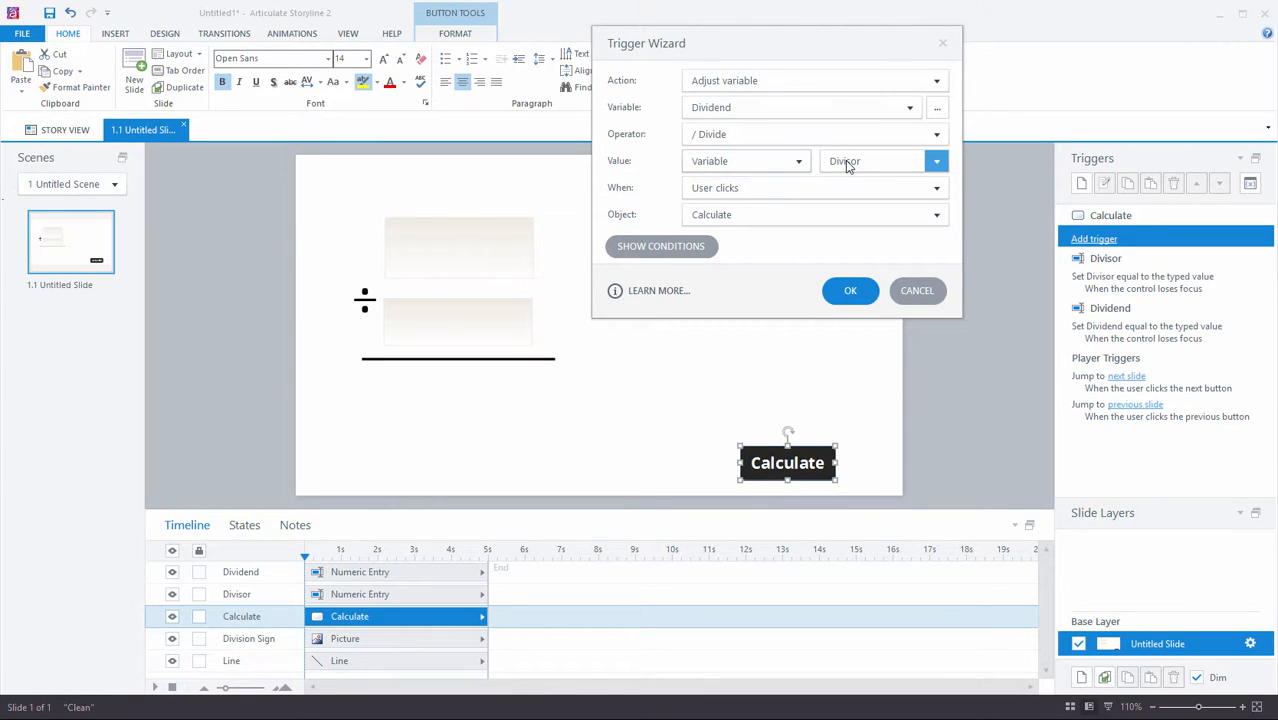
left_click(875, 161)
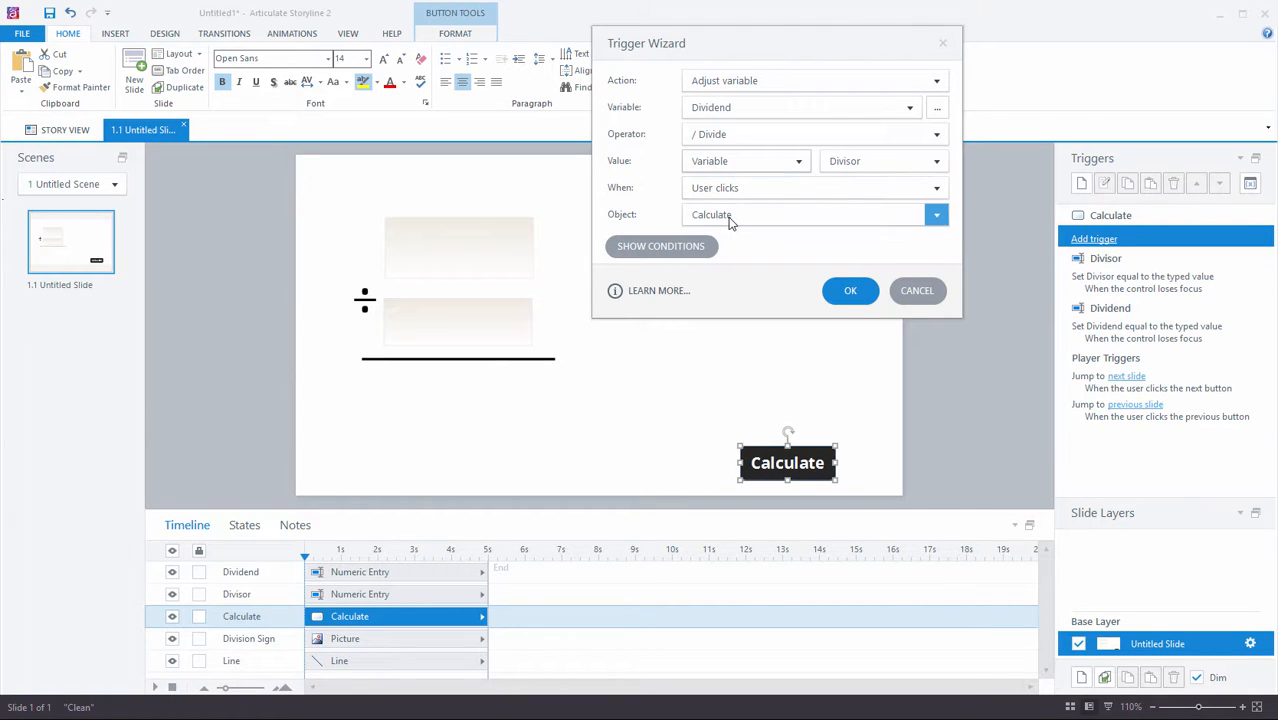
left_click(850, 290)
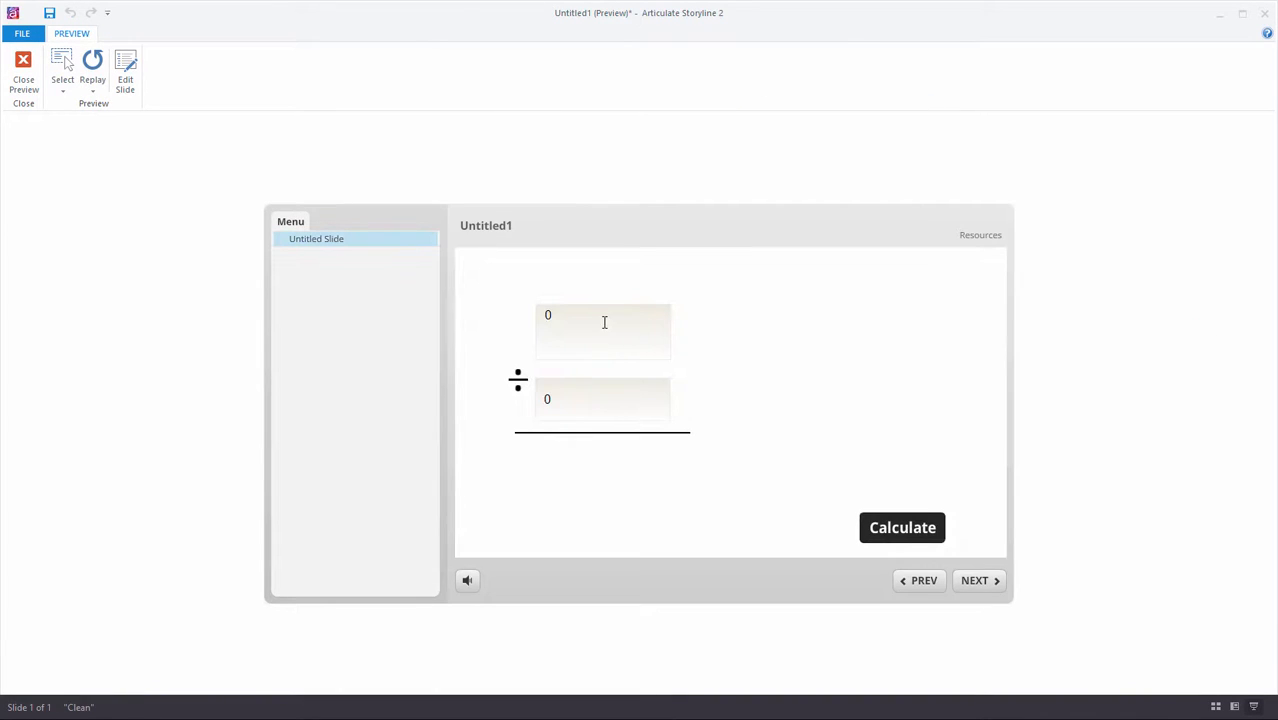
In preview, enter 45 and 5, run Calculate, then close the preview
type("45")
type("5")
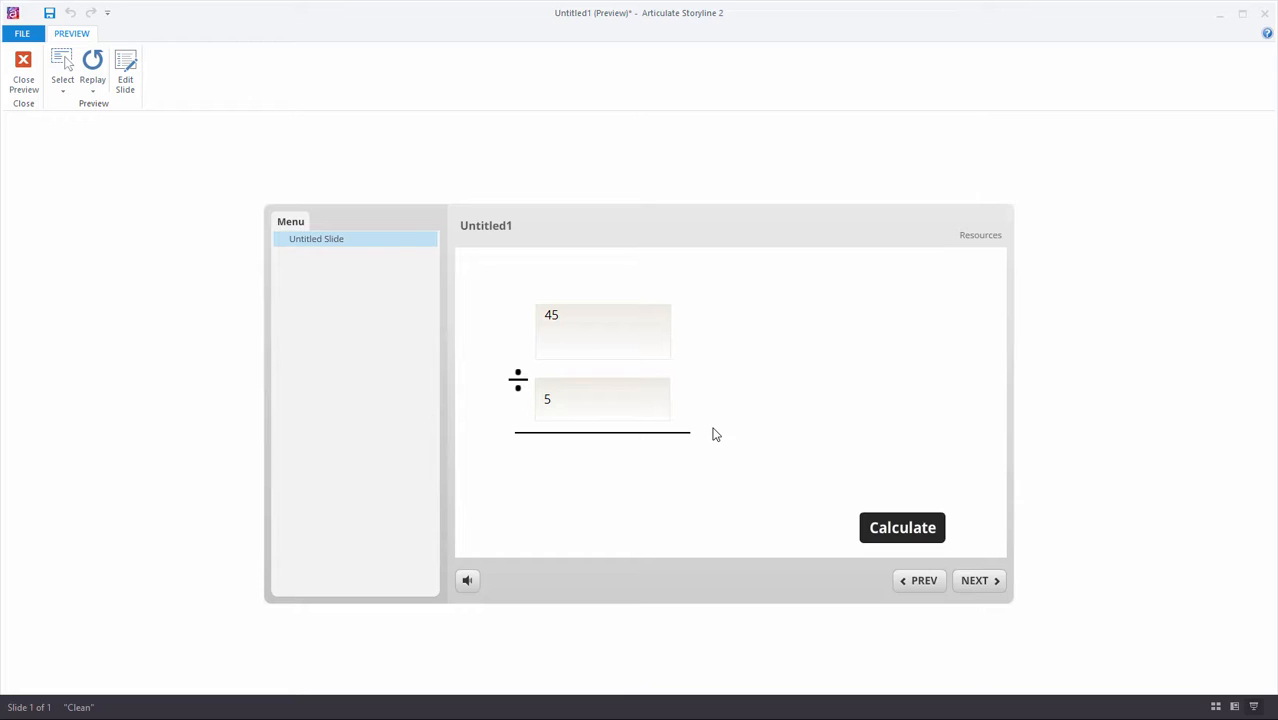
left_click(602, 400)
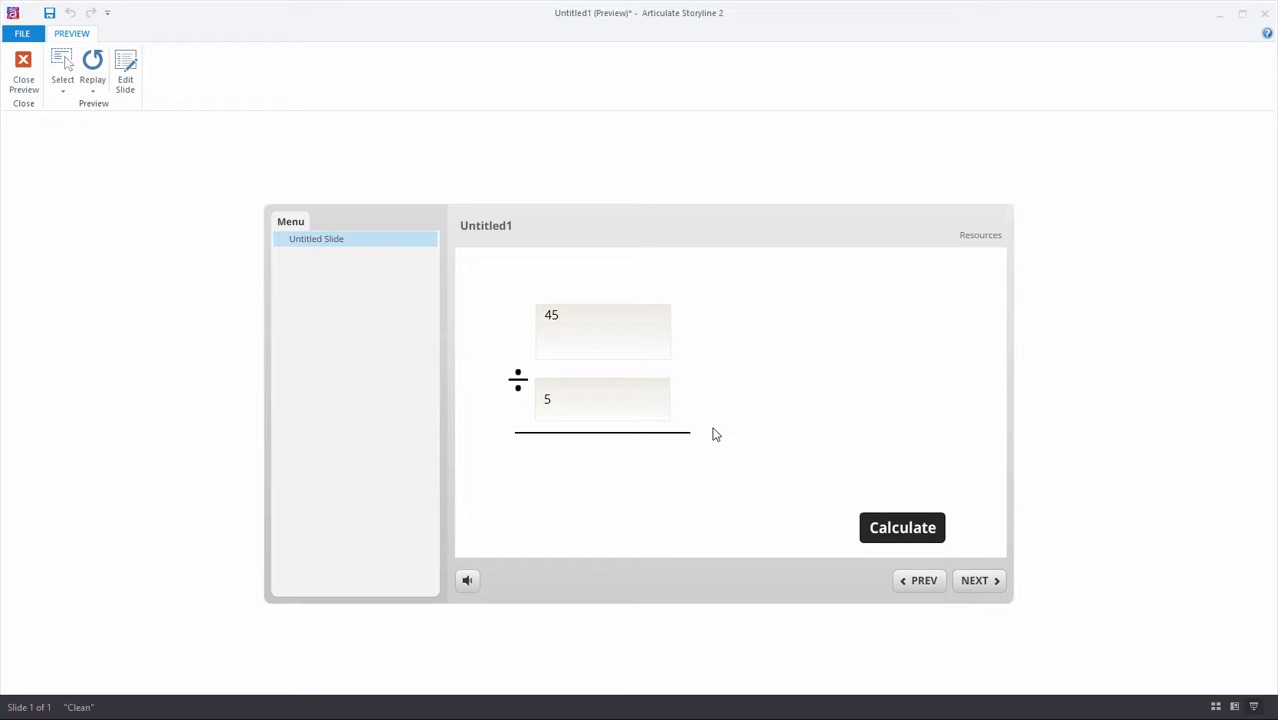
left_click(601, 399)
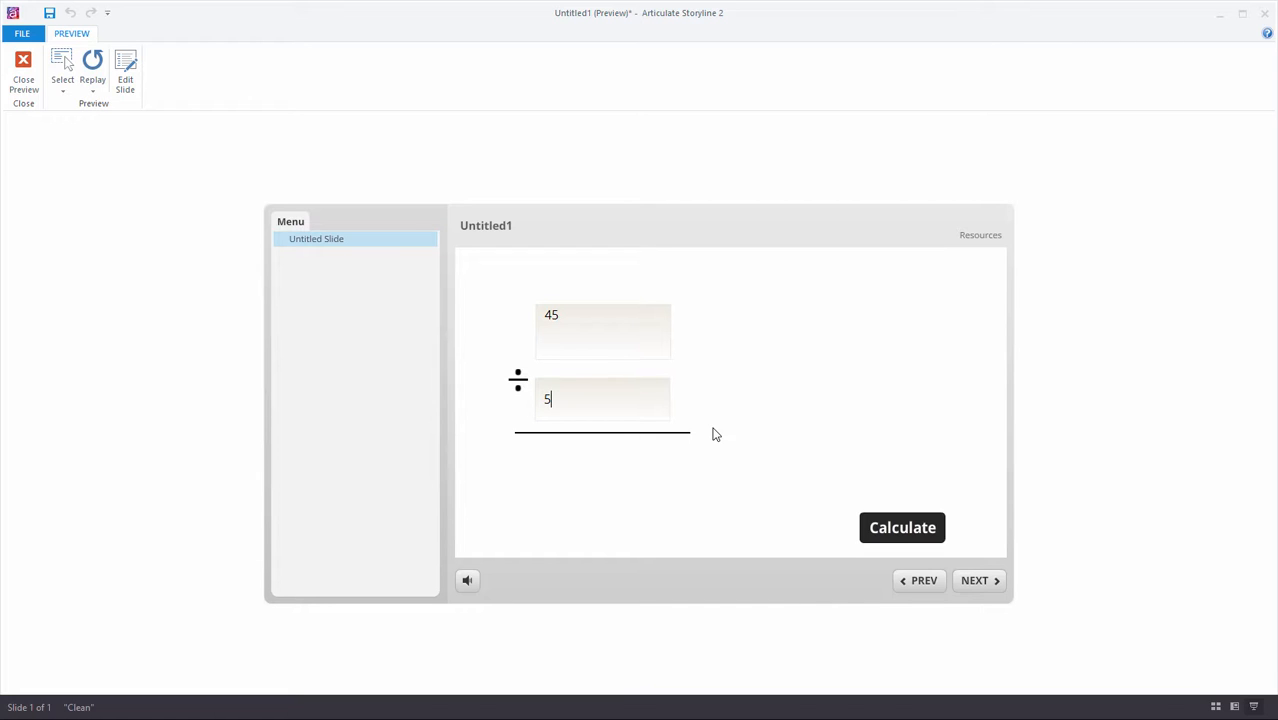
mouse_move(737, 304)
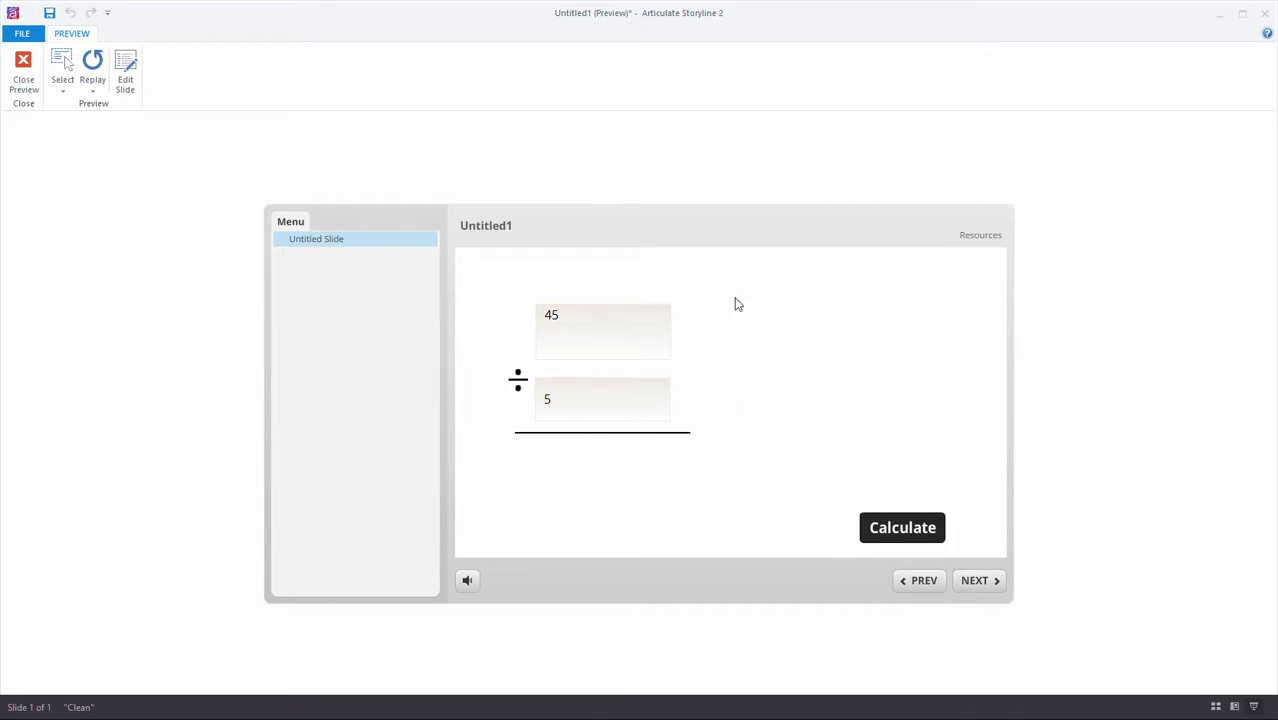
left_click(602, 400)
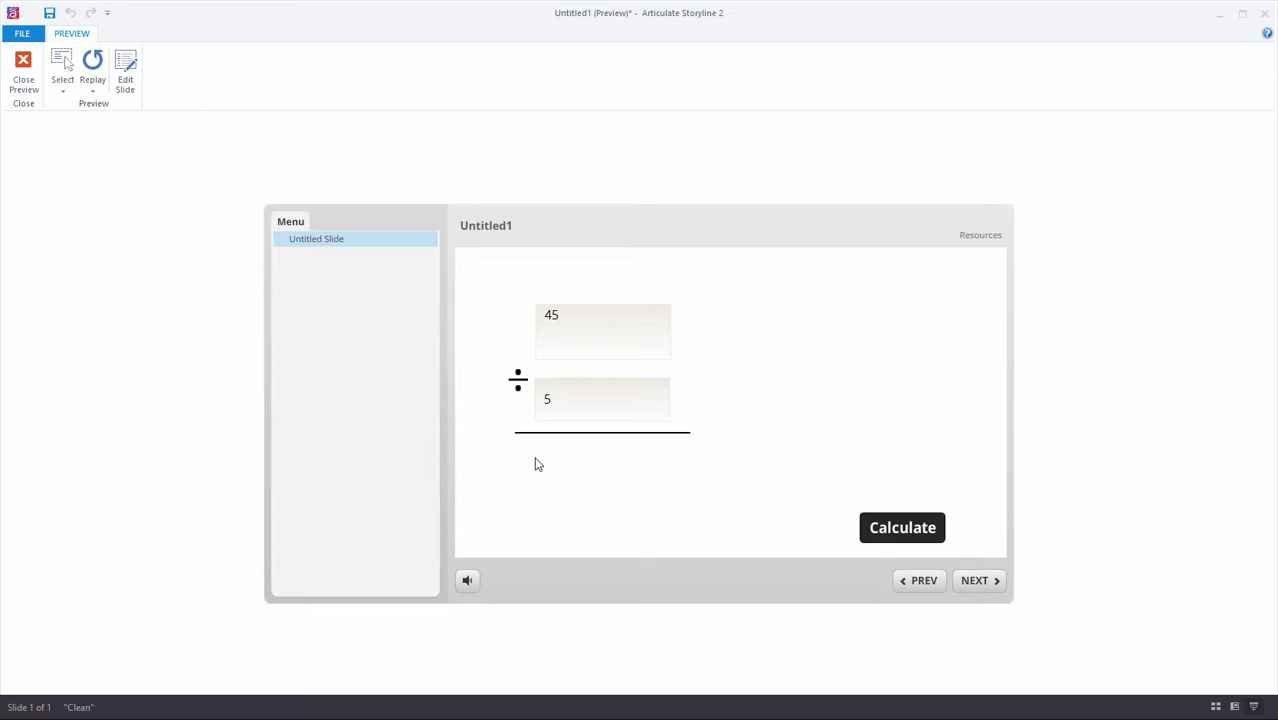
left_click(601, 331)
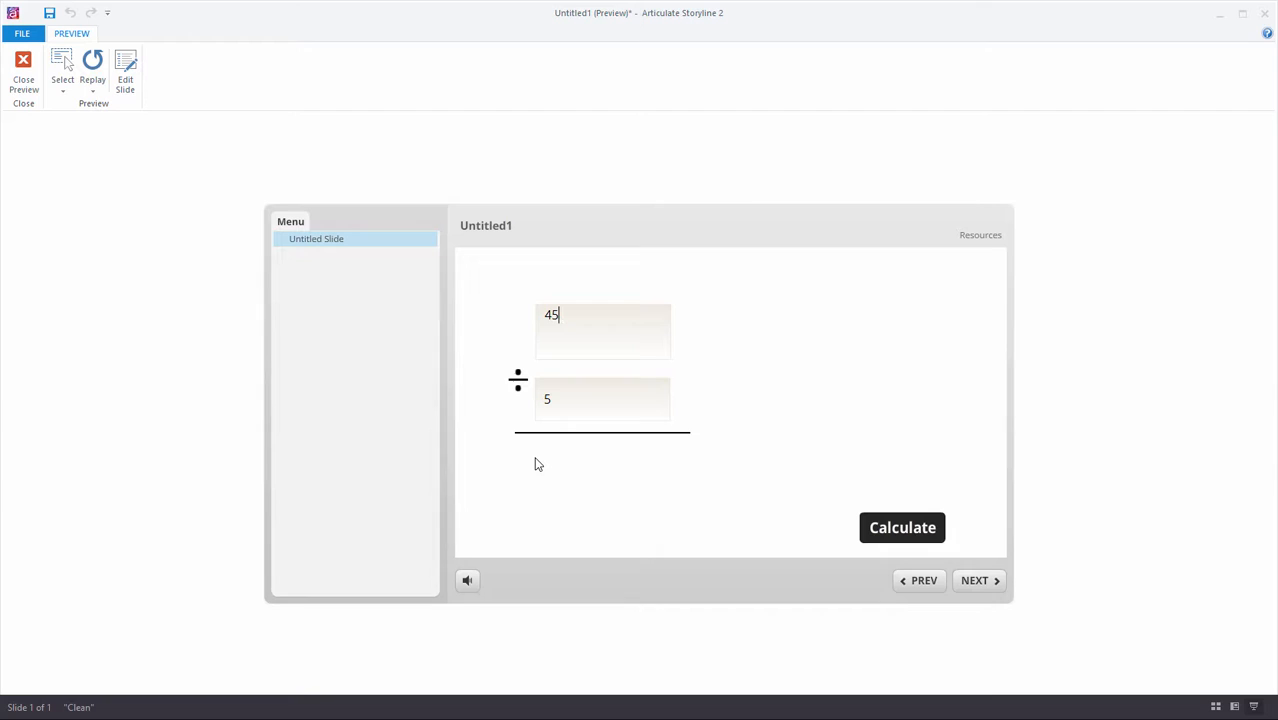
mouse_move(536, 426)
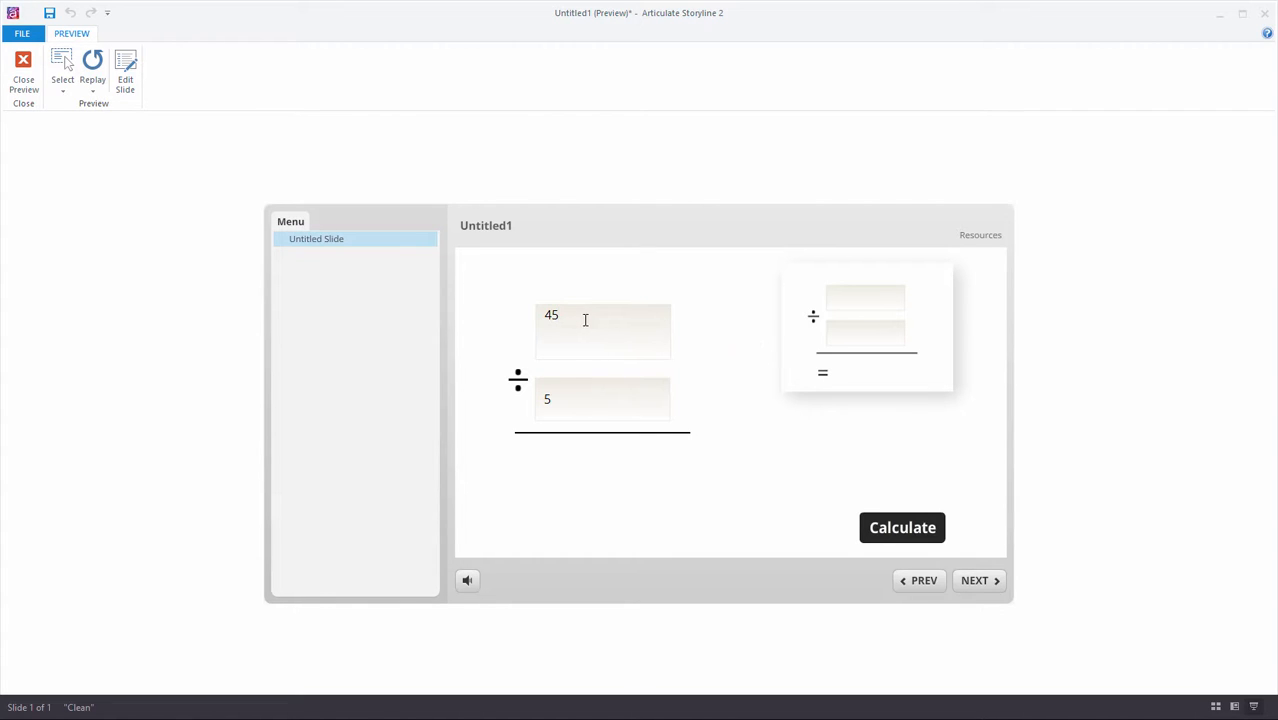
double_click(551, 315)
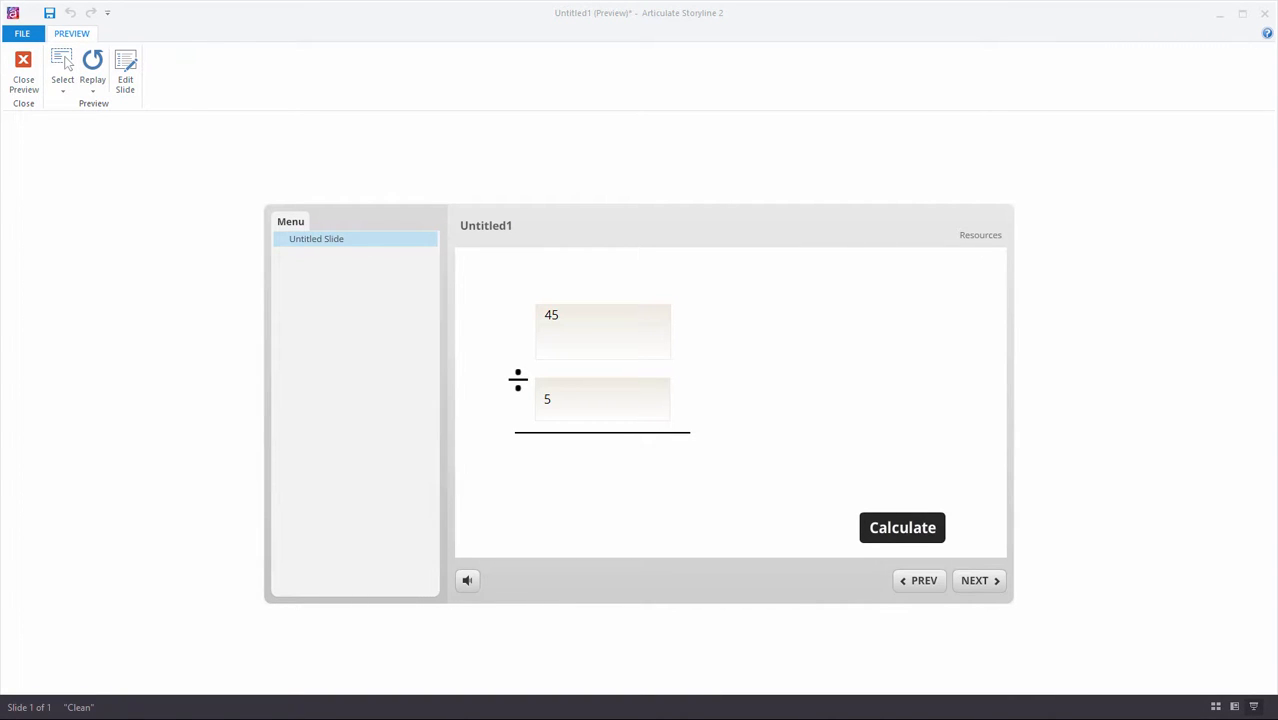
left_click(22, 65)
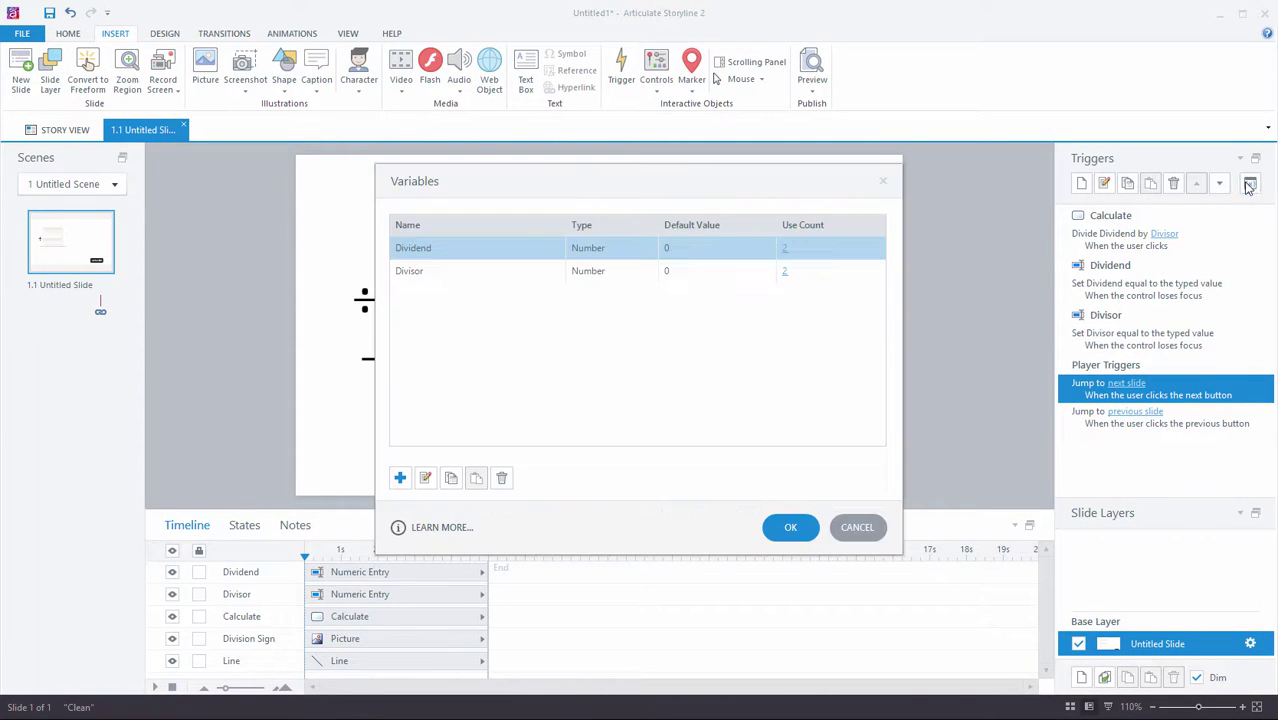
Create a new number variable 'DividendCopy' with default value 0
left_click(399, 478)
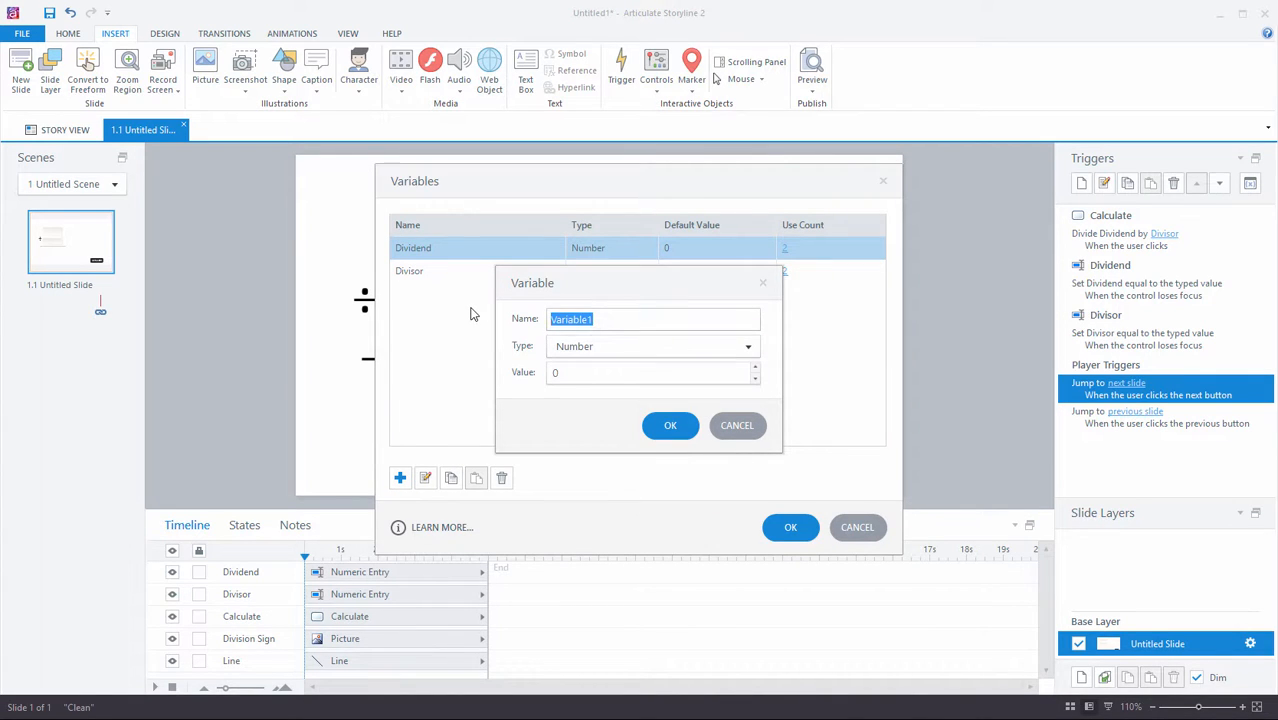
type("DividendCopy")
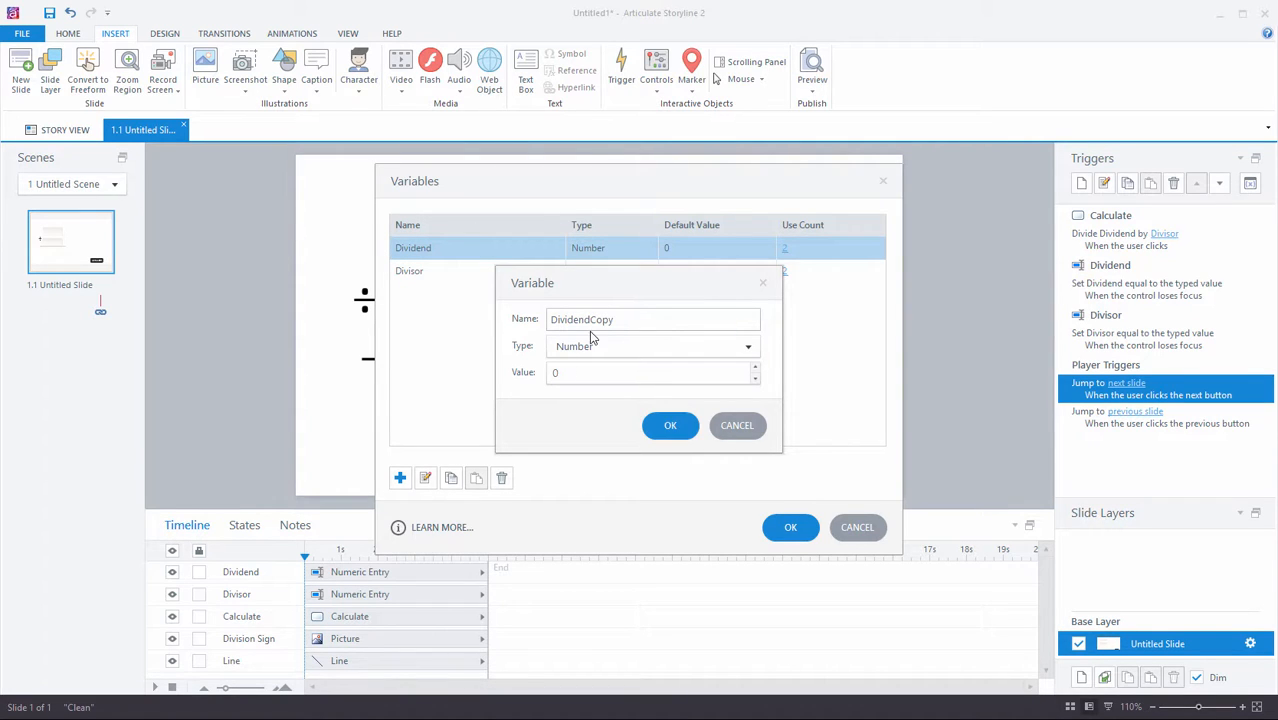
left_click(670, 425)
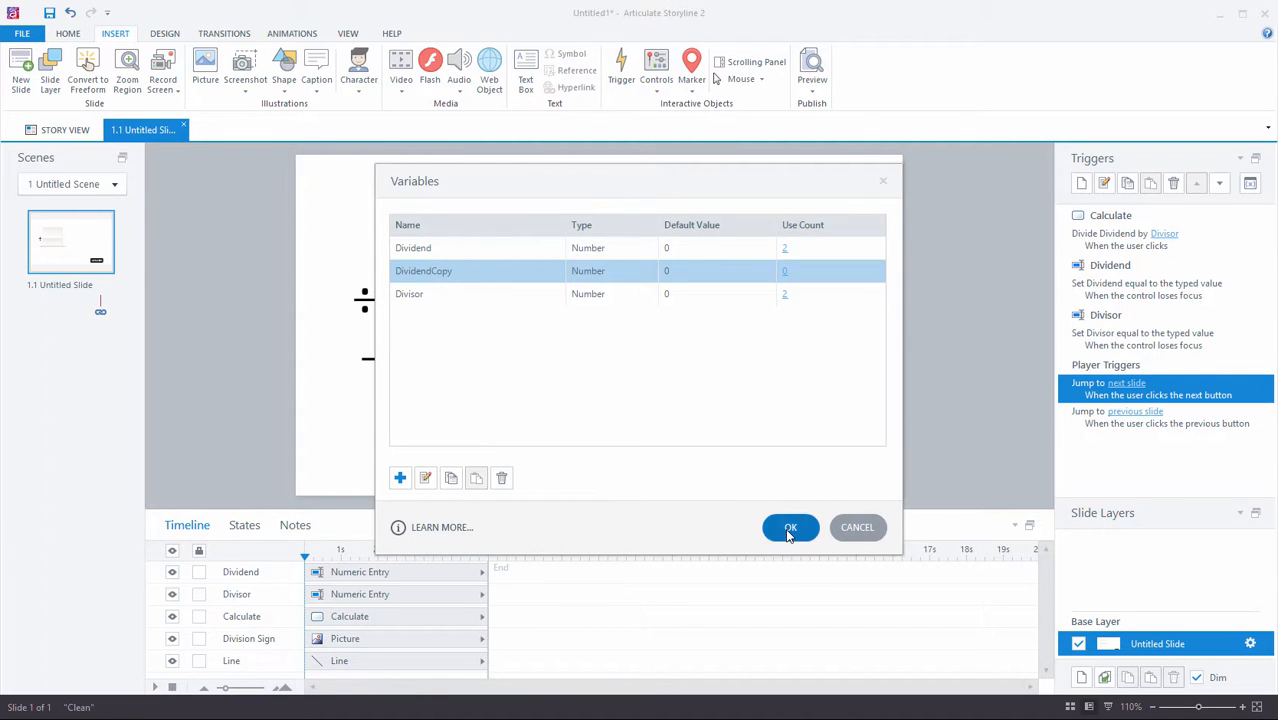
left_click(790, 527)
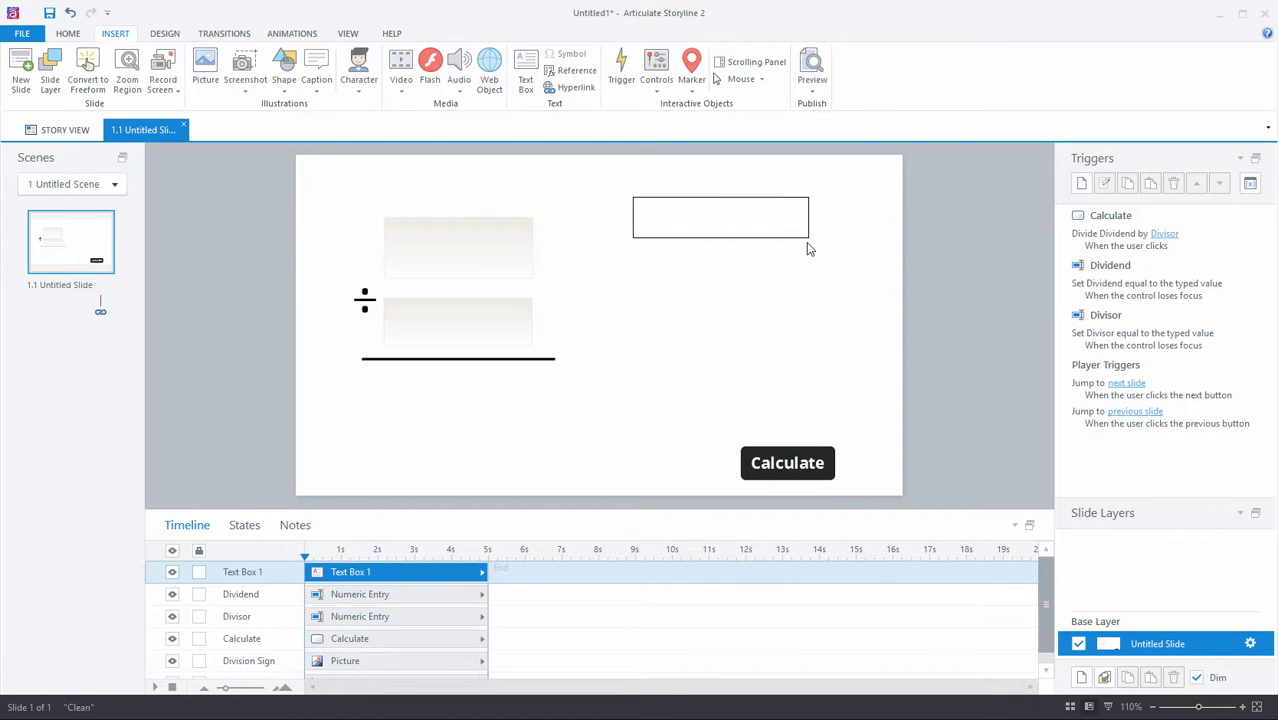
Insert a %DividendCopy% reference into the upper-right text box
left_click(720, 218)
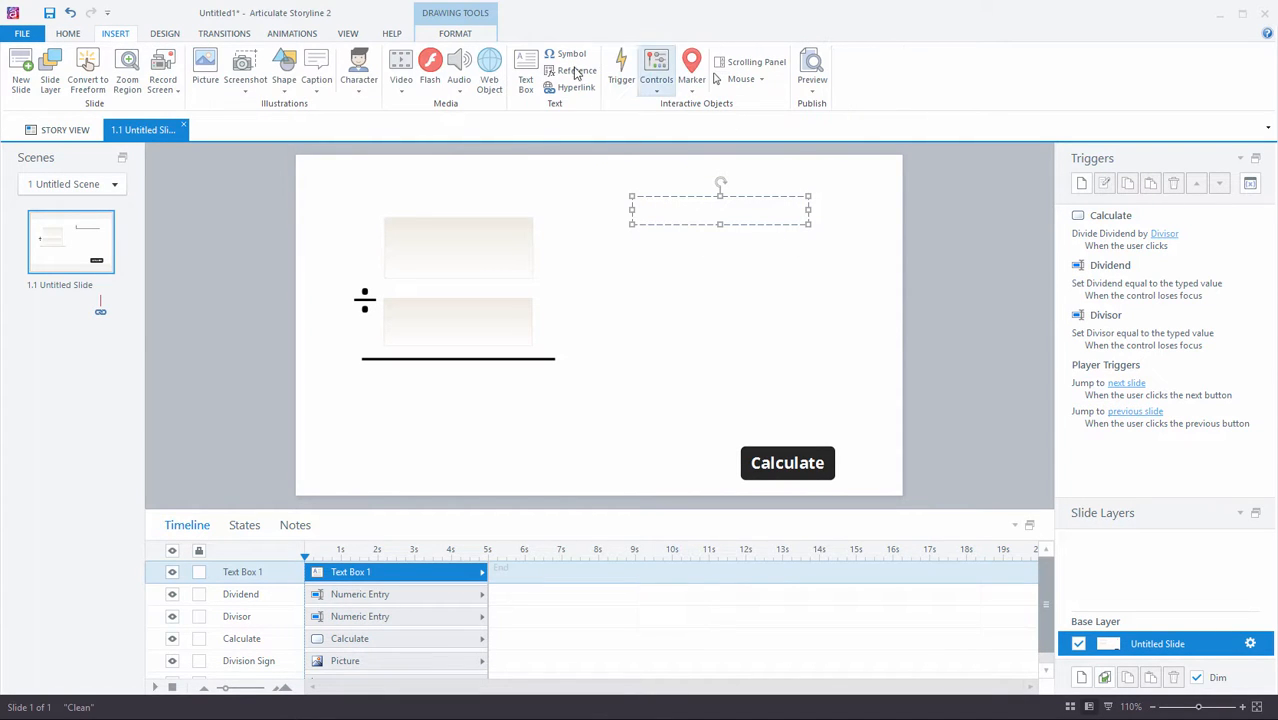
left_click(578, 71)
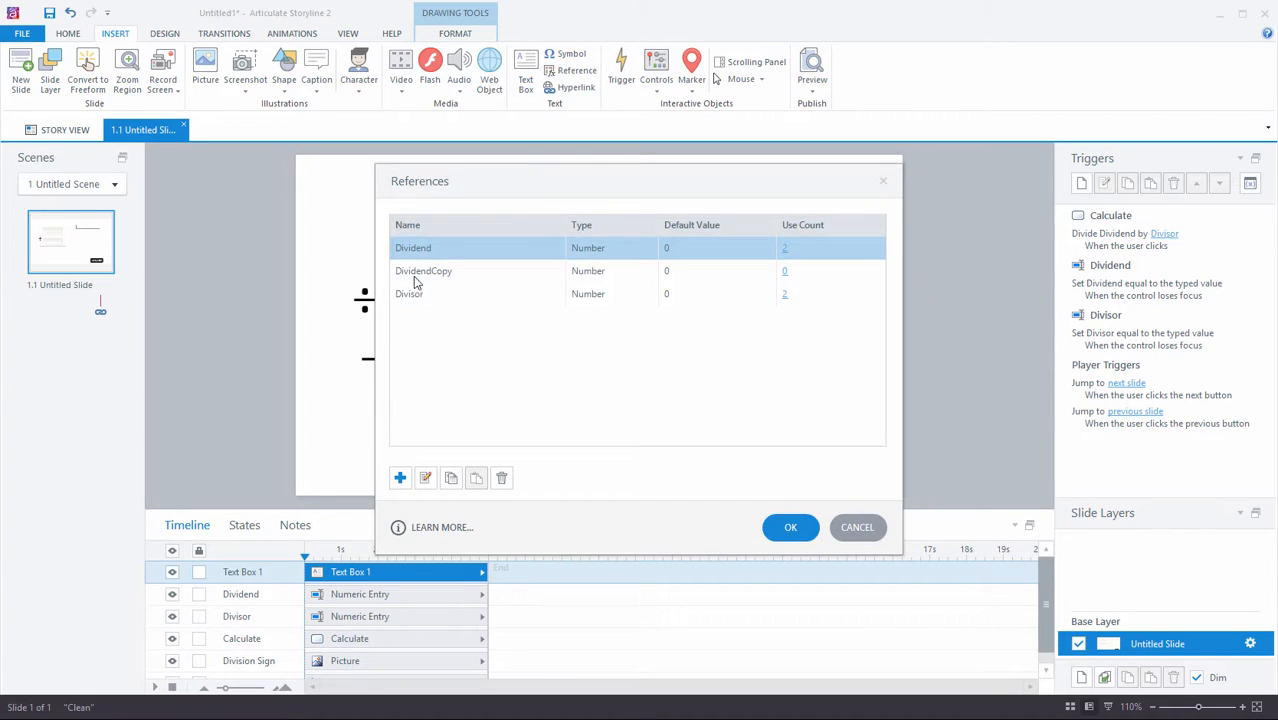
left_click(423, 271)
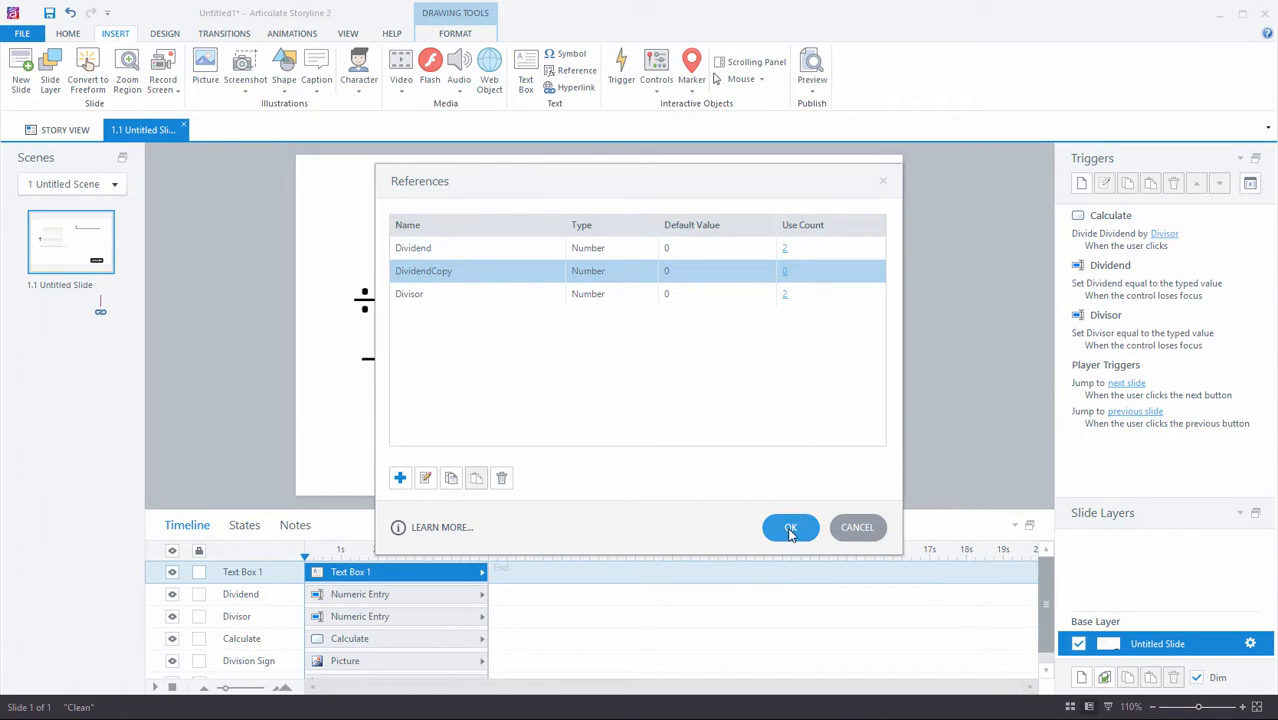
left_click(790, 527)
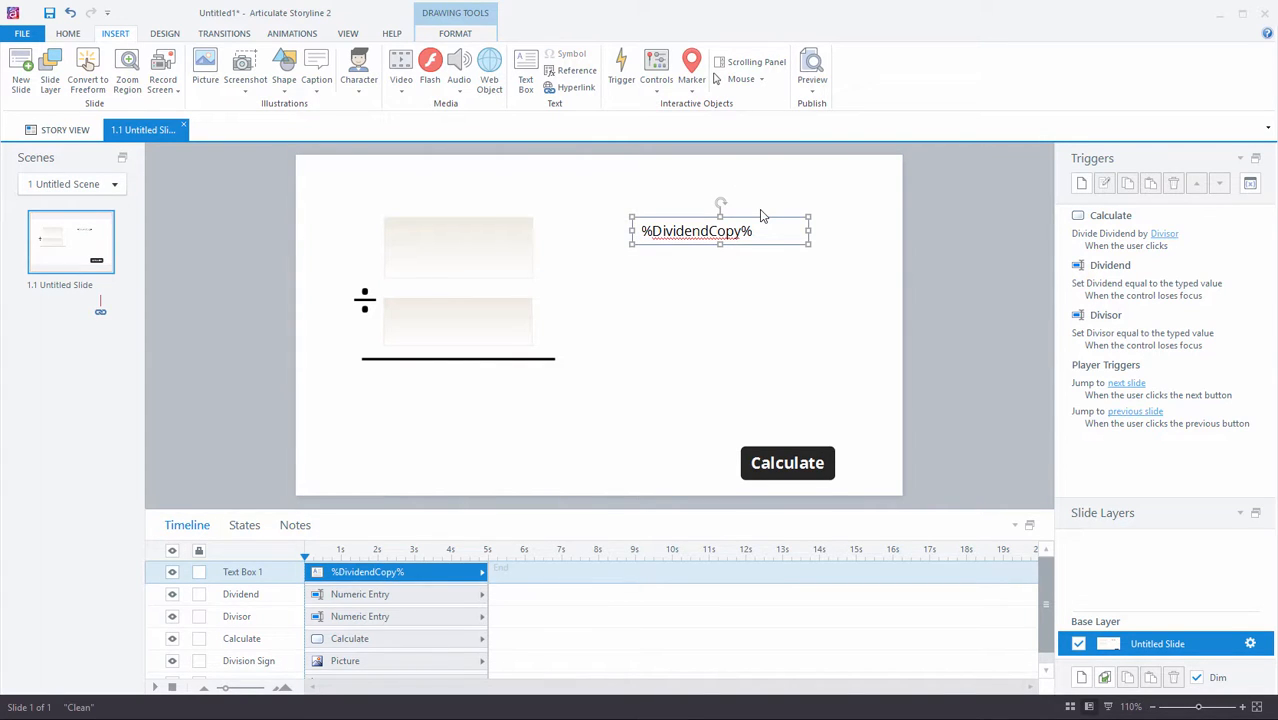
mouse_move(632, 260)
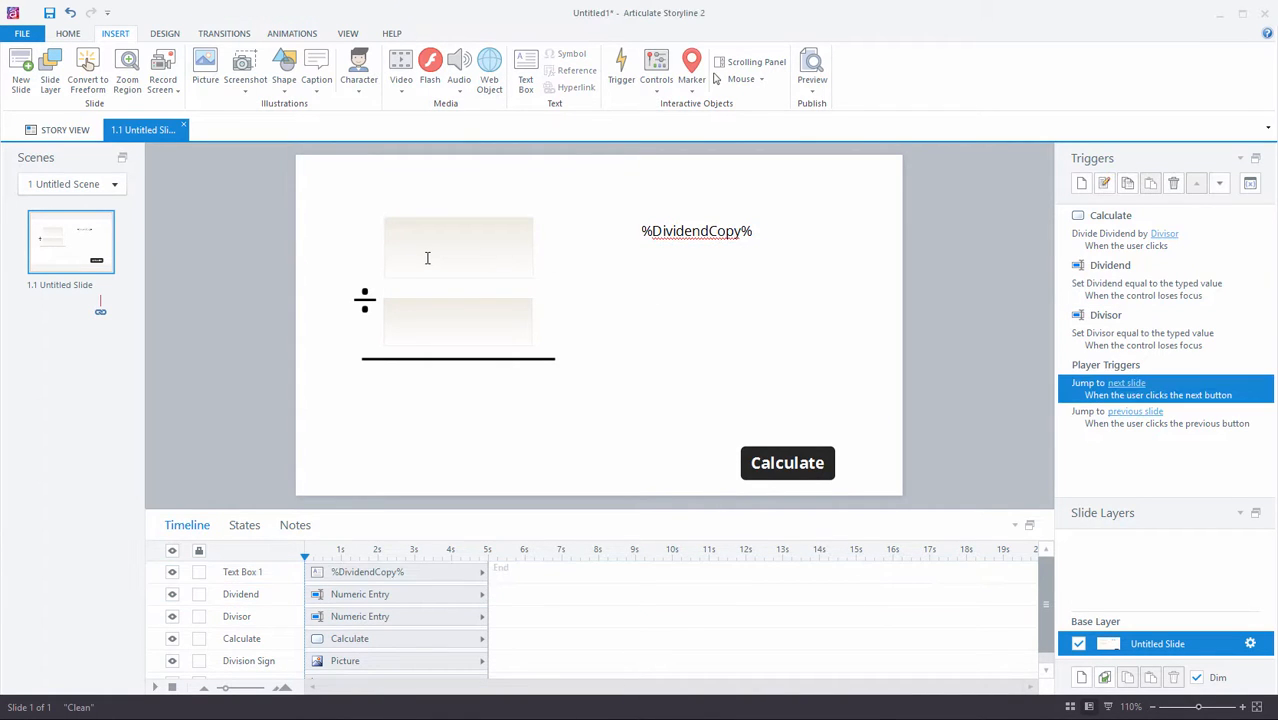
mouse_move(761, 267)
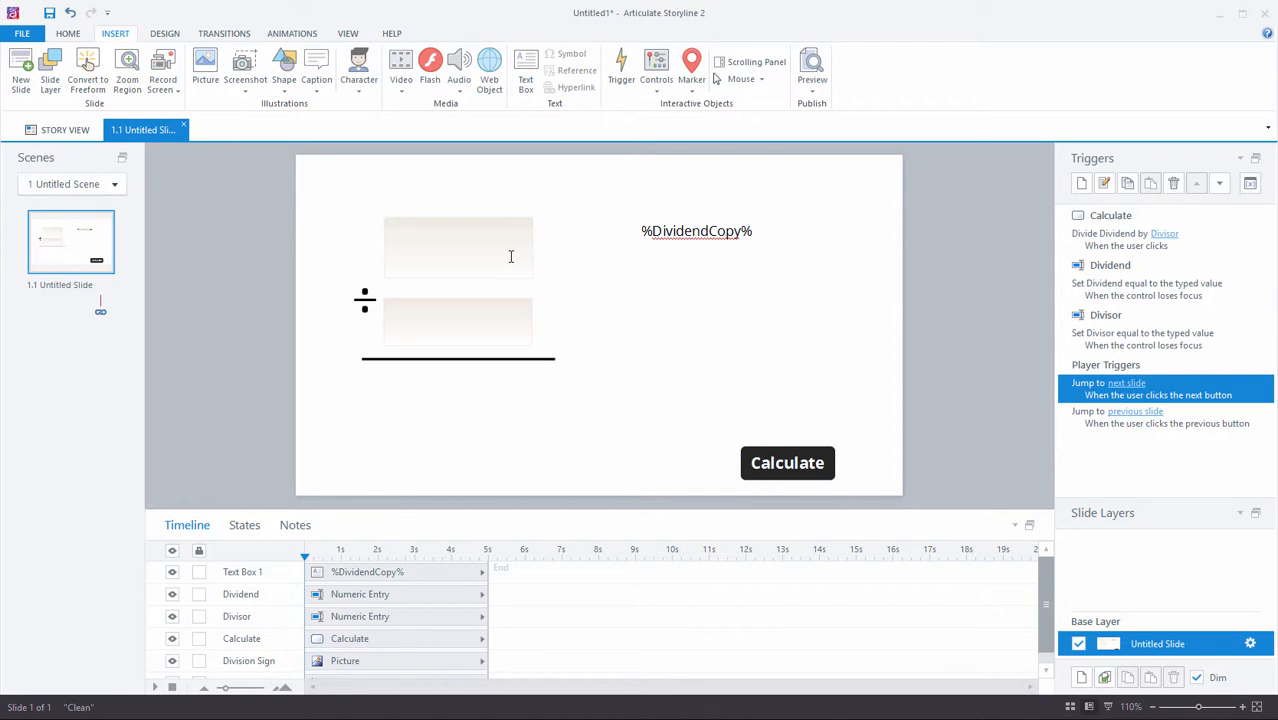
left_click(458, 247)
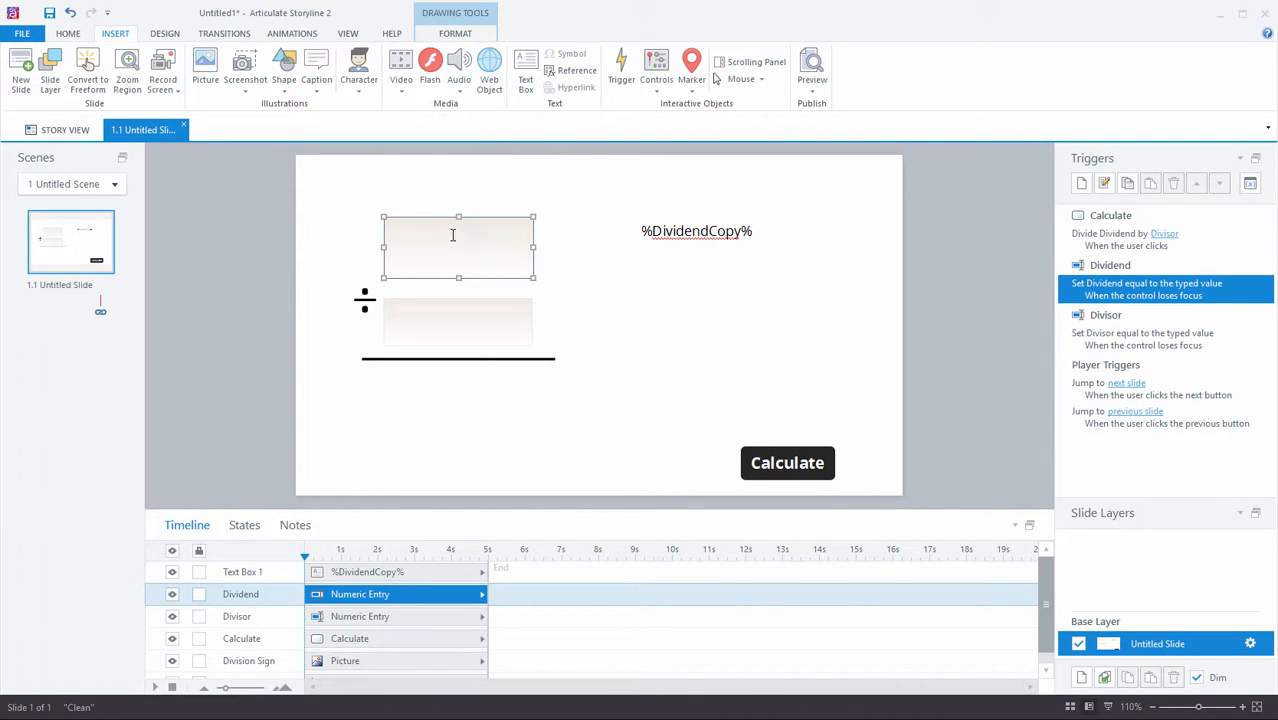
left_click(695, 230)
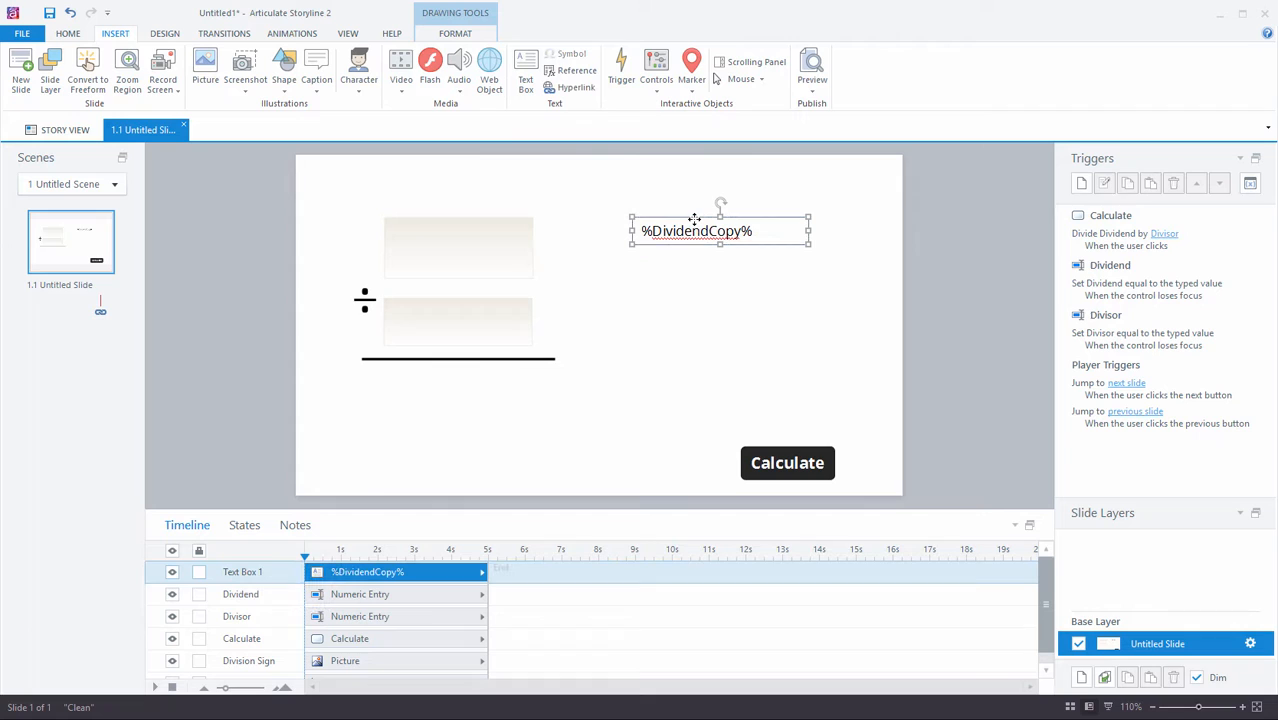
mouse_move(639, 219)
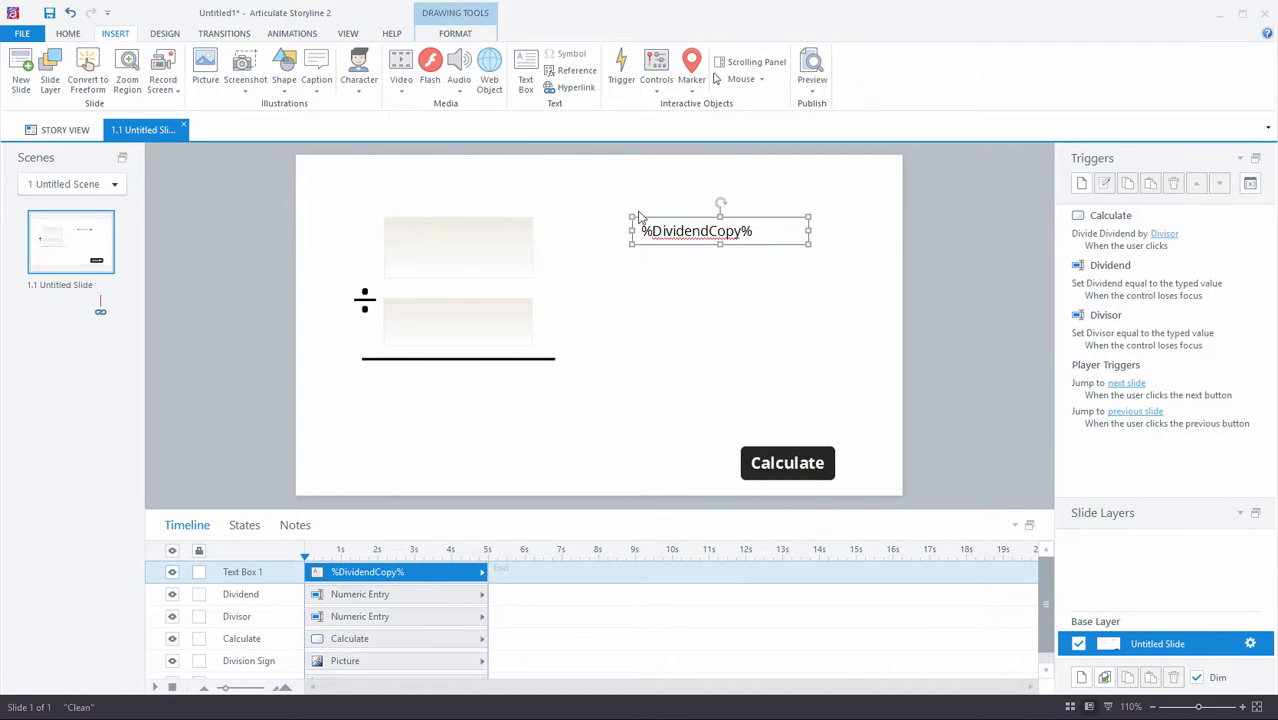
mouse_move(1081, 183)
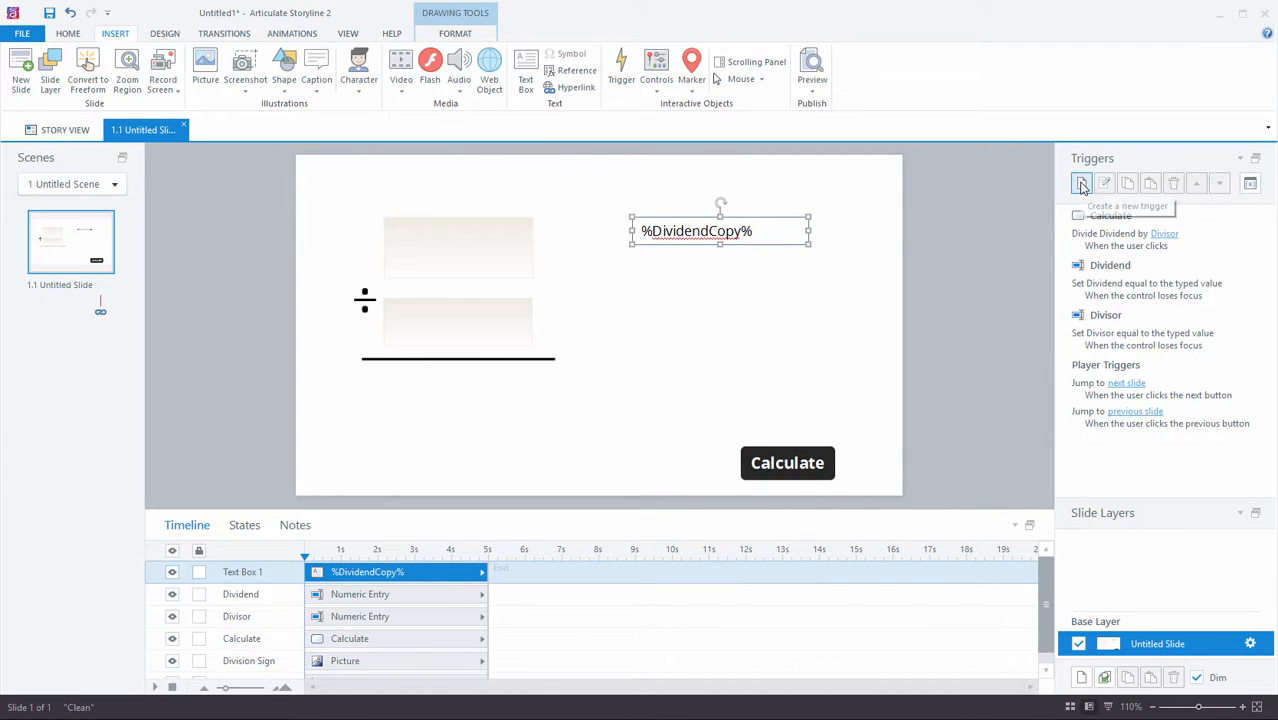
Add a trigger: Set DividendCopy equal to Dividend when the Dividend field loses focus
left_click(1081, 183)
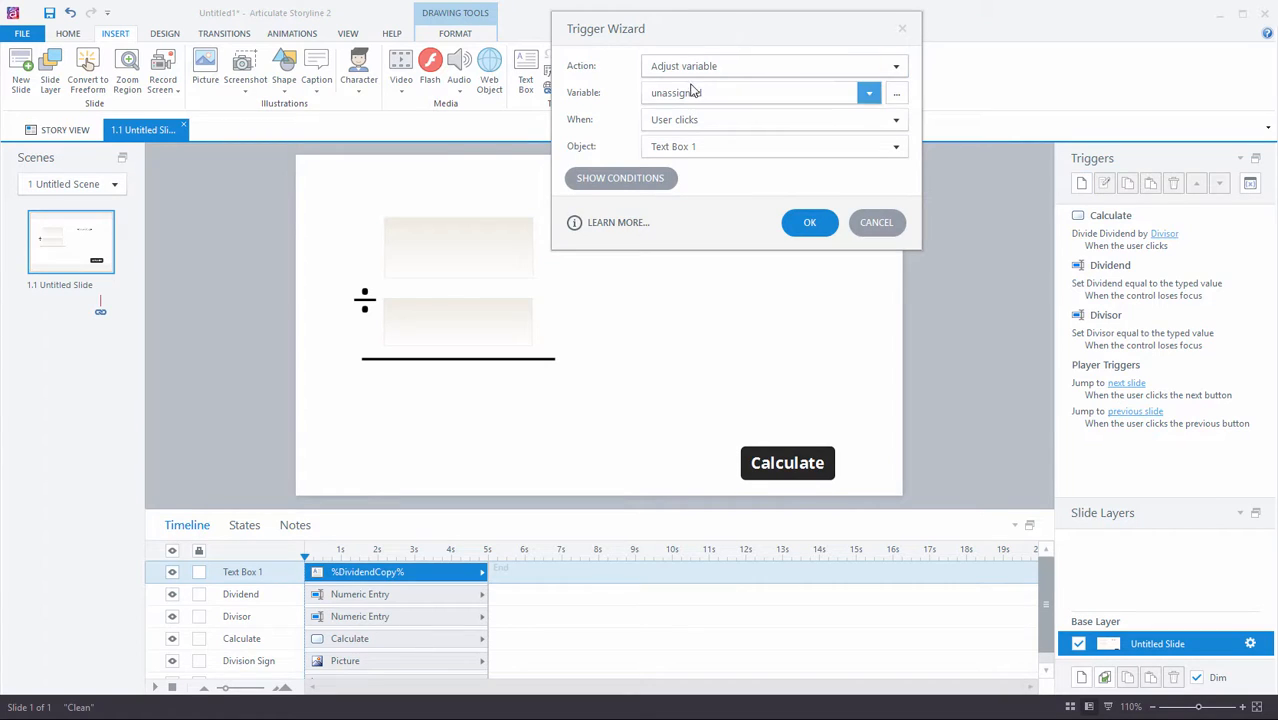
left_click(868, 92)
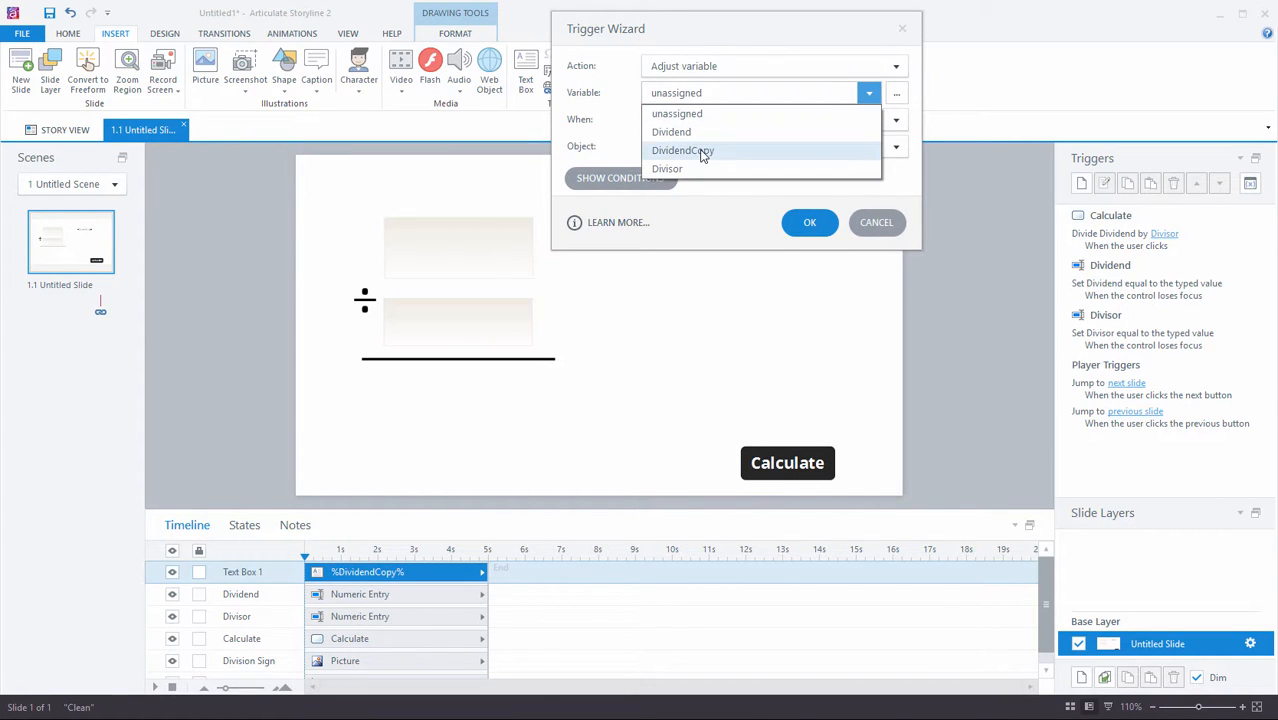
left_click(682, 150)
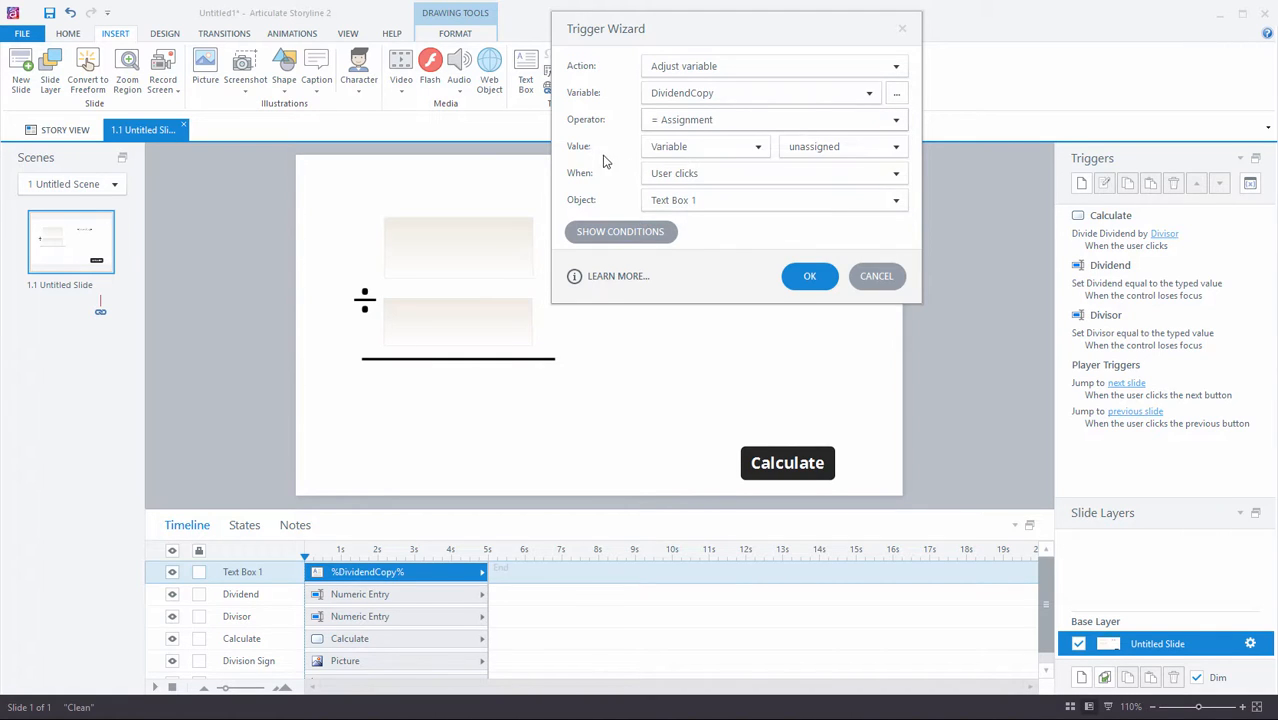
left_click(842, 146)
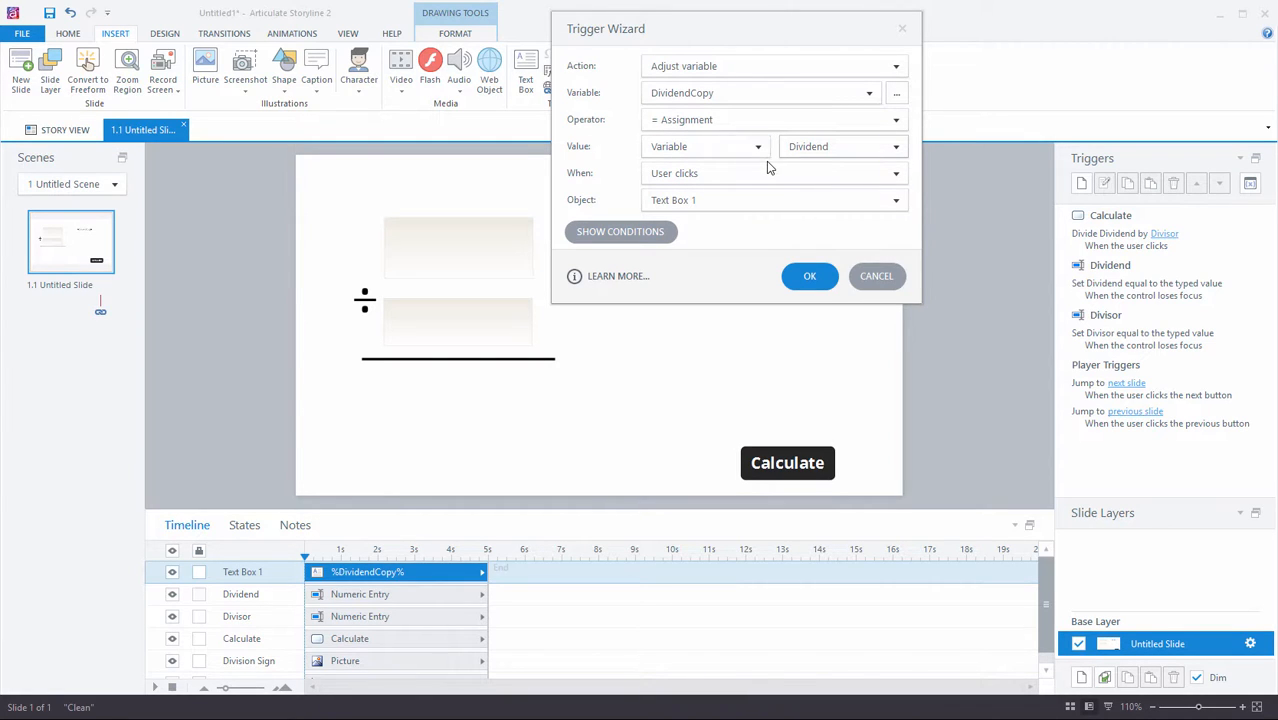
left_click(895, 173)
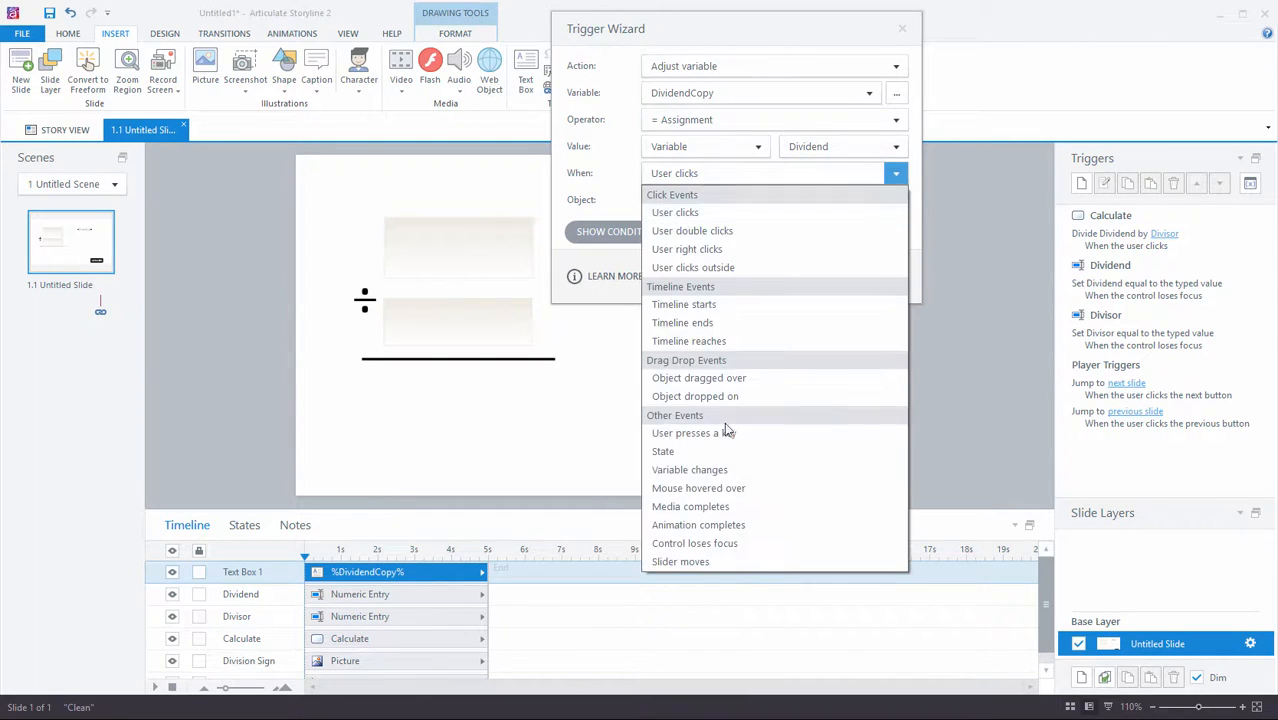
left_click(694, 543)
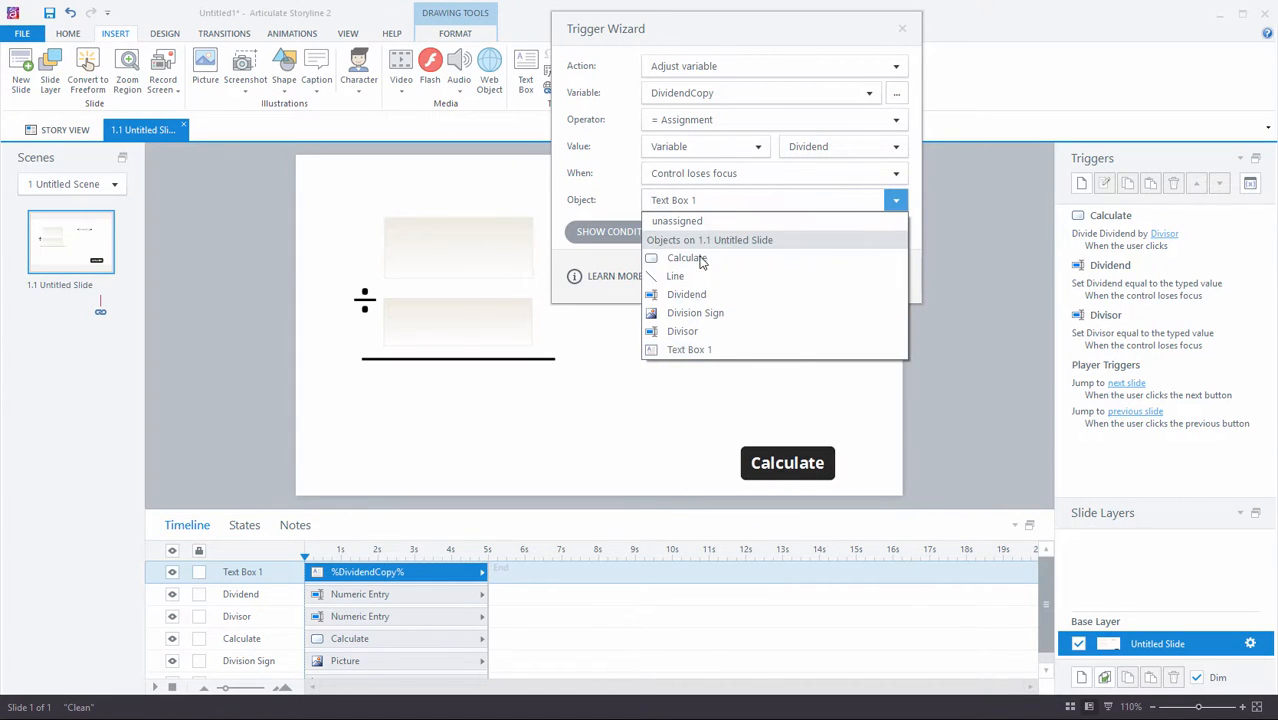
left_click(687, 294)
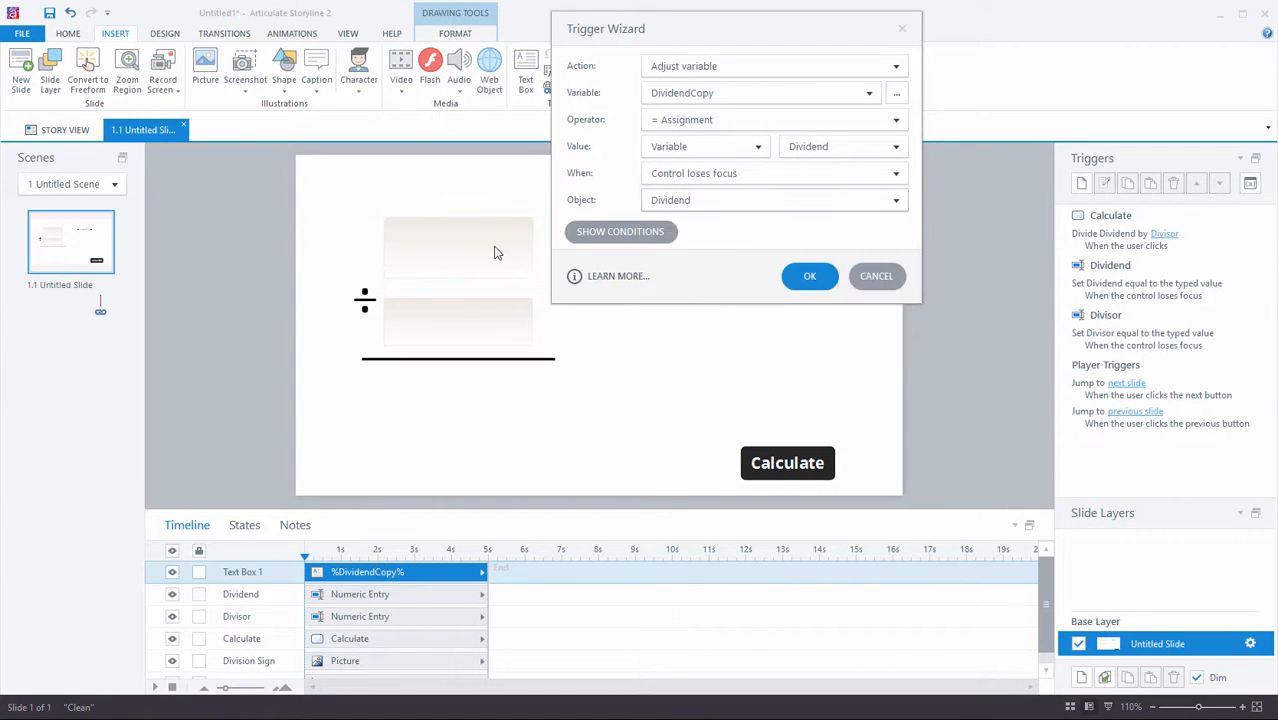
mouse_move(473, 247)
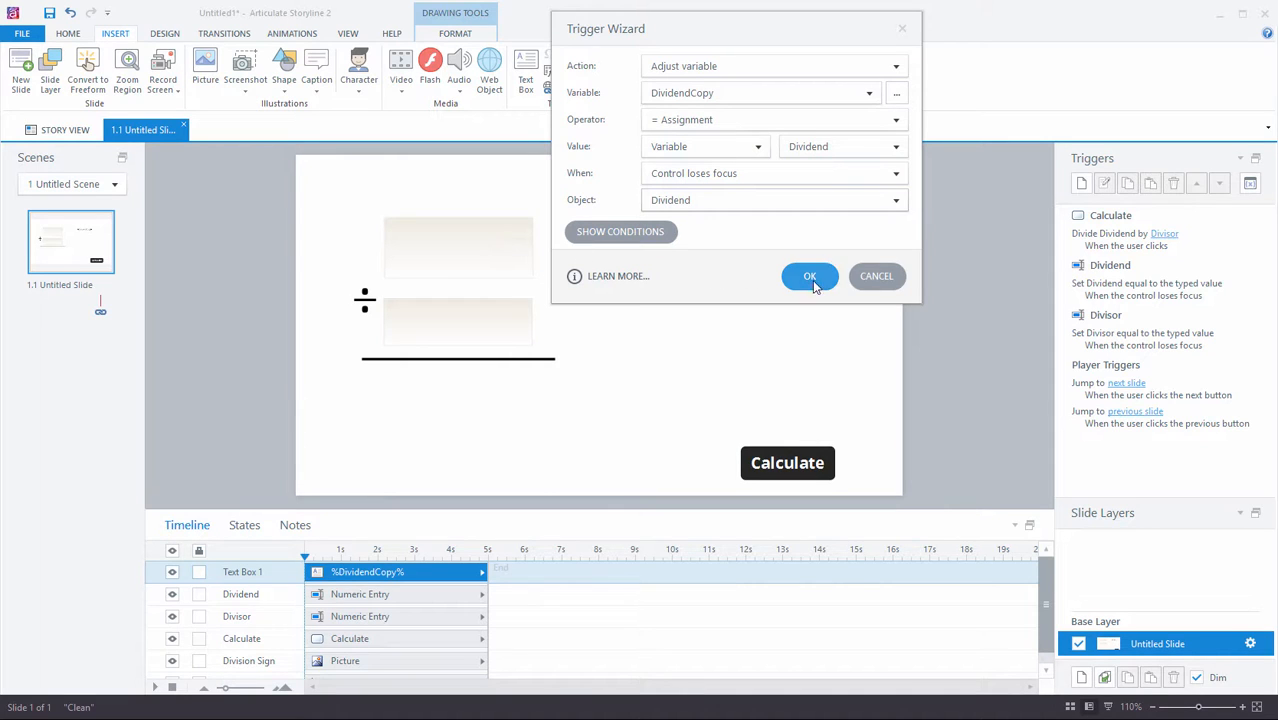
Preview this slide
left_click(810, 276)
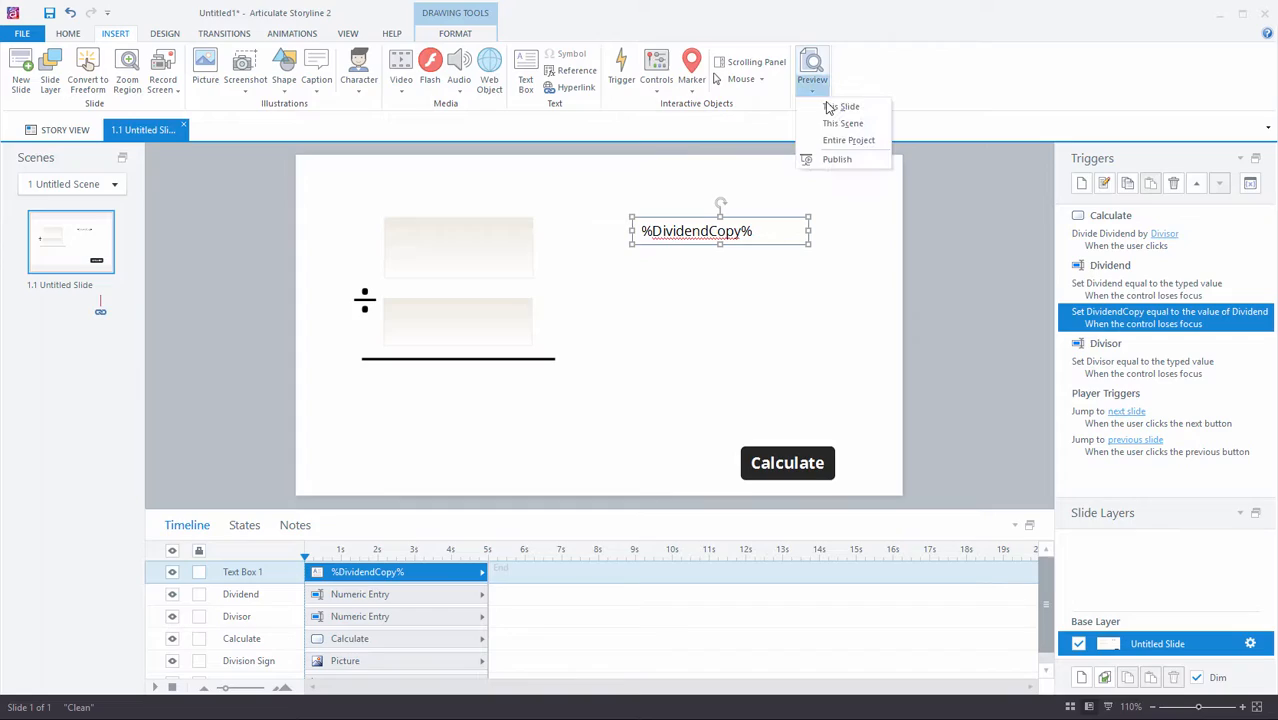
left_click(843, 123)
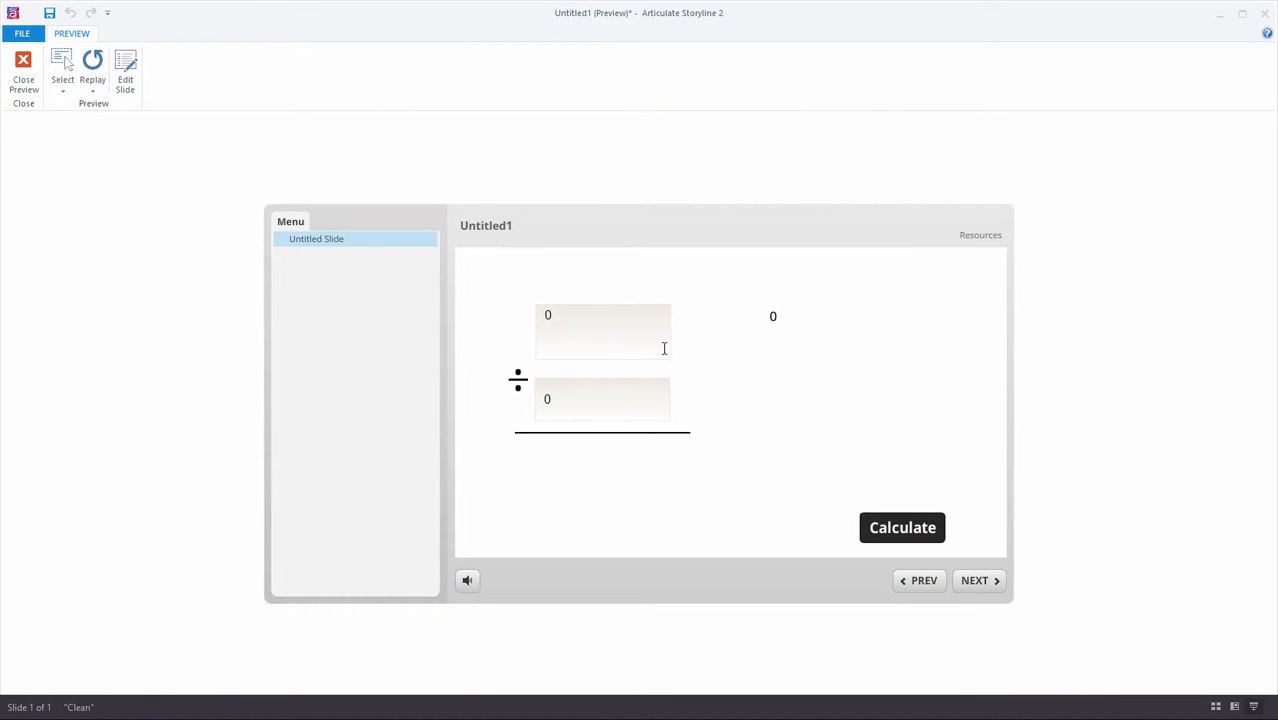
Enter 45 as the dividend so DividendCopy shows 45, then start entering divisor 23
type("45")
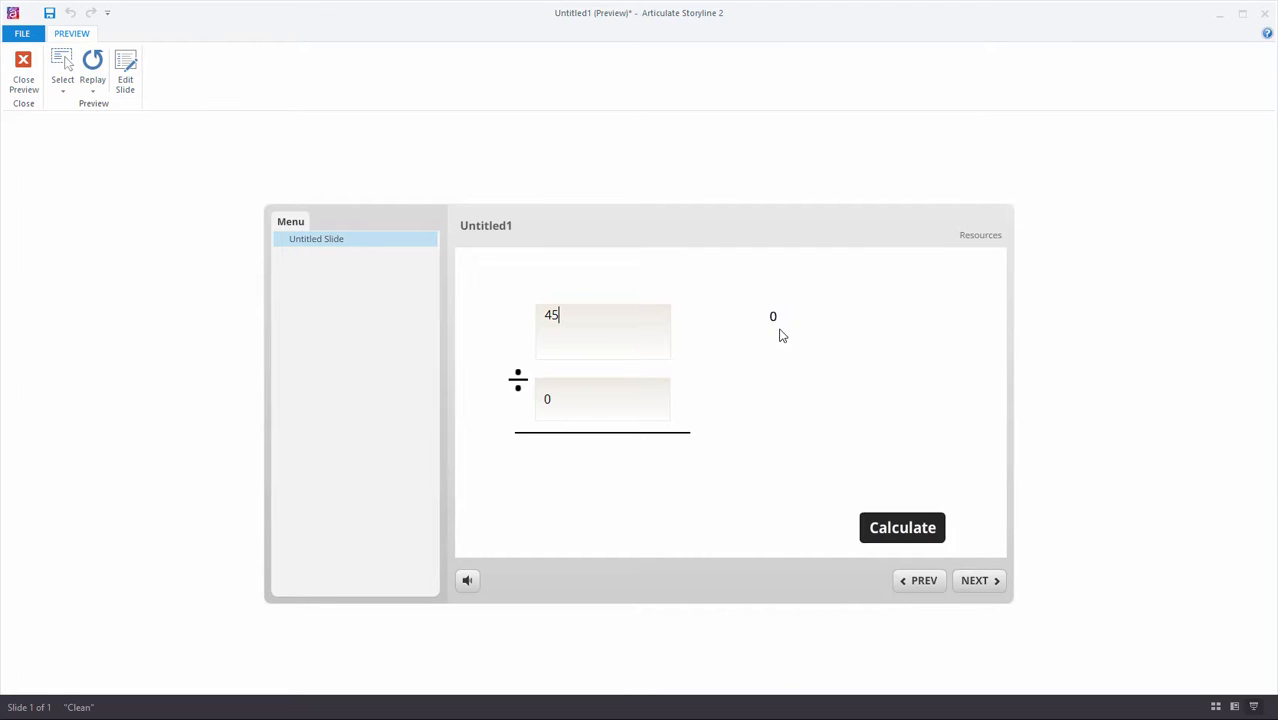
left_click(902, 527)
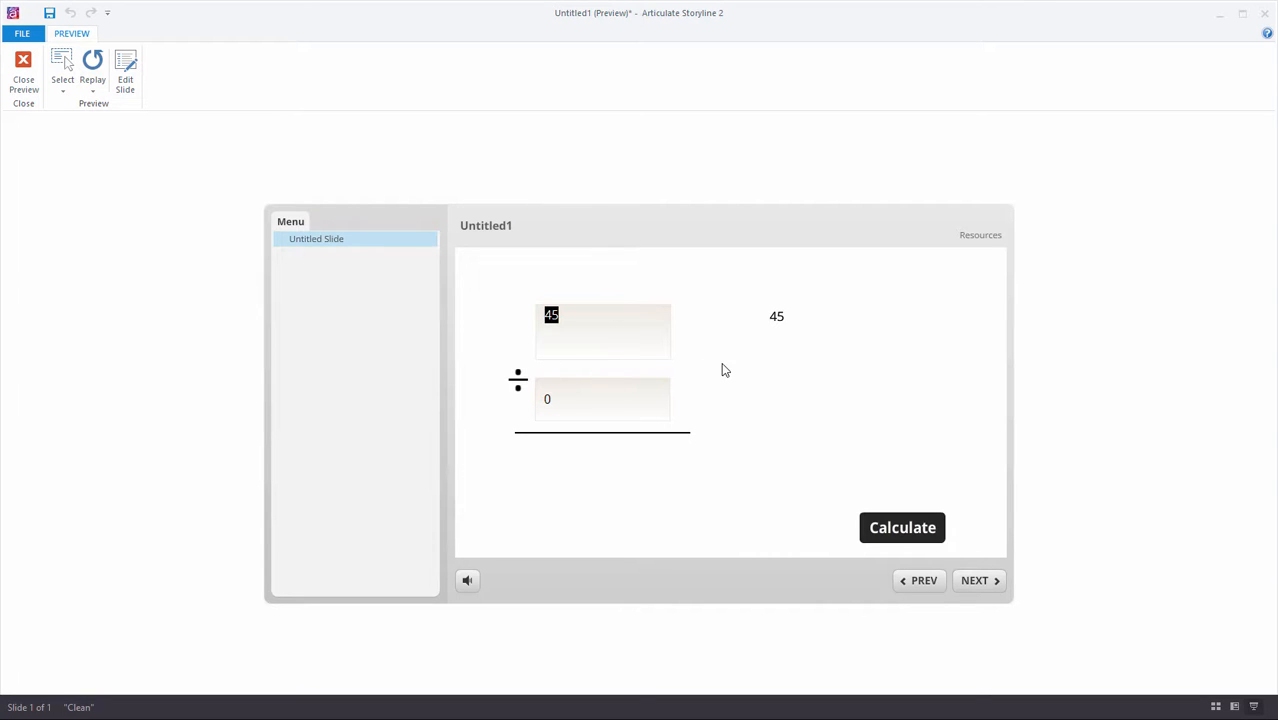
type("23")
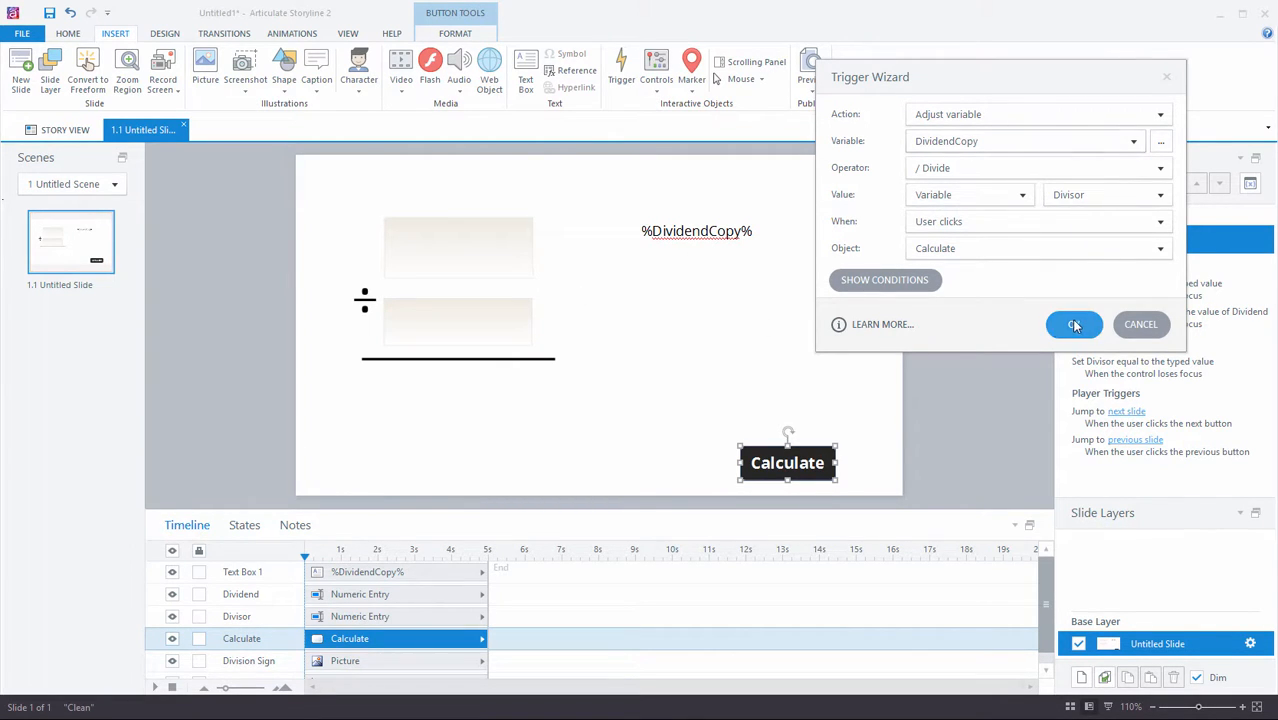
Confirm the Calculate trigger as Divide DividendCopy by Divisor and preview the slide
left_click(1074, 324)
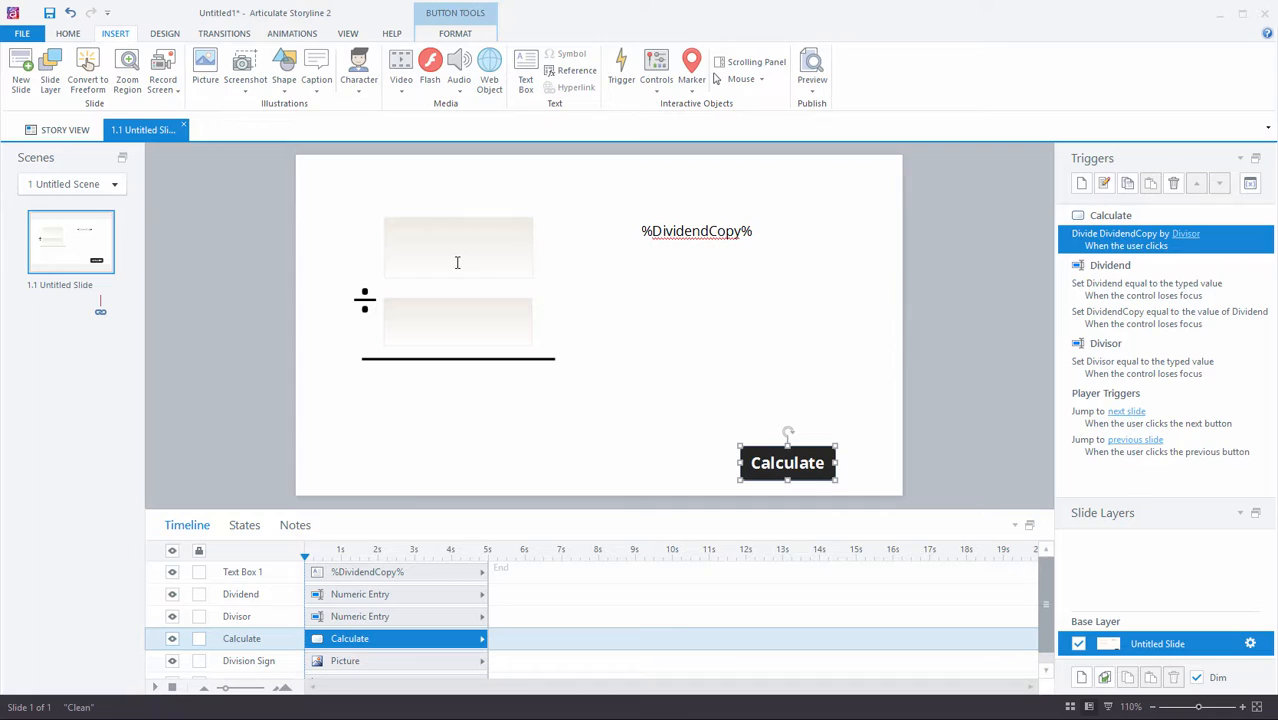
left_click(457, 247)
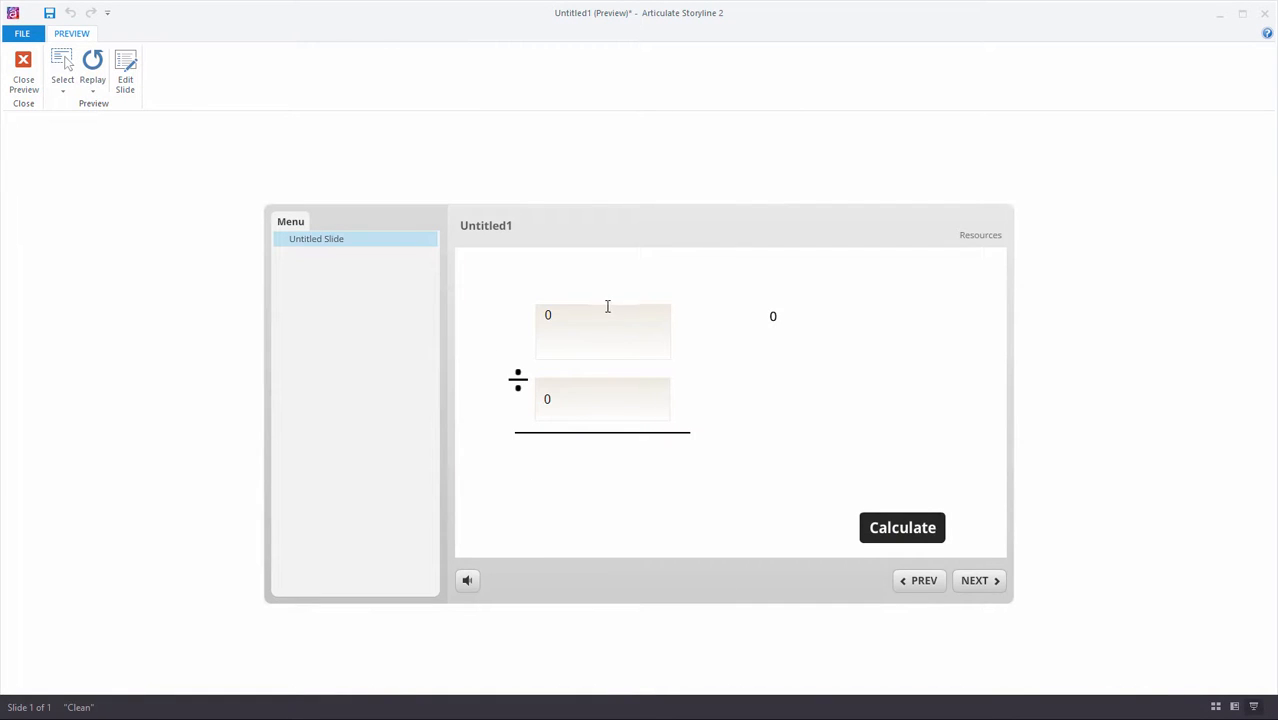
type("45")
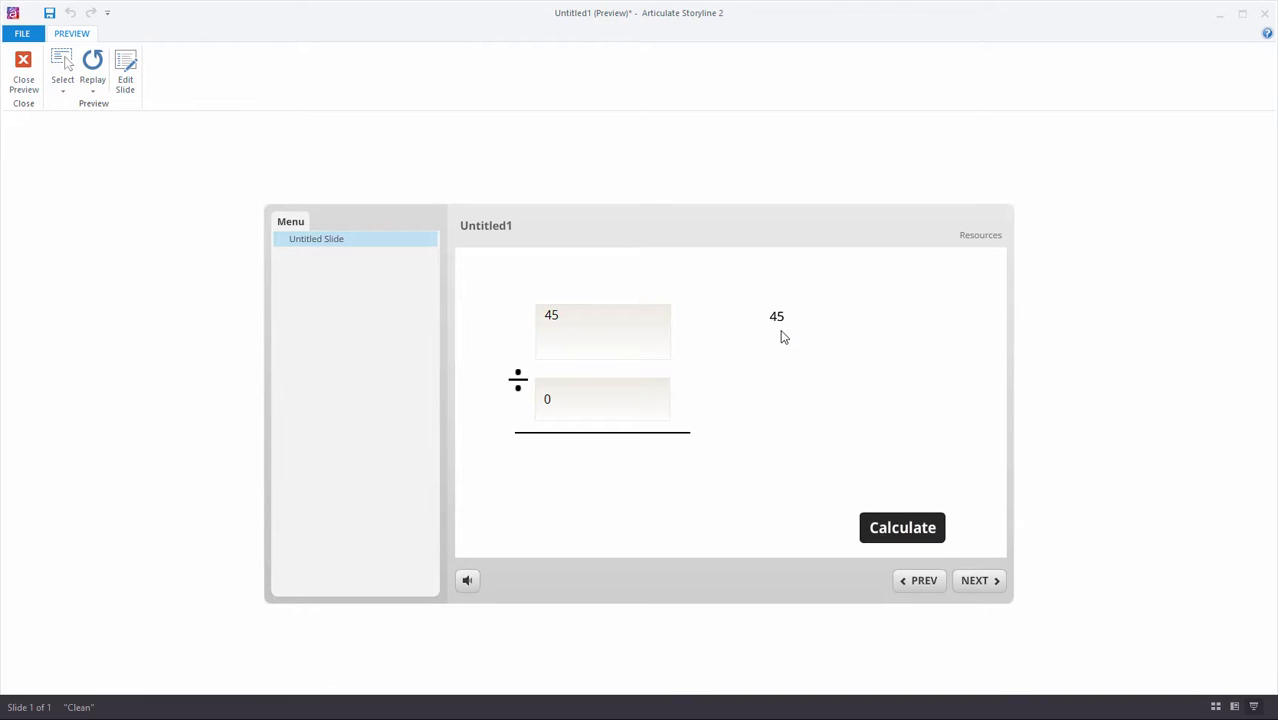
type("5")
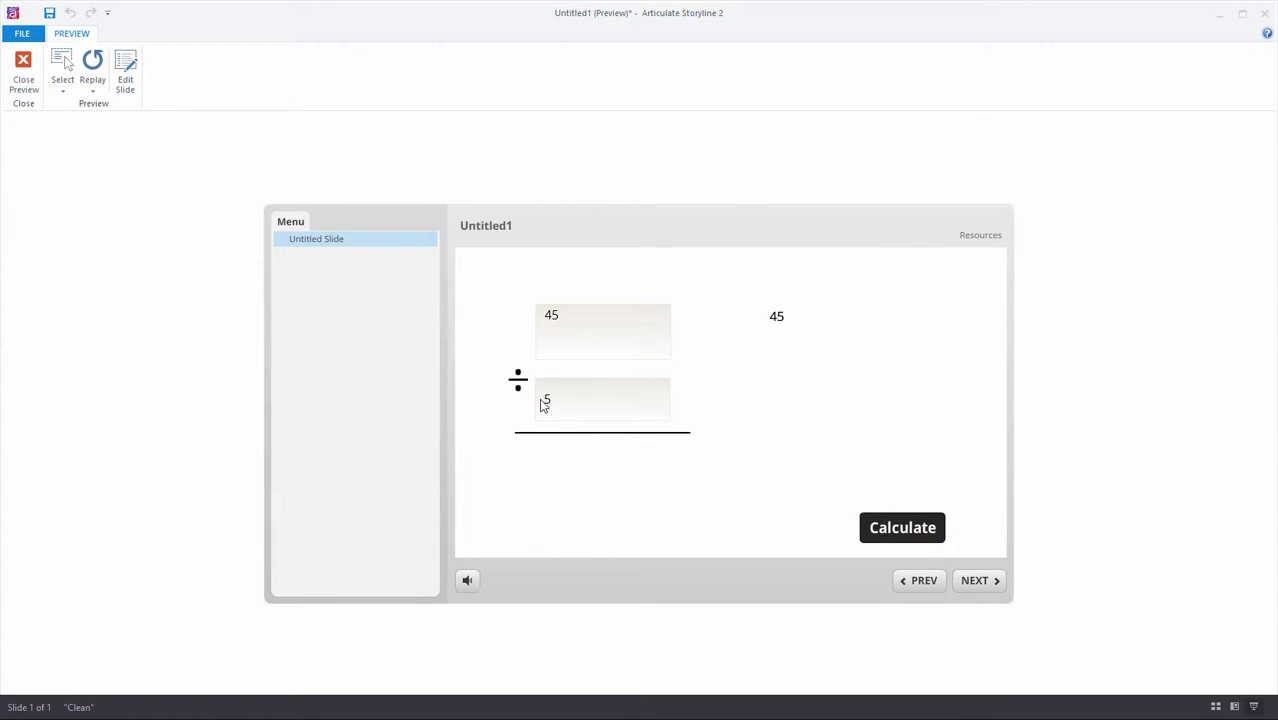
left_click(902, 527)
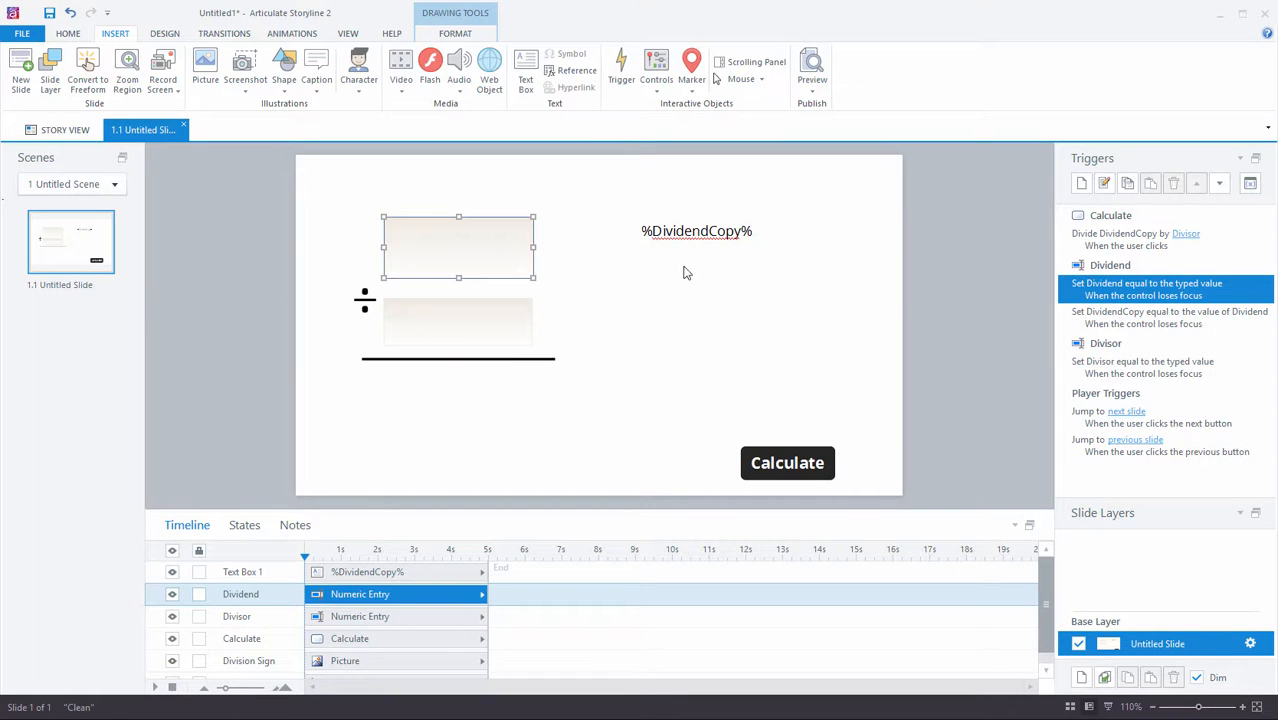
mouse_move(683, 275)
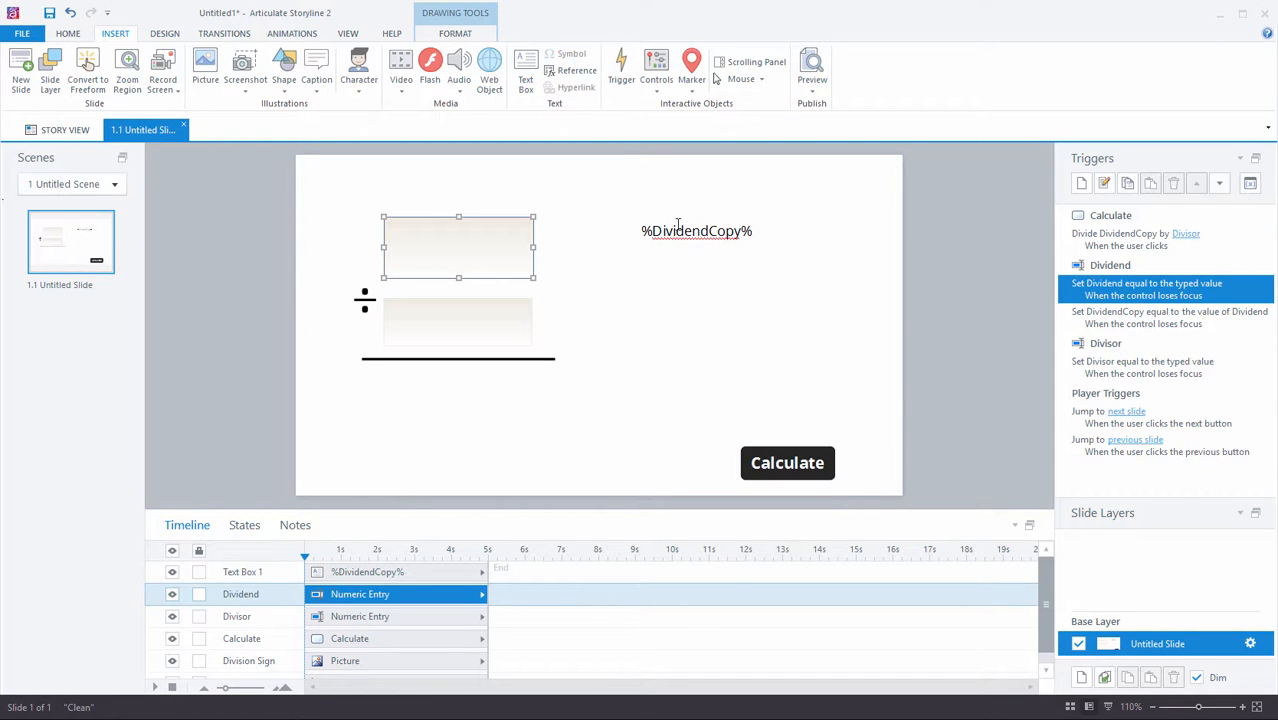
mouse_move(707, 263)
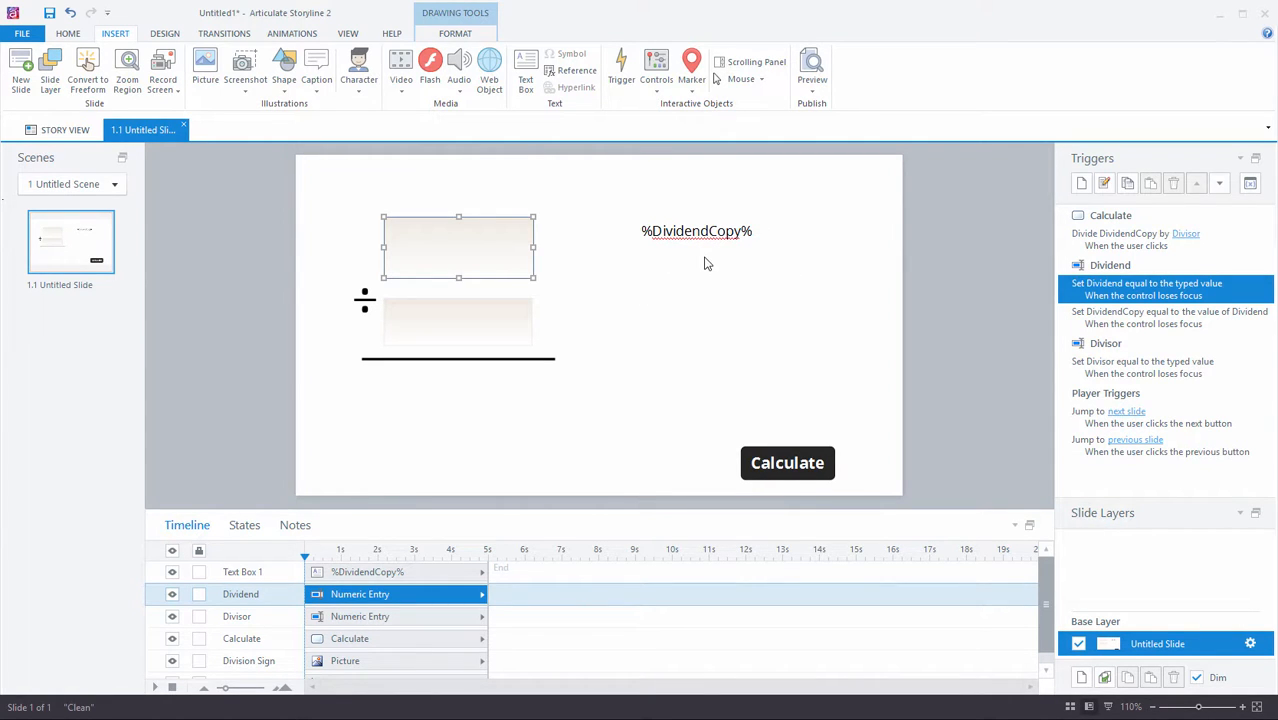
mouse_move(713, 240)
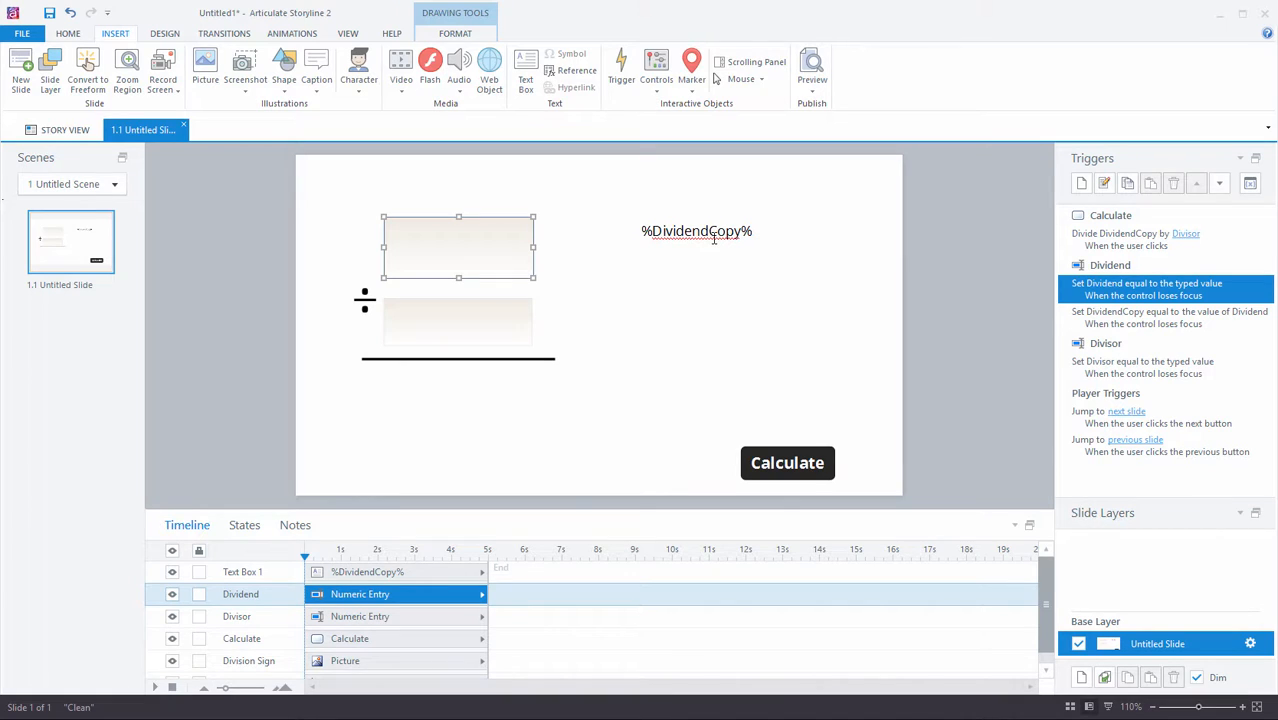
mouse_move(783, 290)
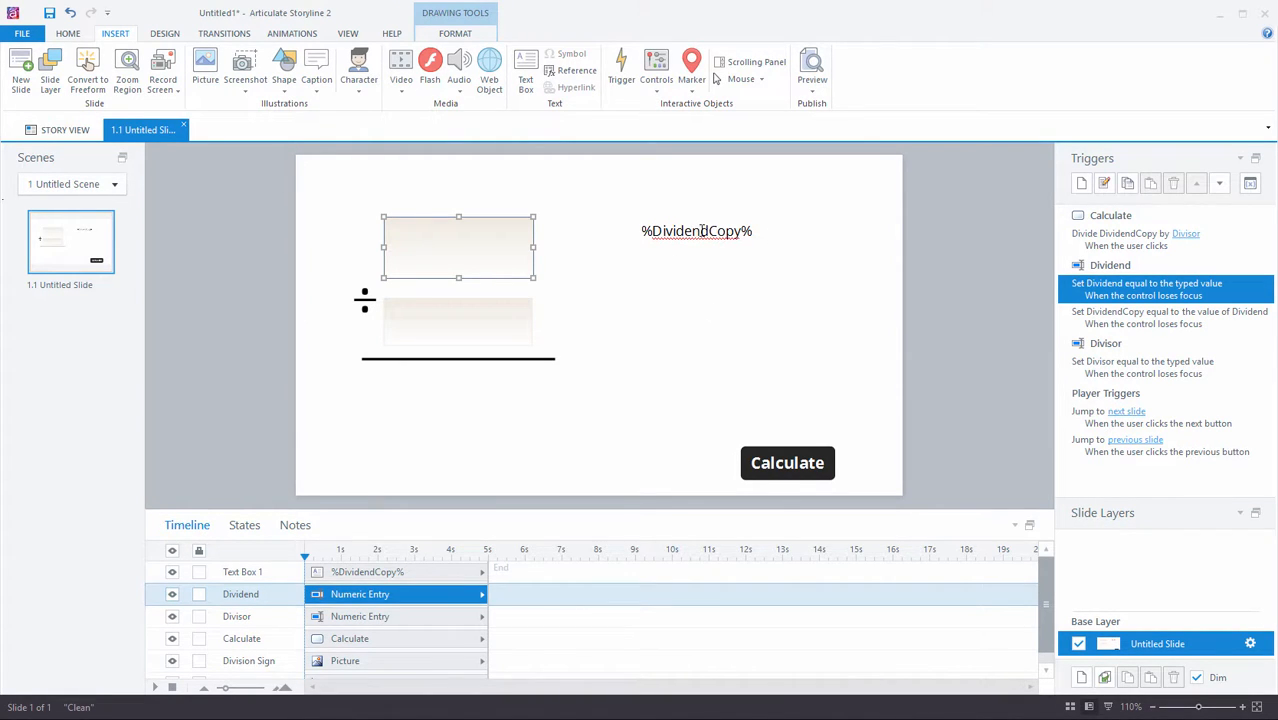
Move %DividendCopy% below the division line and verify 45 ÷ 9 = 5 in preview
left_click(696, 231)
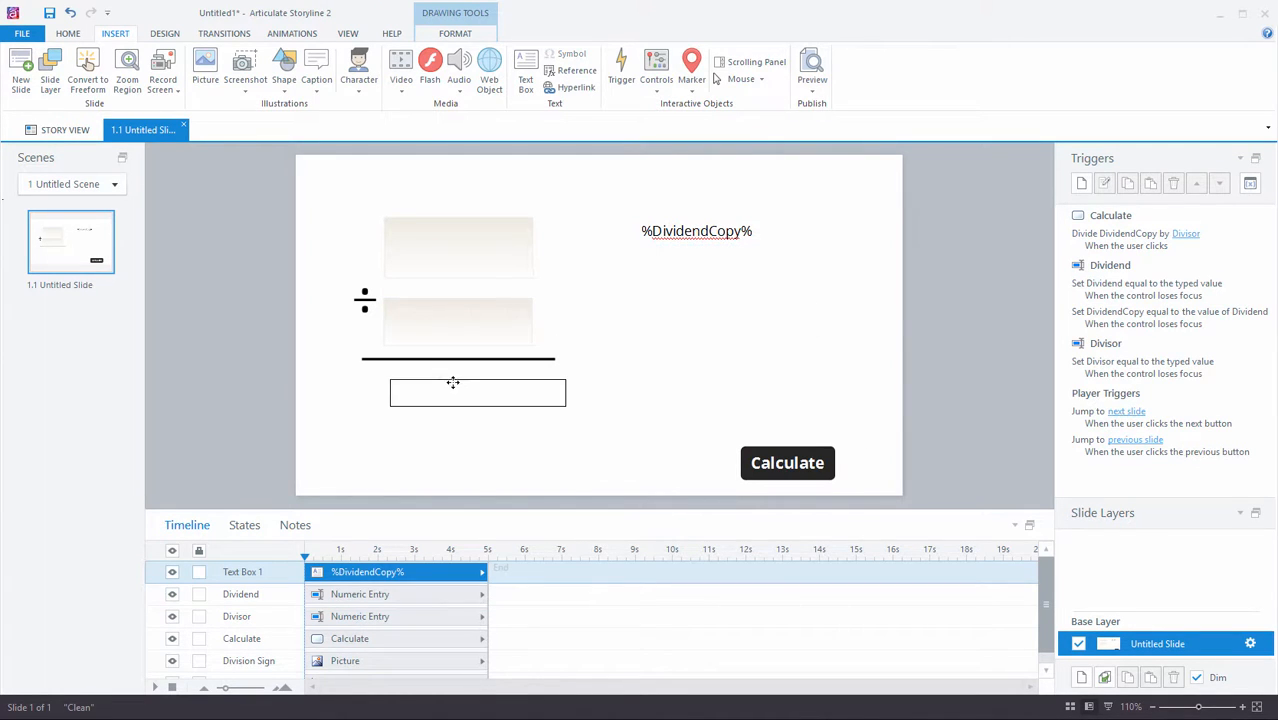
left_click(811, 60)
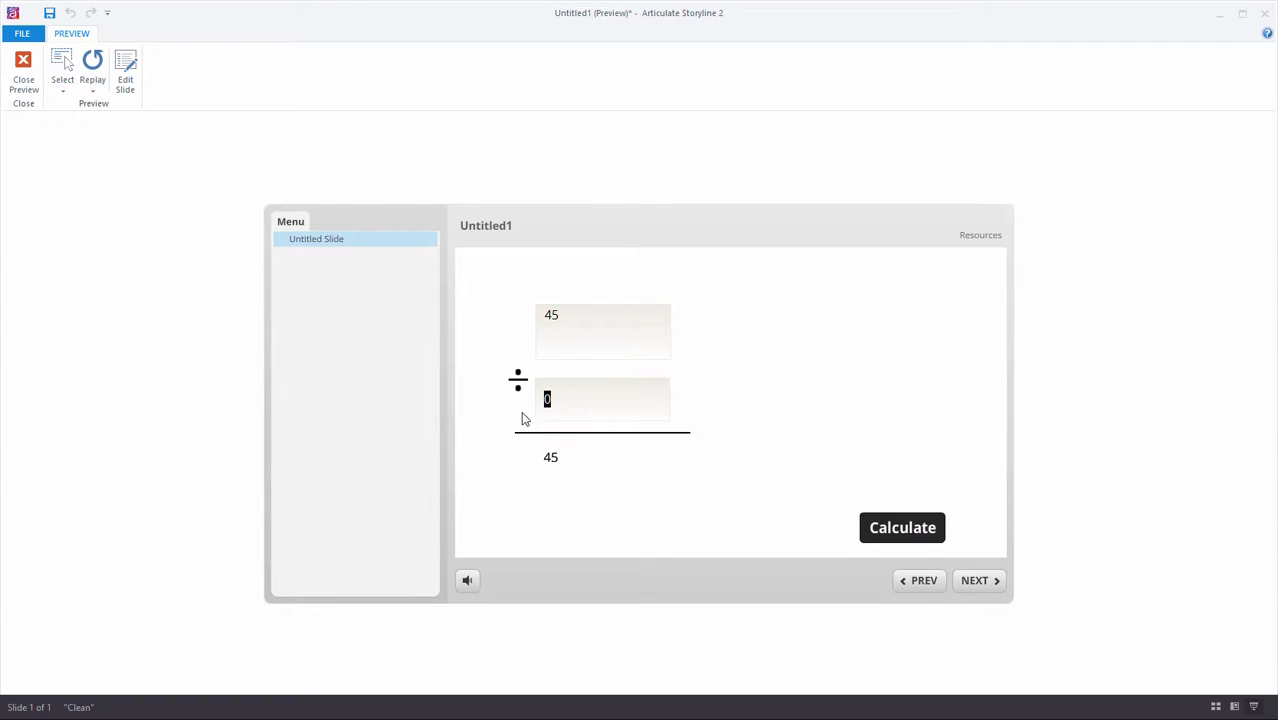
mouse_move(560, 465)
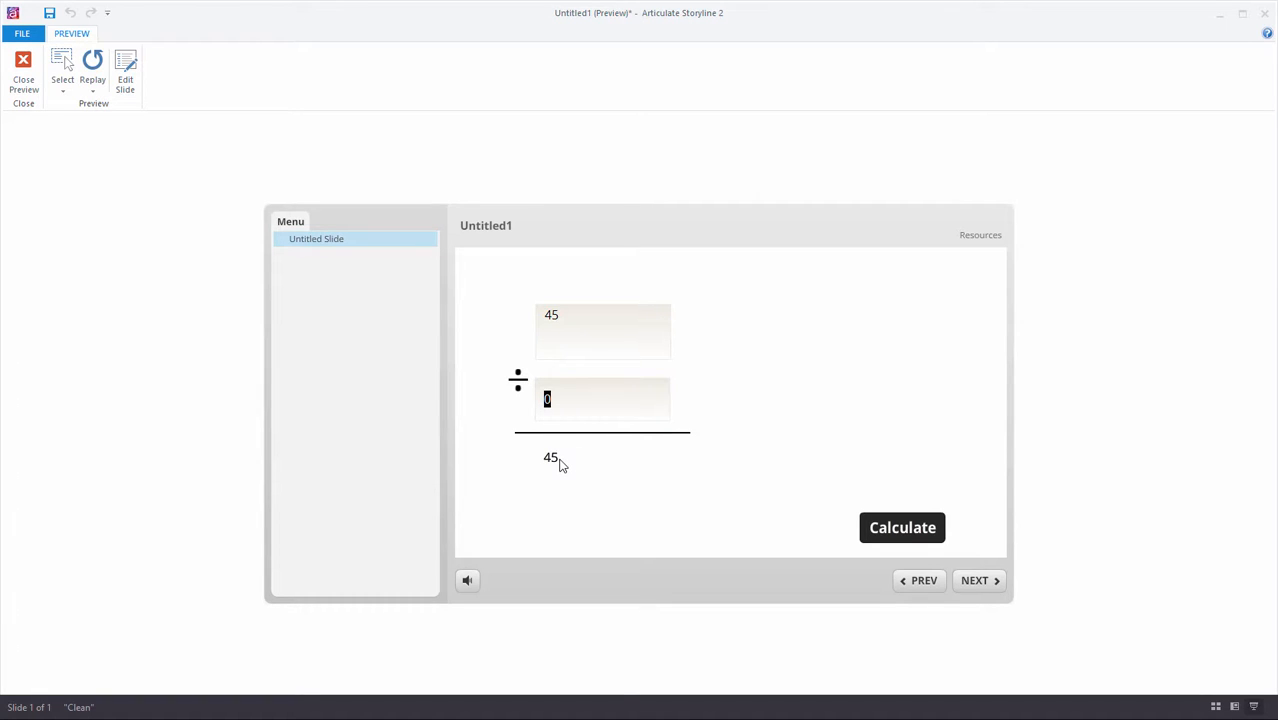
left_click(901, 527)
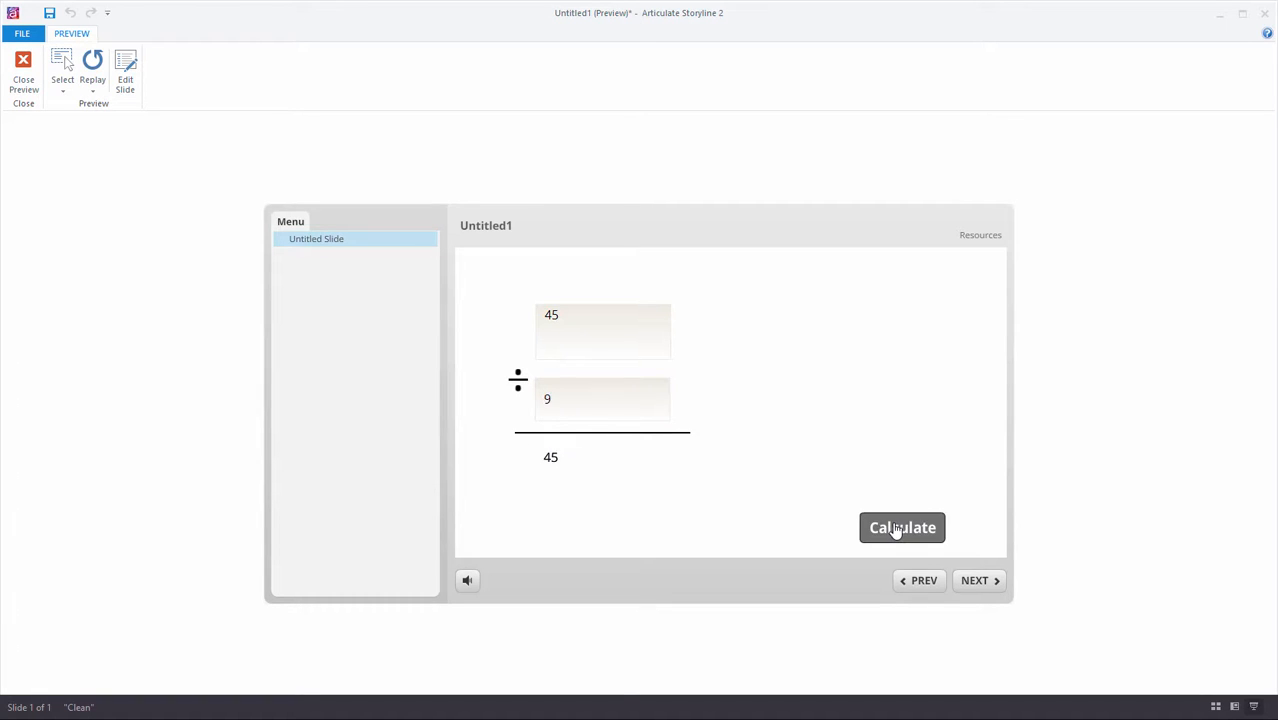
left_click(902, 527)
type("34")
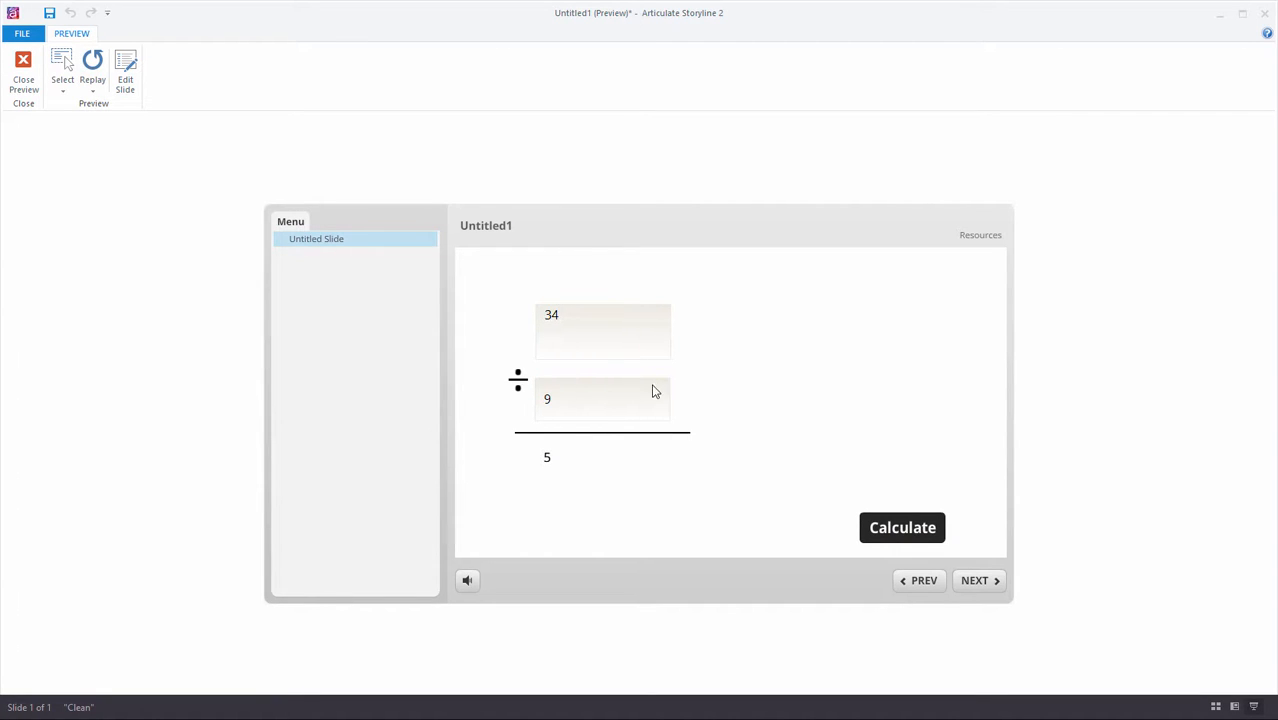
left_click(902, 527)
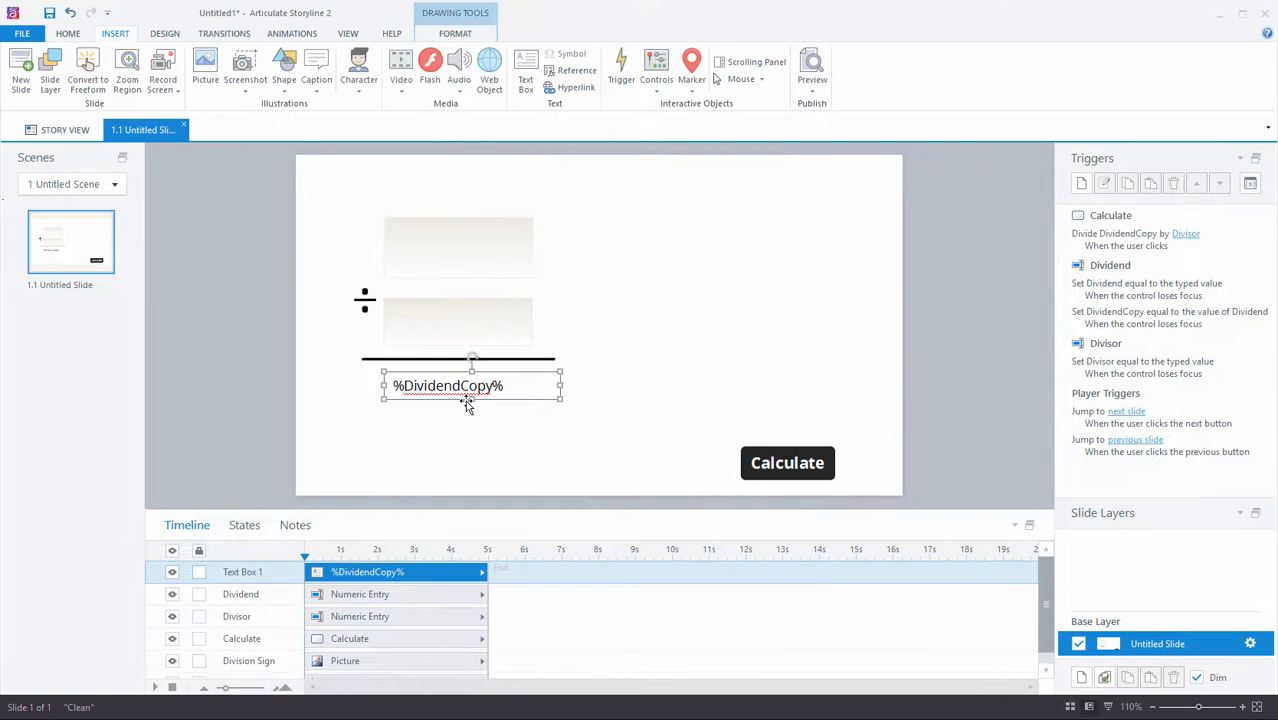
Move %DividendCopy% back to the upper right and add a Number variable named Quotient
left_click_drag(471, 386, 761, 237)
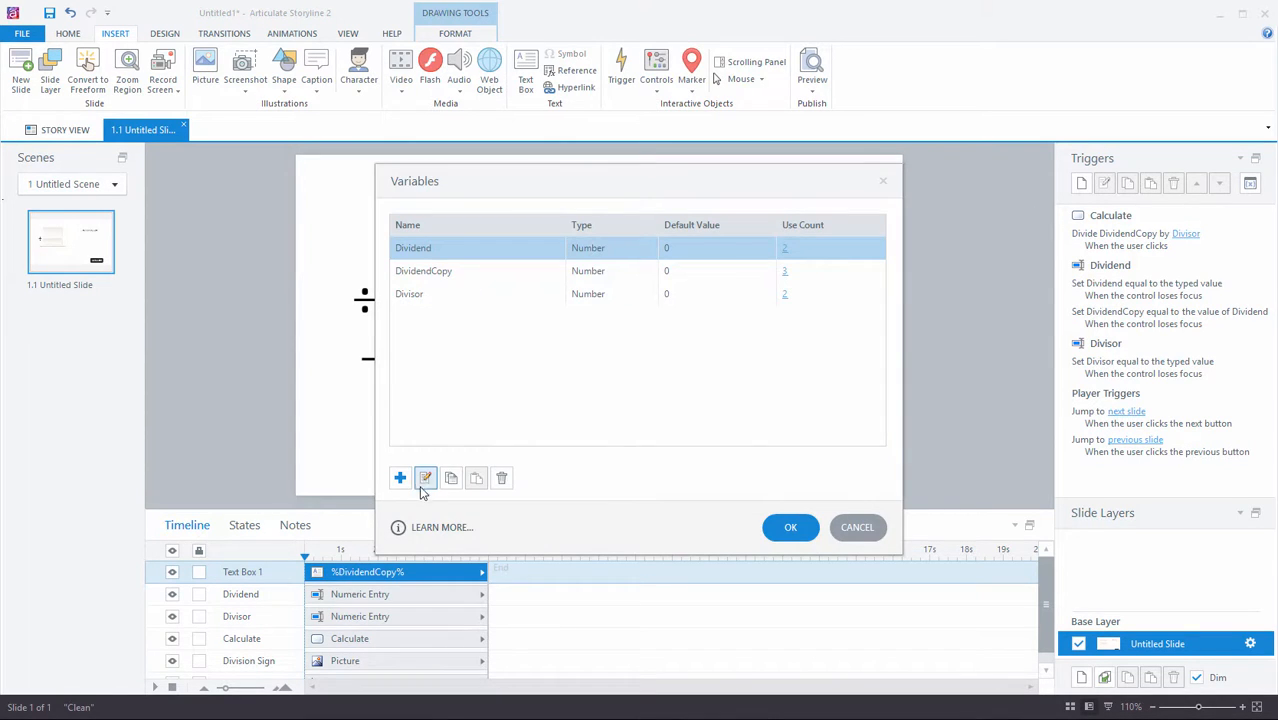
left_click(425, 477)
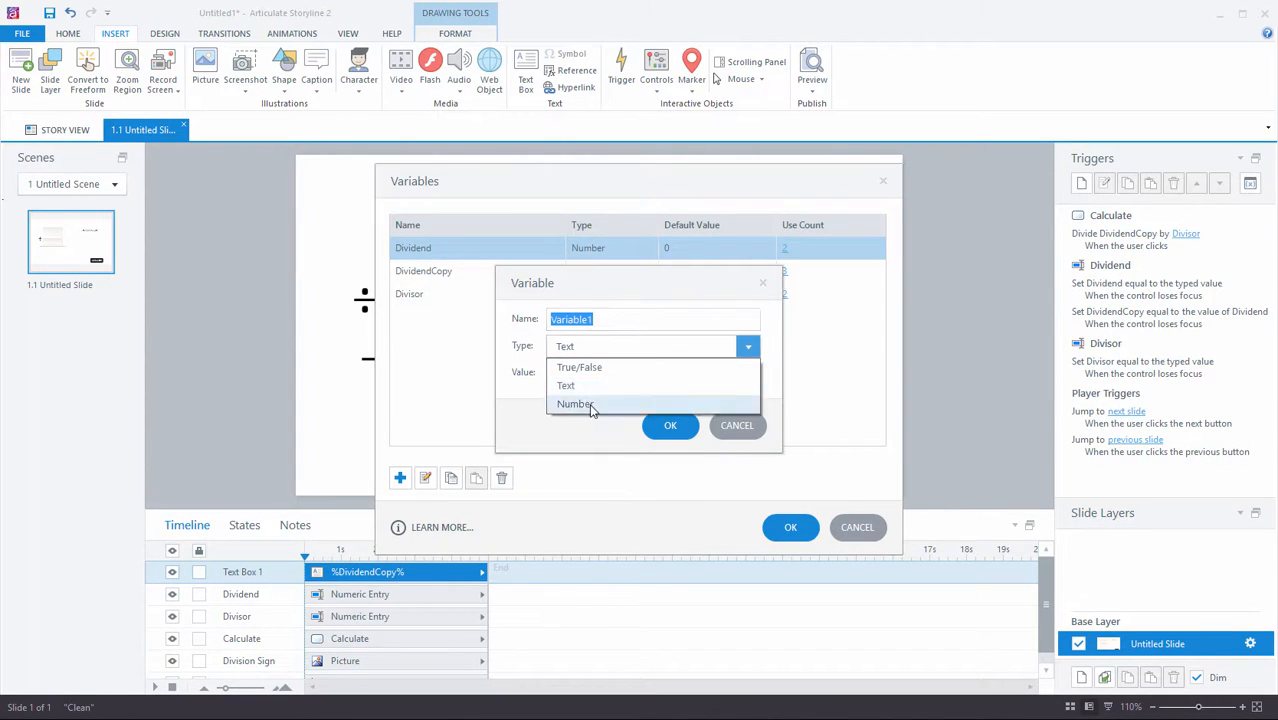
left_click(575, 403)
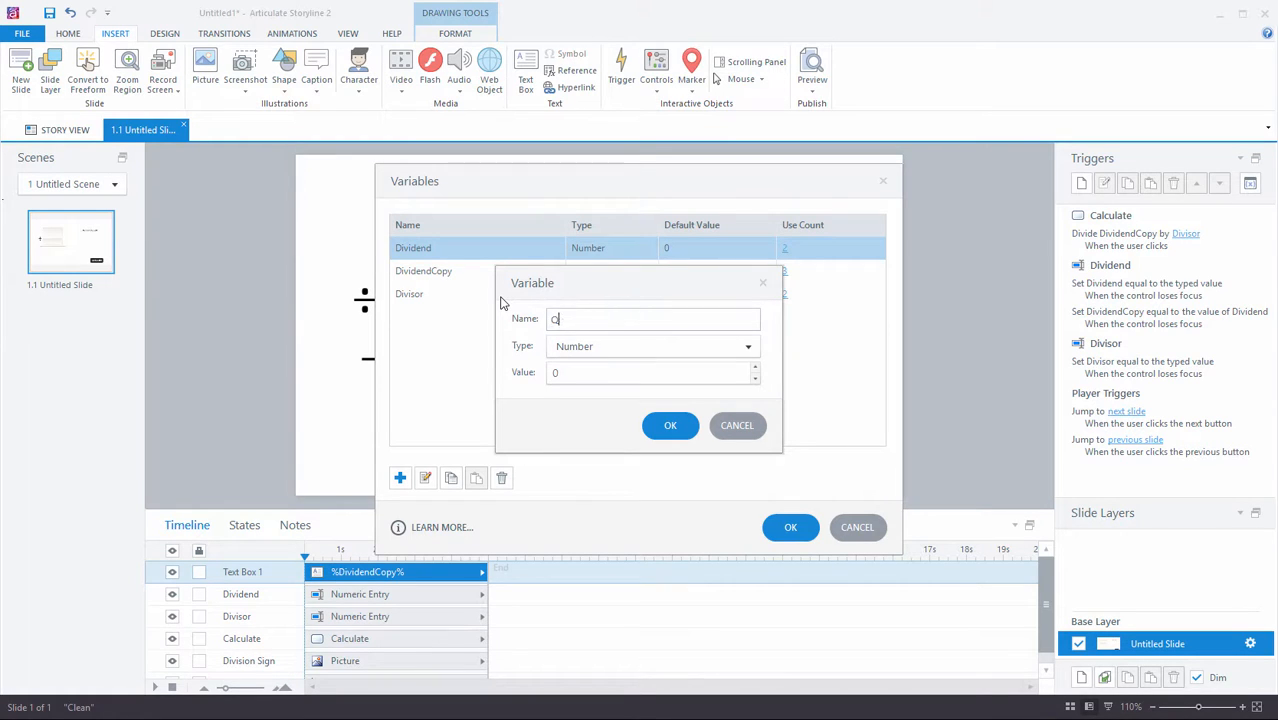
type("uotient")
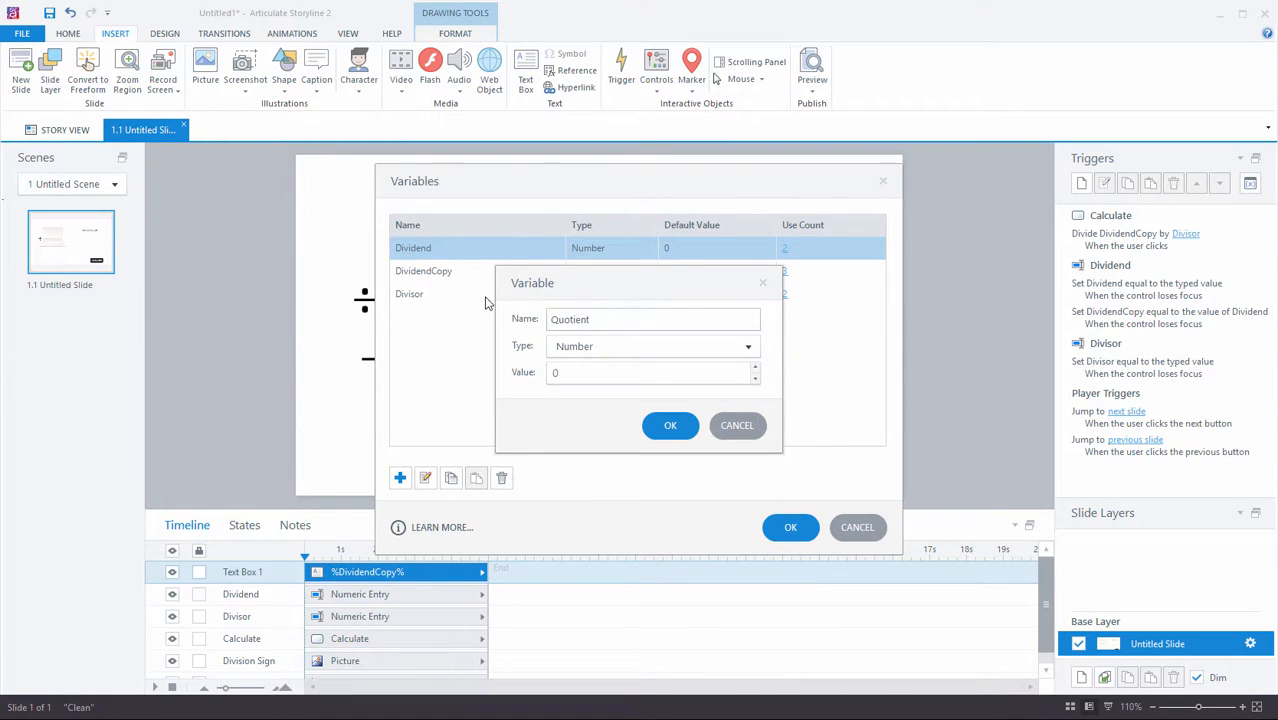
left_click(670, 425)
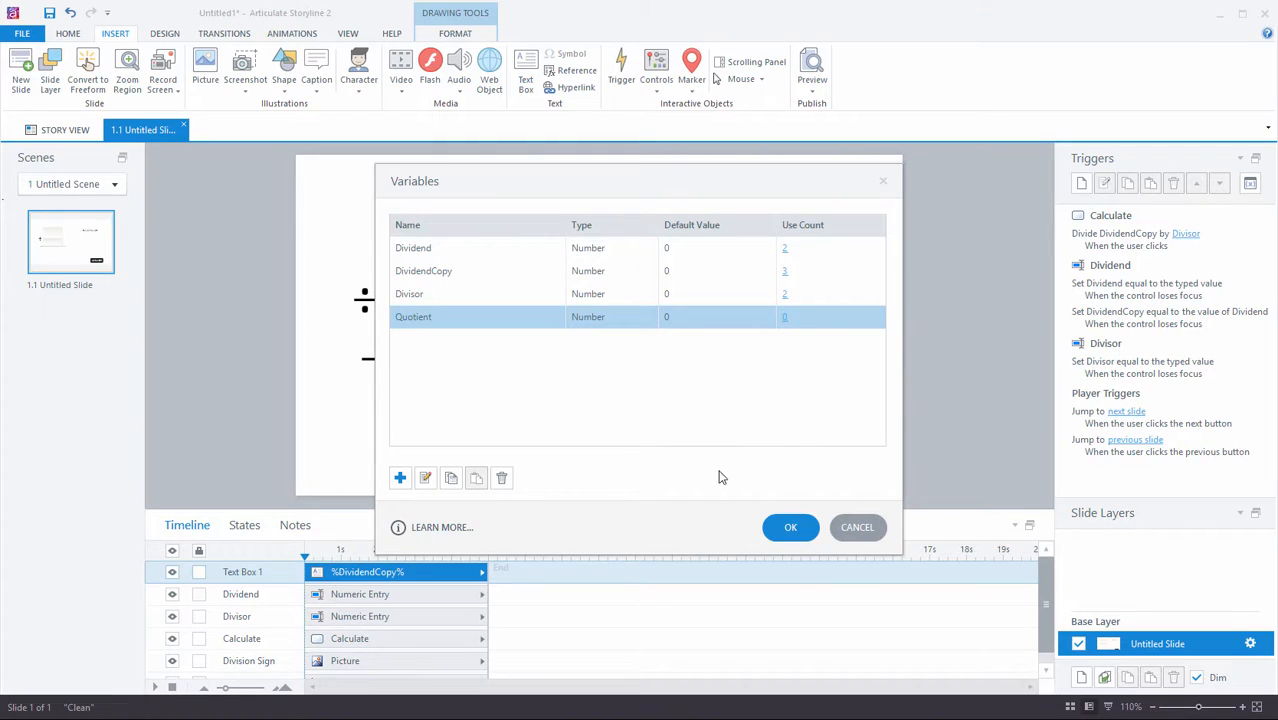
left_click(790, 527)
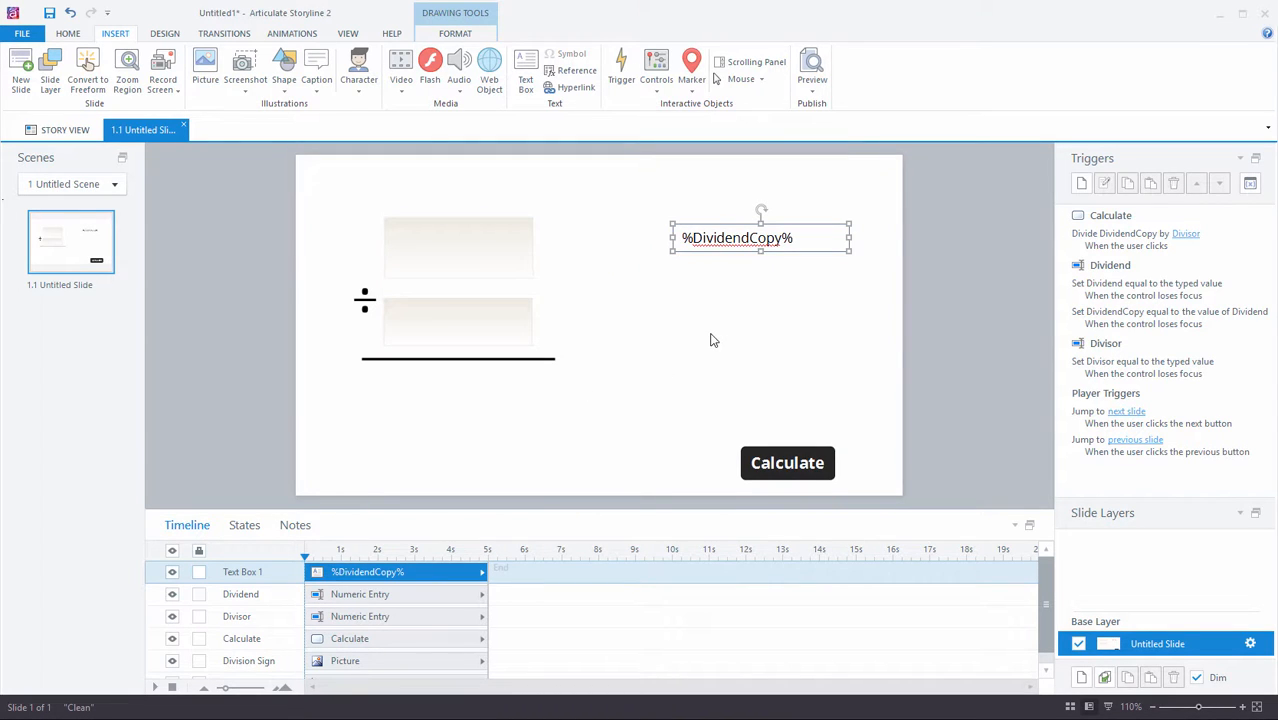
Add a %Quotient% text box under the line and select the Calculate button
left_click(525, 65)
type("%Quotient%")
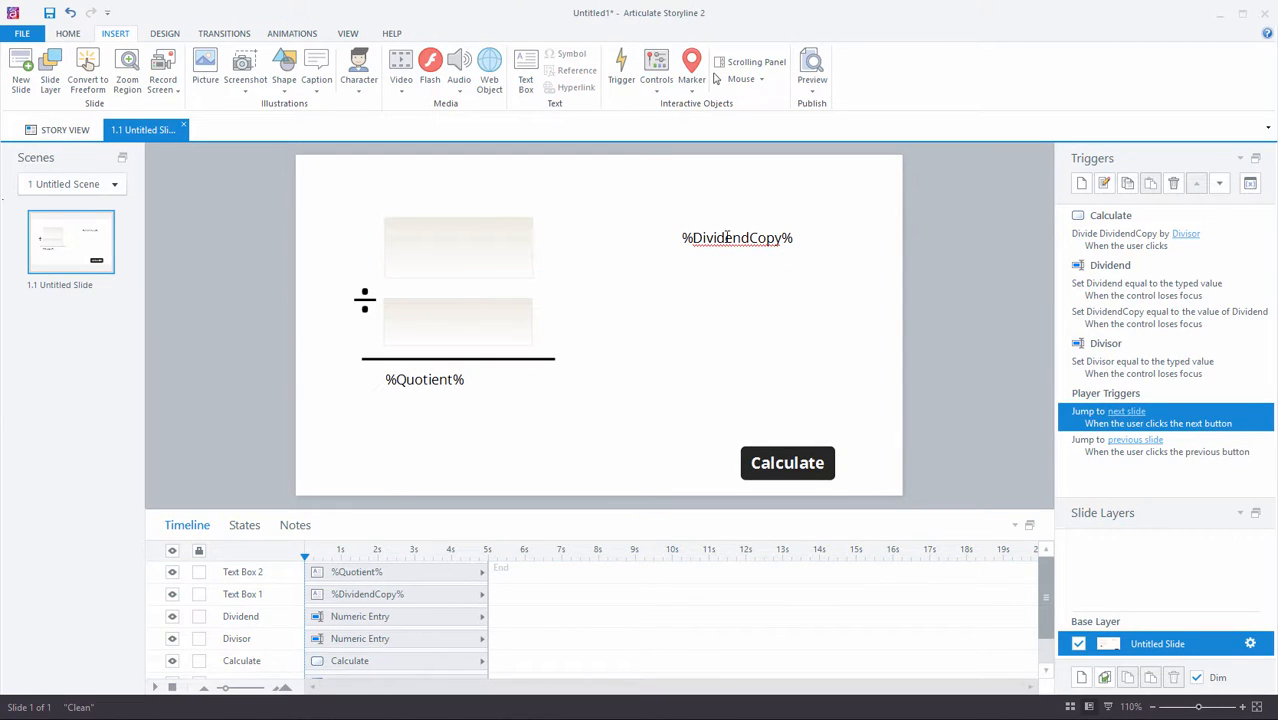
left_click(738, 238)
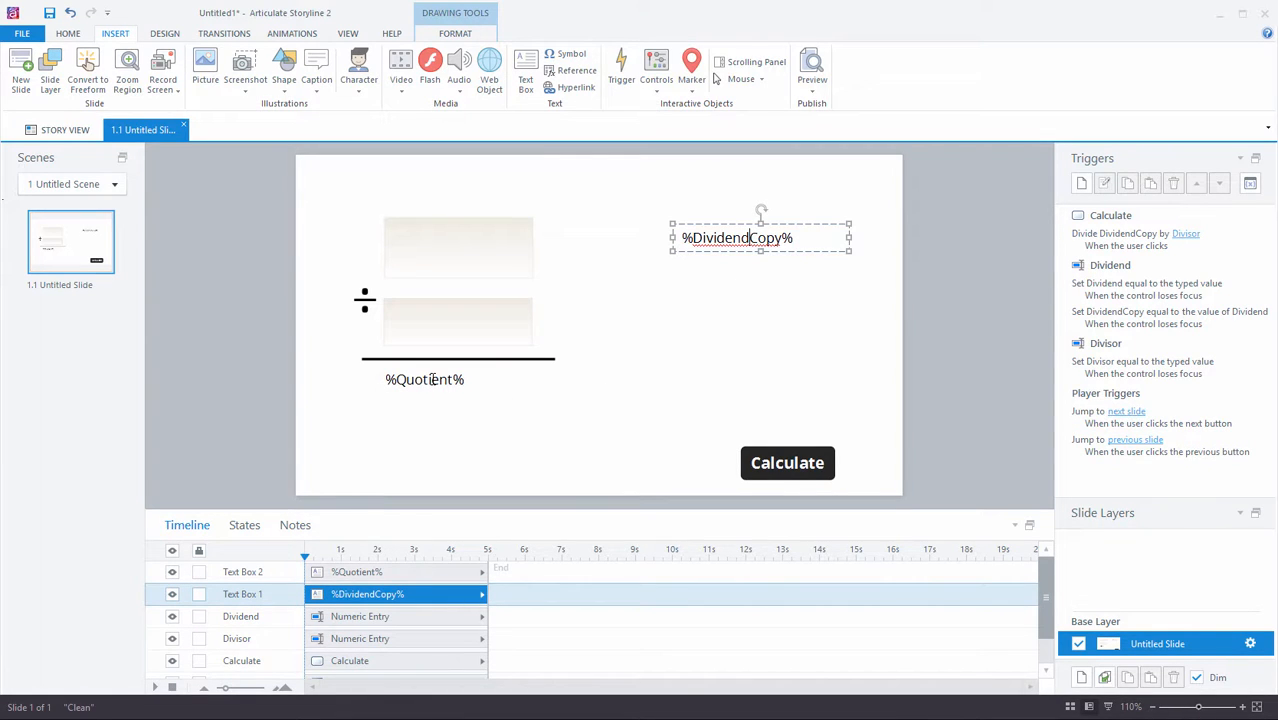
mouse_move(755, 448)
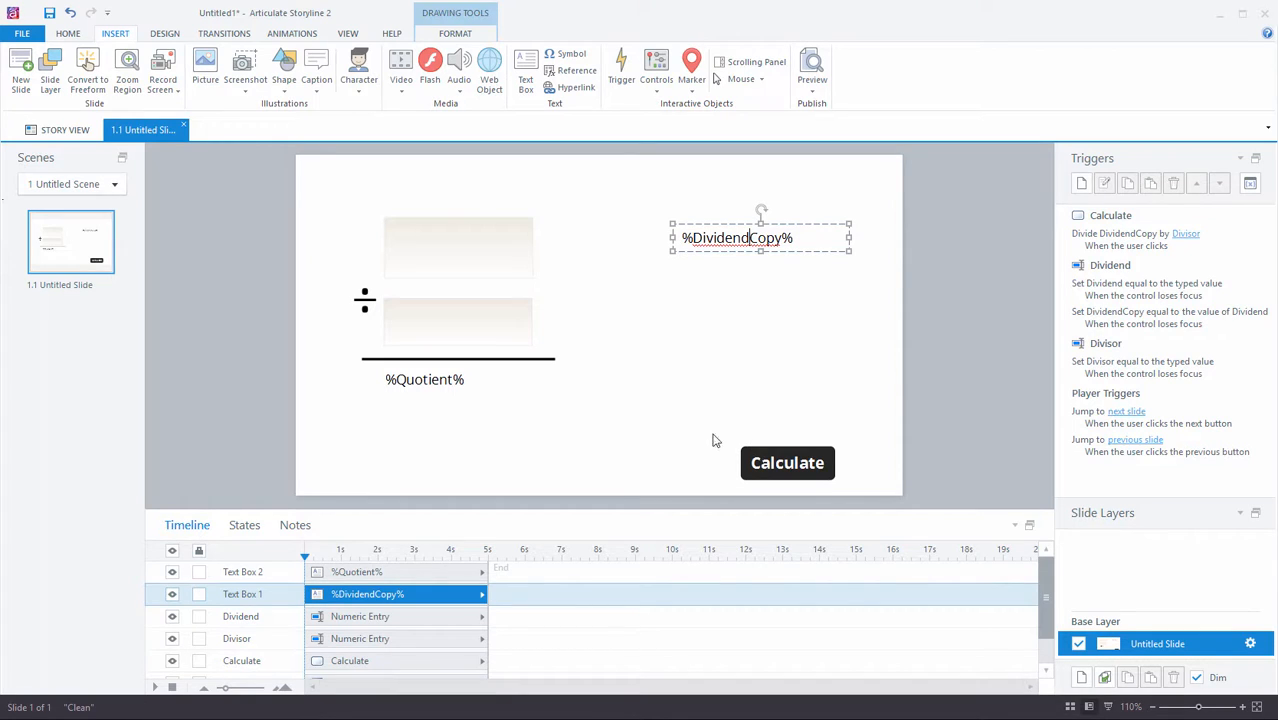
left_click(424, 379)
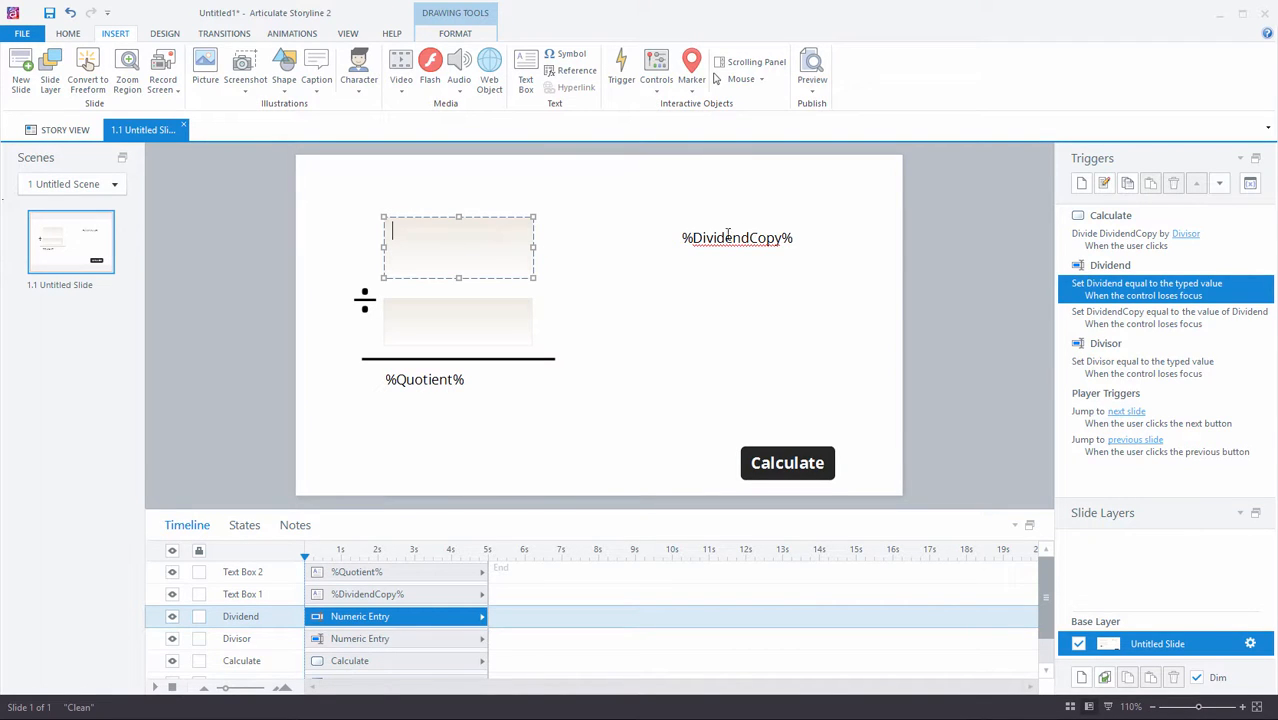
mouse_move(770, 443)
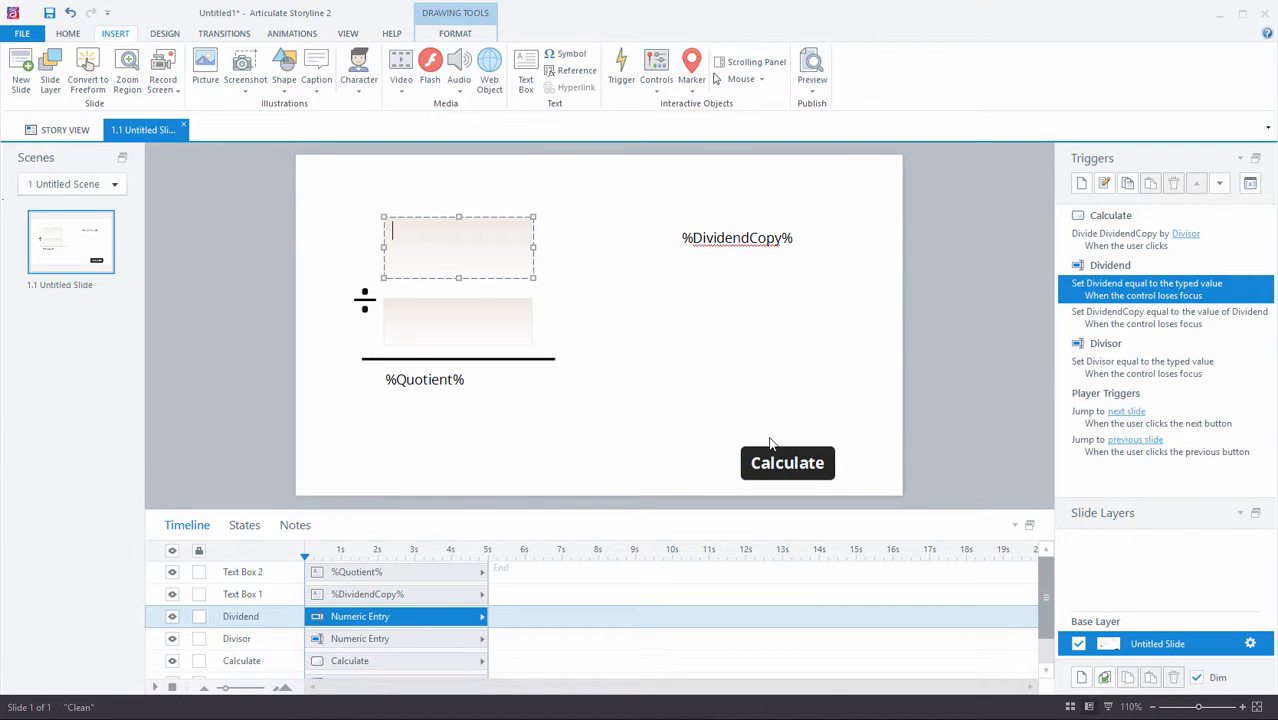
left_click(787, 463)
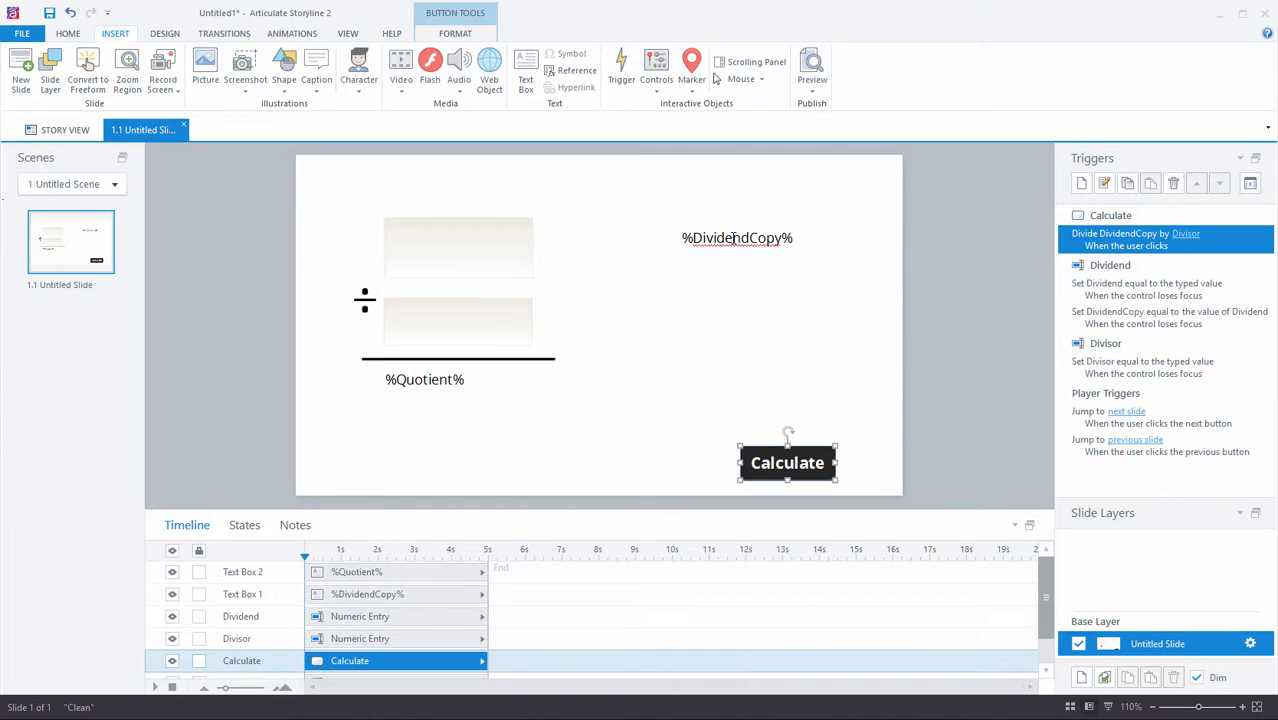
Add a Calculate-click trigger assigning Quotient the value of DividendCopy
left_click(737, 237)
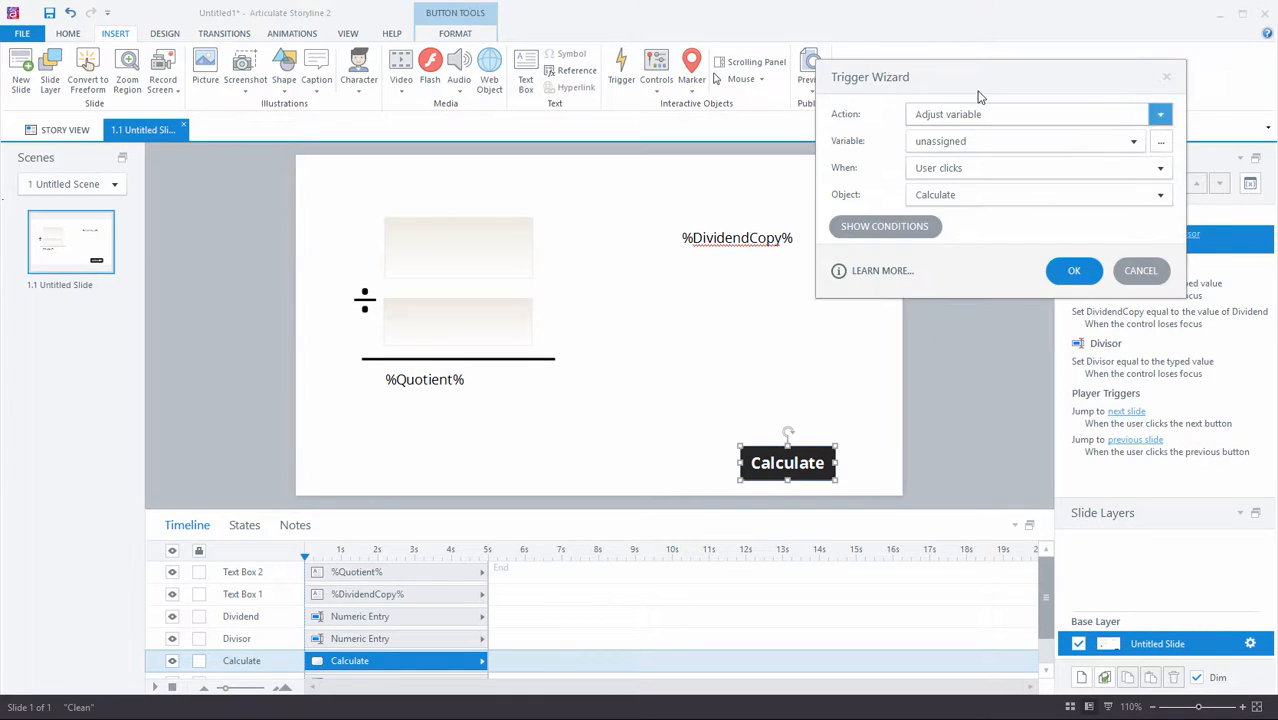
left_click(1158, 140)
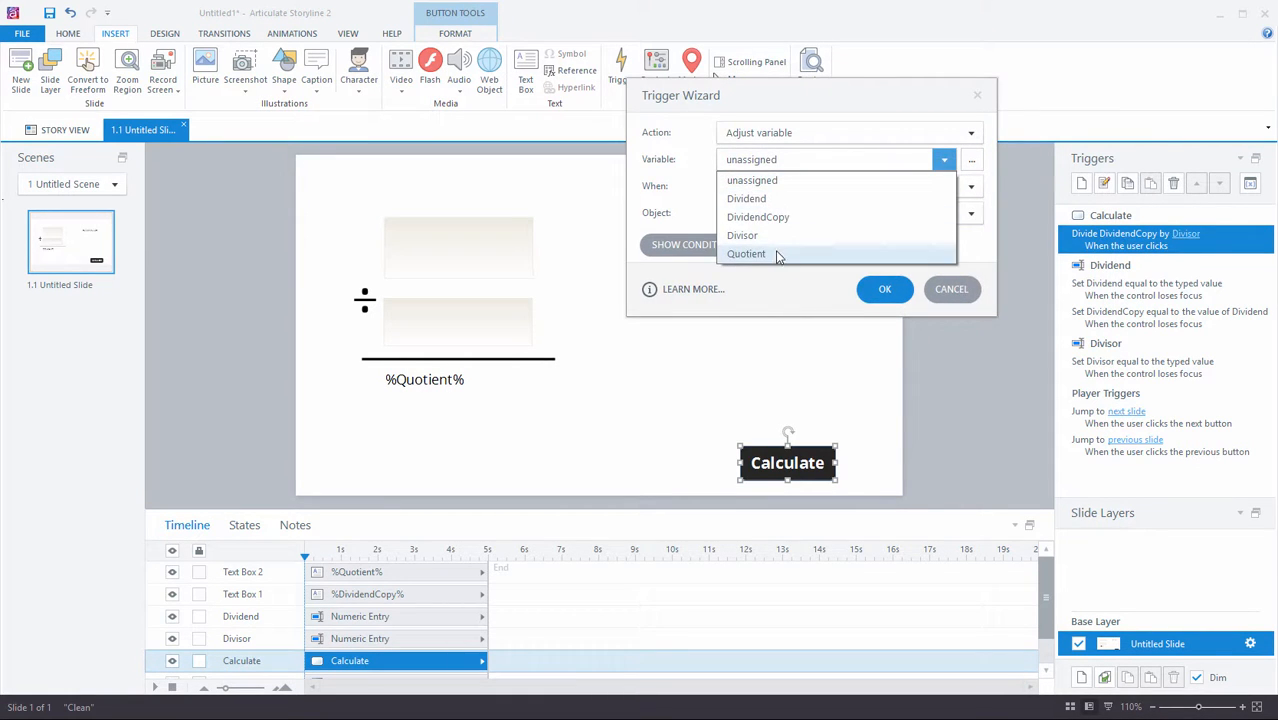
left_click(746, 253)
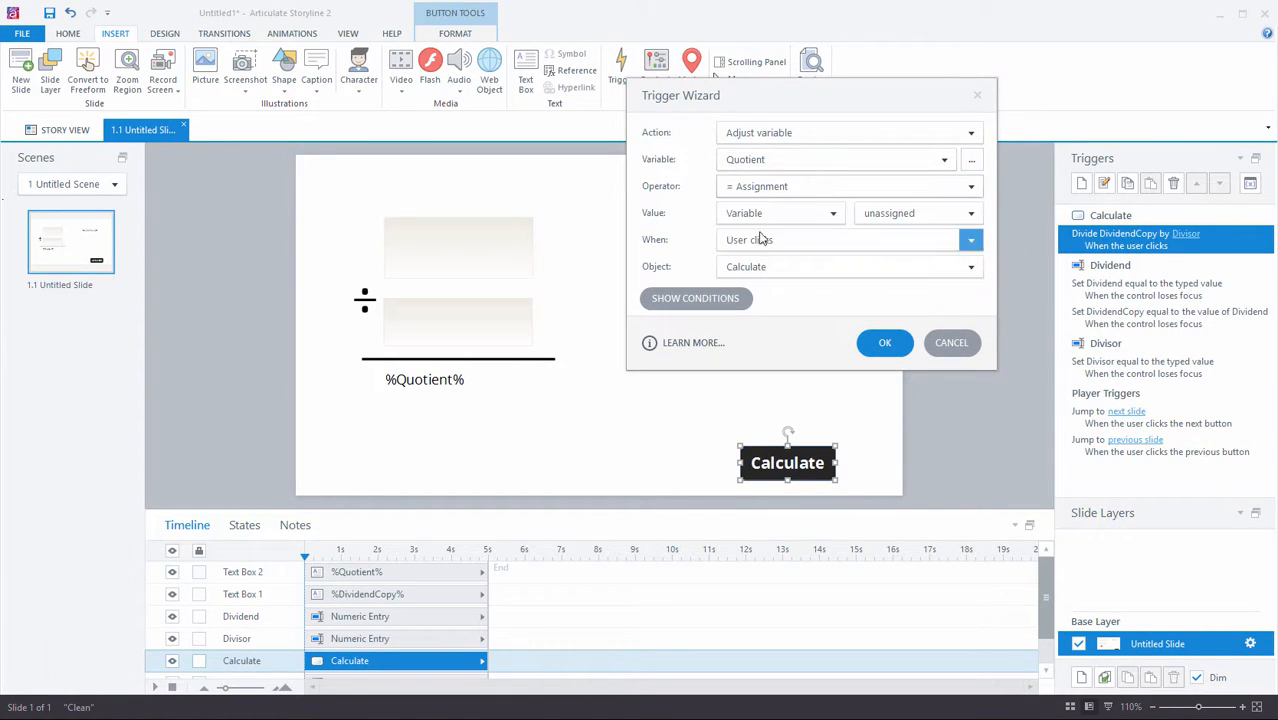
left_click(970, 213)
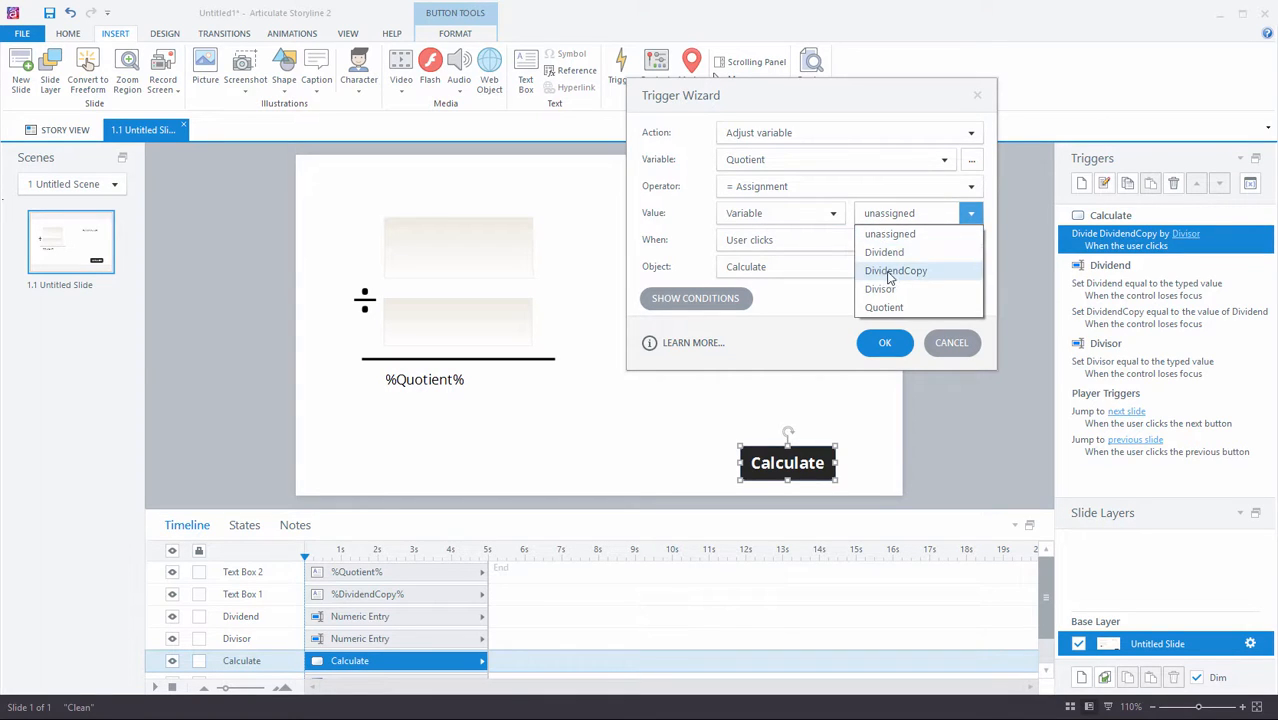
left_click(896, 270)
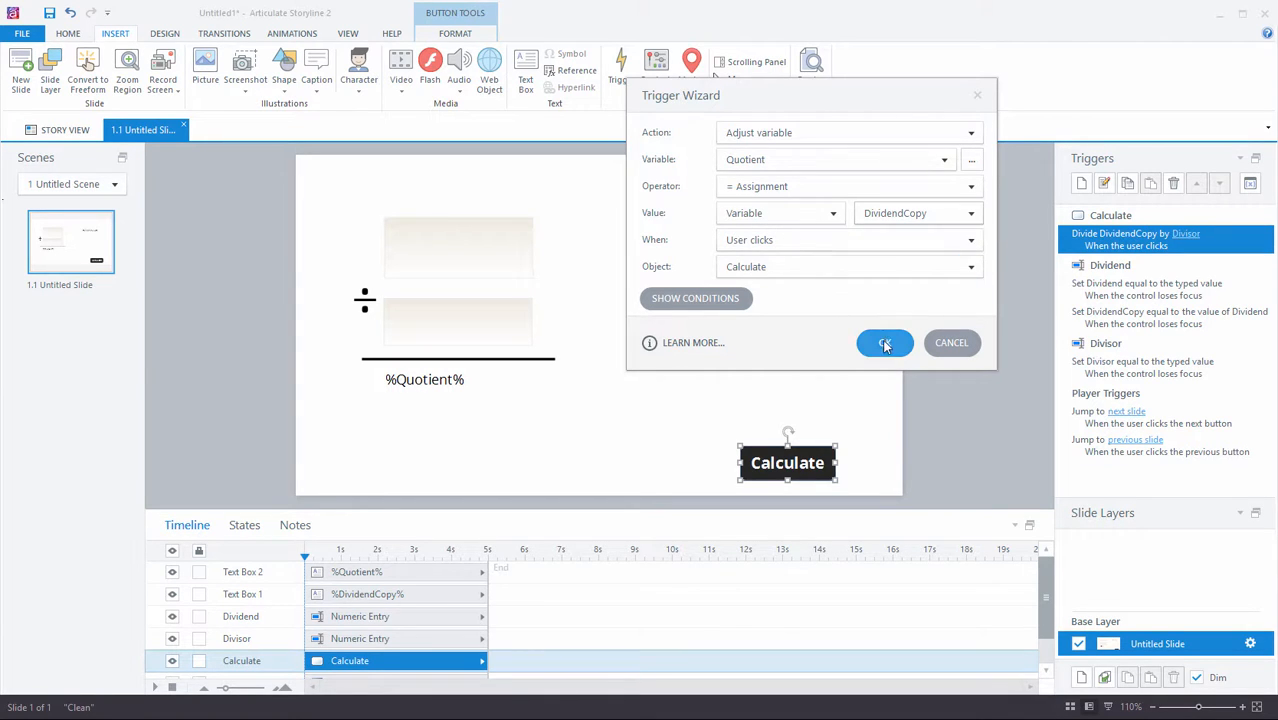
left_click(885, 342)
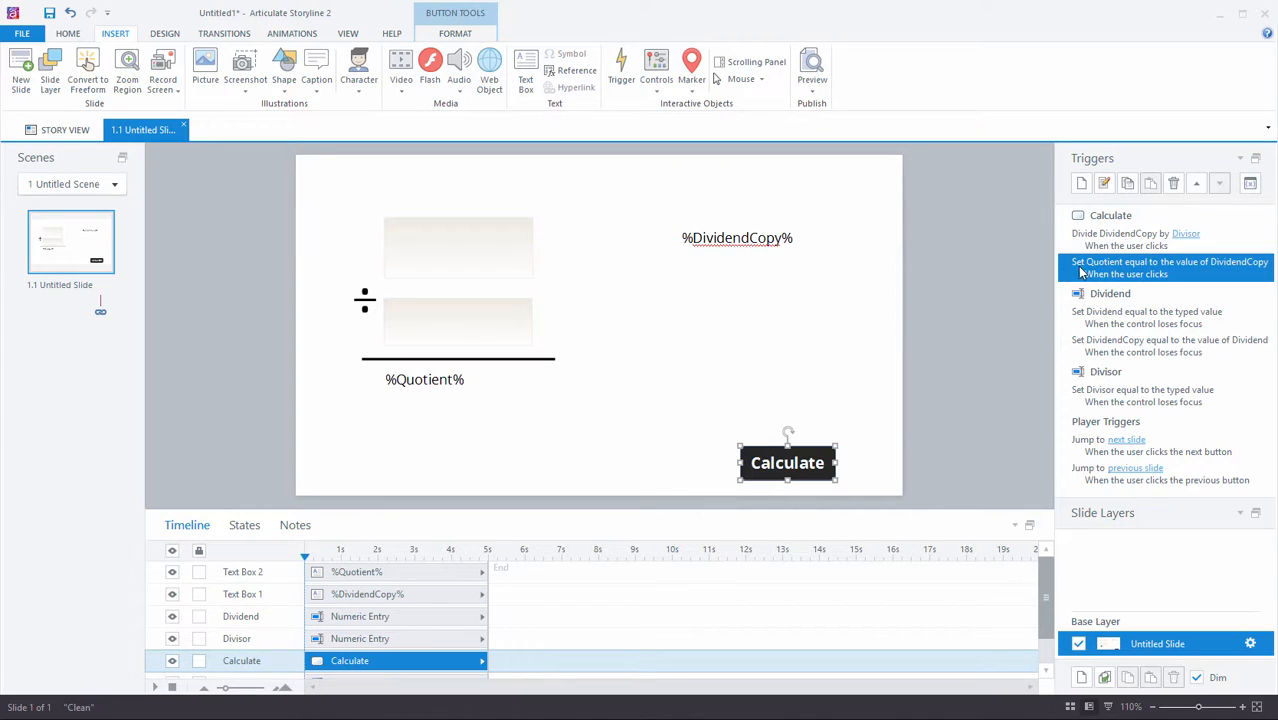
mouse_move(1122, 280)
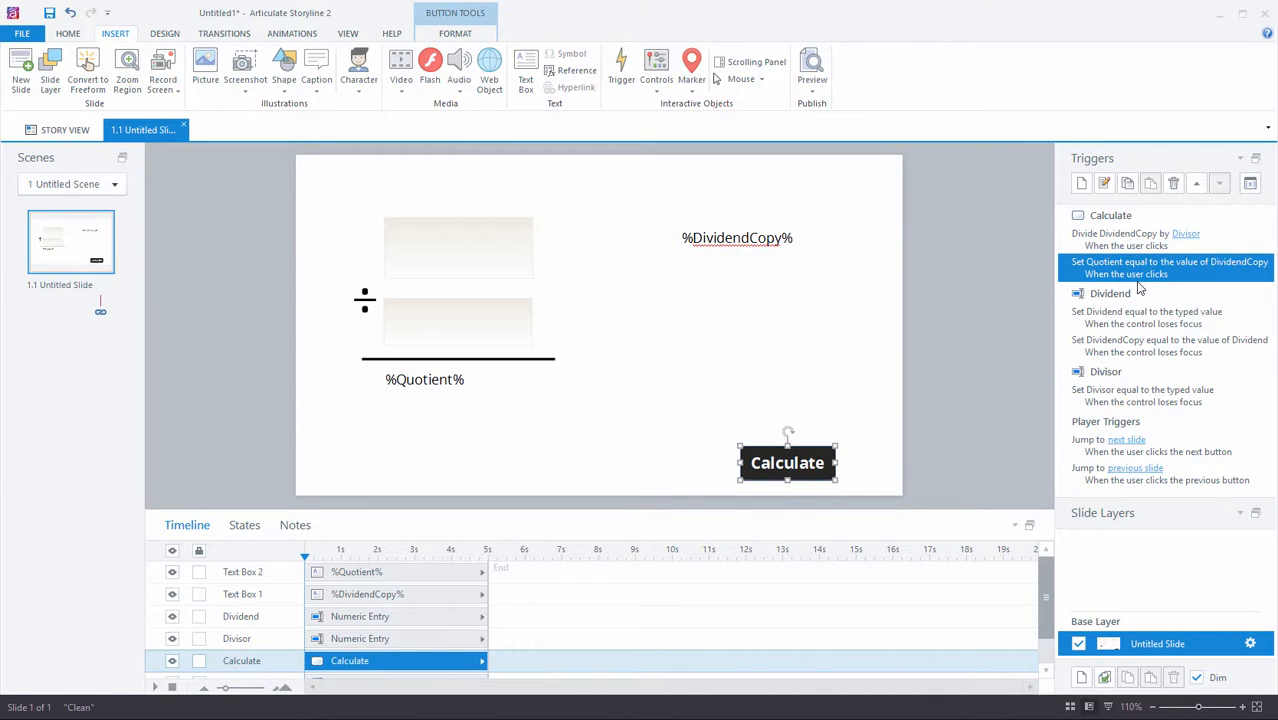
Preview and test several divisions, ending with 35 ÷ 7 giving 5 in both displays
left_click(811, 60)
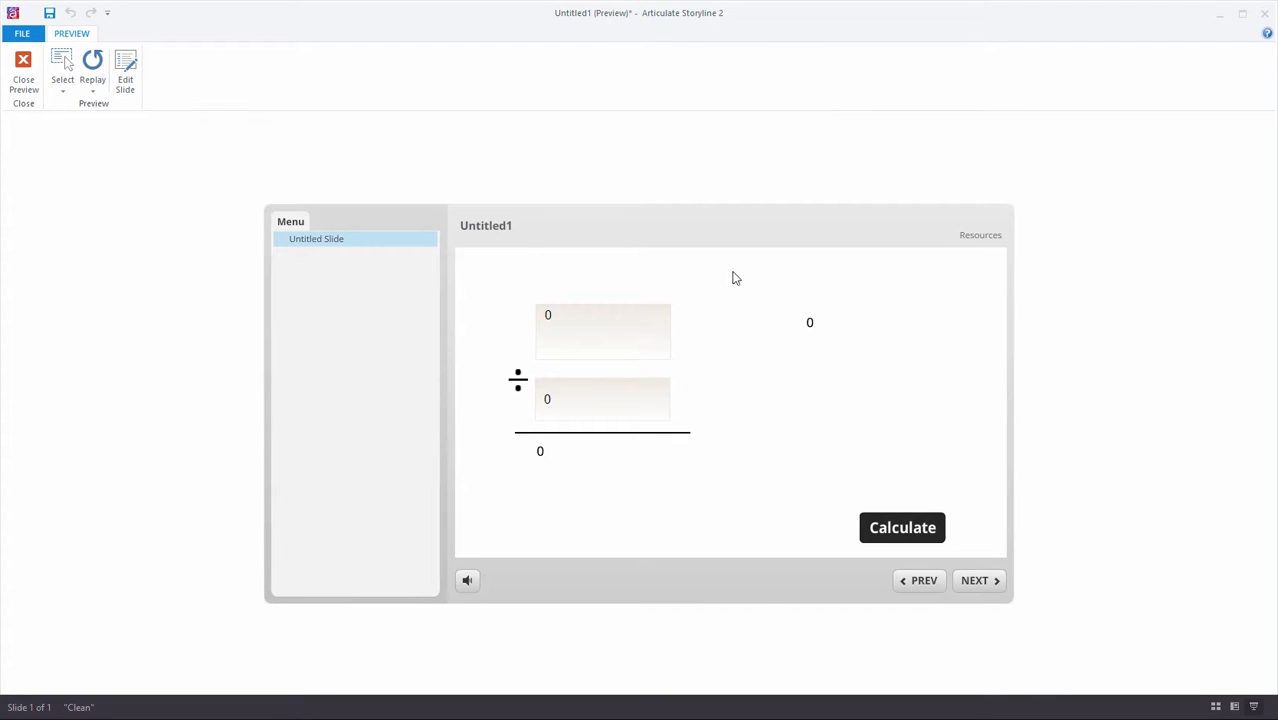
type("45")
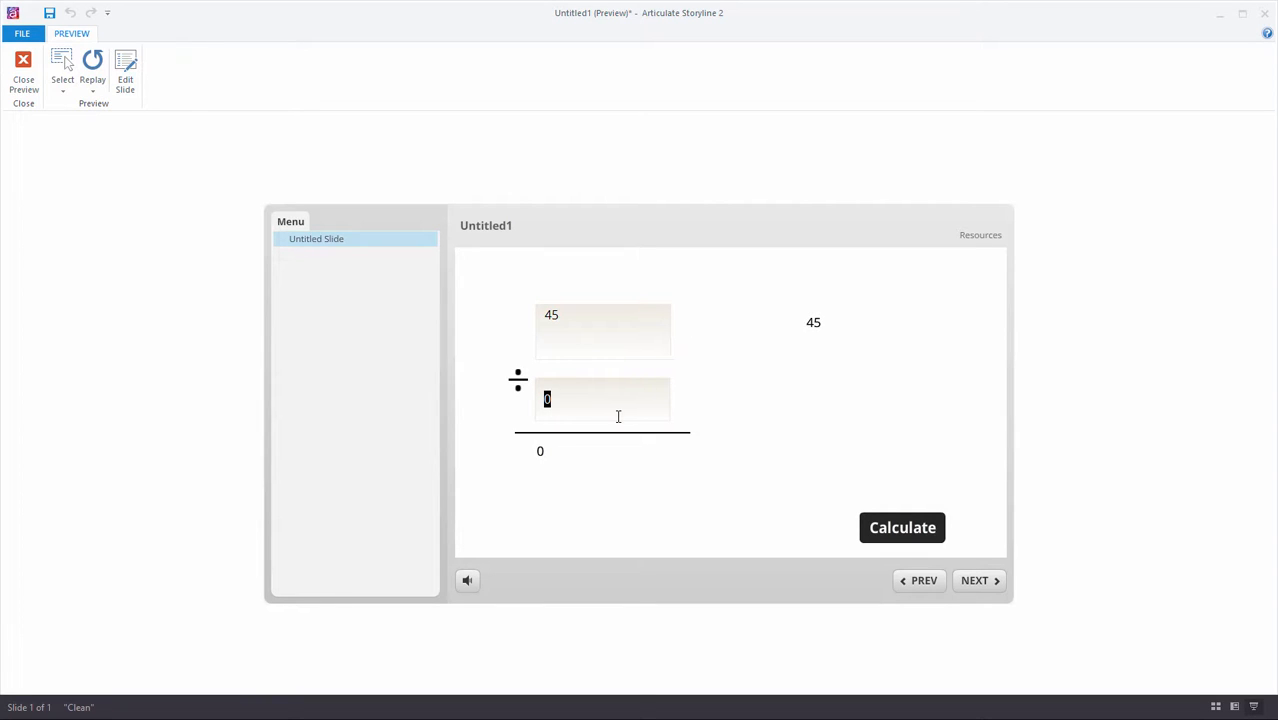
left_click(902, 527)
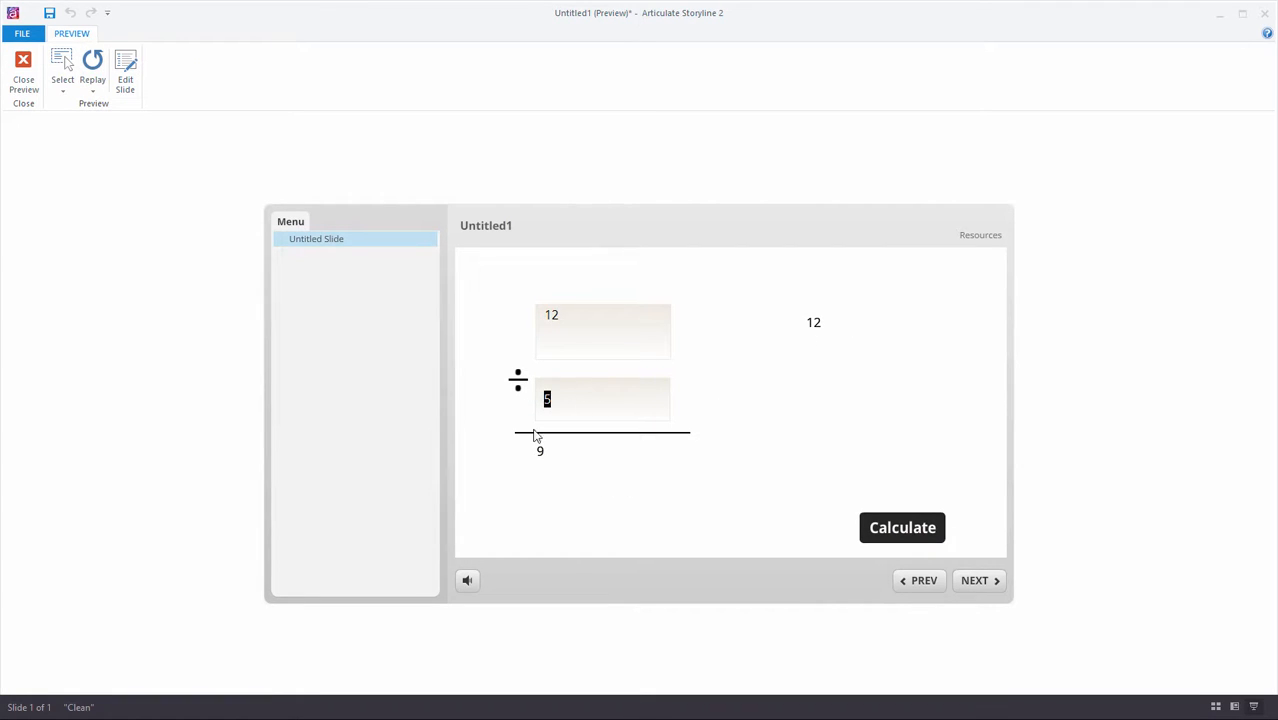
type("6")
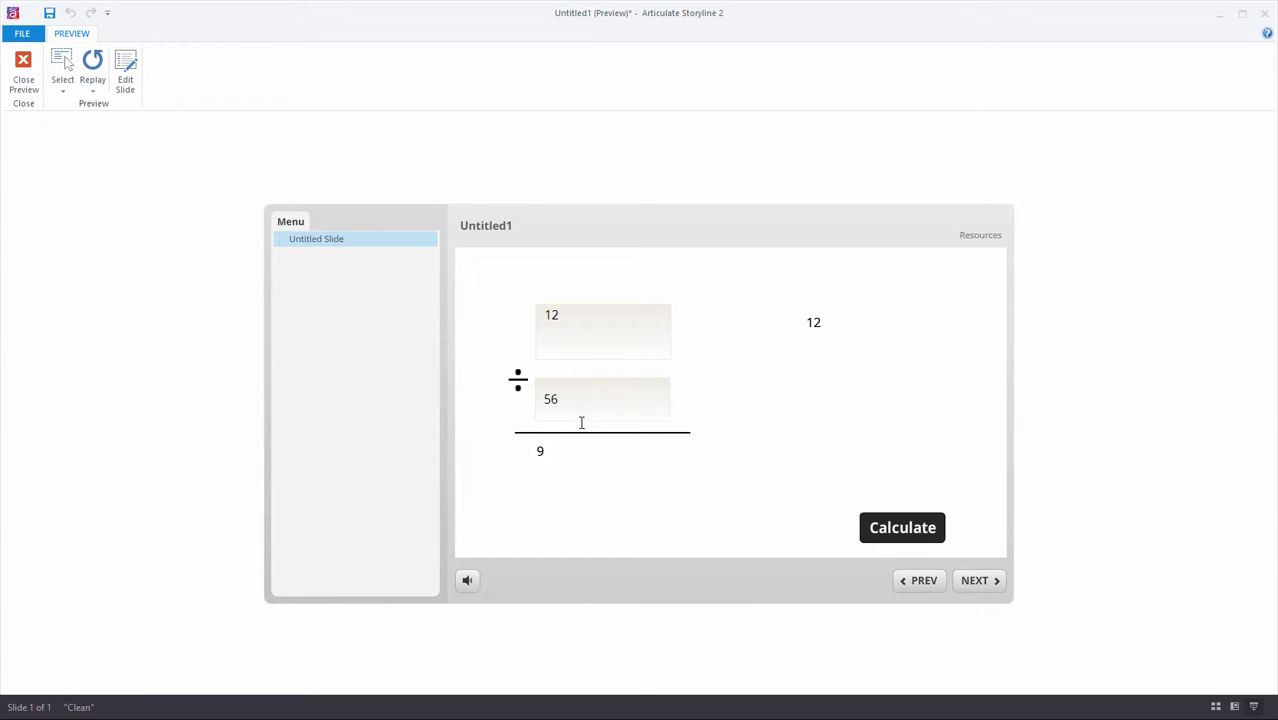
left_click(902, 527)
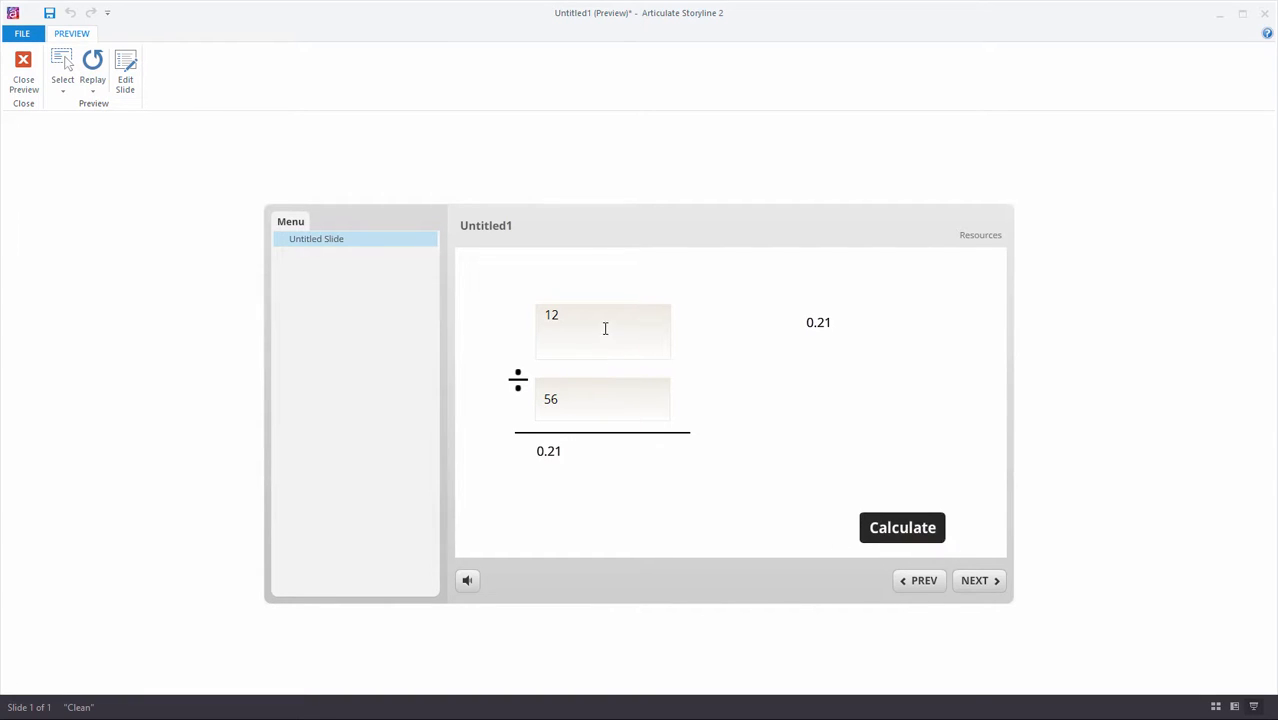
type("35")
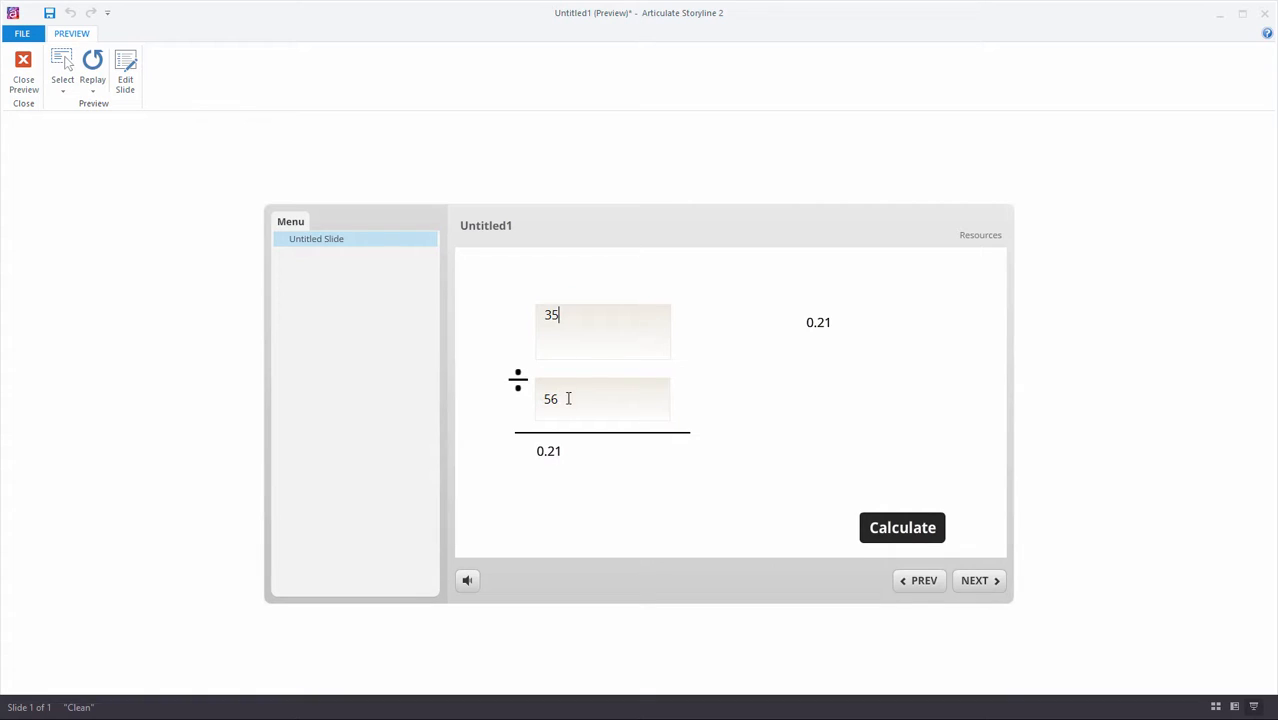
left_click(902, 527)
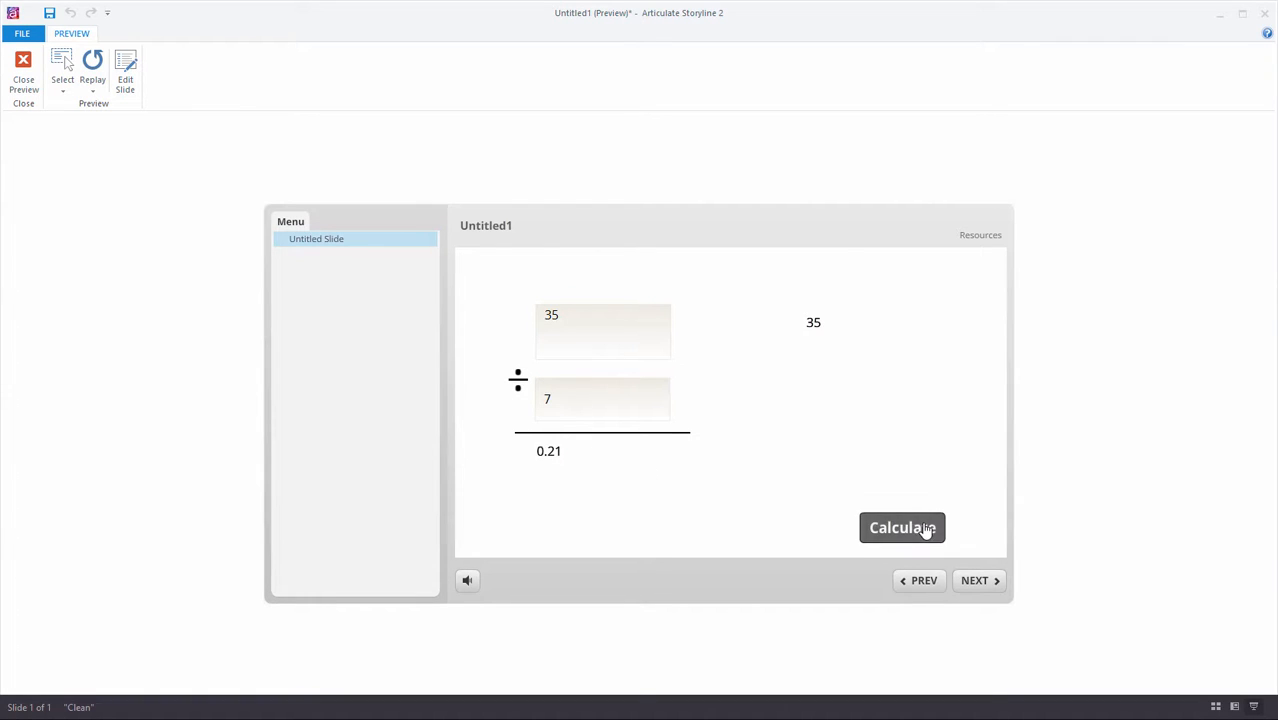
left_click(902, 527)
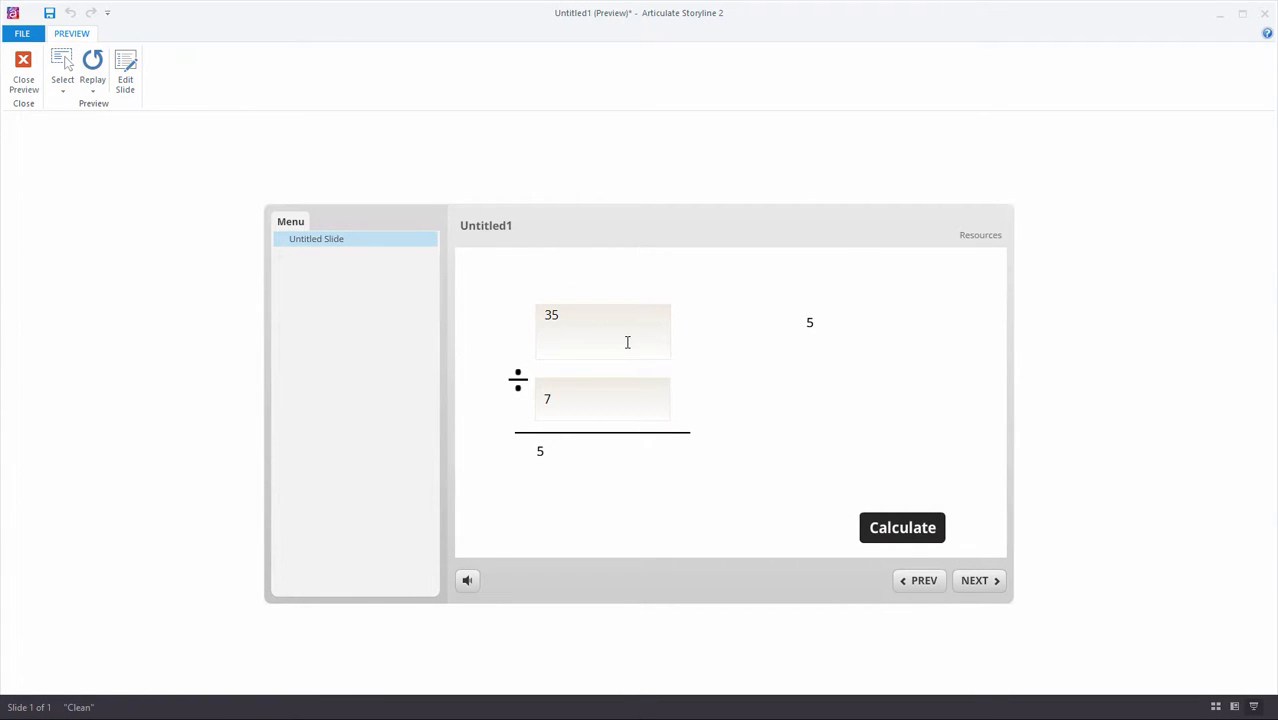
mouse_move(614, 328)
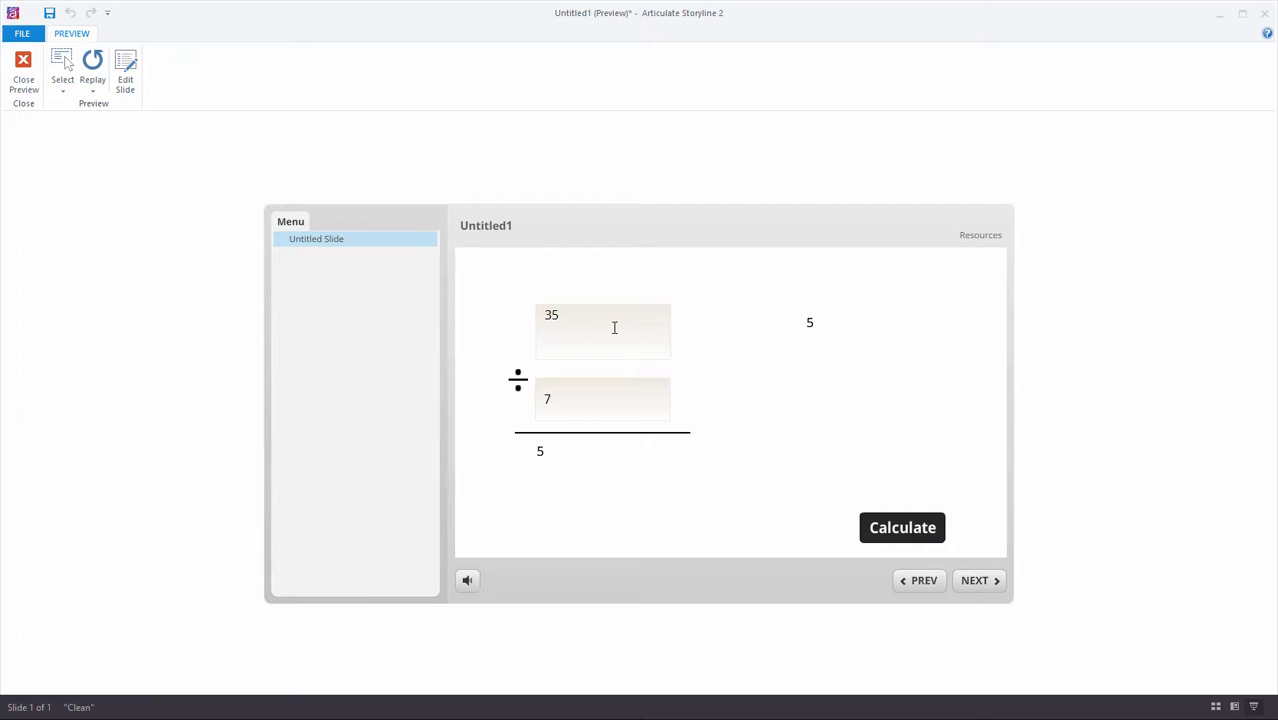
mouse_move(758, 328)
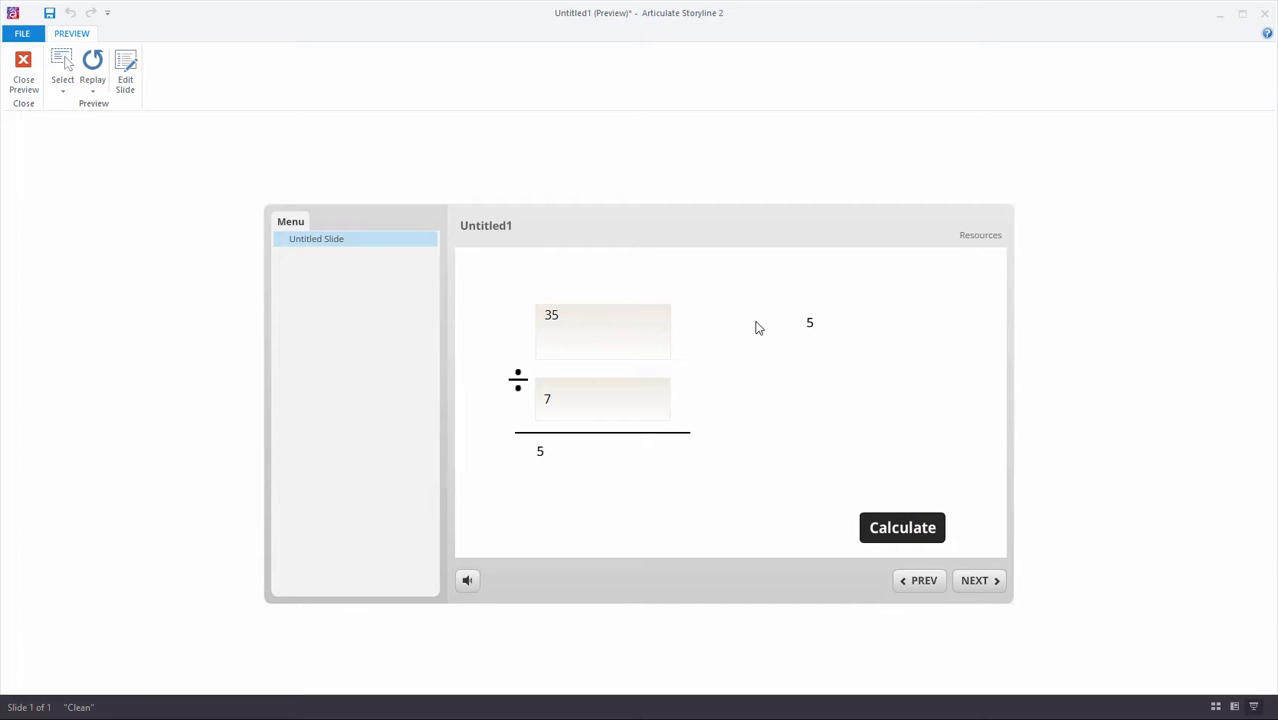
mouse_move(827, 340)
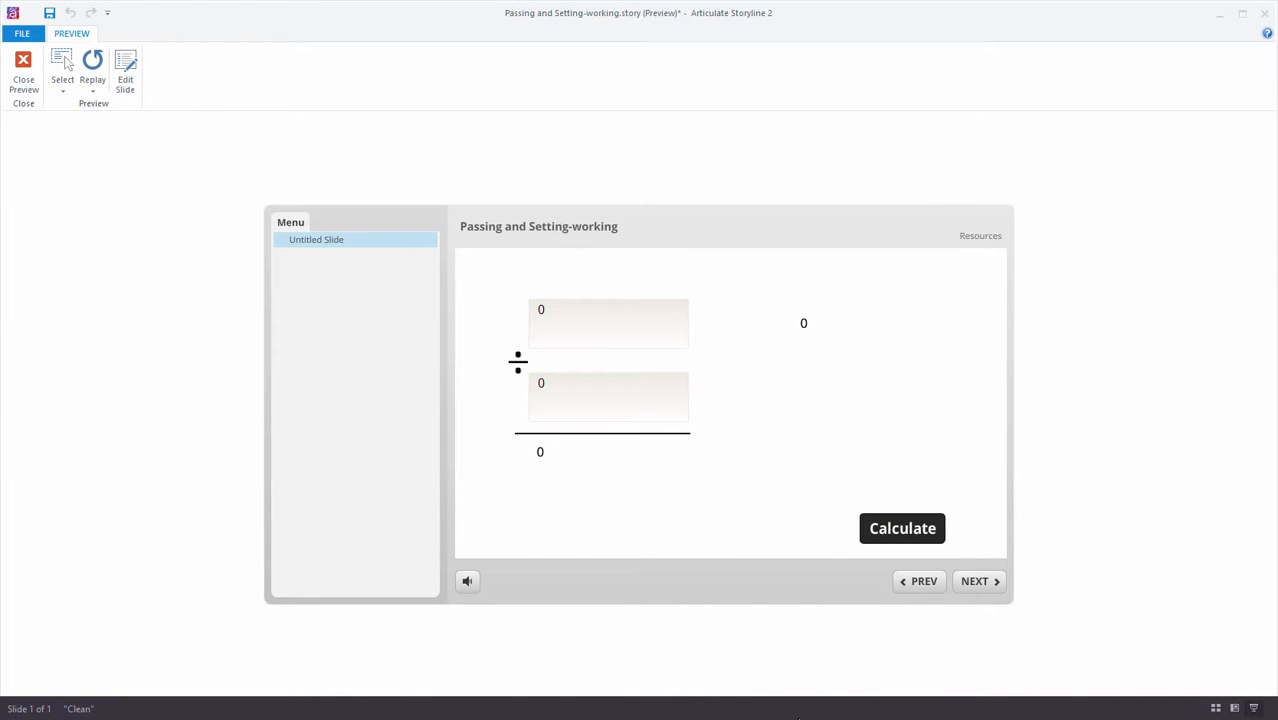
Enter 23 ÷ 4 and click Calculate repeatedly, watching 5.75 shrink to 1.44 then 0.09
left_click(608, 322)
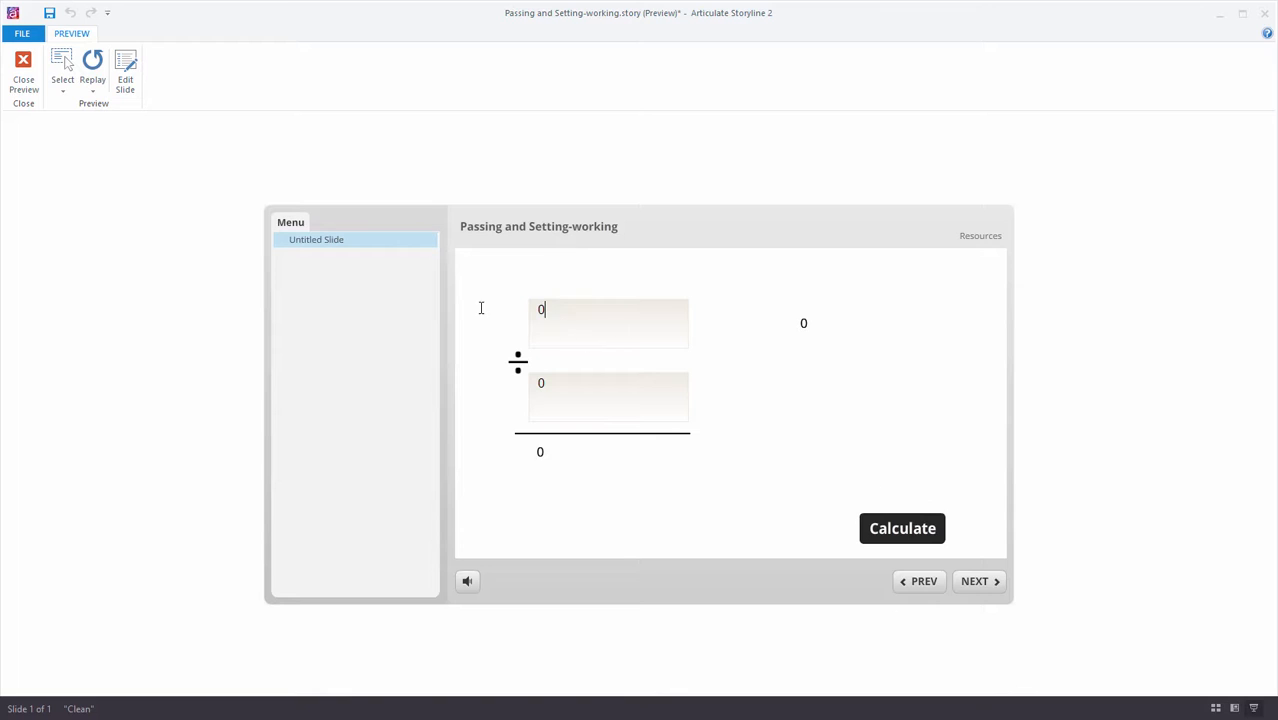
type("23")
left_click(608, 396)
type("4")
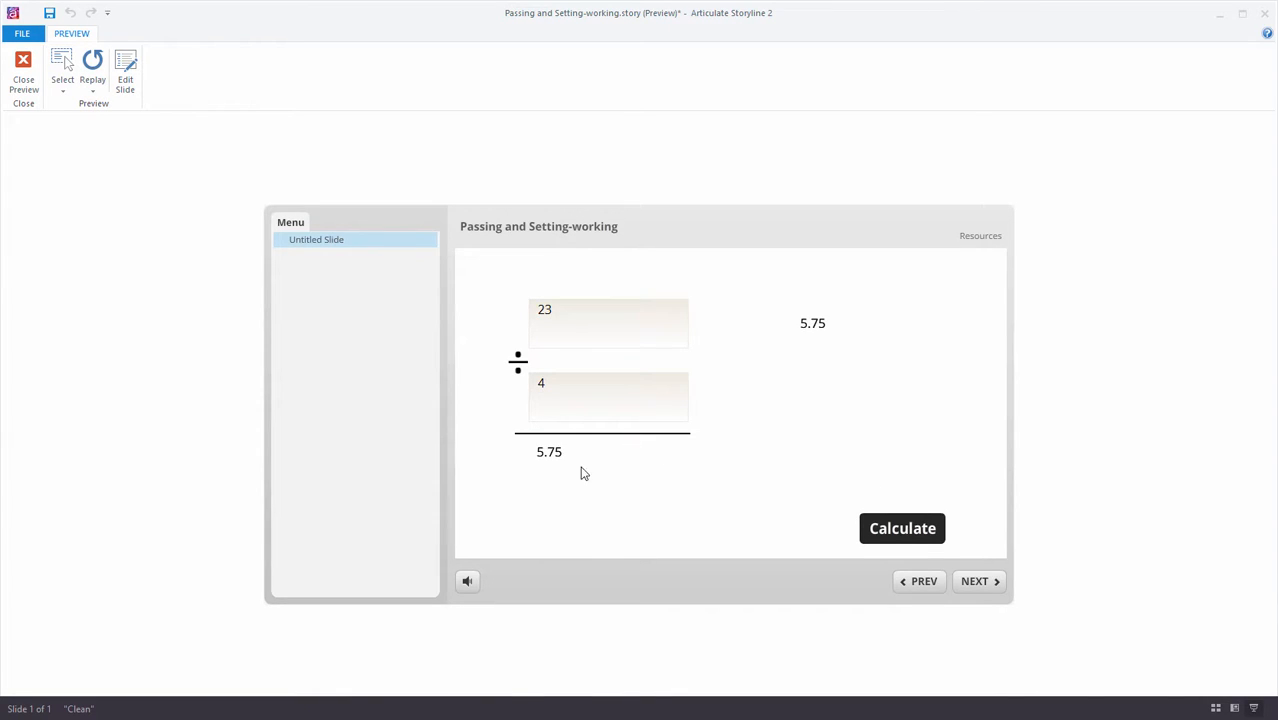
mouse_move(899, 536)
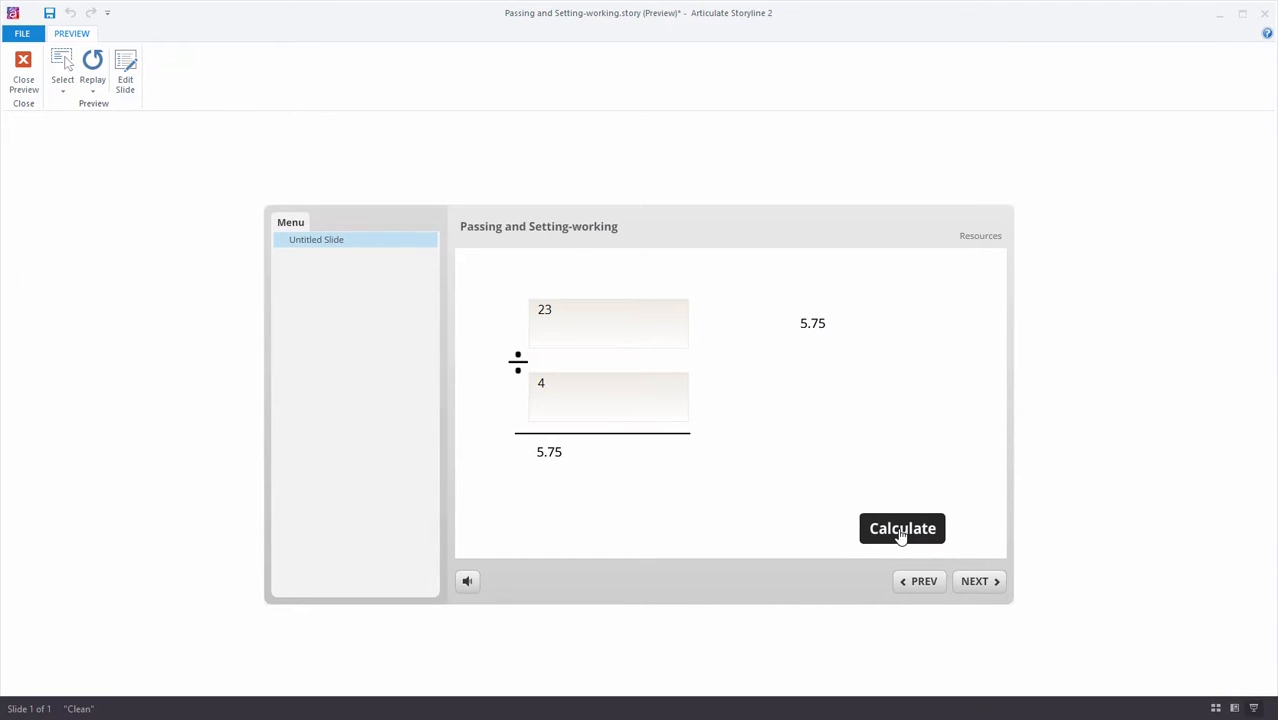
mouse_move(597, 322)
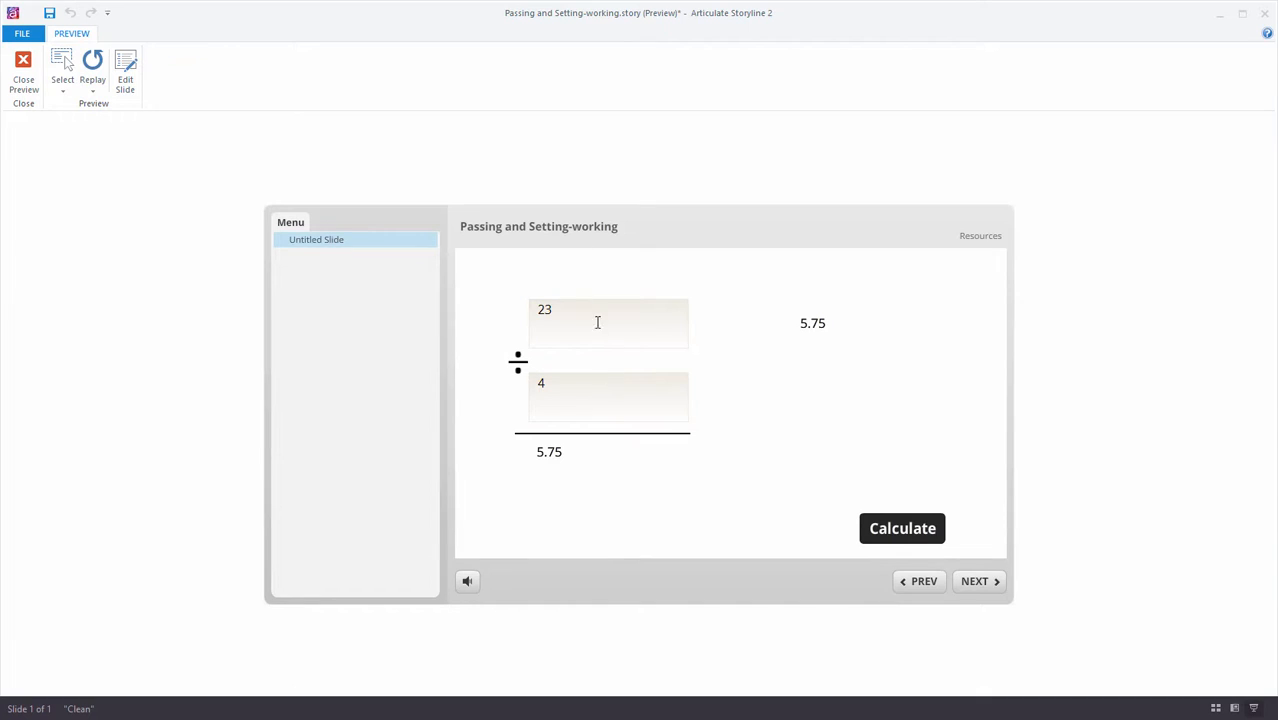
mouse_move(582, 472)
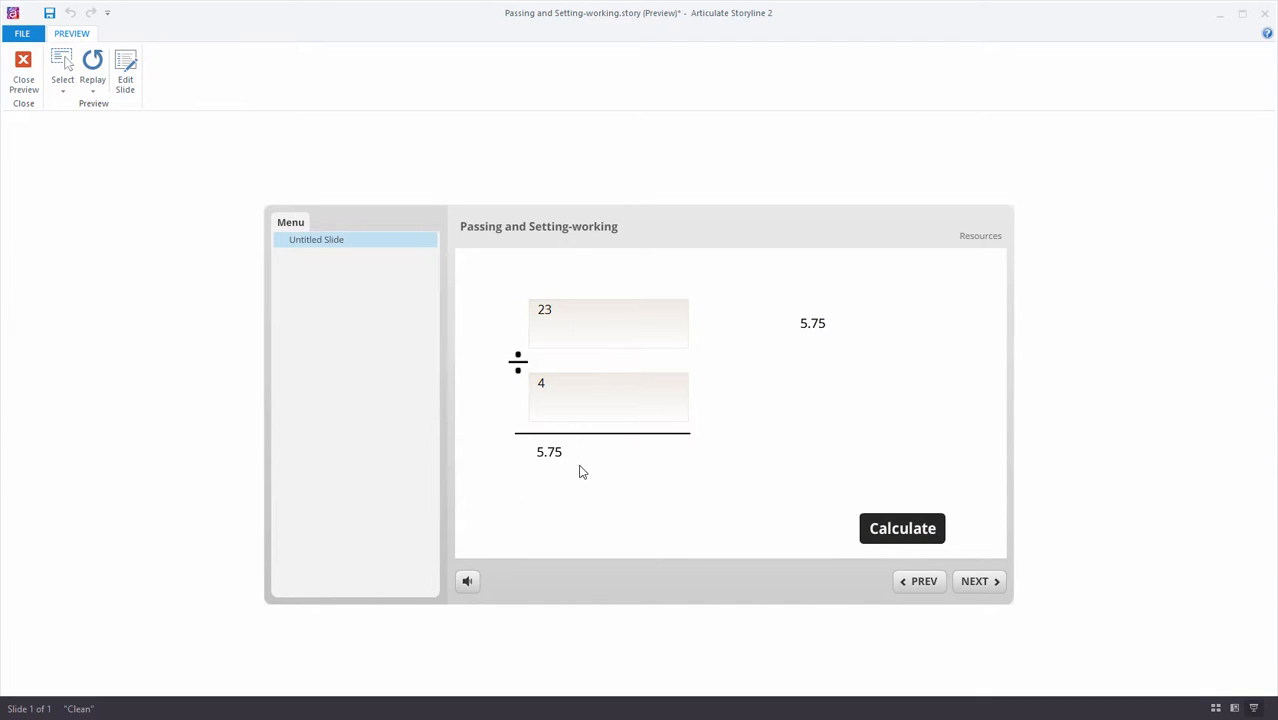
mouse_move(550, 512)
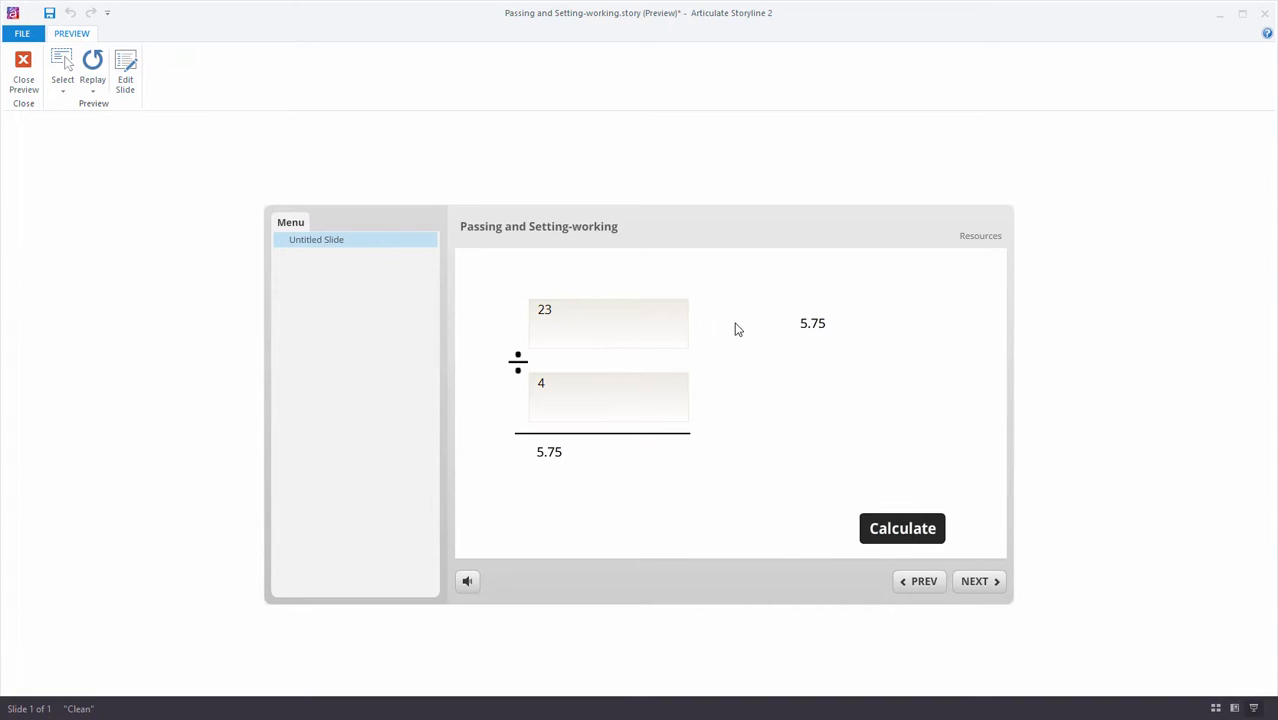
mouse_move(585, 468)
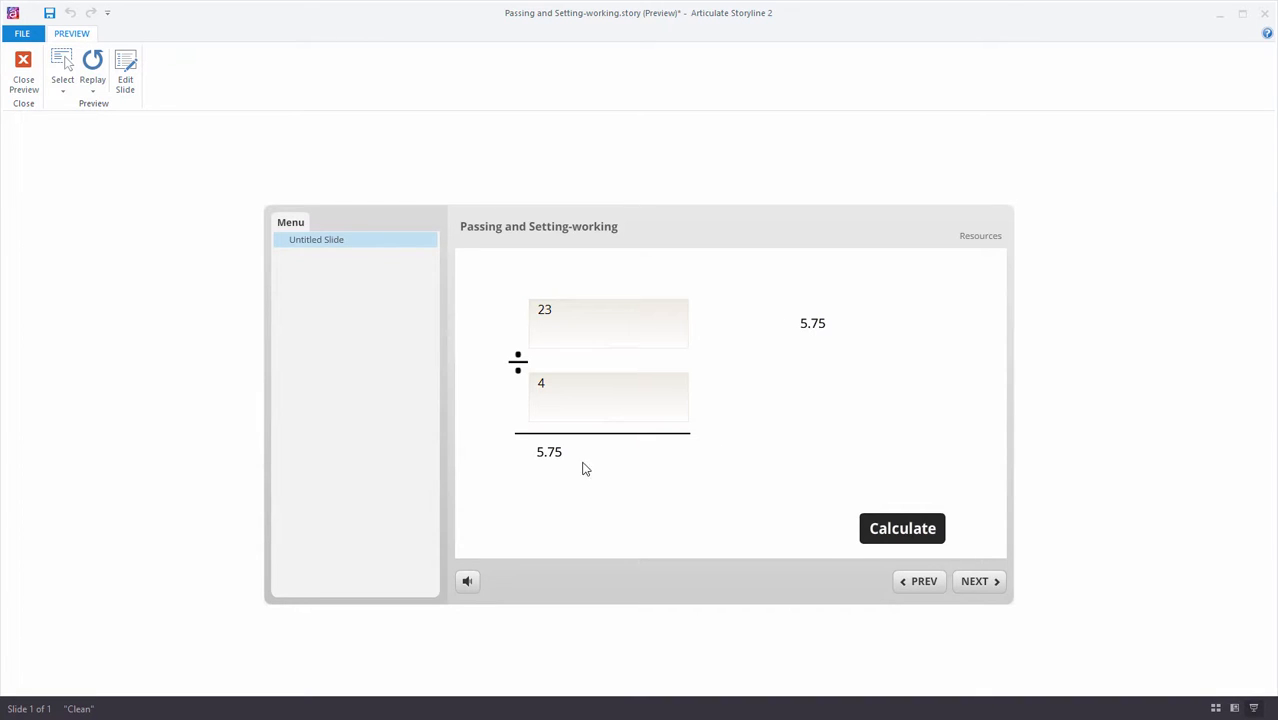
mouse_move(864, 515)
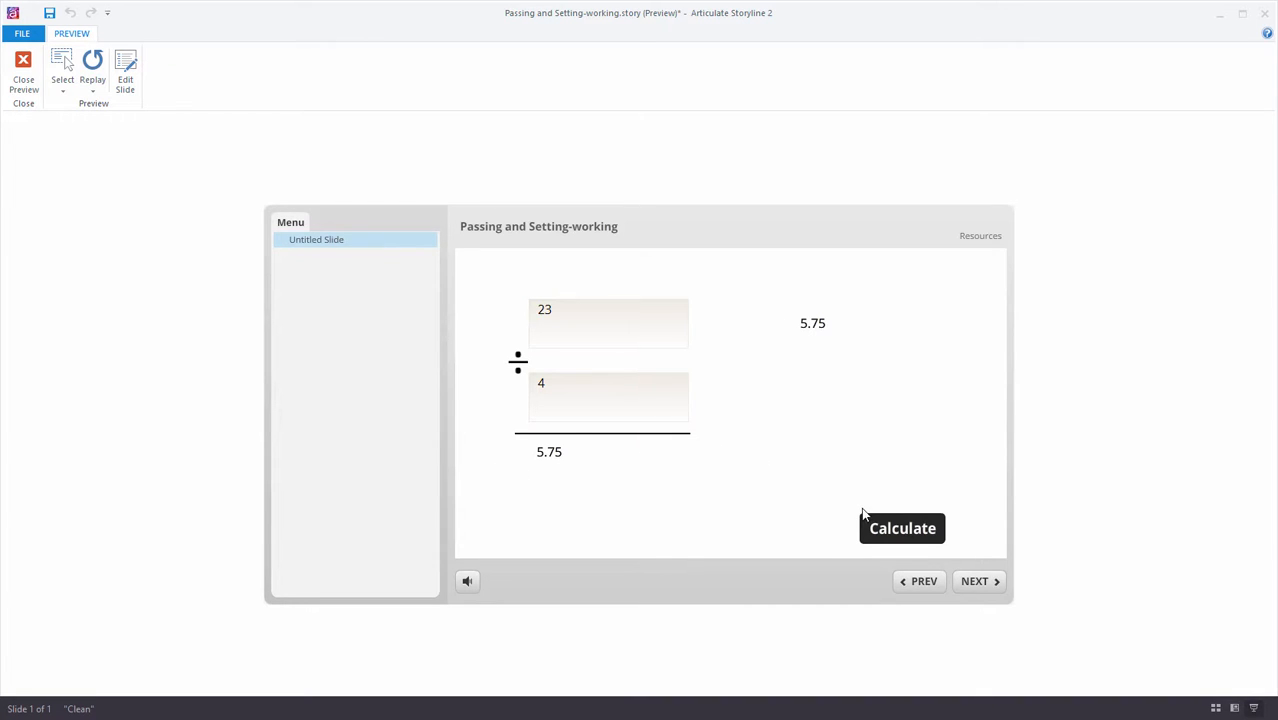
mouse_move(833, 341)
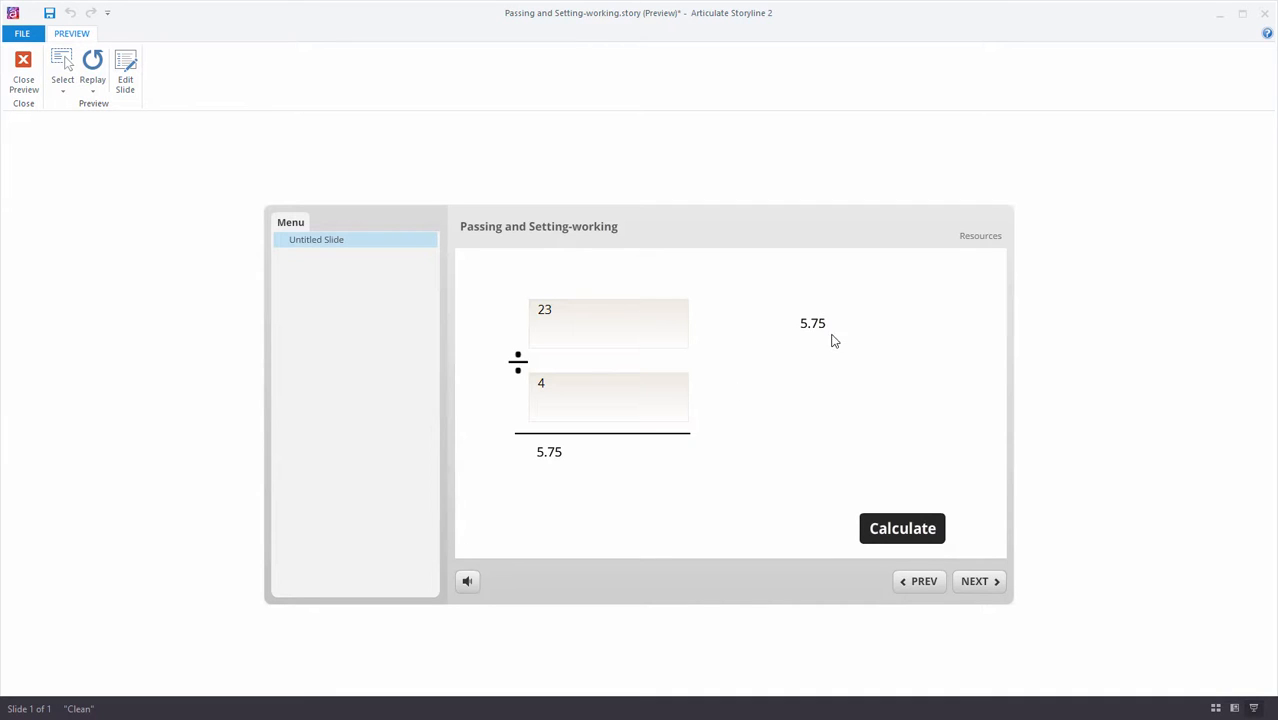
mouse_move(789, 347)
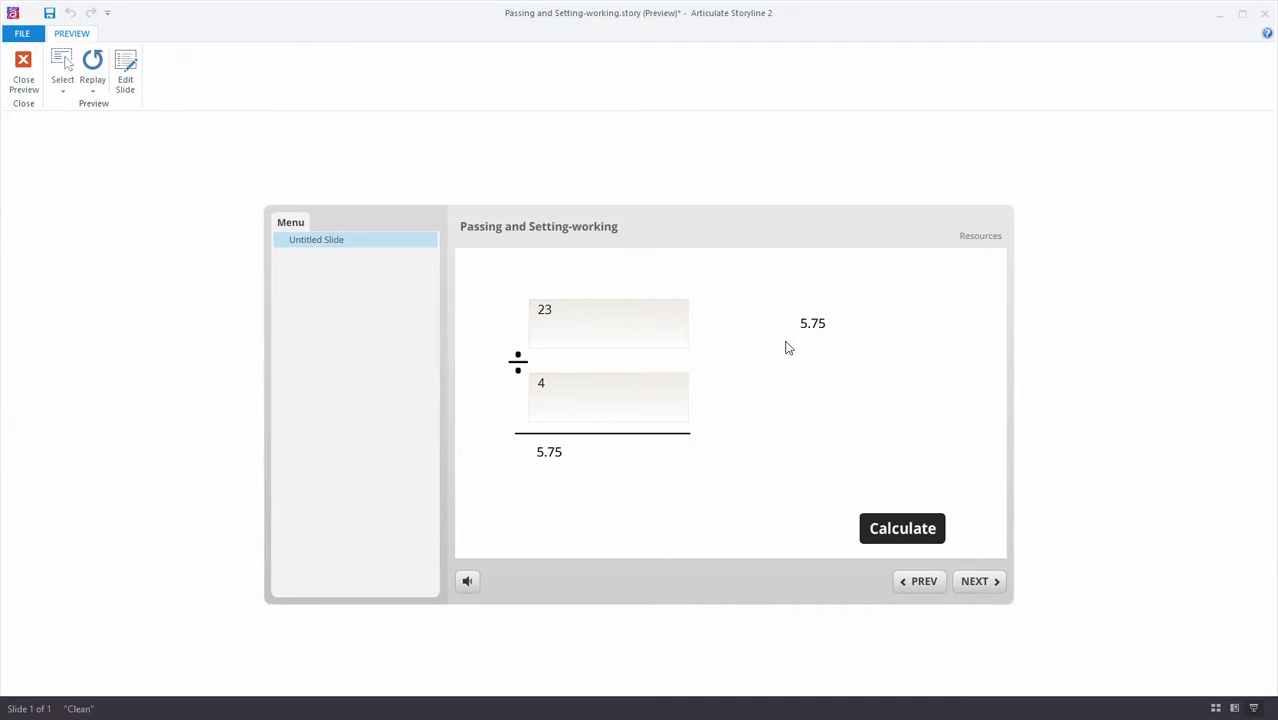
left_click(902, 528)
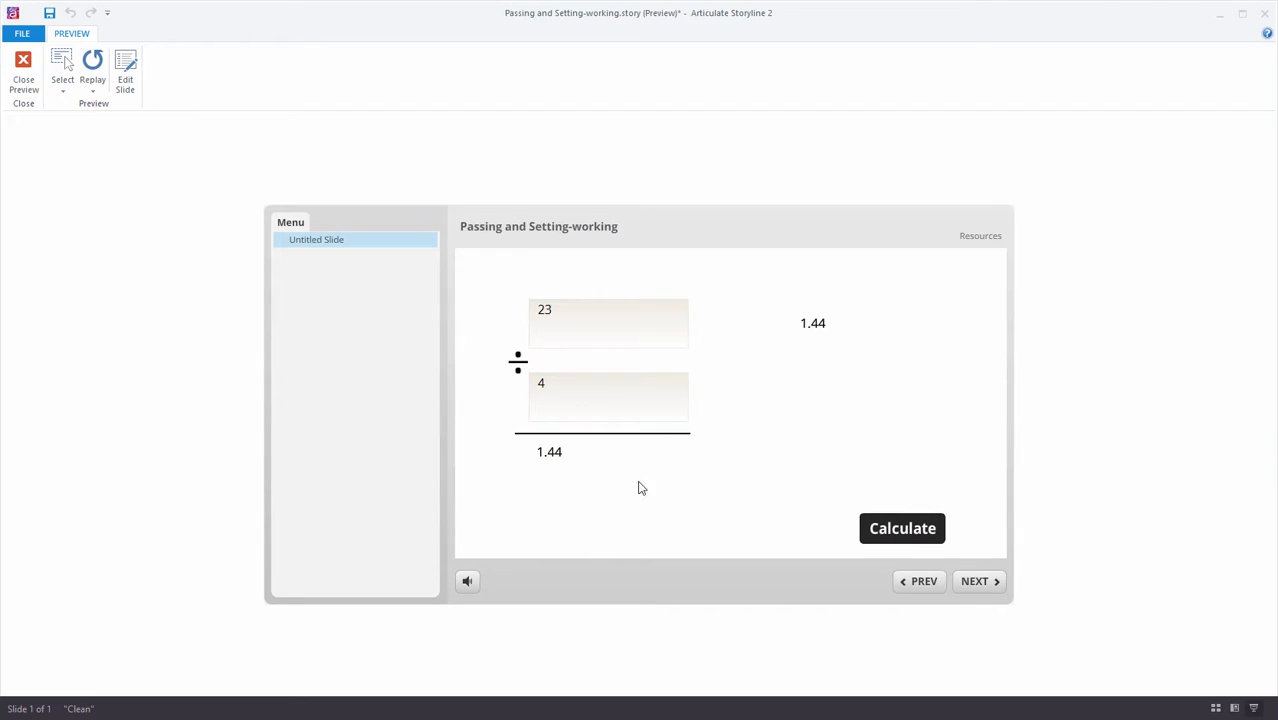
left_click(902, 528)
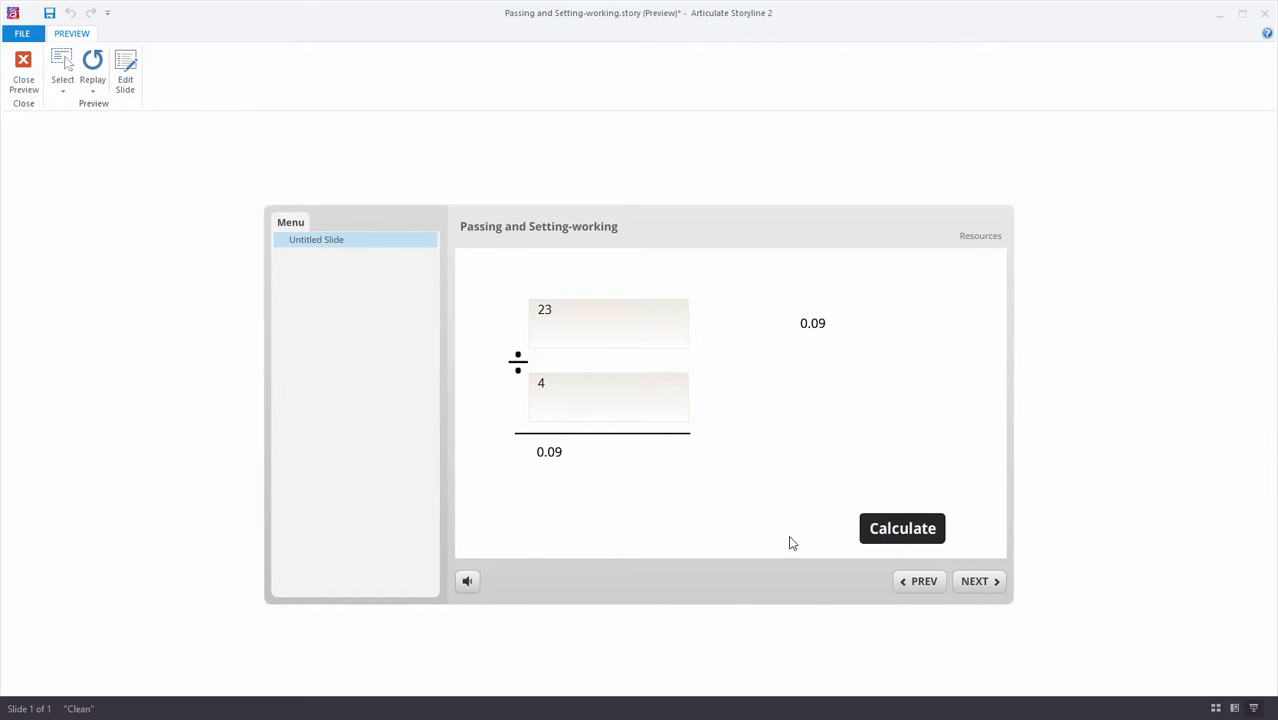
mouse_move(596, 492)
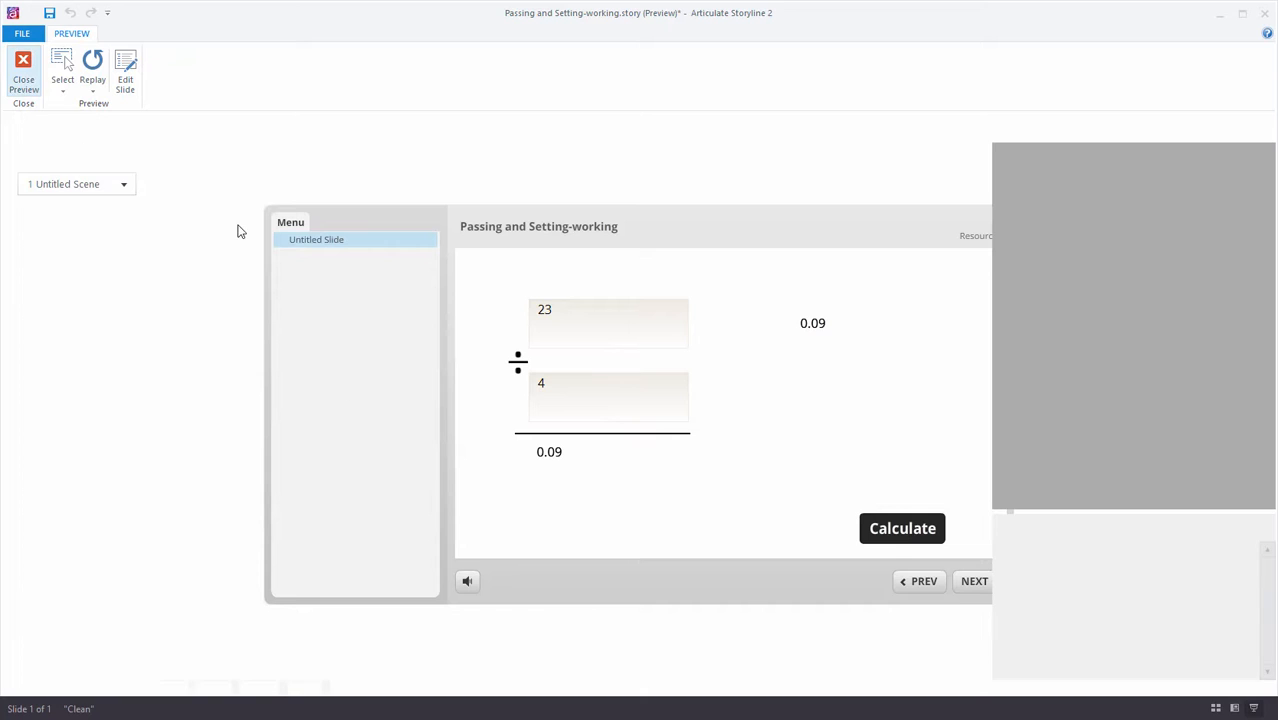
Add a Calculate-click trigger resetting DividendCopy to Dividend, then preview again
left_click(23, 62)
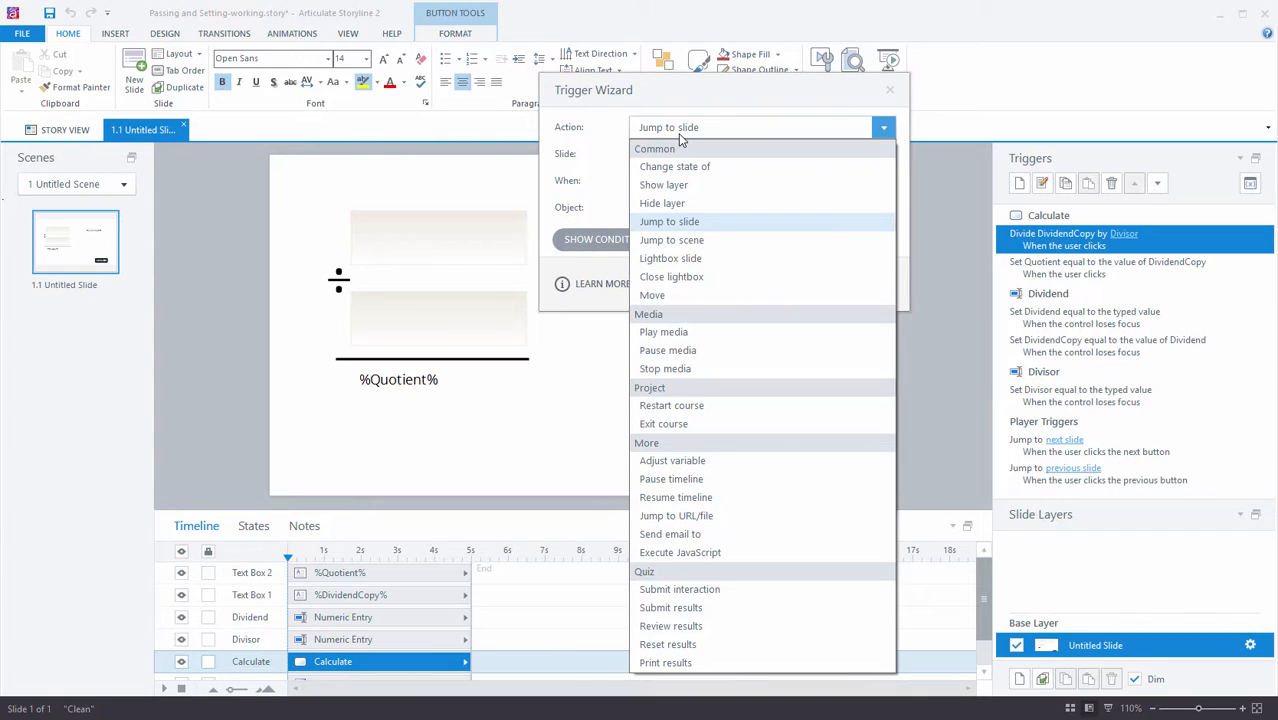
left_click(672, 460)
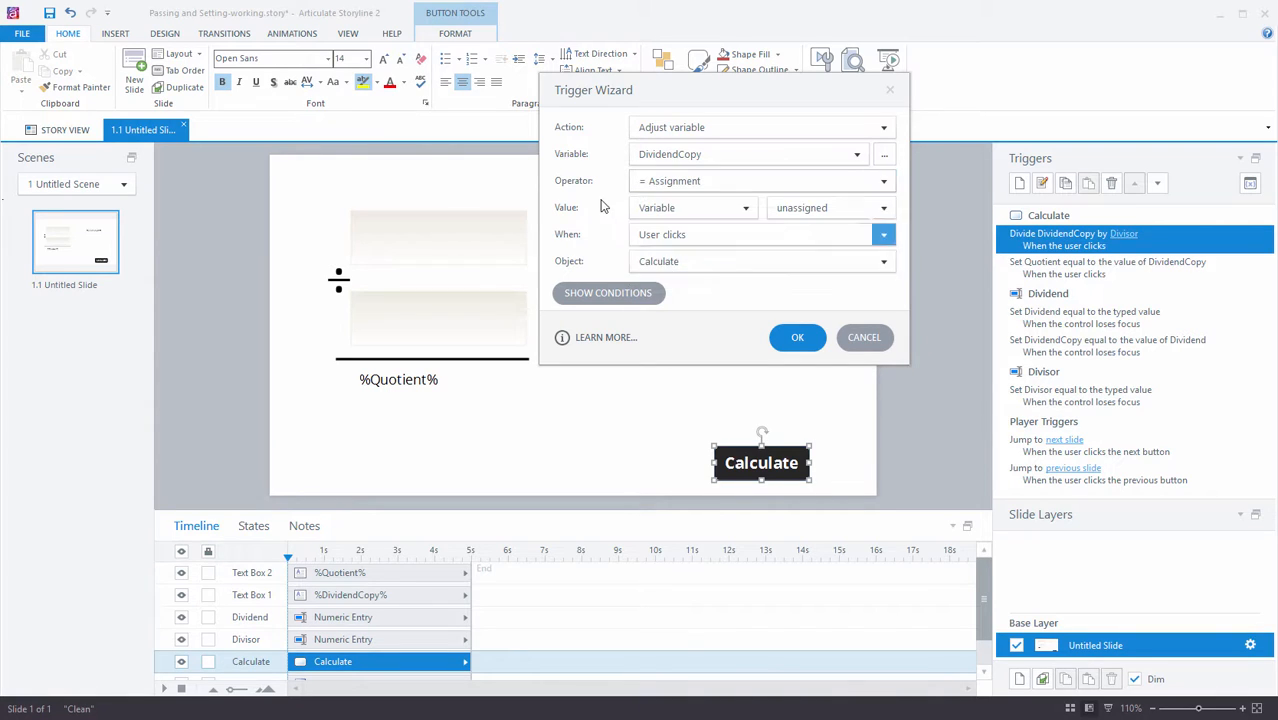
left_click(830, 207)
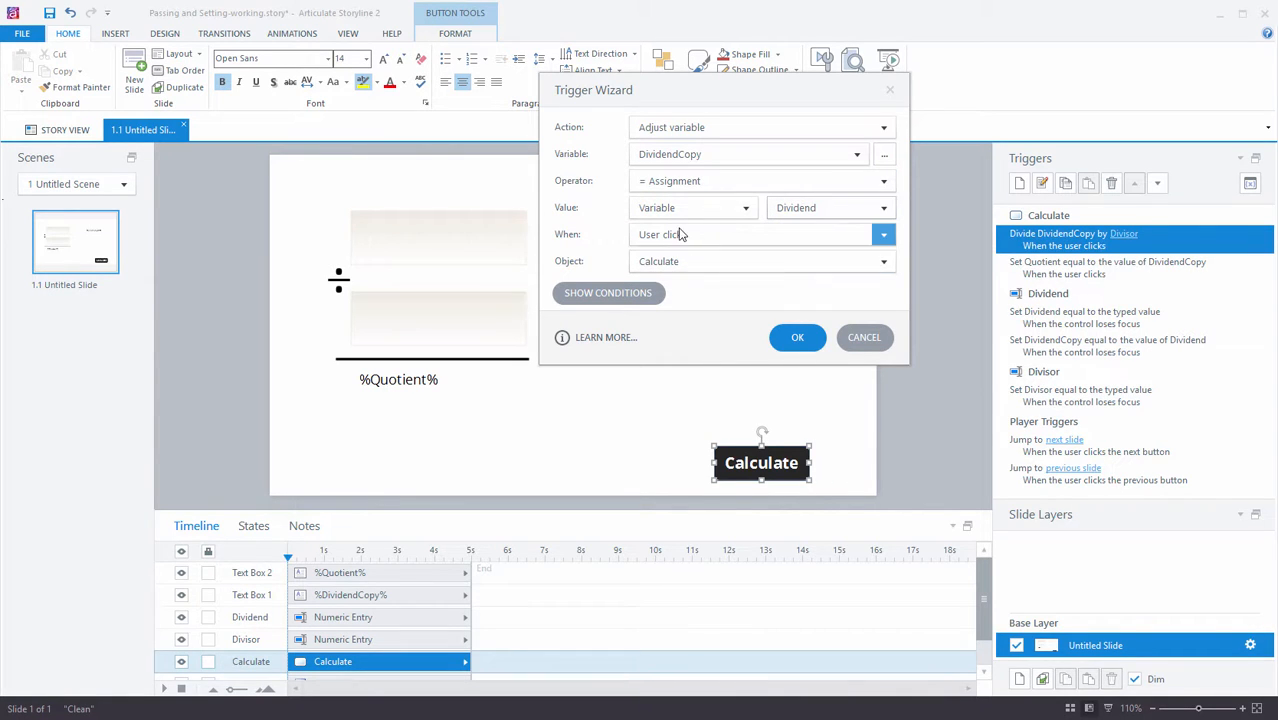
left_click(797, 337)
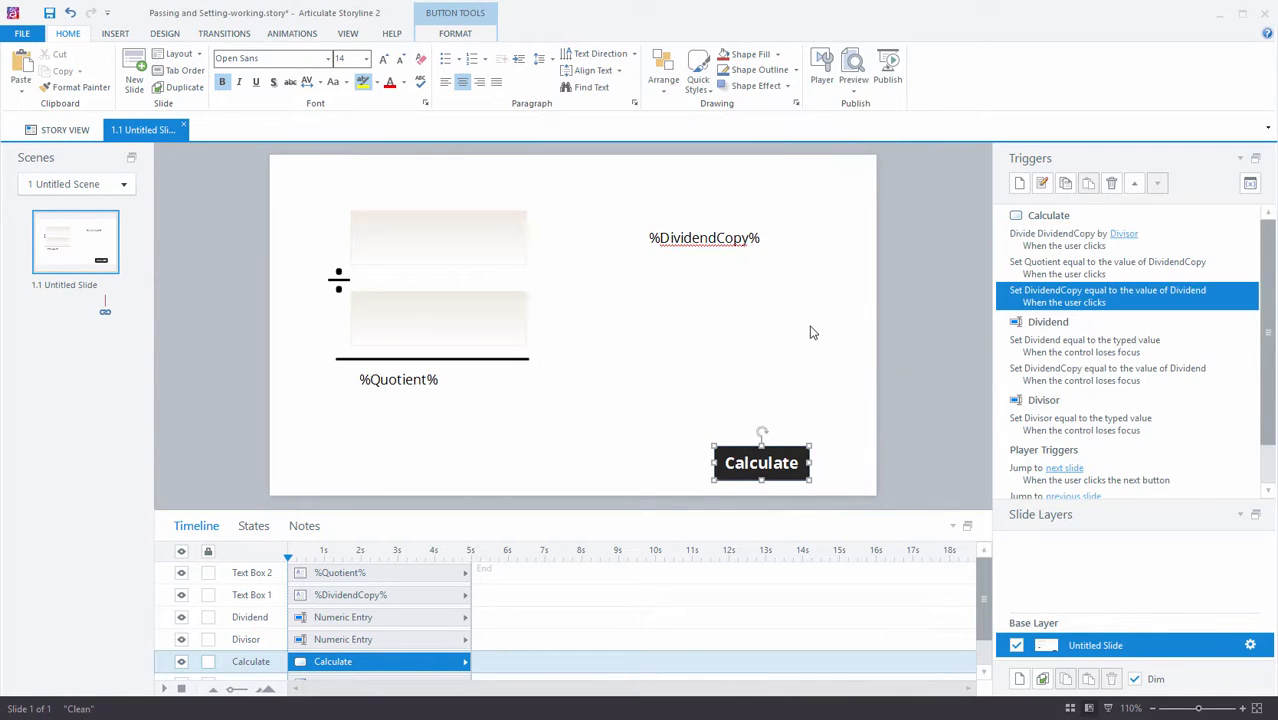
mouse_move(820, 339)
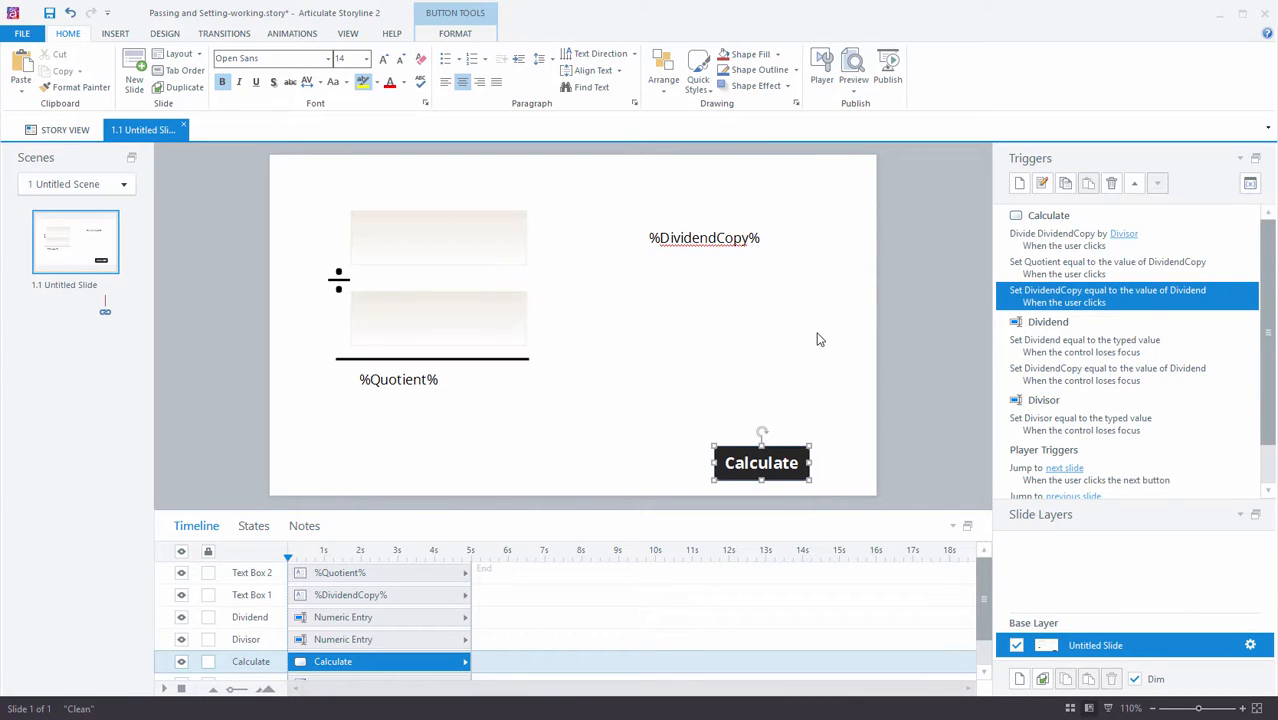
mouse_move(1080, 240)
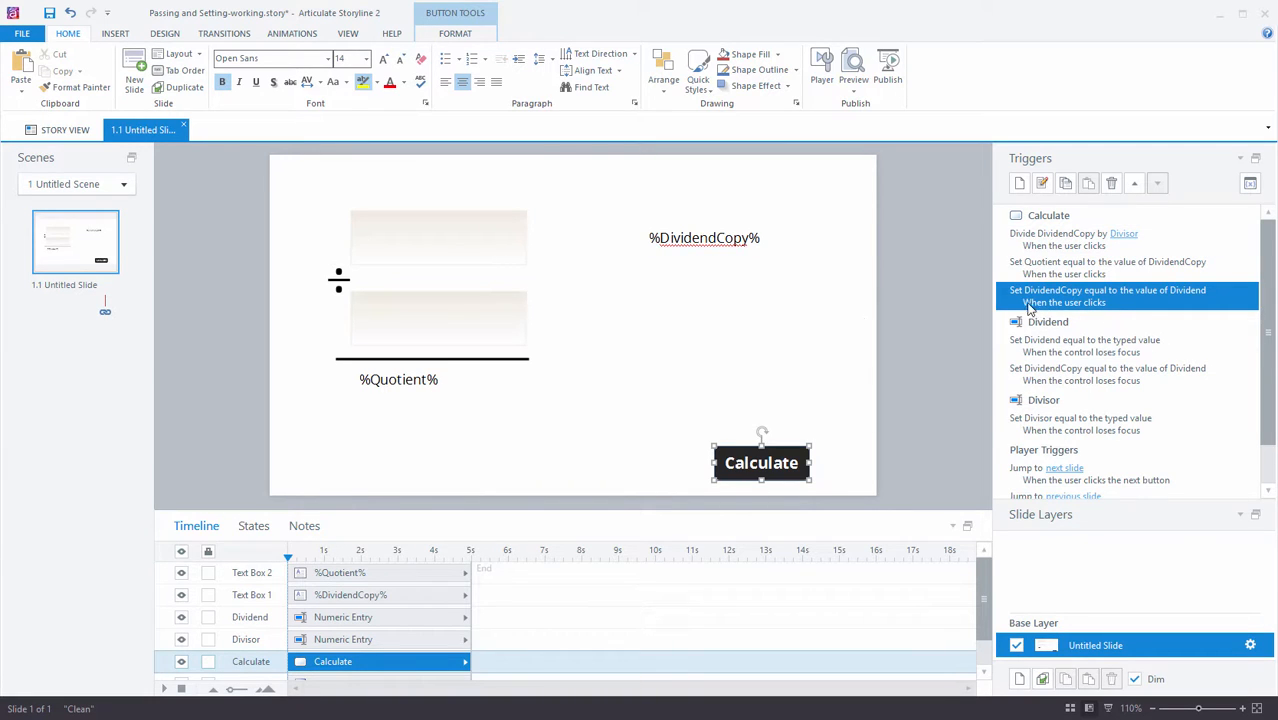
mouse_move(759, 218)
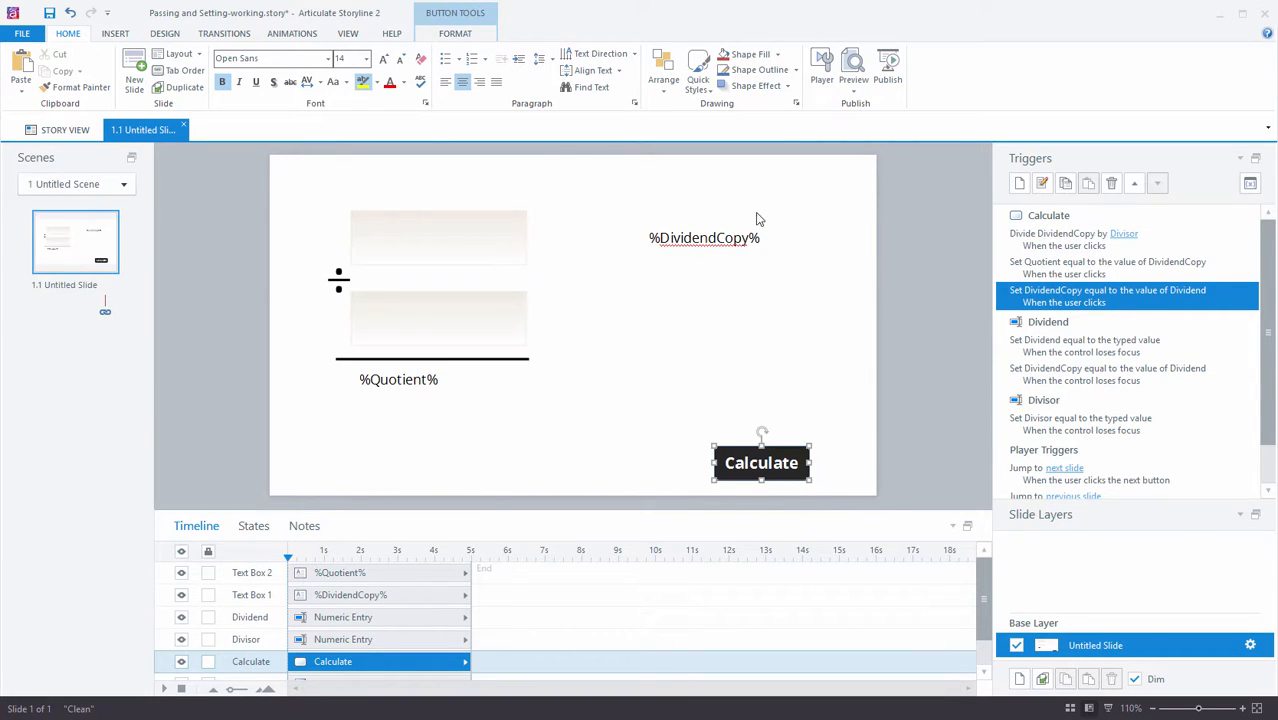
left_click(843, 69)
type("23")
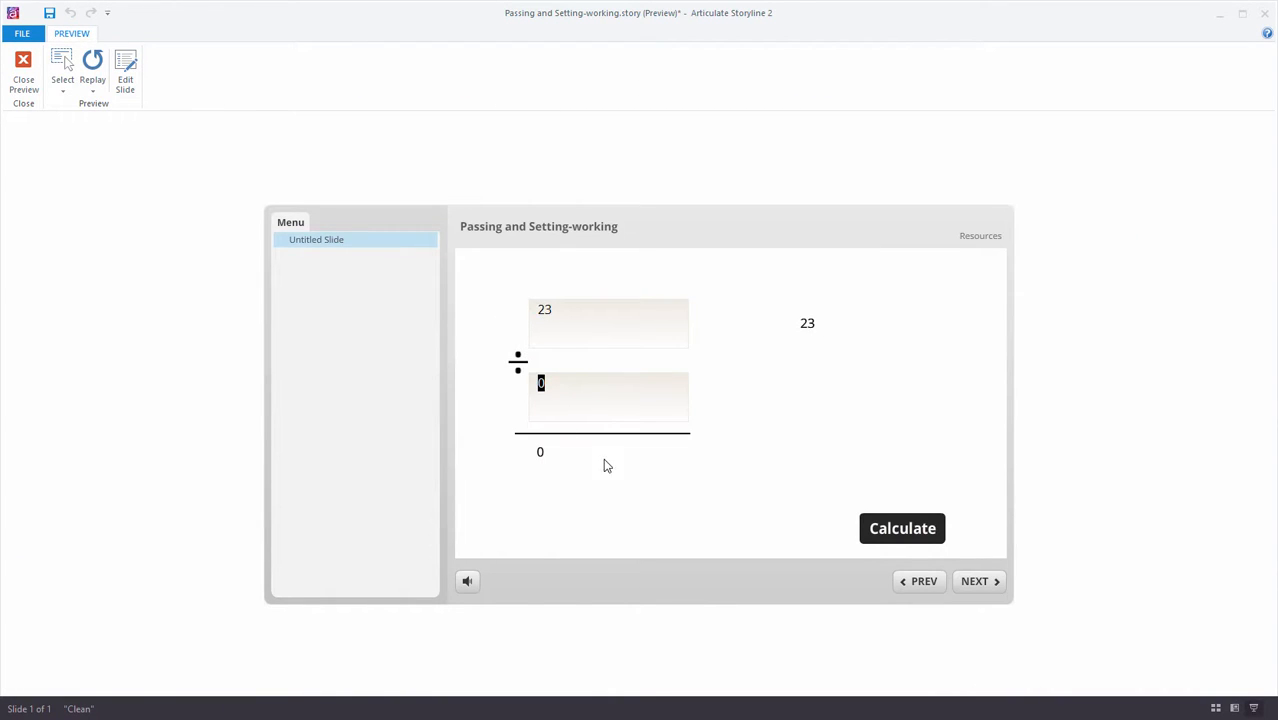
Verify 23 ÷ 5 stays 4.6 on repeated Calculate clicks, then return to editing
left_click(902, 528)
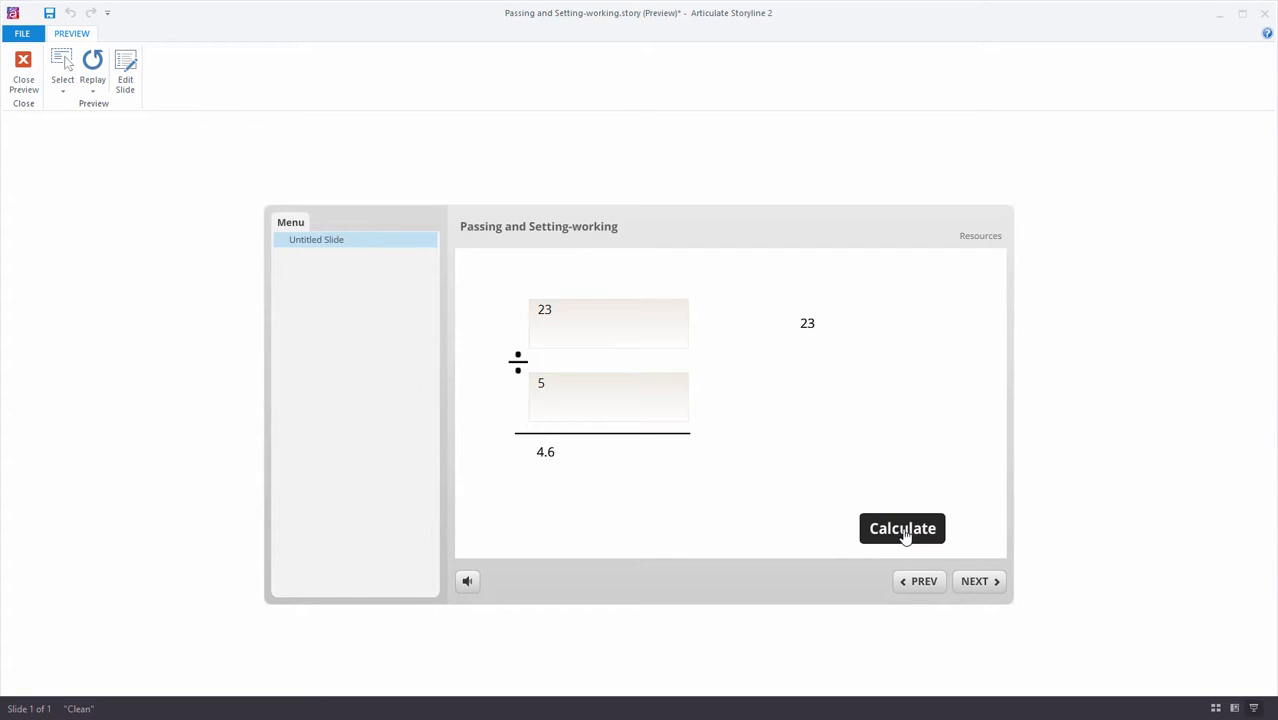
mouse_move(815, 353)
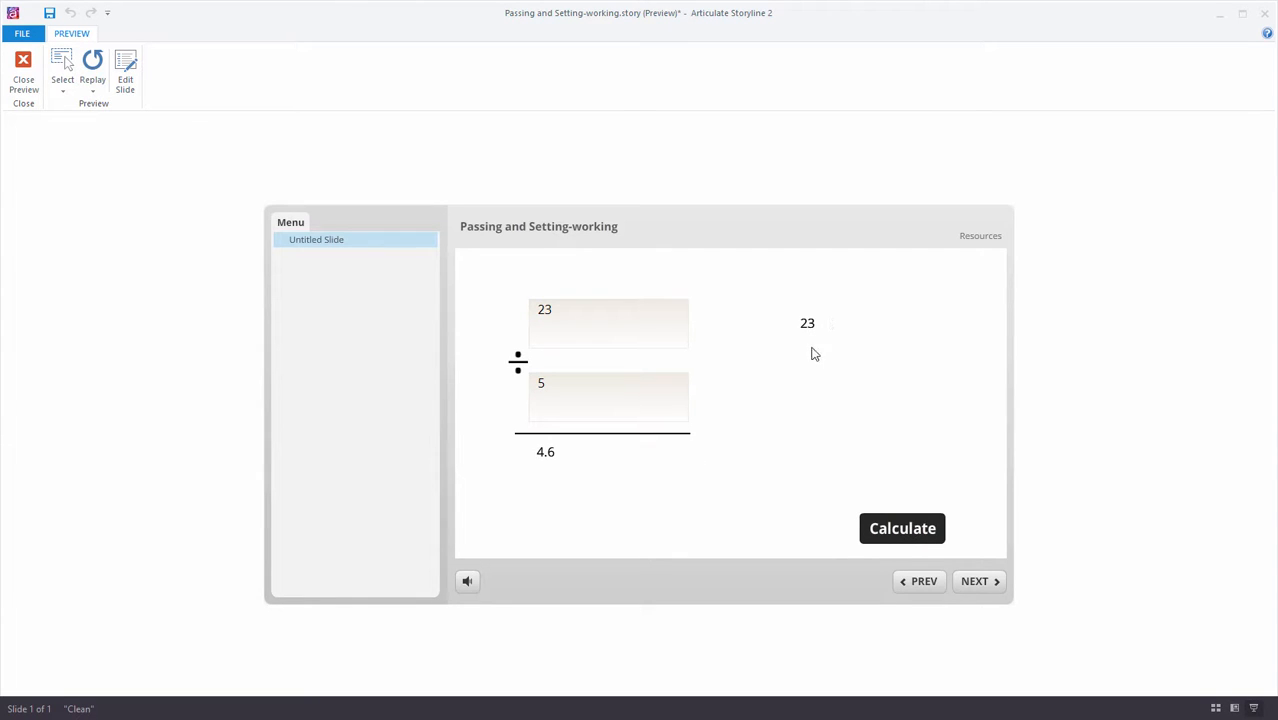
mouse_move(803, 335)
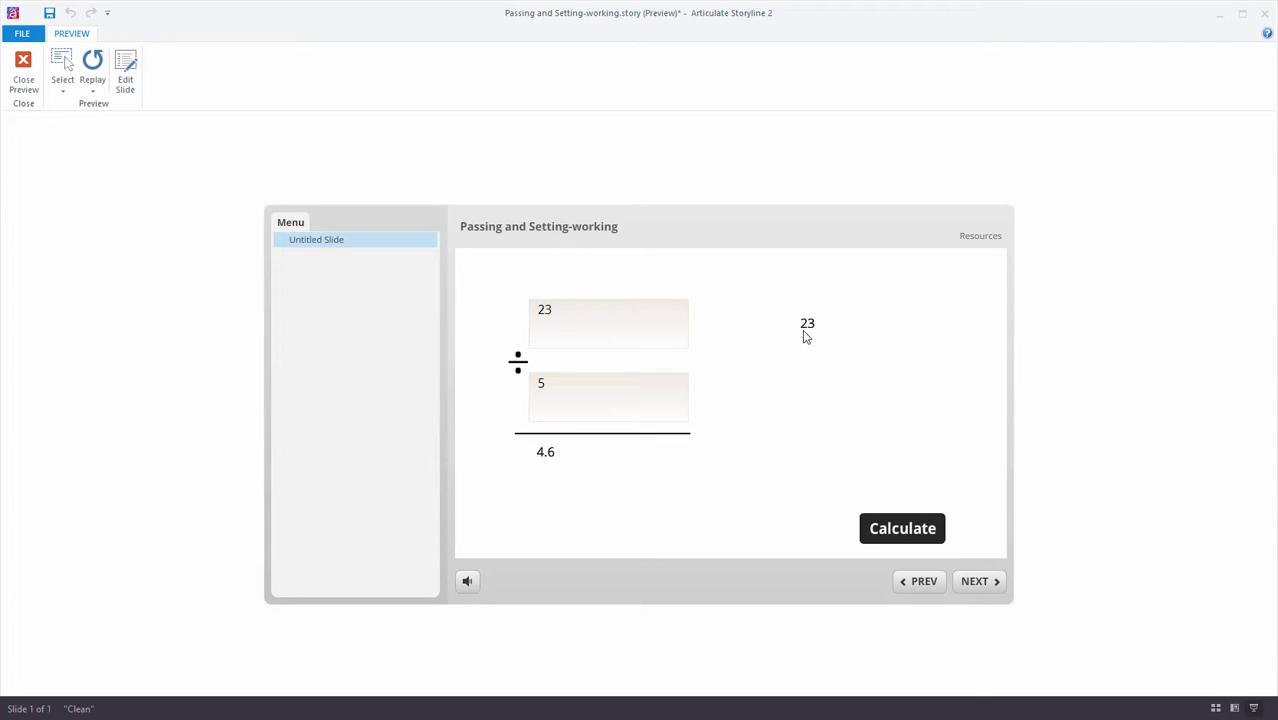
mouse_move(544, 464)
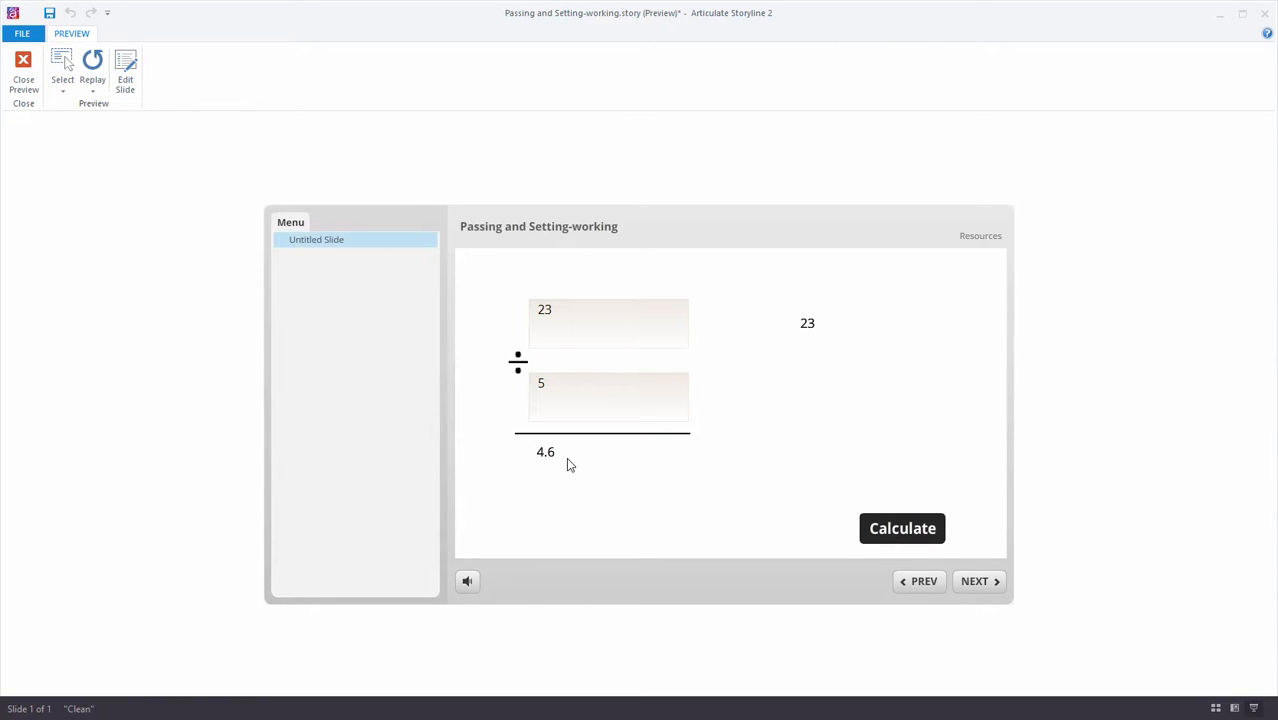
left_click(23, 65)
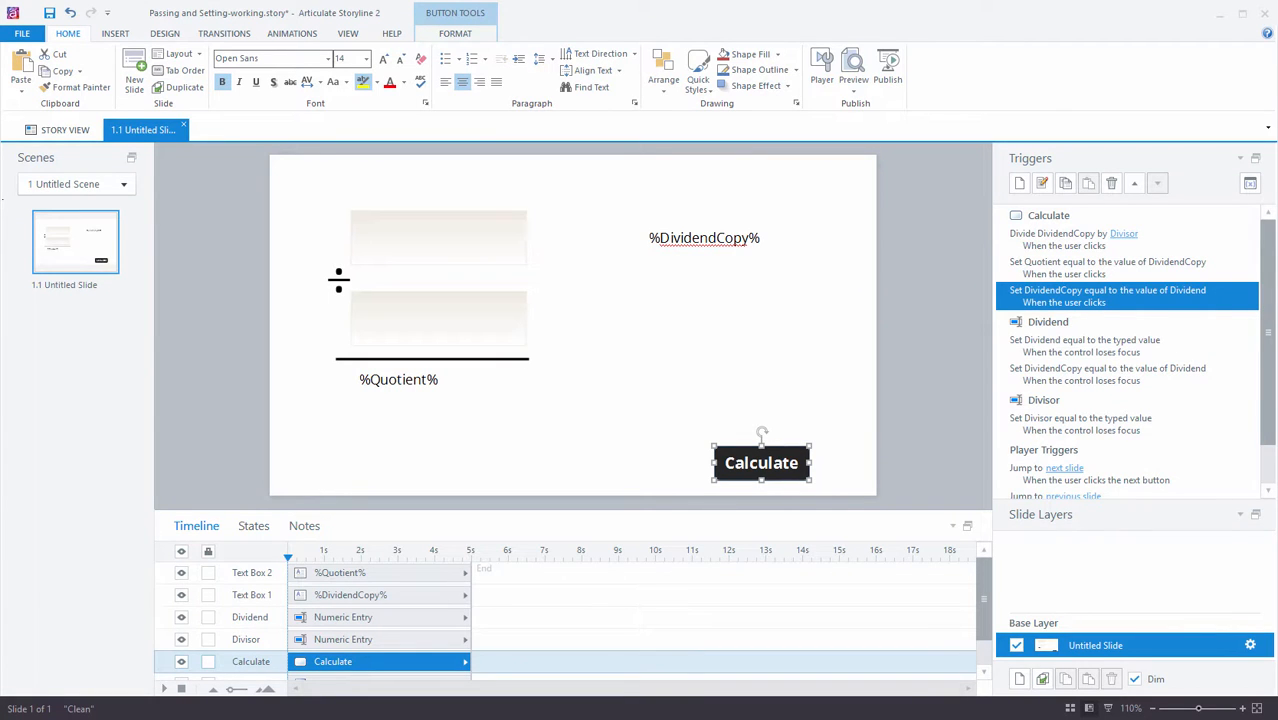
Preview the Untitled1 calculator showing 35 divided by 7 equals 5
left_click(840, 70)
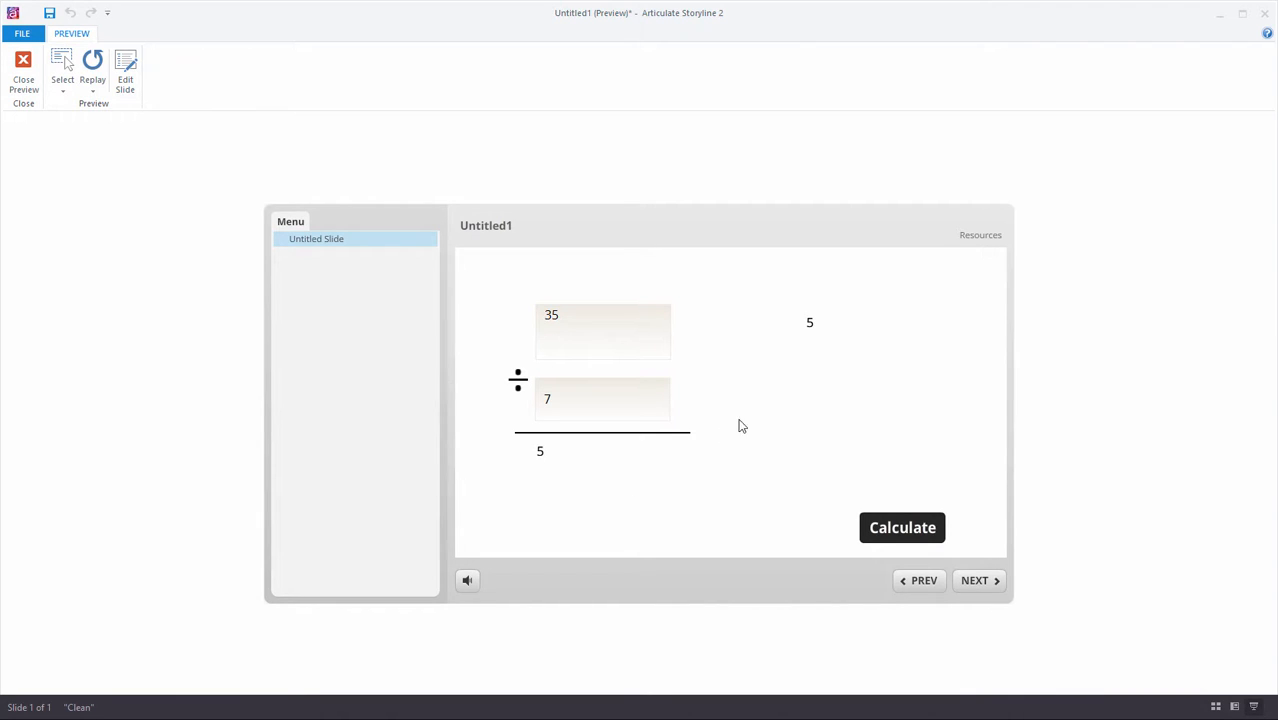
mouse_move(734, 518)
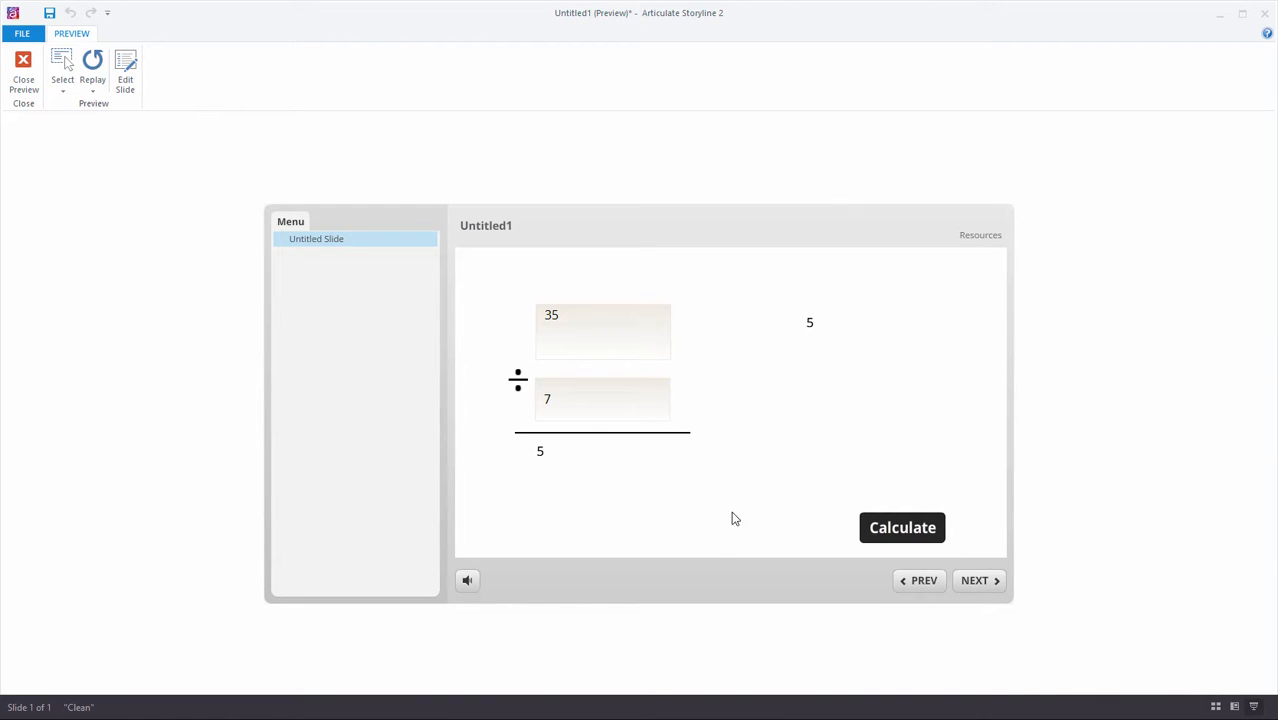
mouse_move(701, 541)
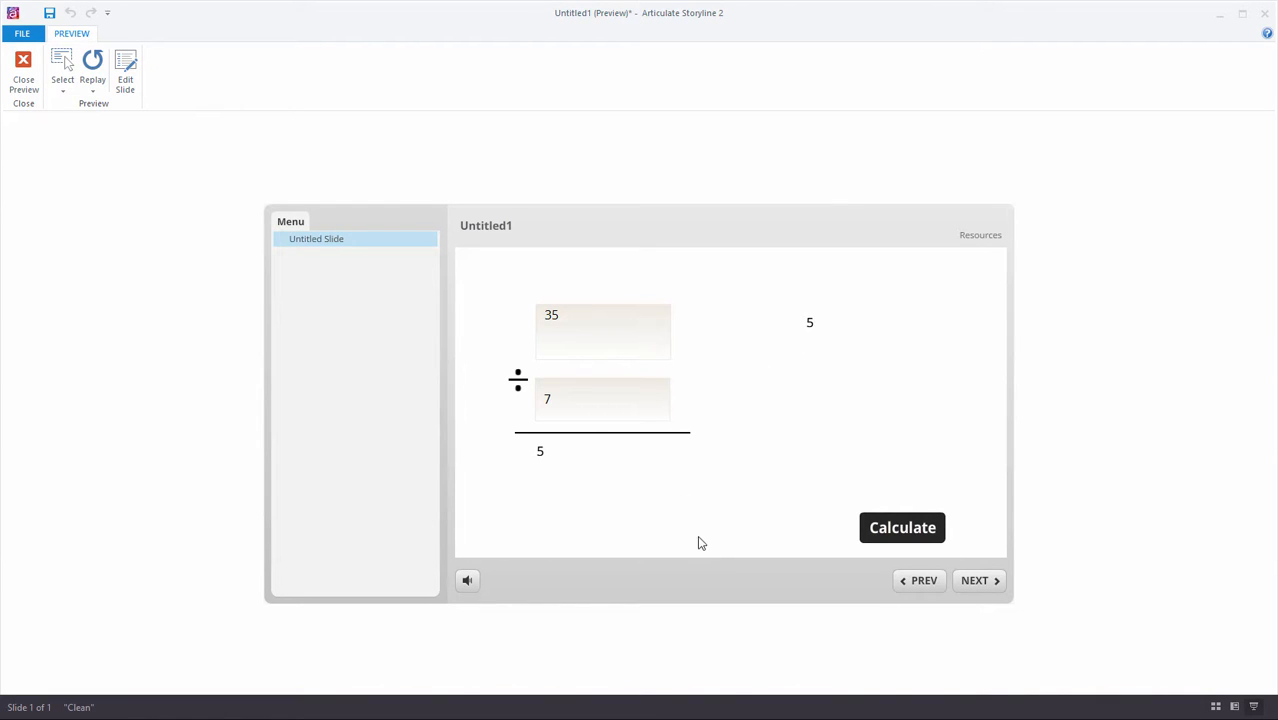
mouse_move(790, 504)
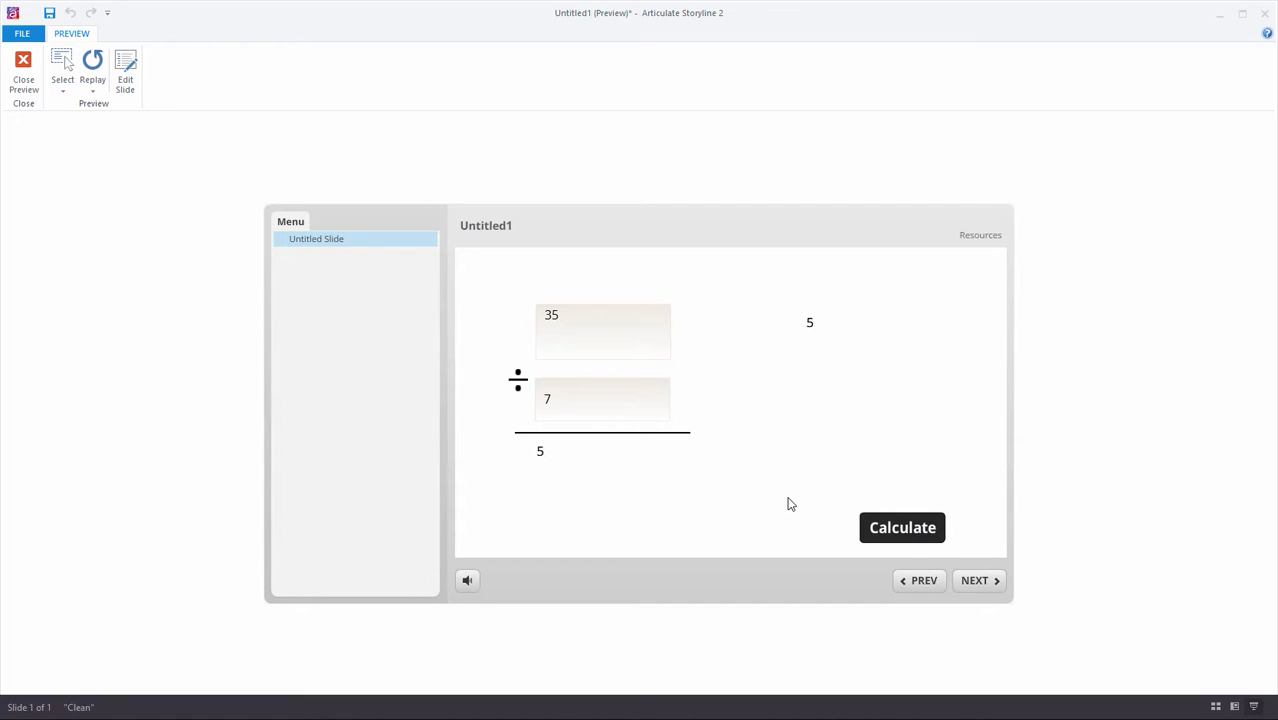
mouse_move(760, 475)
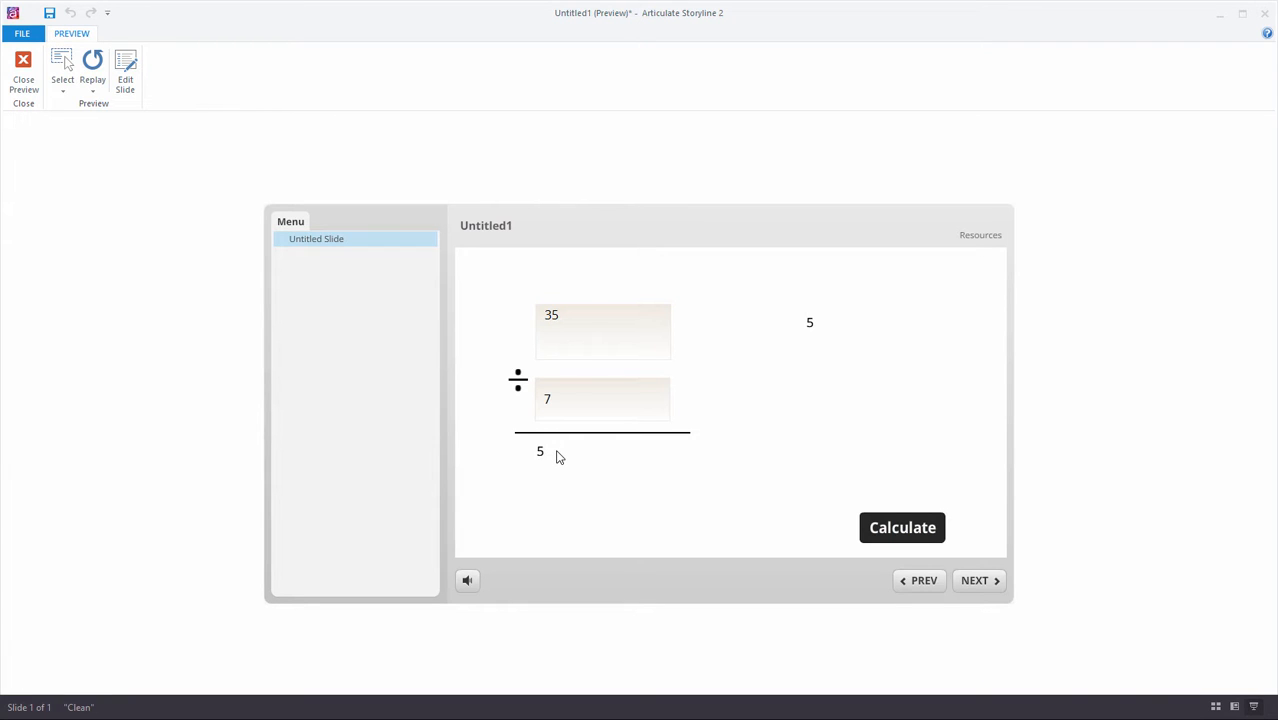
mouse_move(585, 476)
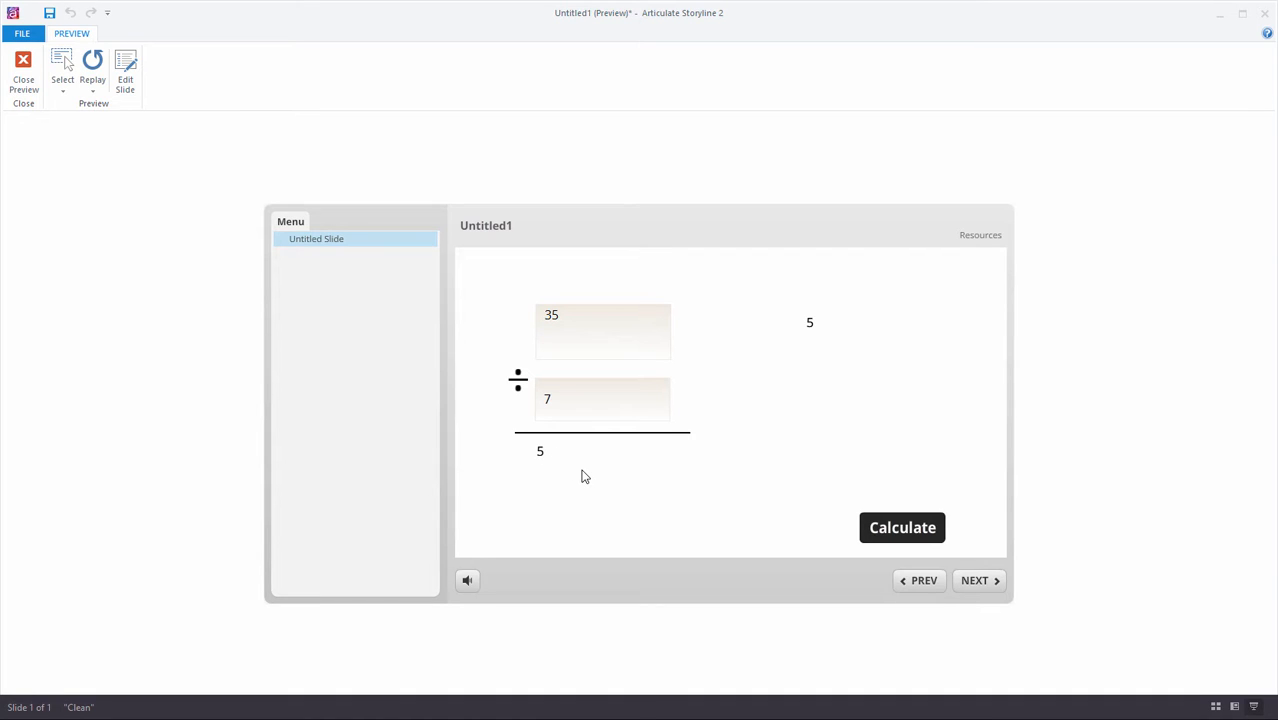